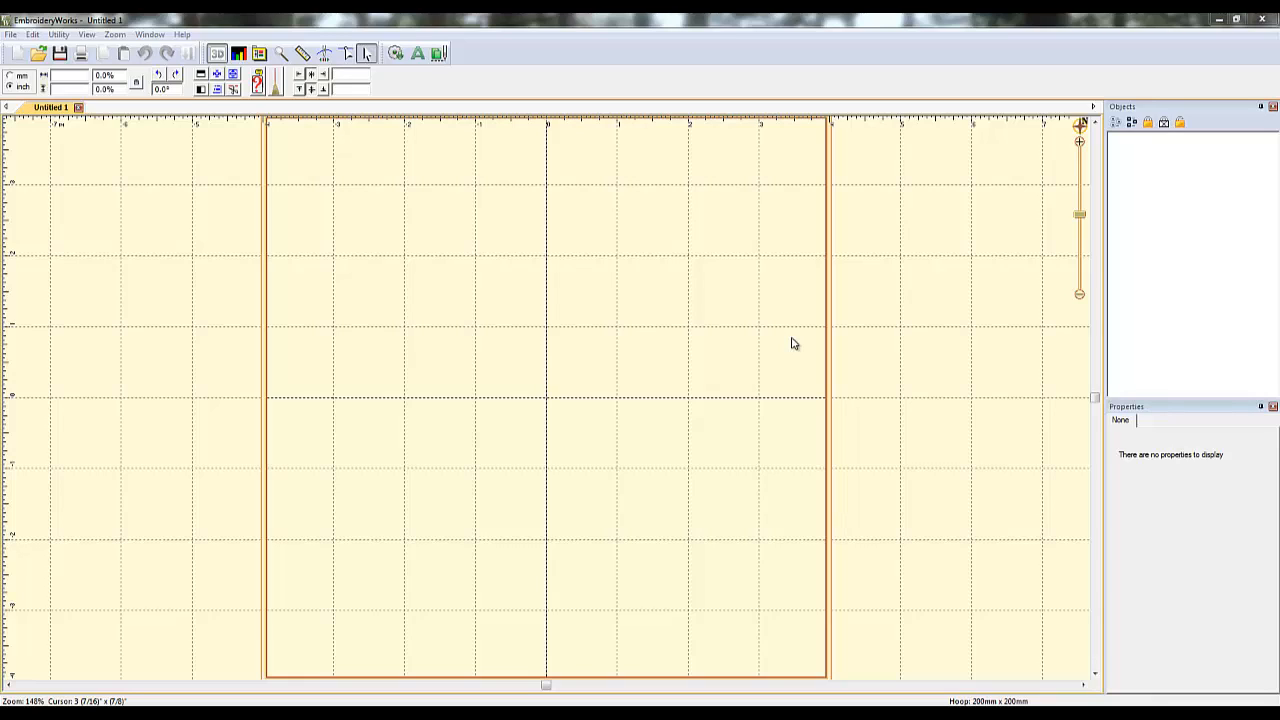
{"action": "mouse_move", "coordinate": [720, 316]}
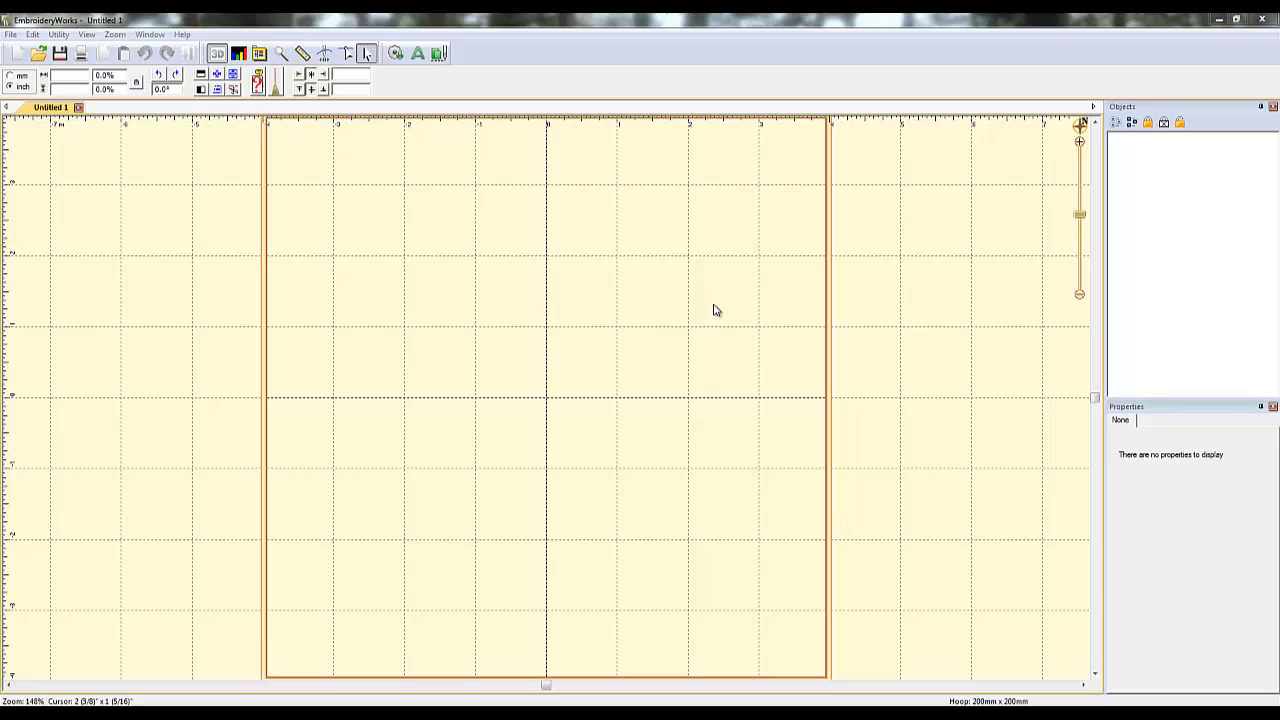
{"action": "mouse_move", "coordinate": [700, 292]}
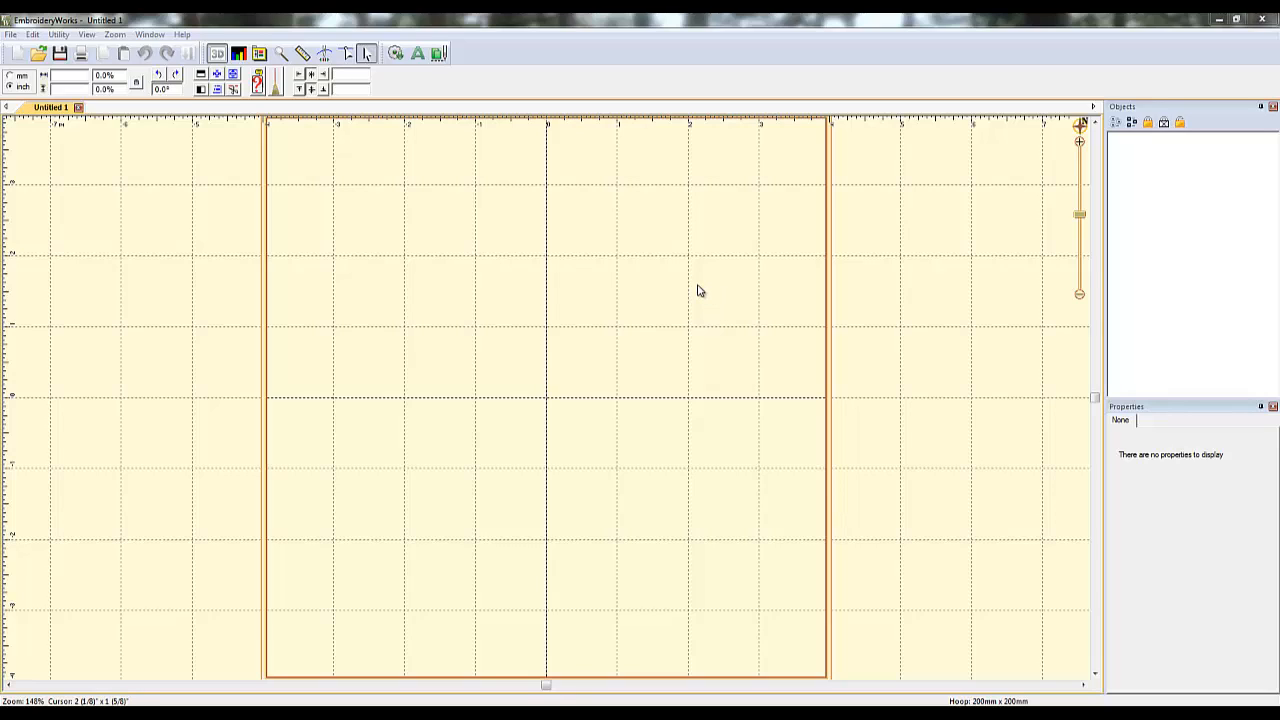
{"action": "mouse_move", "coordinate": [576, 252]}
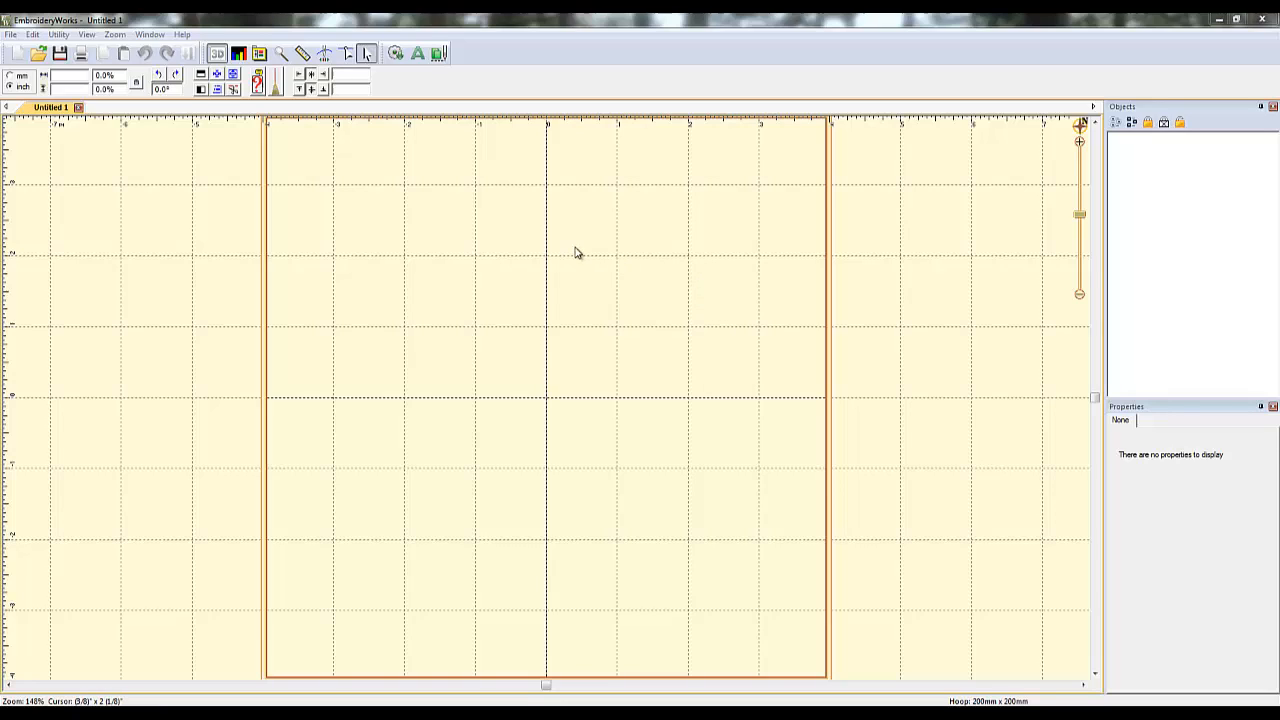
{"action": "mouse_move", "coordinate": [480, 218]}
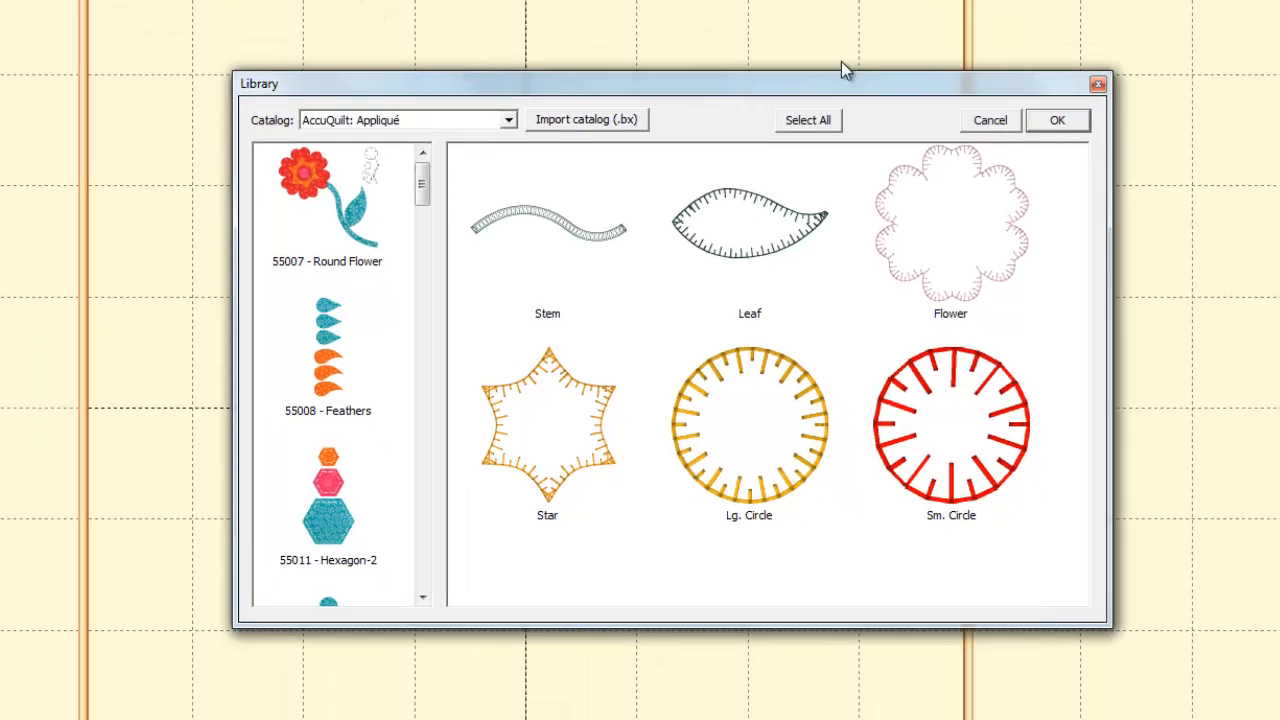
Browse the AccuQuilt Appliqué catalog to 55007 Round Flower and choose its Stem shape.
{"action": "scroll", "scroll_direction": "down", "scroll_amount": 3}
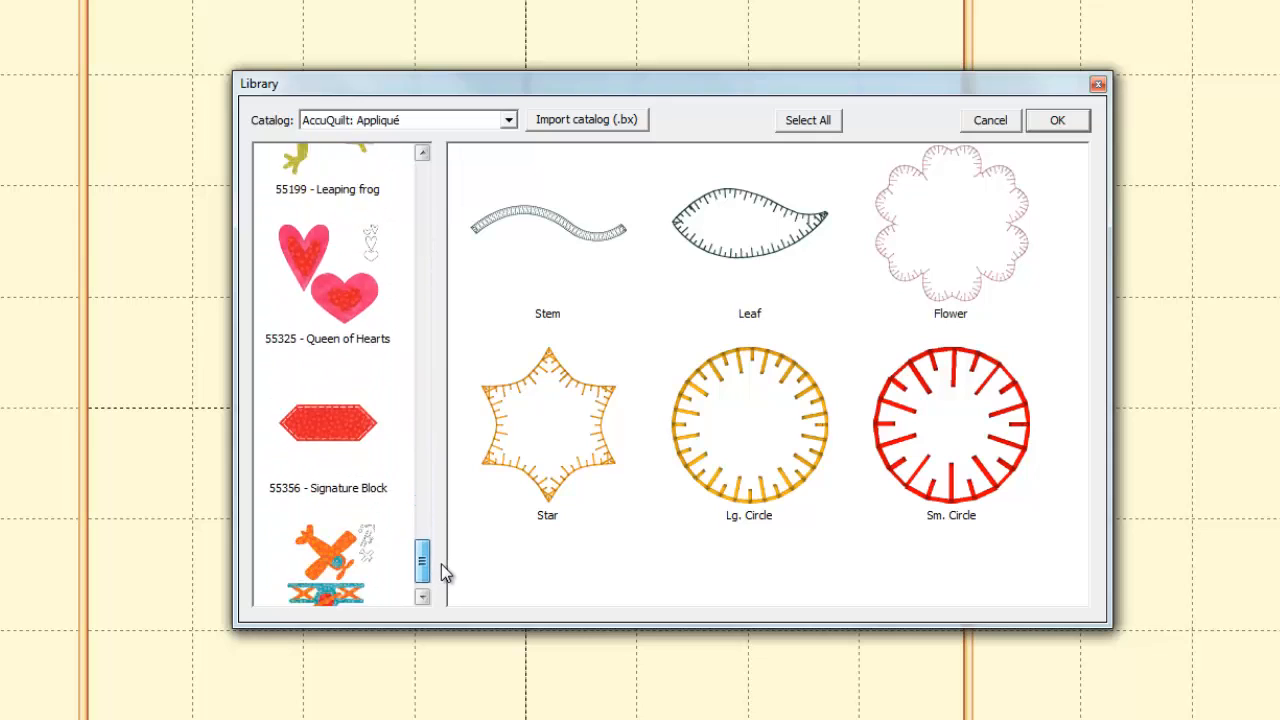
{"action": "scroll", "scroll_direction": "up", "scroll_amount": 3}
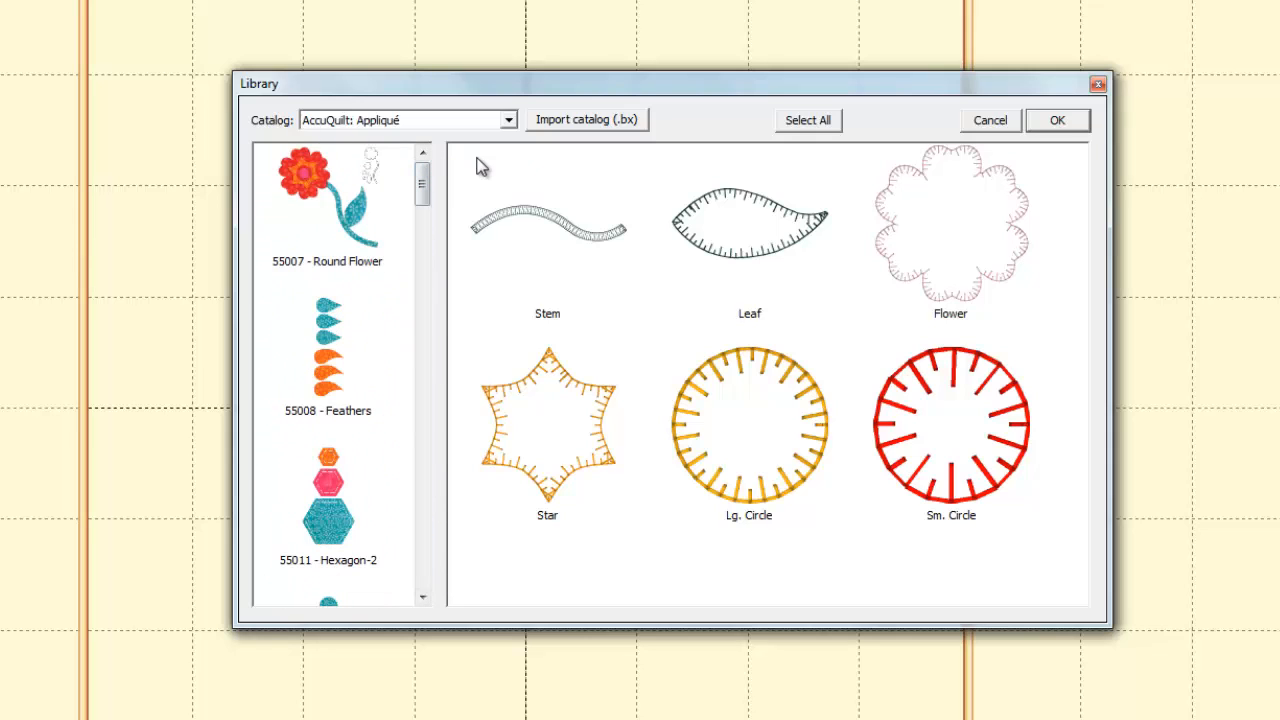
{"action": "mouse_move", "coordinate": [500, 184]}
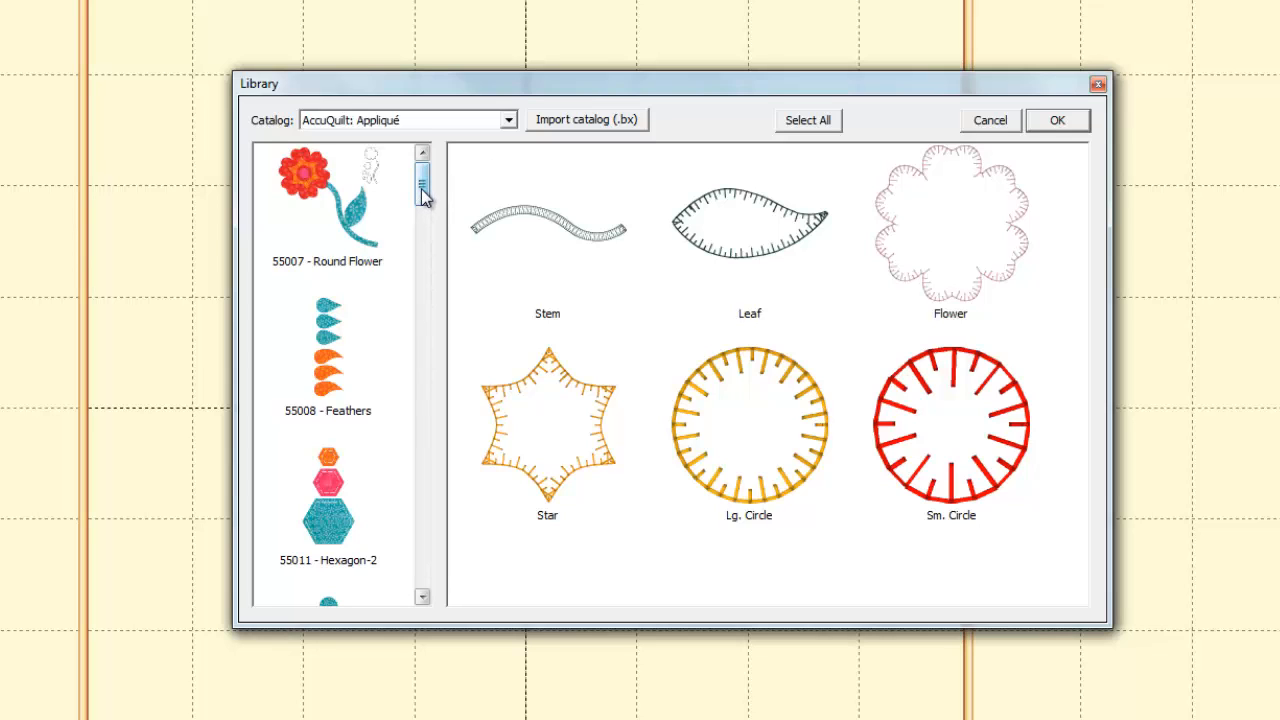
{"action": "left_click", "coordinate": [328, 356]}
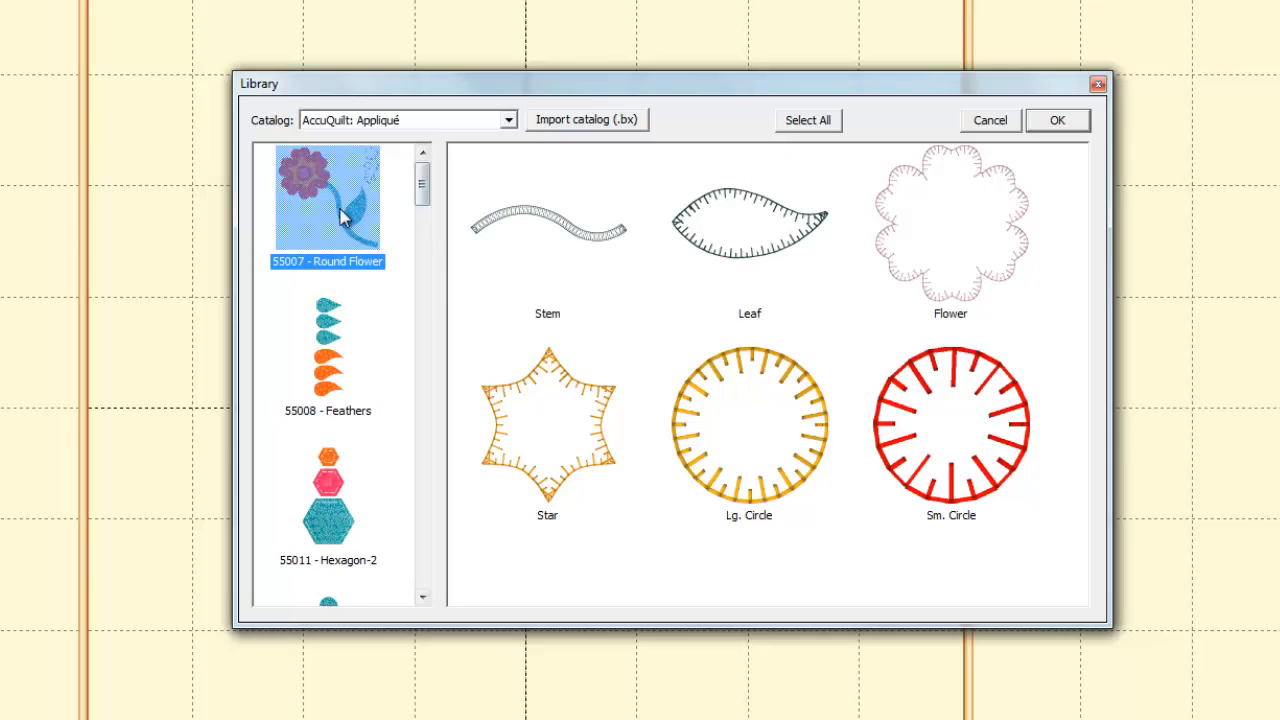
{"action": "mouse_move", "coordinate": [364, 210]}
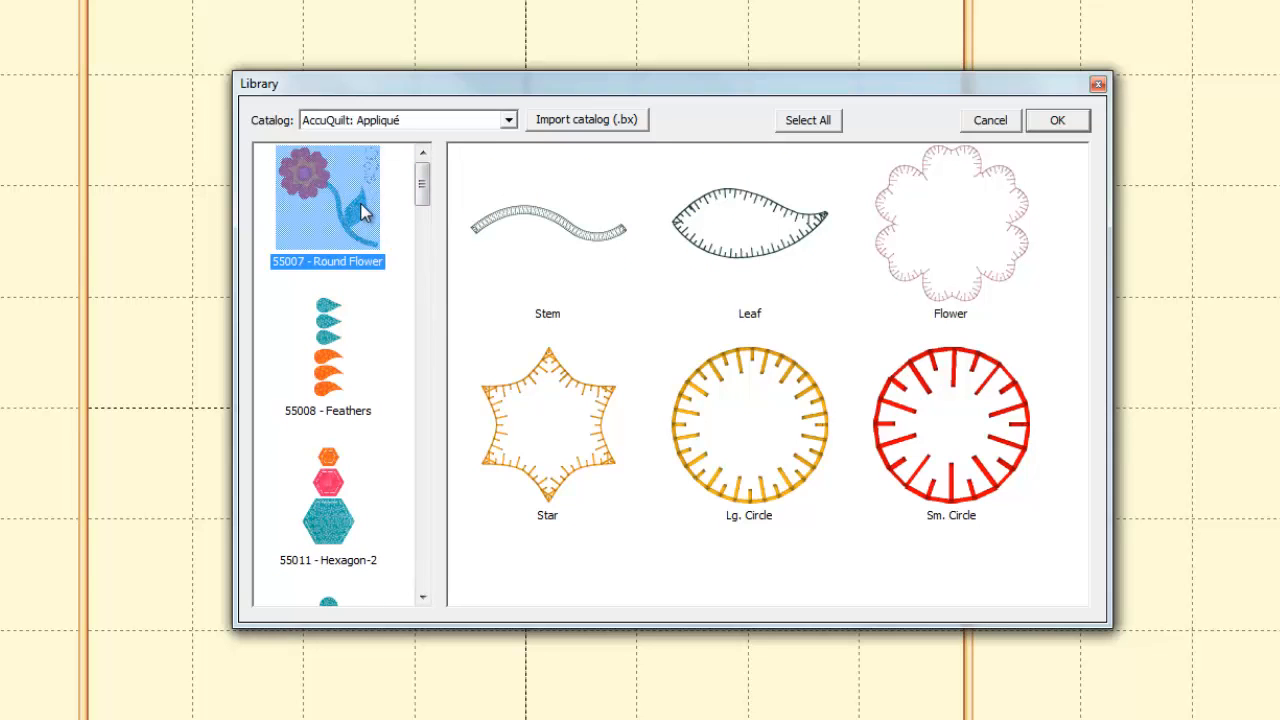
{"action": "mouse_move", "coordinate": [396, 198]}
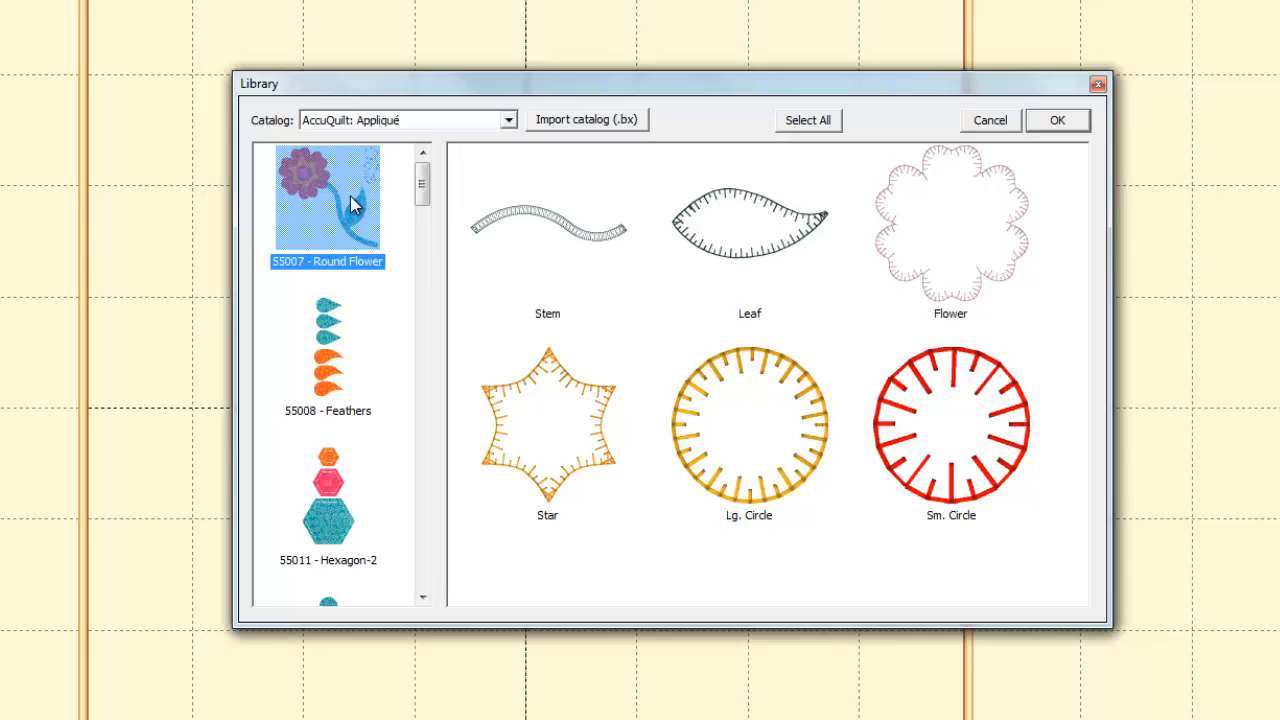
{"action": "mouse_move", "coordinate": [344, 206]}
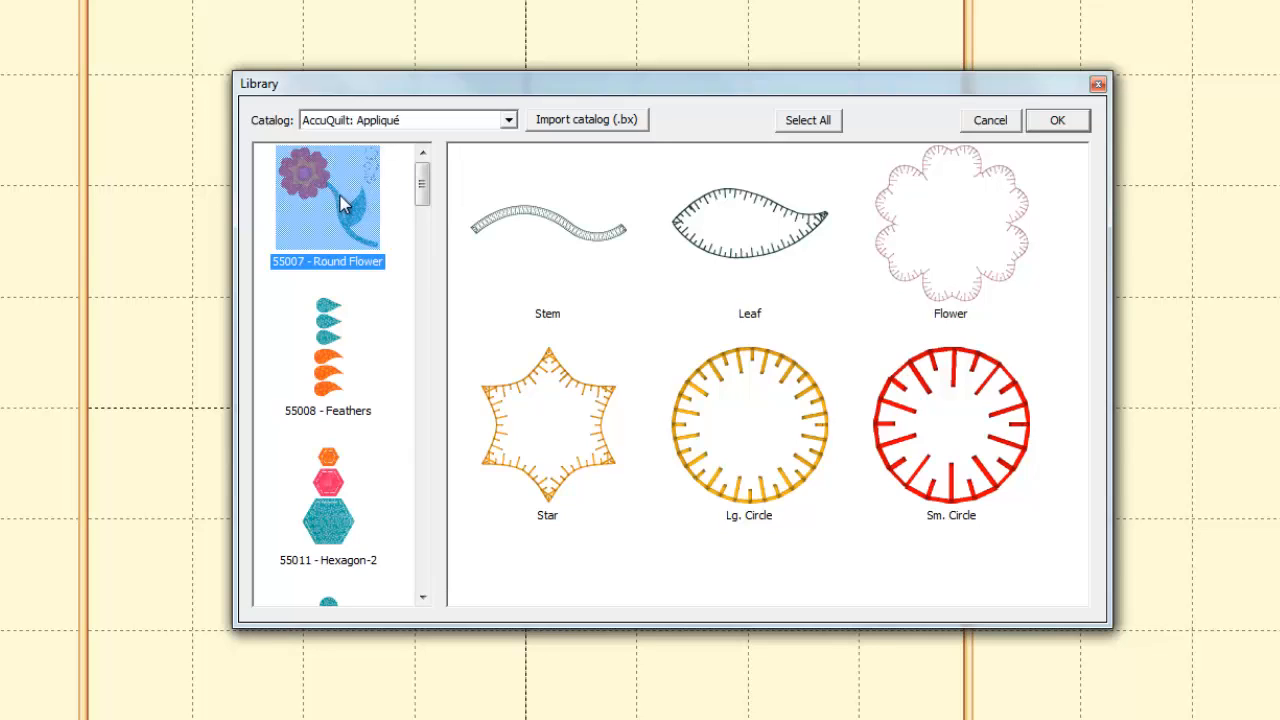
{"action": "mouse_move", "coordinate": [472, 228]}
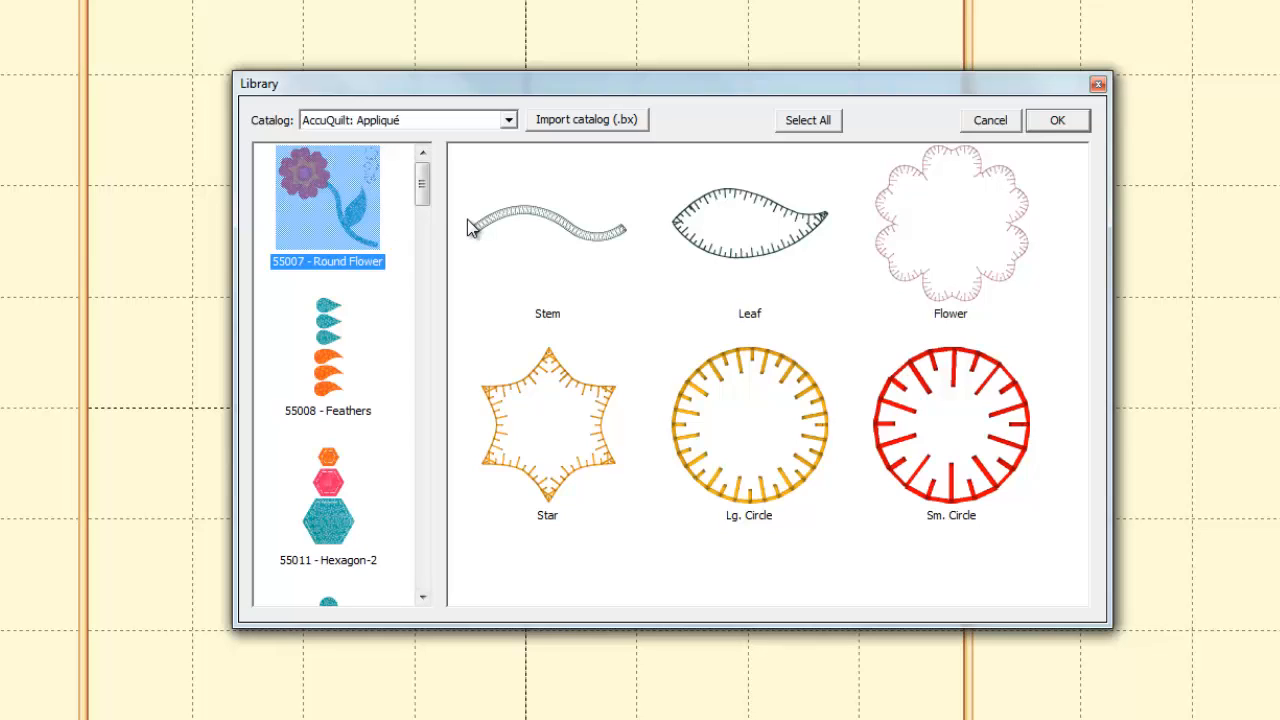
{"action": "mouse_move", "coordinate": [372, 212]}
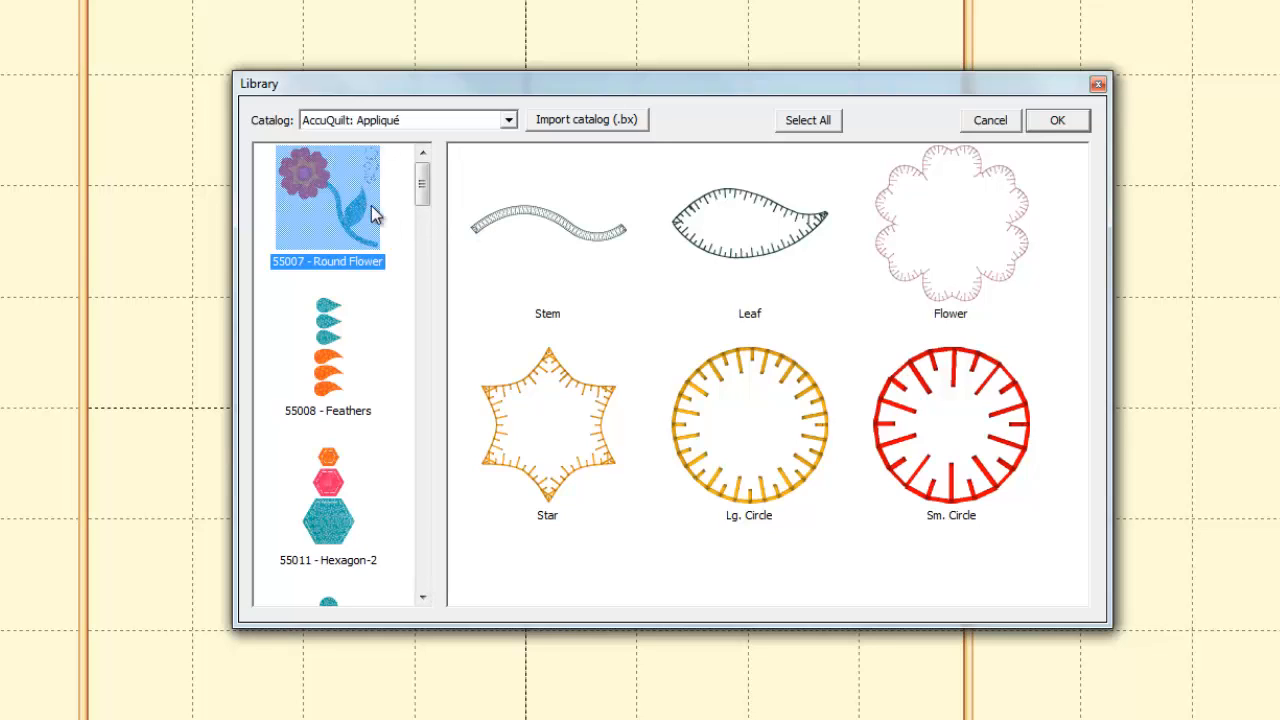
{"action": "mouse_move", "coordinate": [548, 224]}
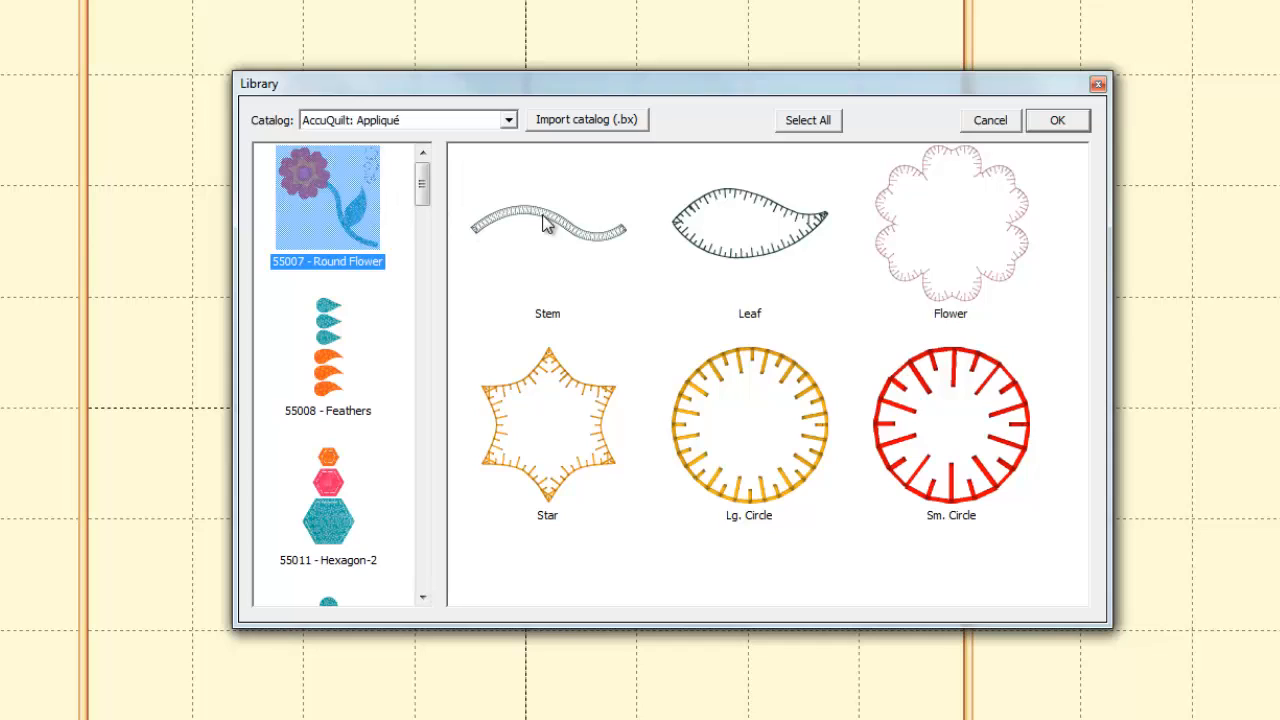
{"action": "mouse_move", "coordinate": [780, 376]}
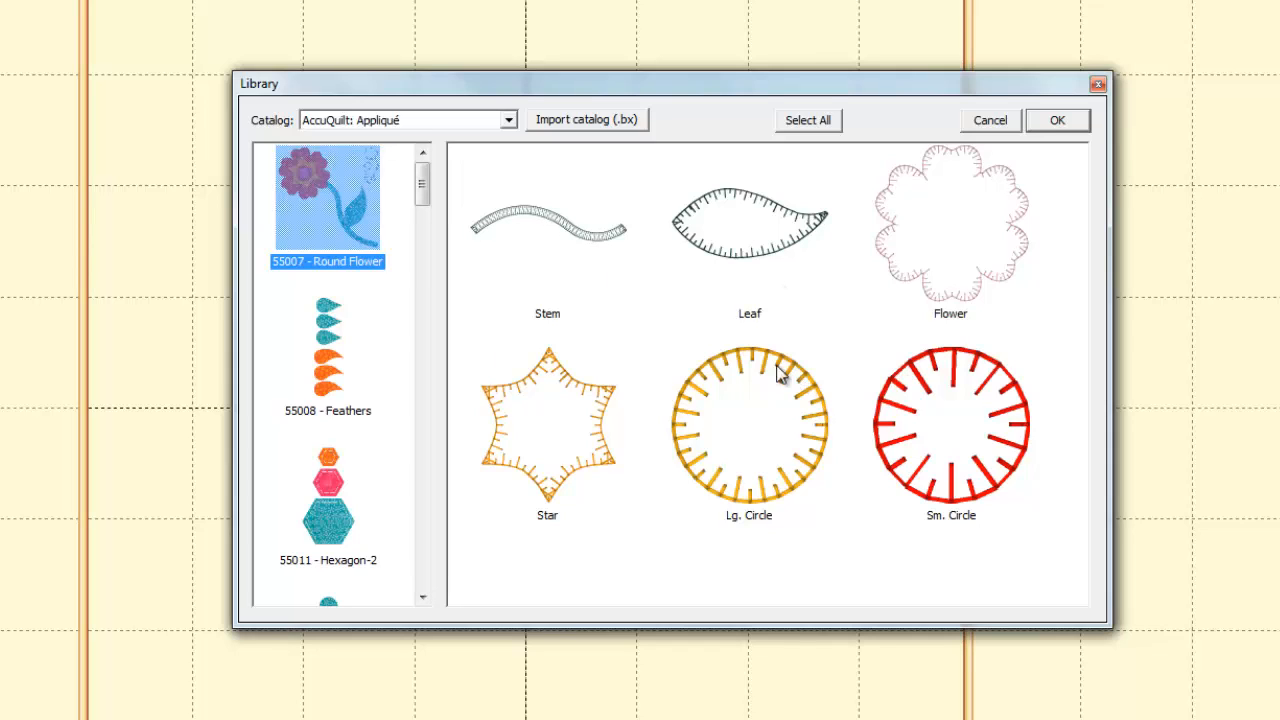
{"action": "mouse_move", "coordinate": [616, 496]}
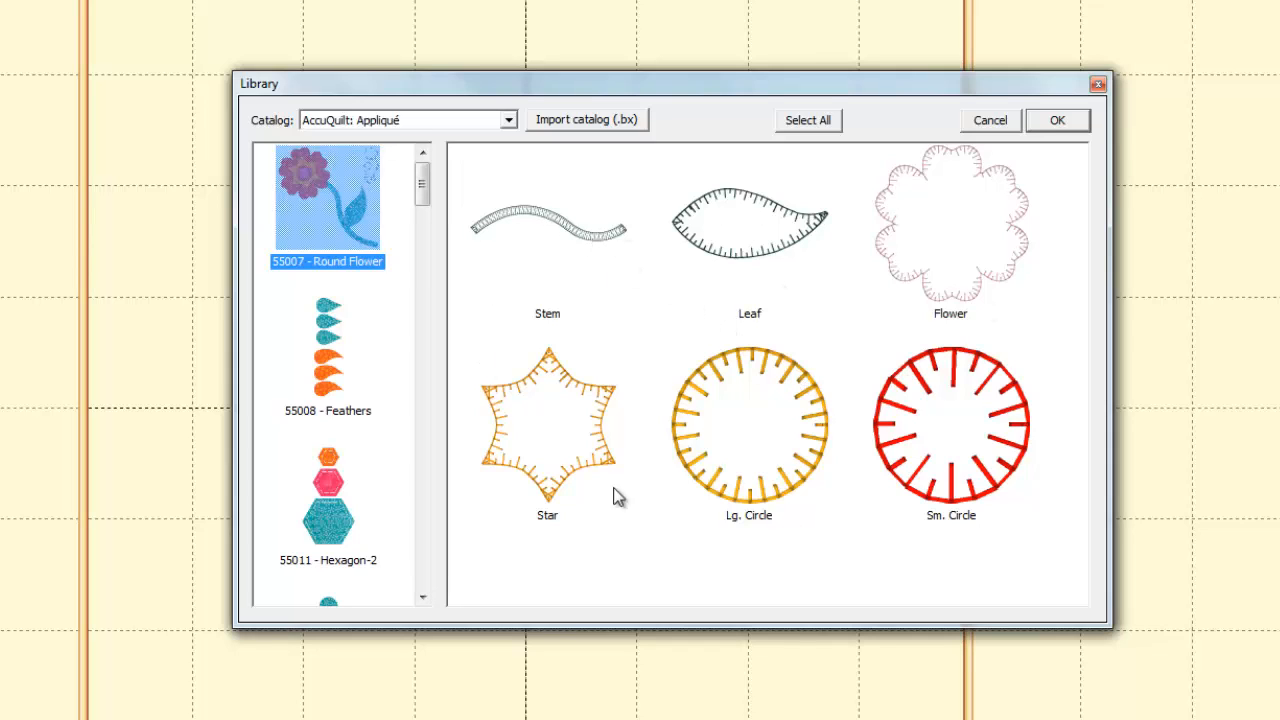
{"action": "mouse_move", "coordinate": [588, 244]}
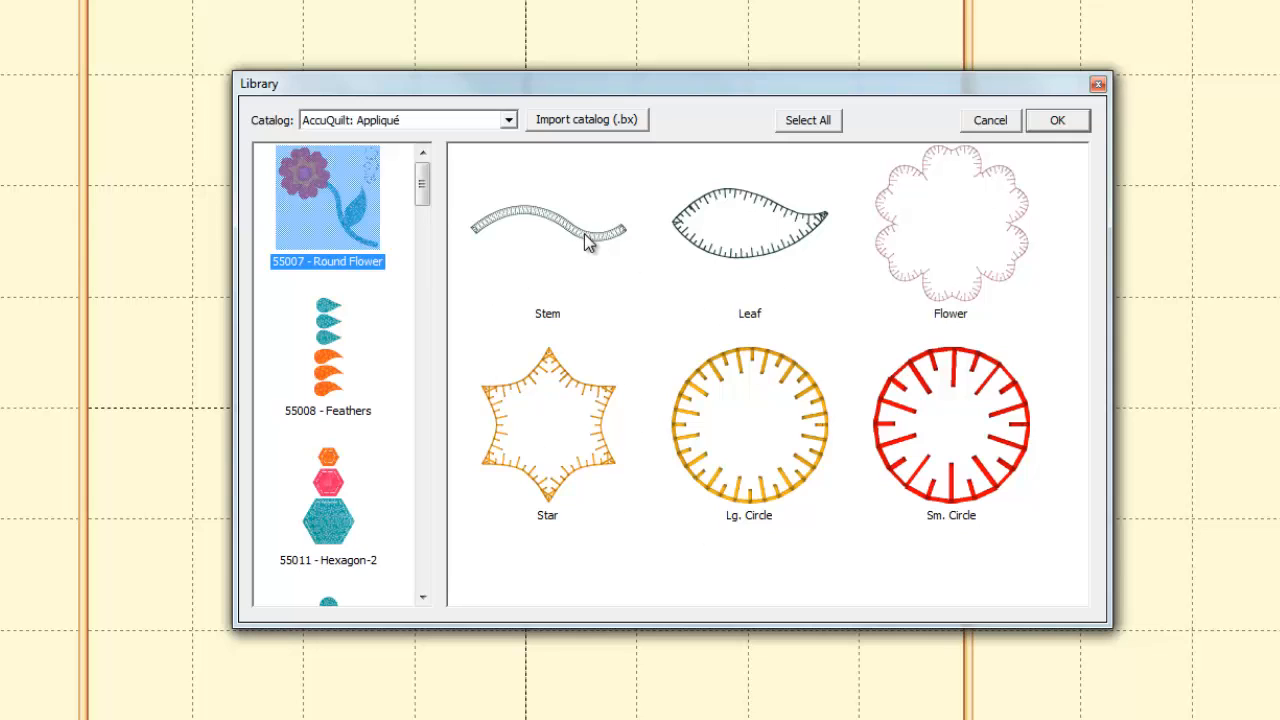
{"action": "left_click", "coordinate": [548, 224]}
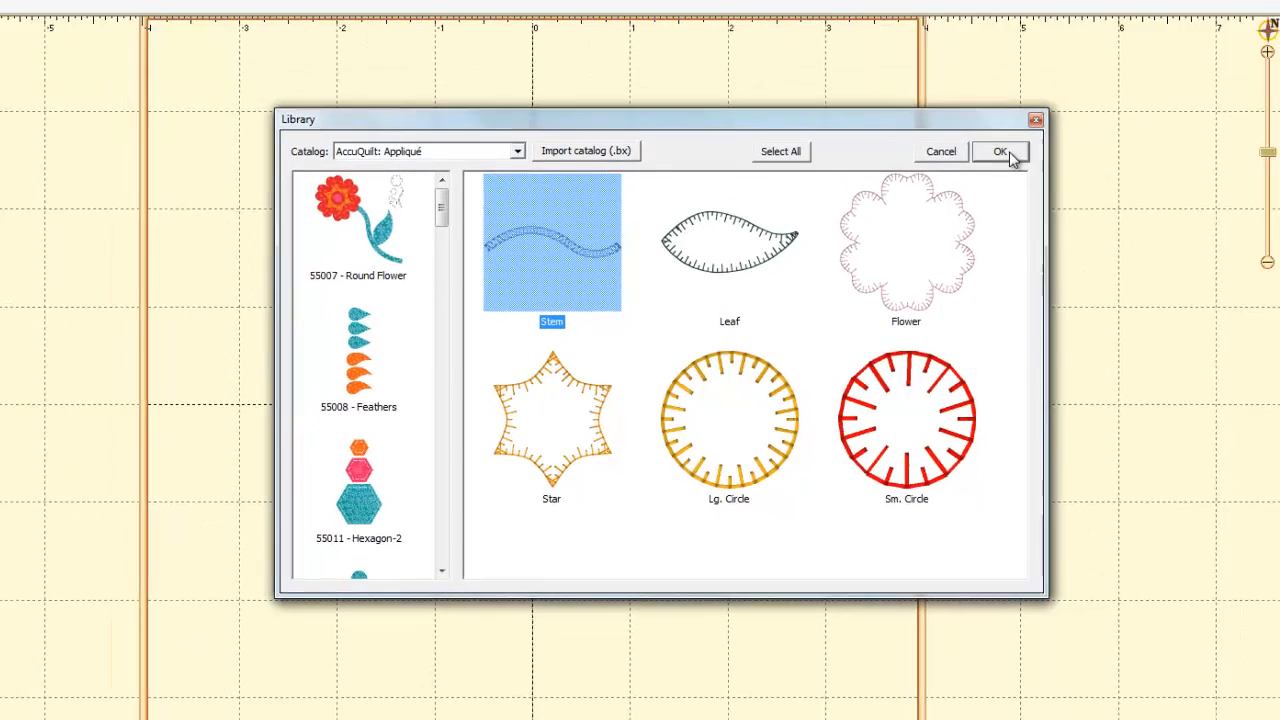
Place the chosen Stem on the design page and shift it toward the centre.
{"action": "left_click", "coordinate": [1000, 152]}
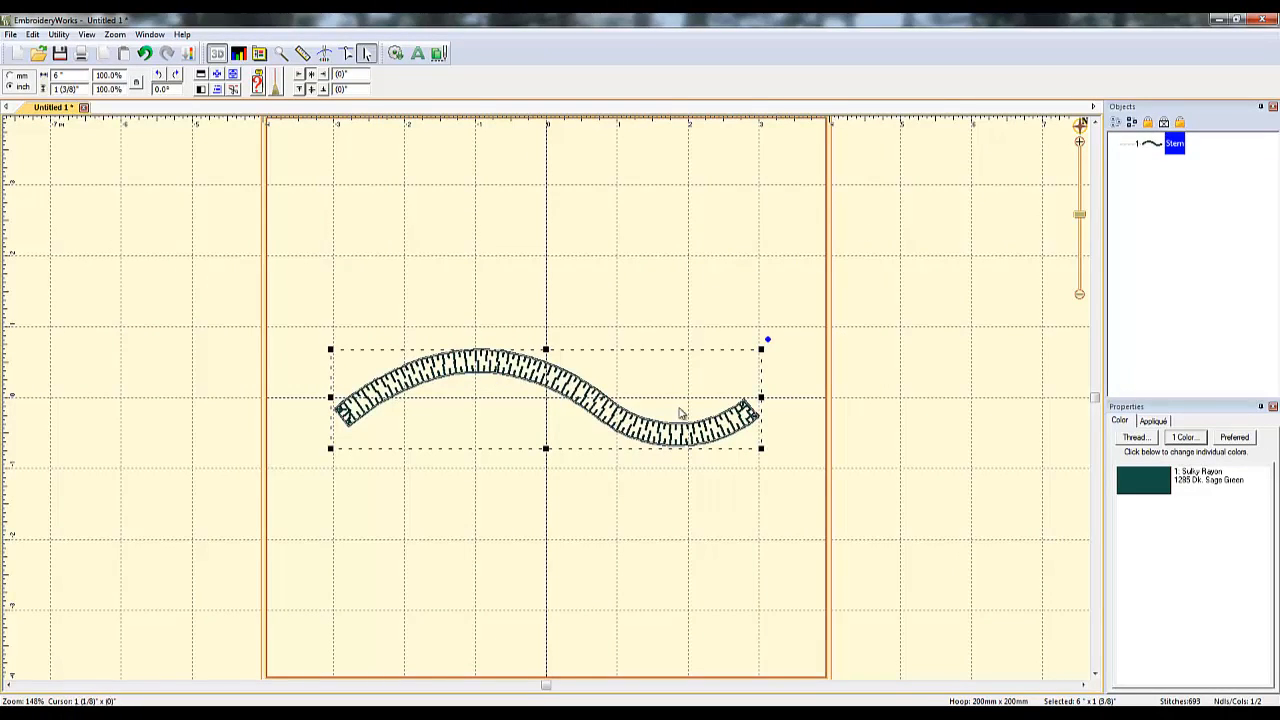
{"action": "mouse_move", "coordinate": [764, 364]}
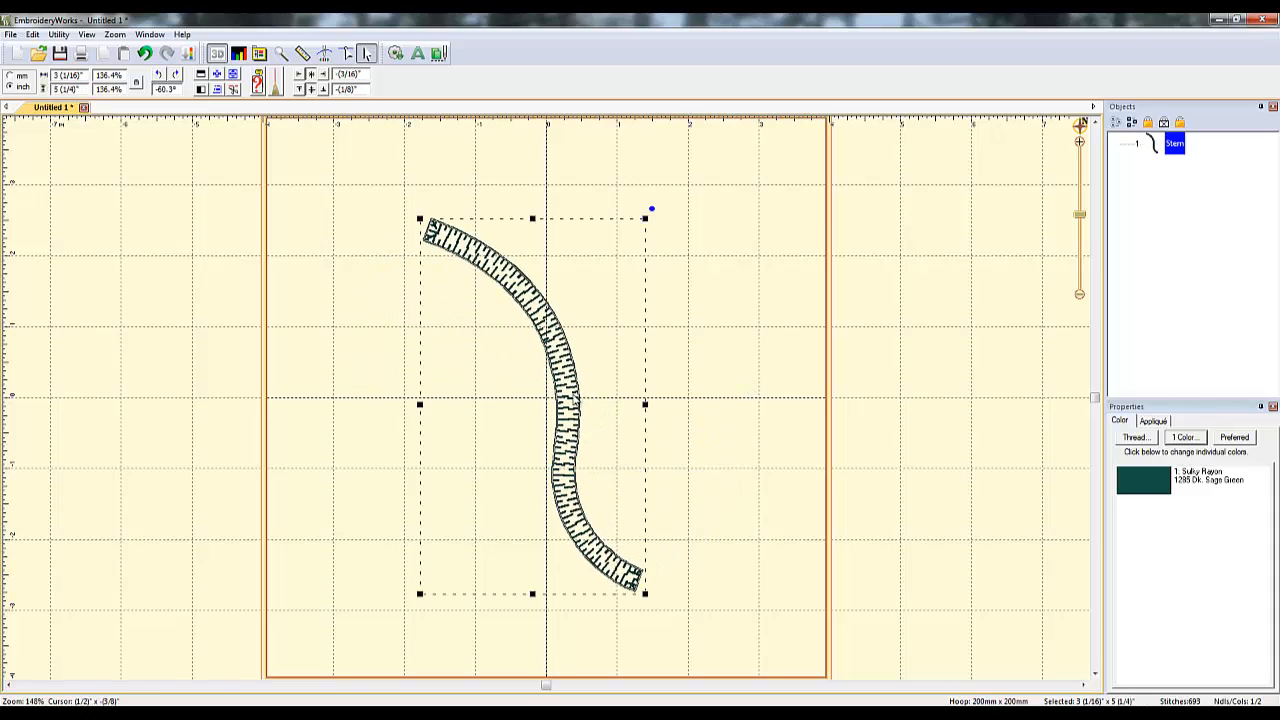
{"action": "left_click_drag", "start_coordinate": [530, 400], "coordinate": [604, 428]}
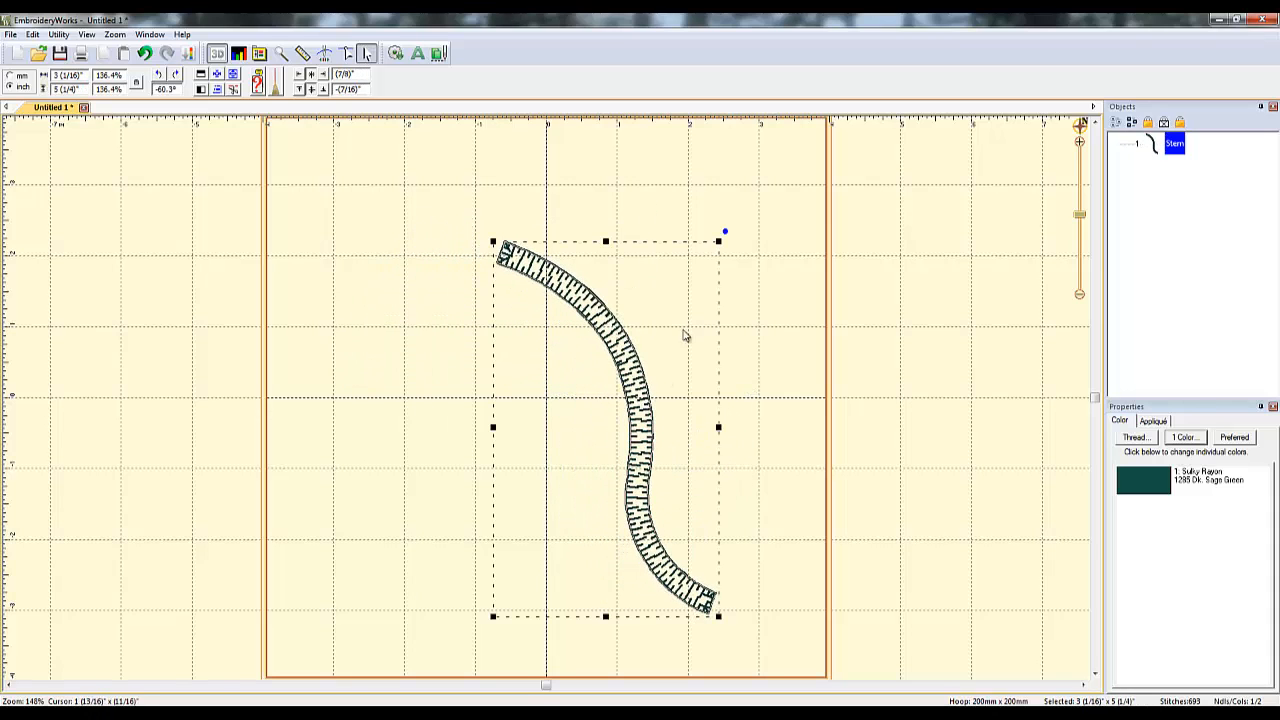
{"action": "mouse_move", "coordinate": [696, 318]}
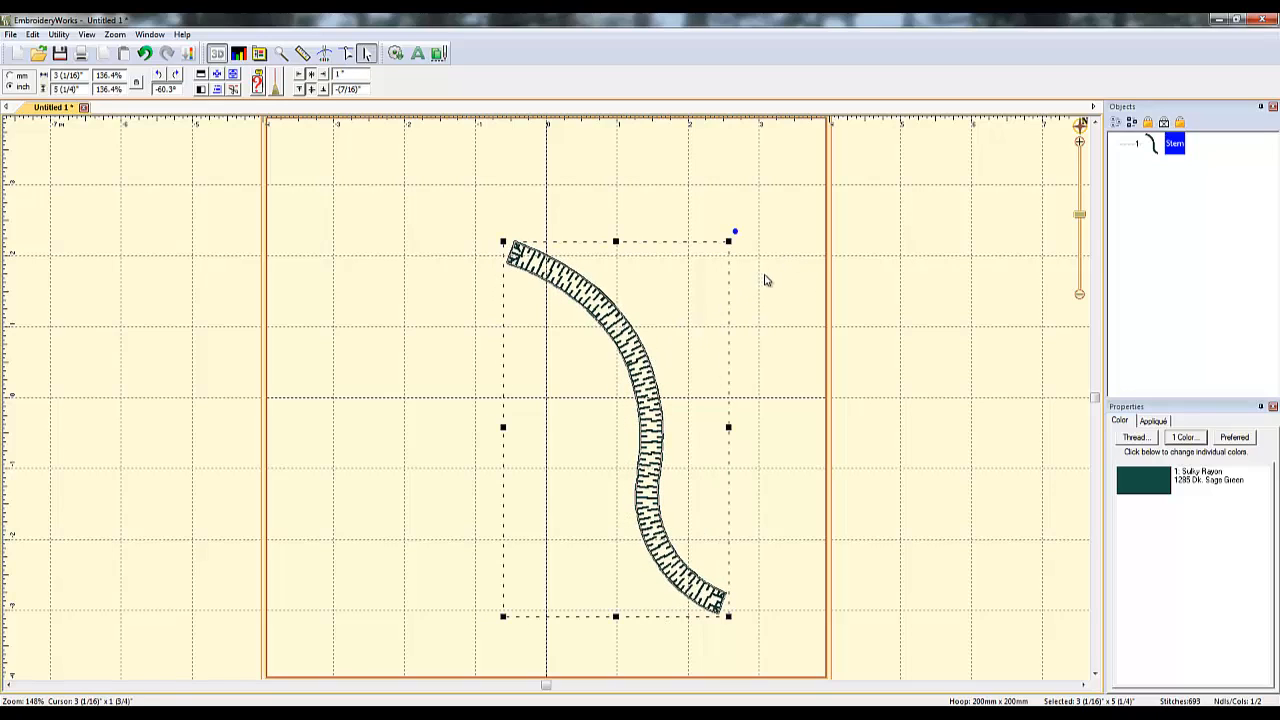
{"action": "mouse_move", "coordinate": [780, 282]}
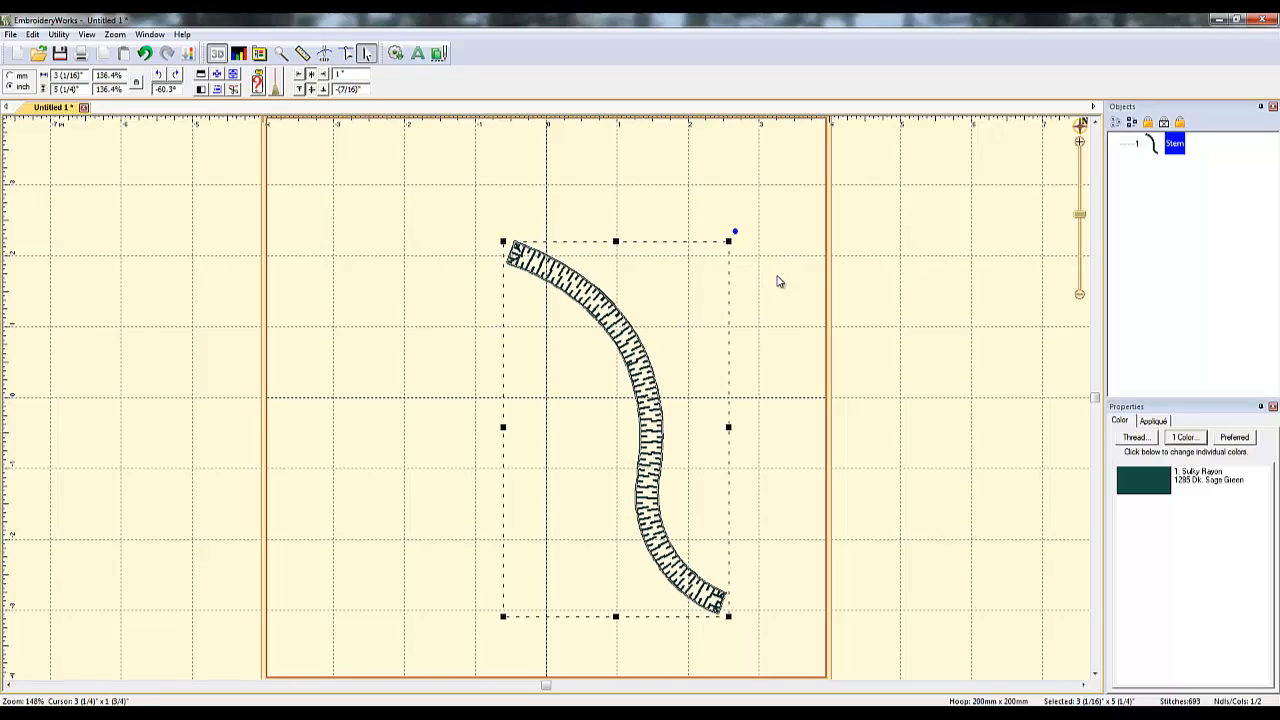
{"action": "mouse_move", "coordinate": [640, 328]}
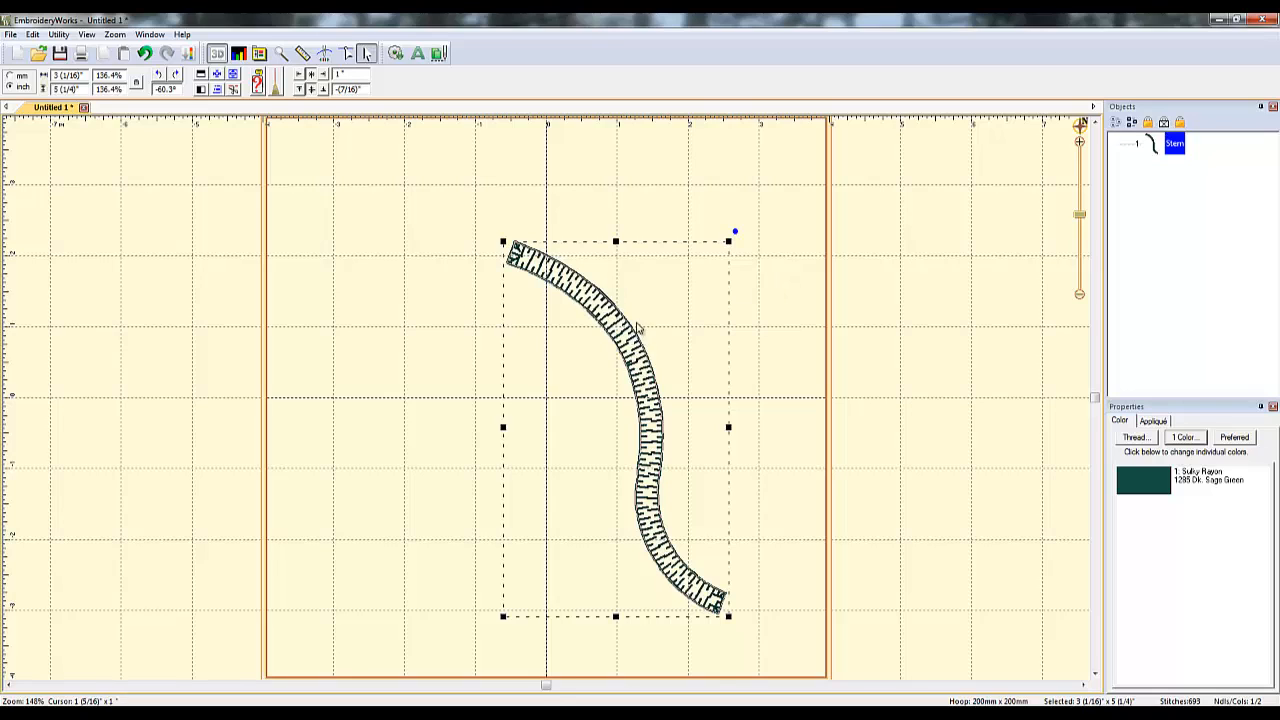
{"action": "mouse_move", "coordinate": [196, 128]}
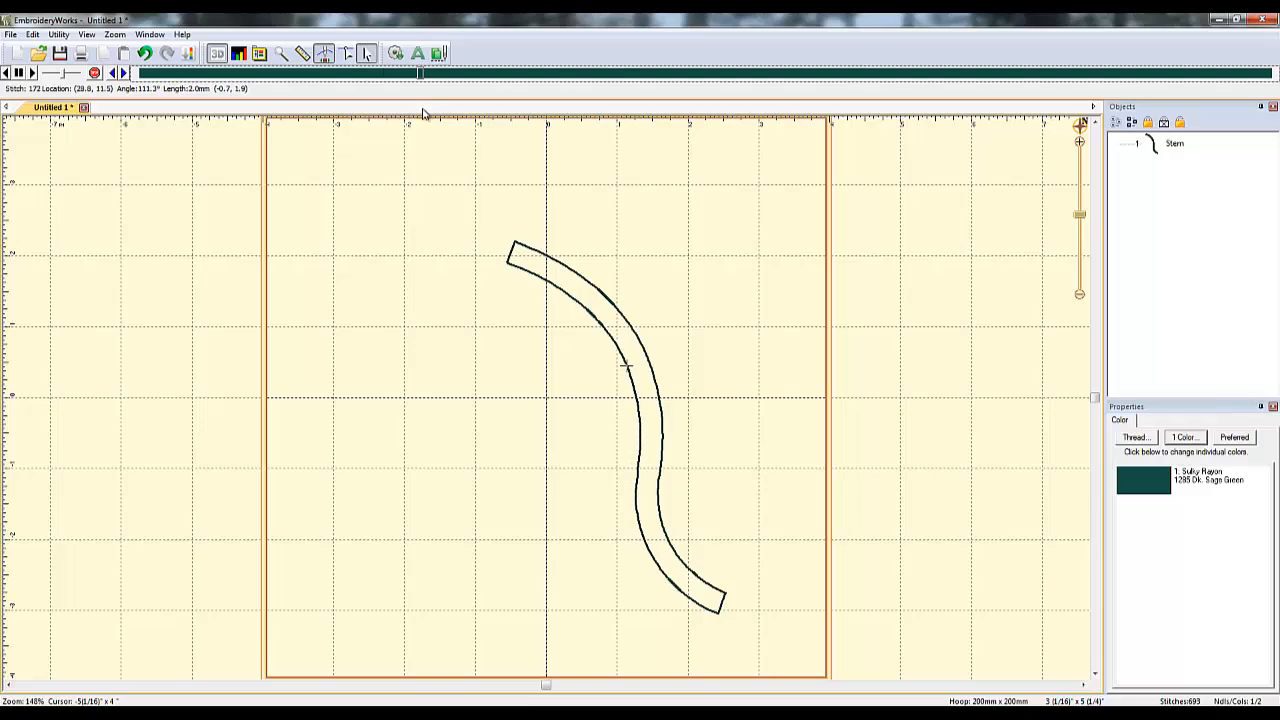
{"action": "mouse_move", "coordinate": [678, 532]}
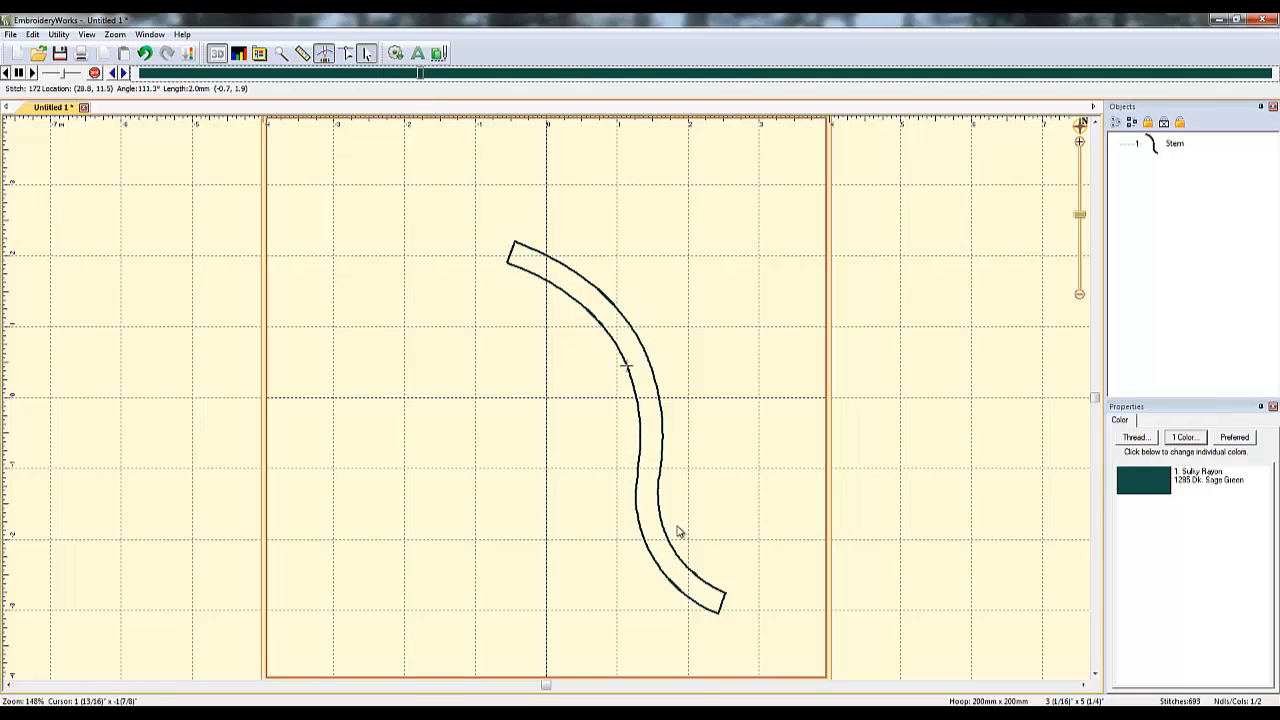
{"action": "mouse_move", "coordinate": [638, 384]}
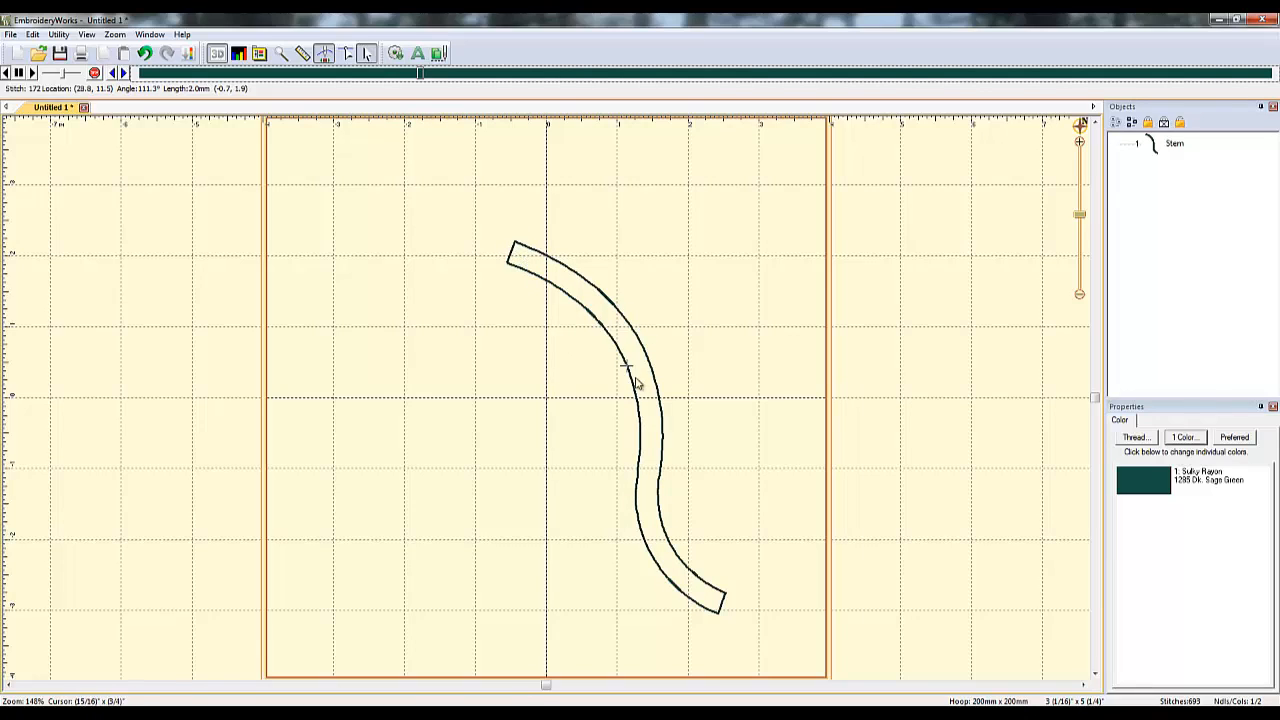
{"action": "mouse_move", "coordinate": [528, 268]}
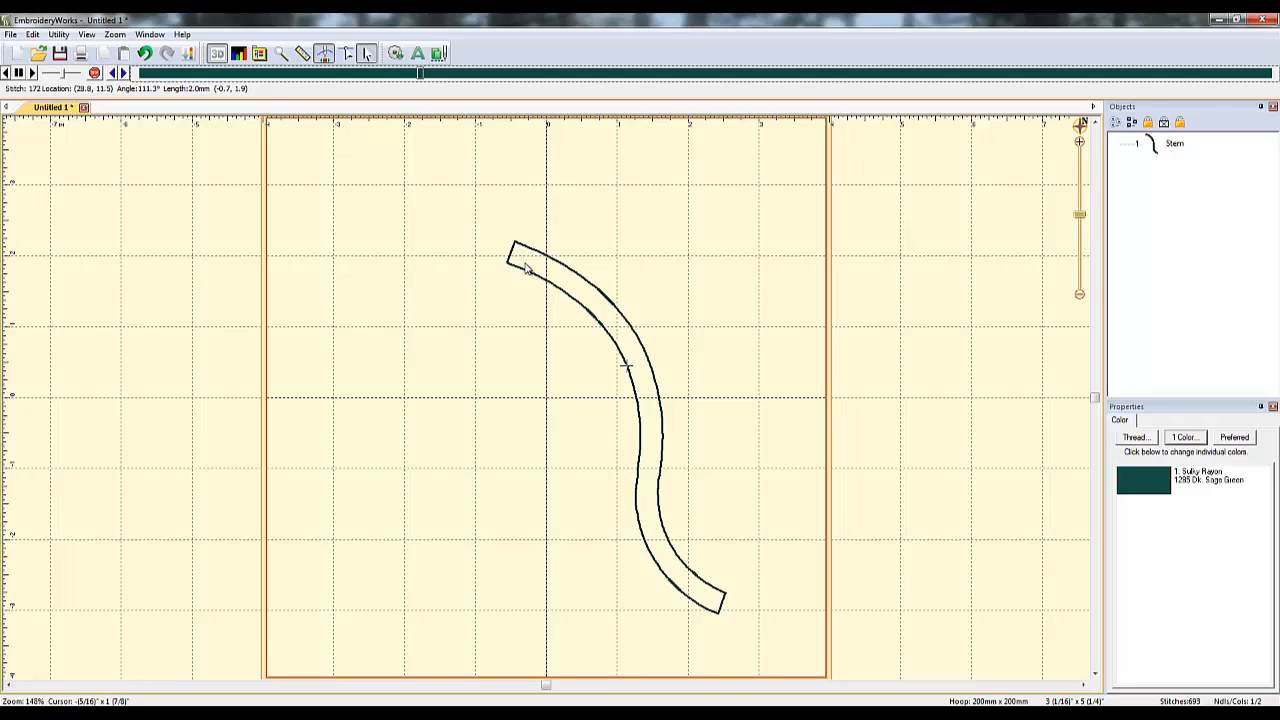
{"action": "mouse_move", "coordinate": [518, 262]}
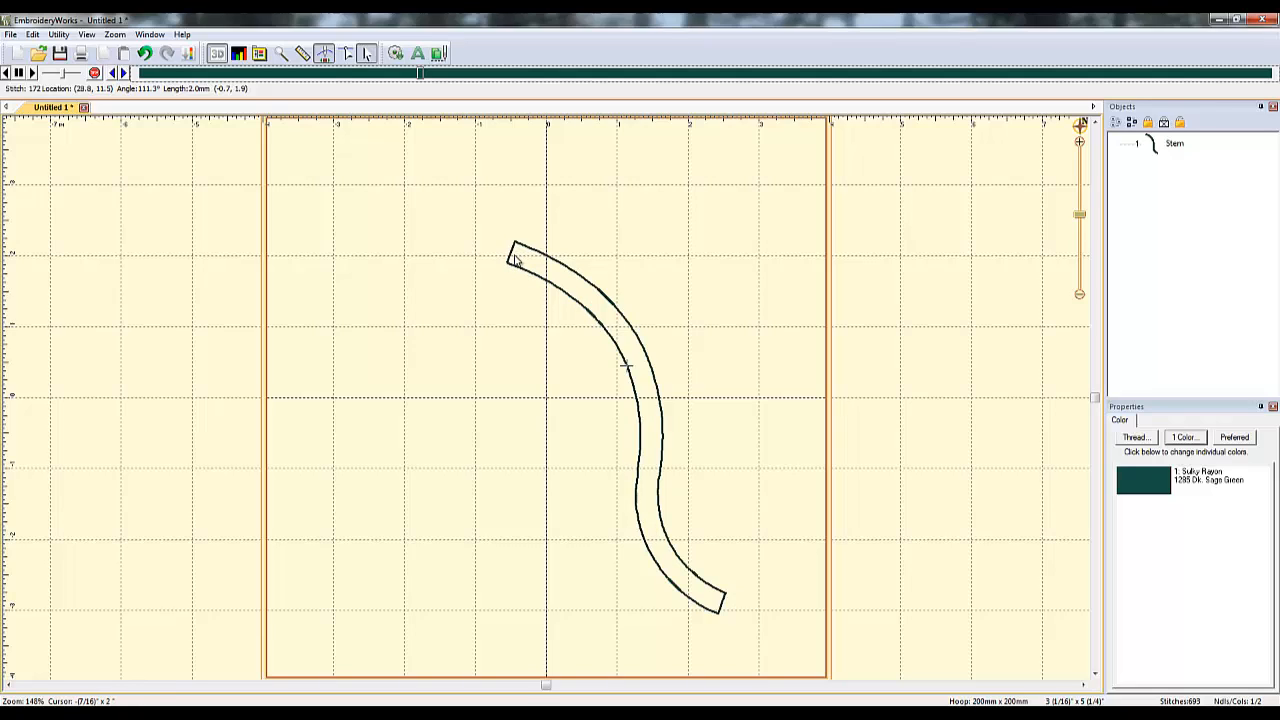
{"action": "mouse_move", "coordinate": [518, 258]}
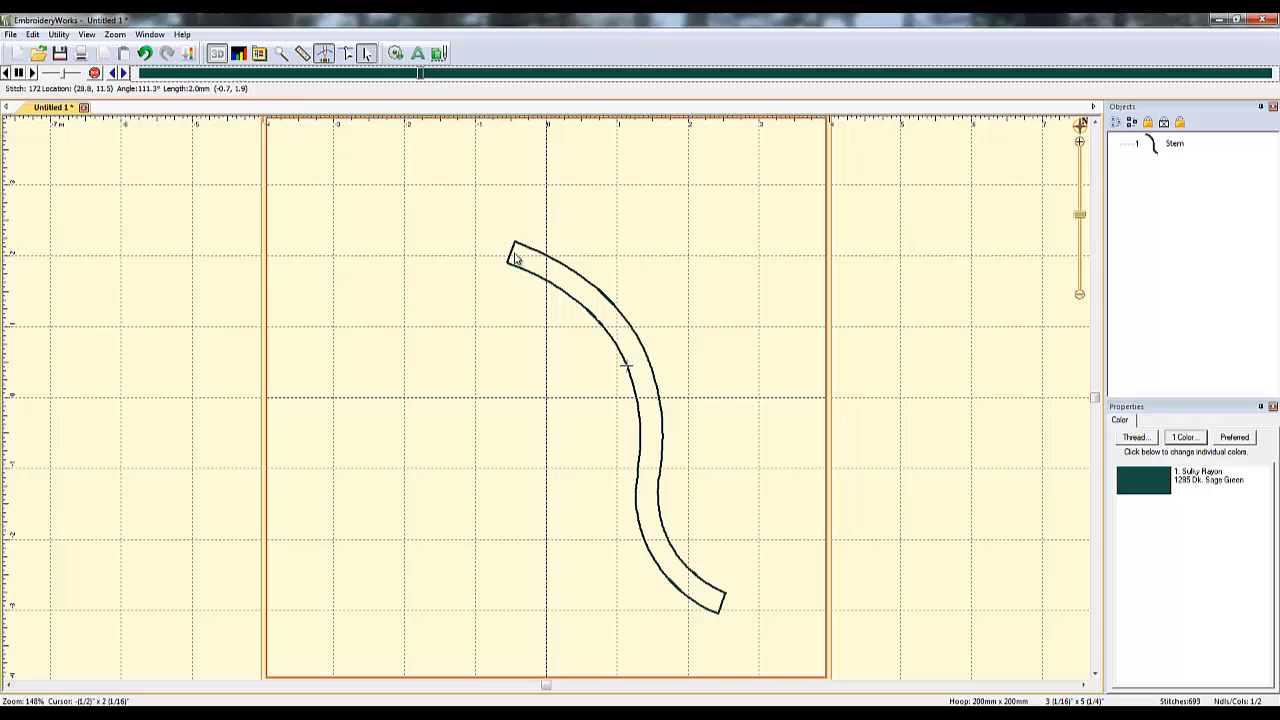
{"action": "mouse_move", "coordinate": [644, 488]}
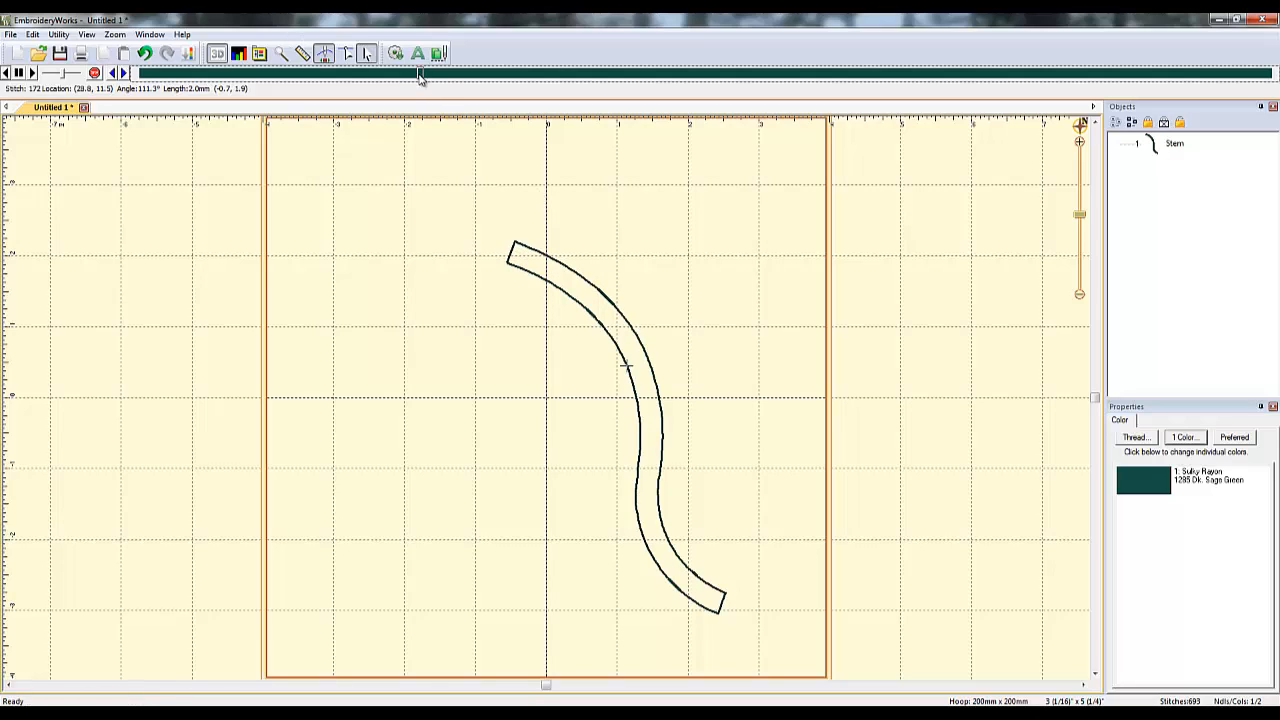
Run the stitch player slider to render the curved Stem's stitching in the hoop.
{"action": "left_click_drag", "start_coordinate": [420, 72], "coordinate": [510, 72]}
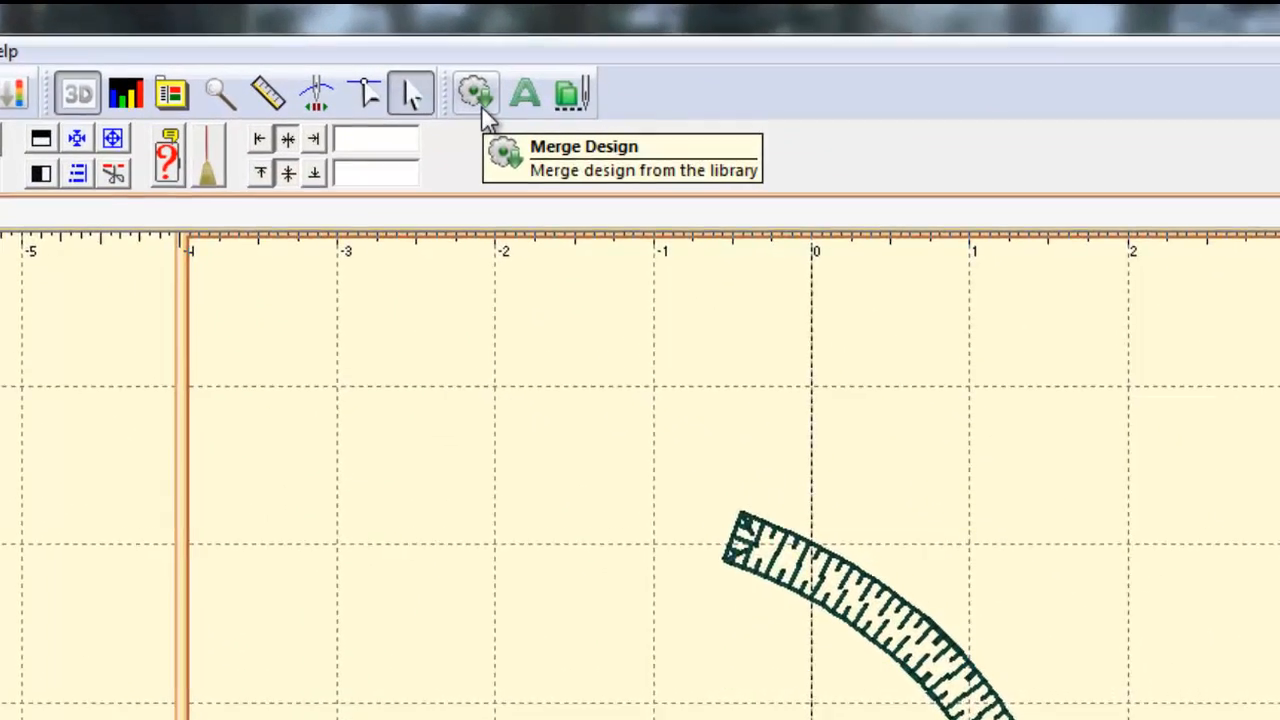
Merge a Leaf shape beside the stem and rotate it to point upward on the right.
{"action": "left_click", "coordinate": [476, 94]}
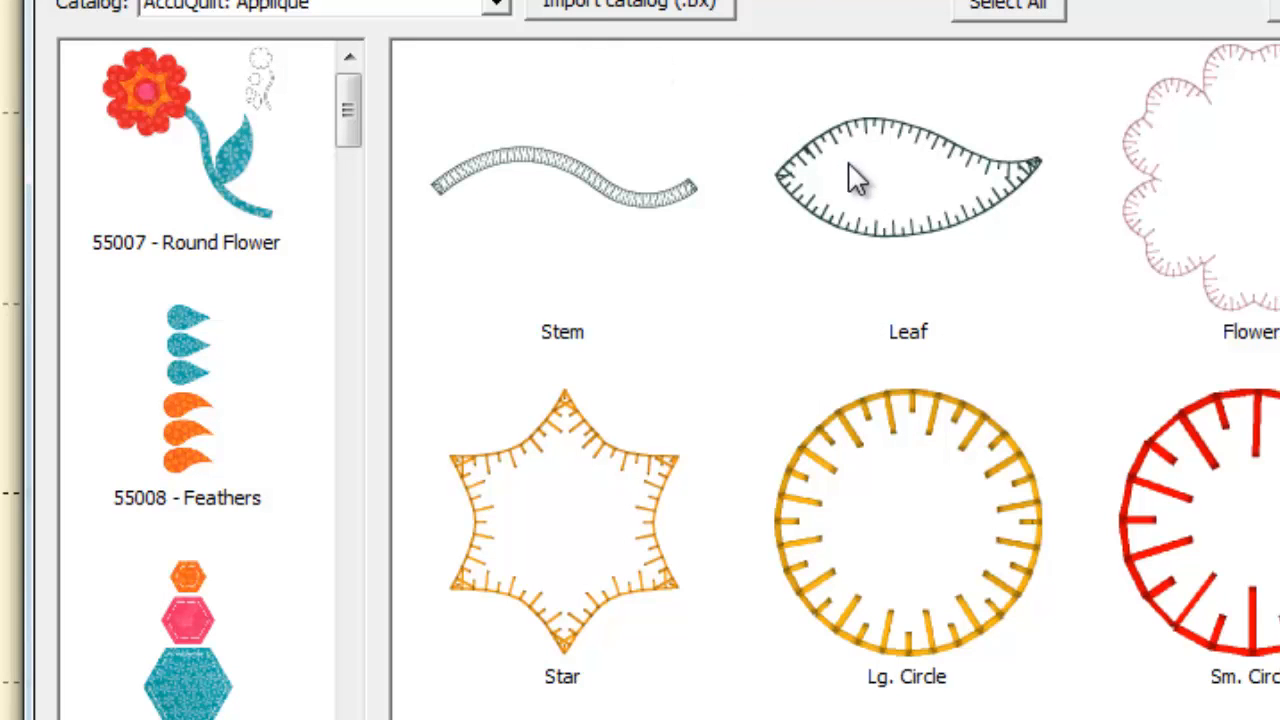
{"action": "double_click", "coordinate": [906, 180]}
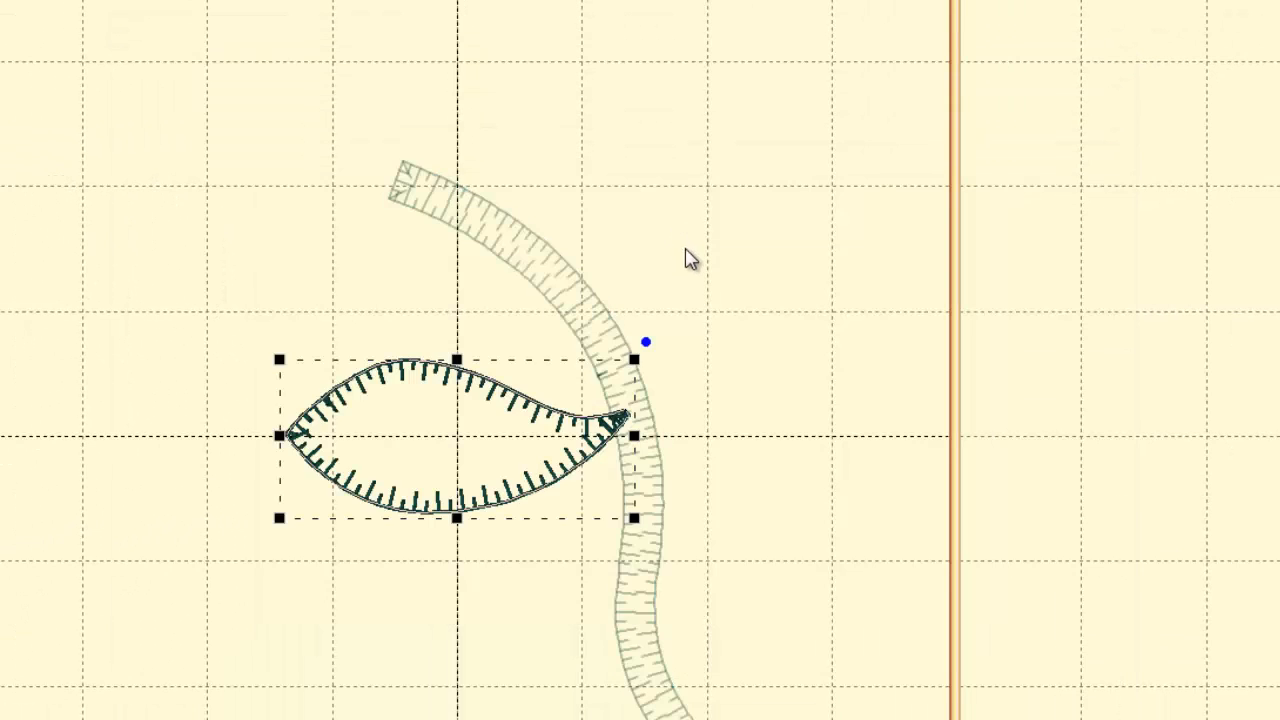
{"action": "left_click_drag", "start_coordinate": [456, 436], "coordinate": [810, 470]}
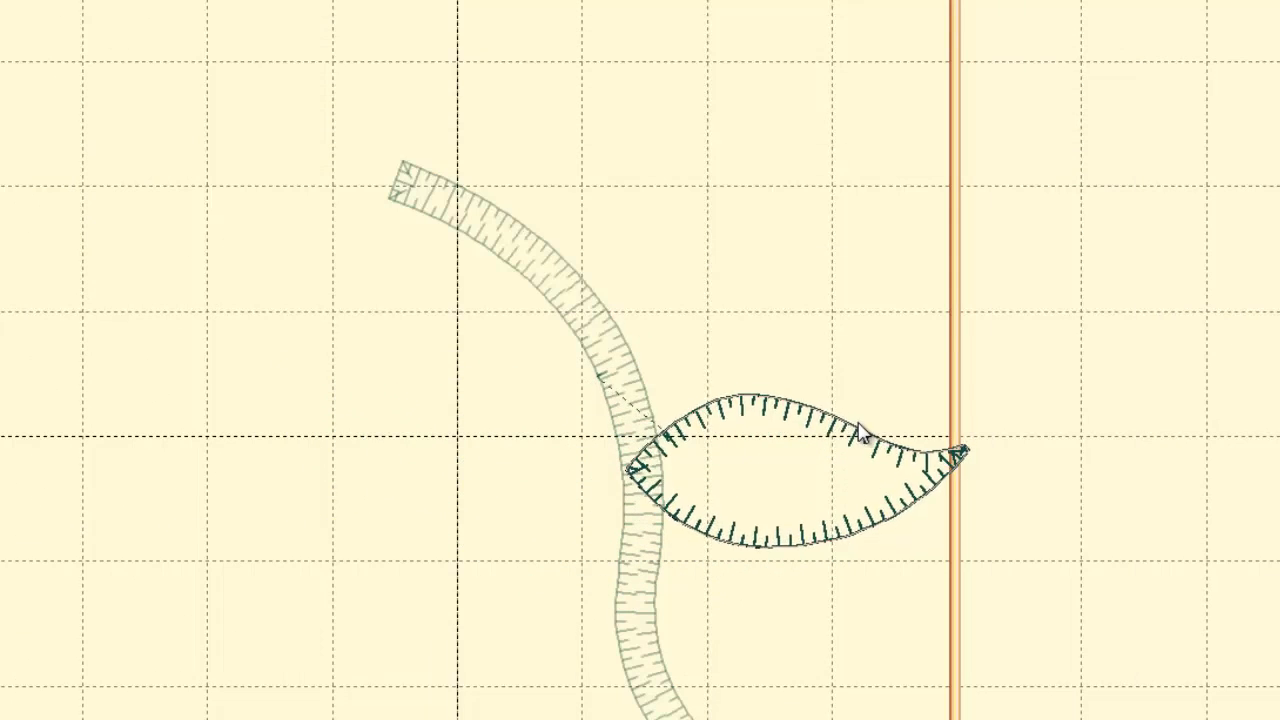
{"action": "left_click", "coordinate": [800, 470]}
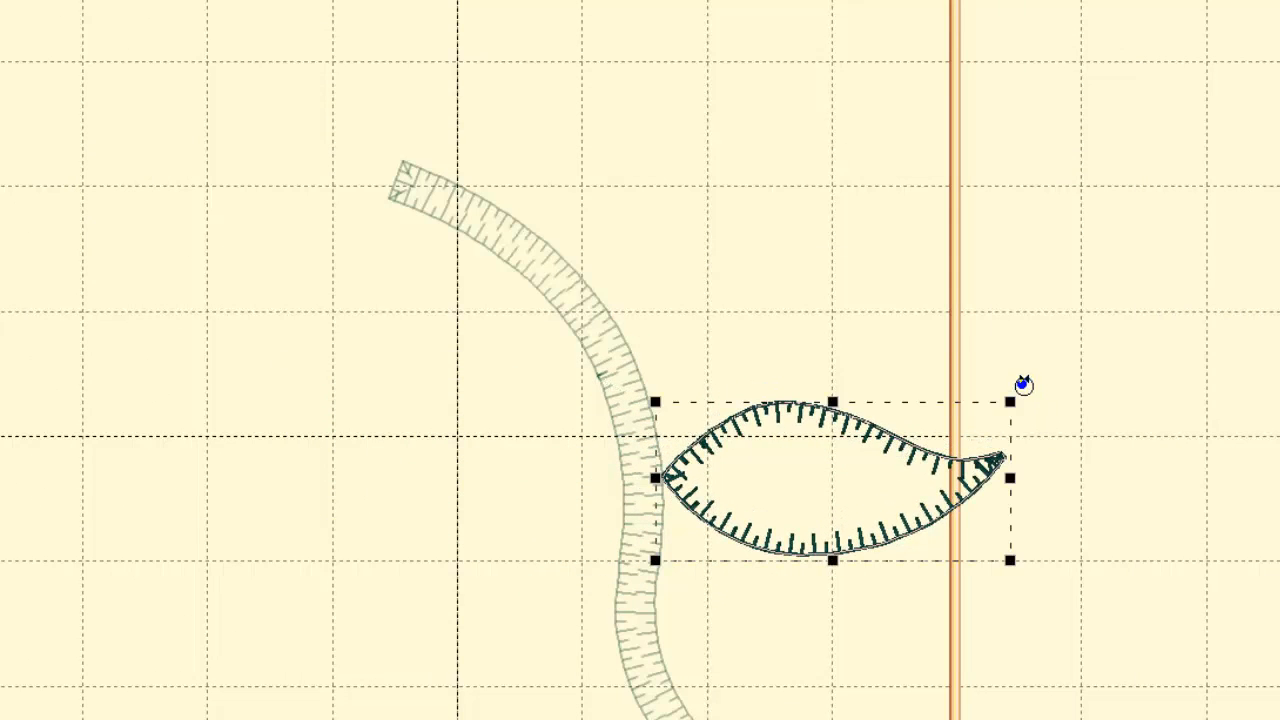
{"action": "left_click_drag", "start_coordinate": [1024, 384], "coordinate": [936, 300]}
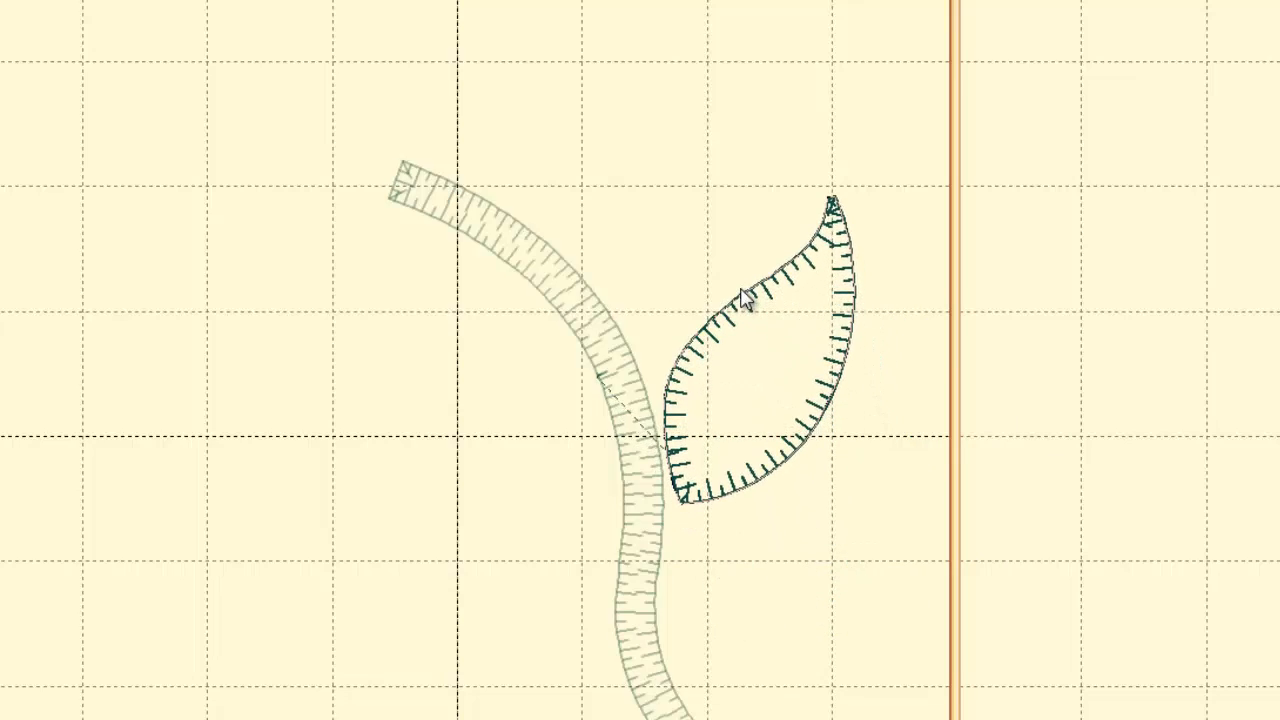
{"action": "left_click", "coordinate": [750, 350]}
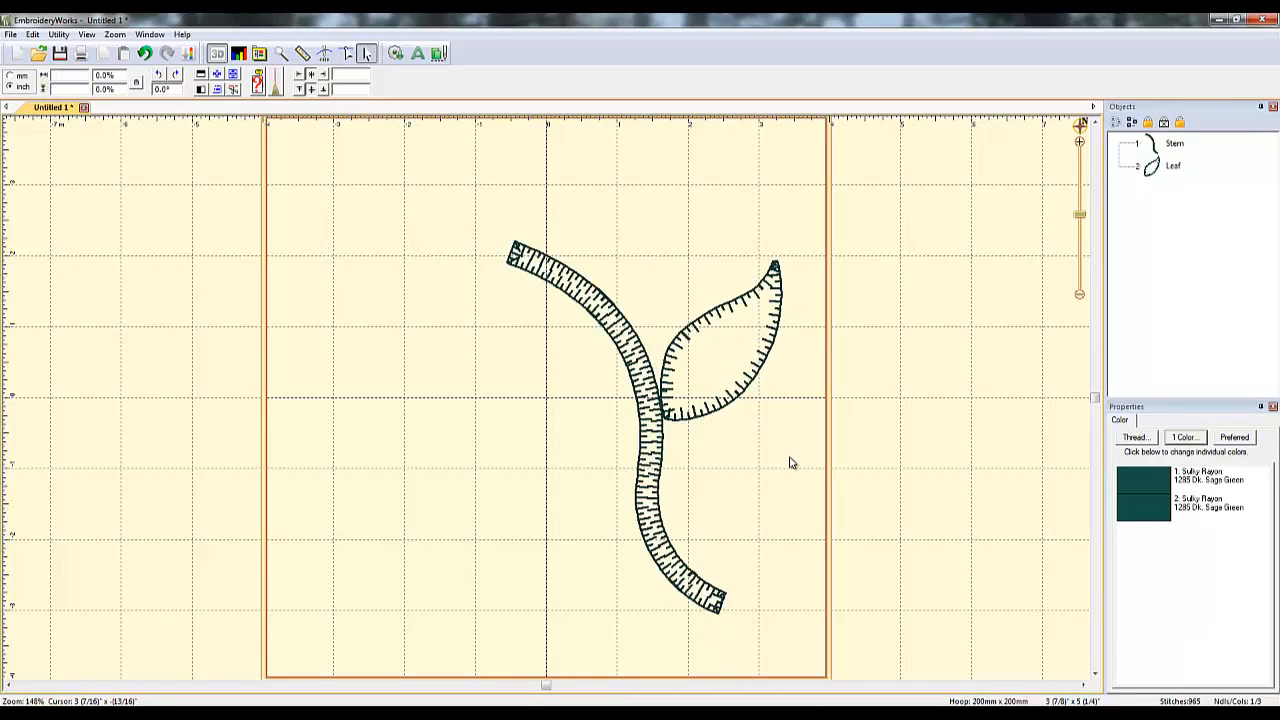
{"action": "mouse_move", "coordinate": [736, 336]}
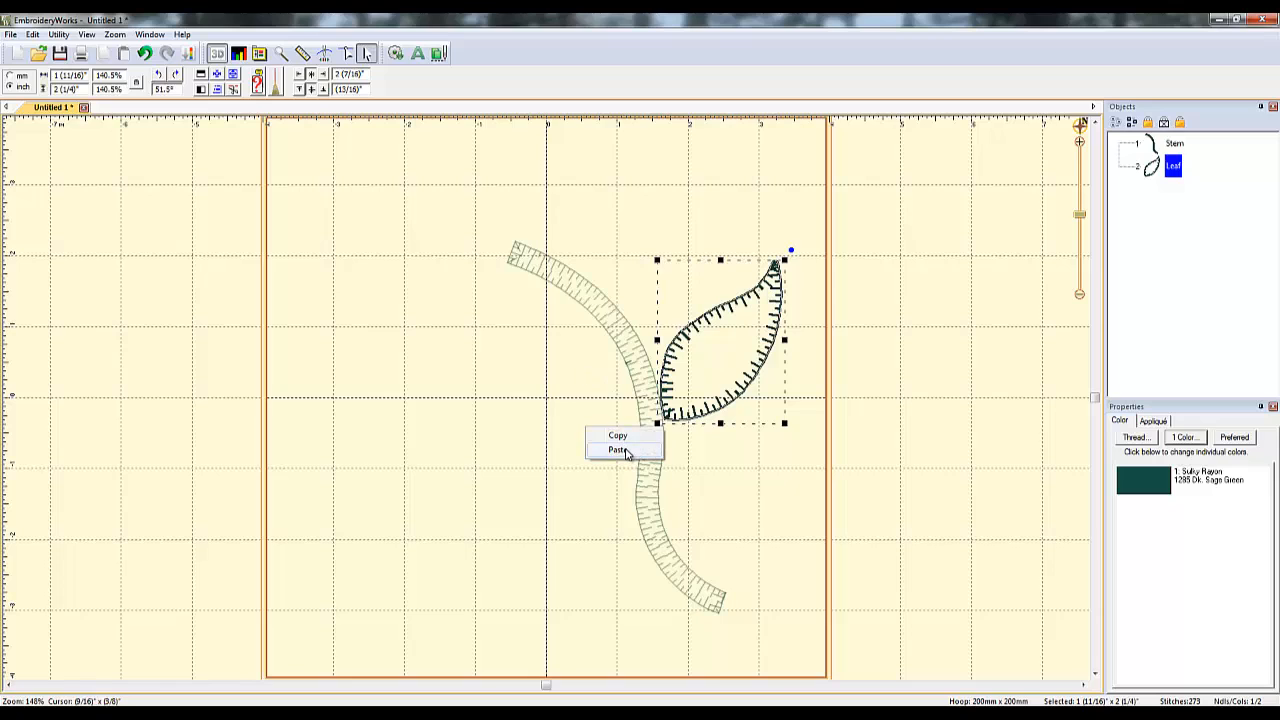
Paste a copy of the leaf for the stem's other side.
{"action": "left_click", "coordinate": [616, 450]}
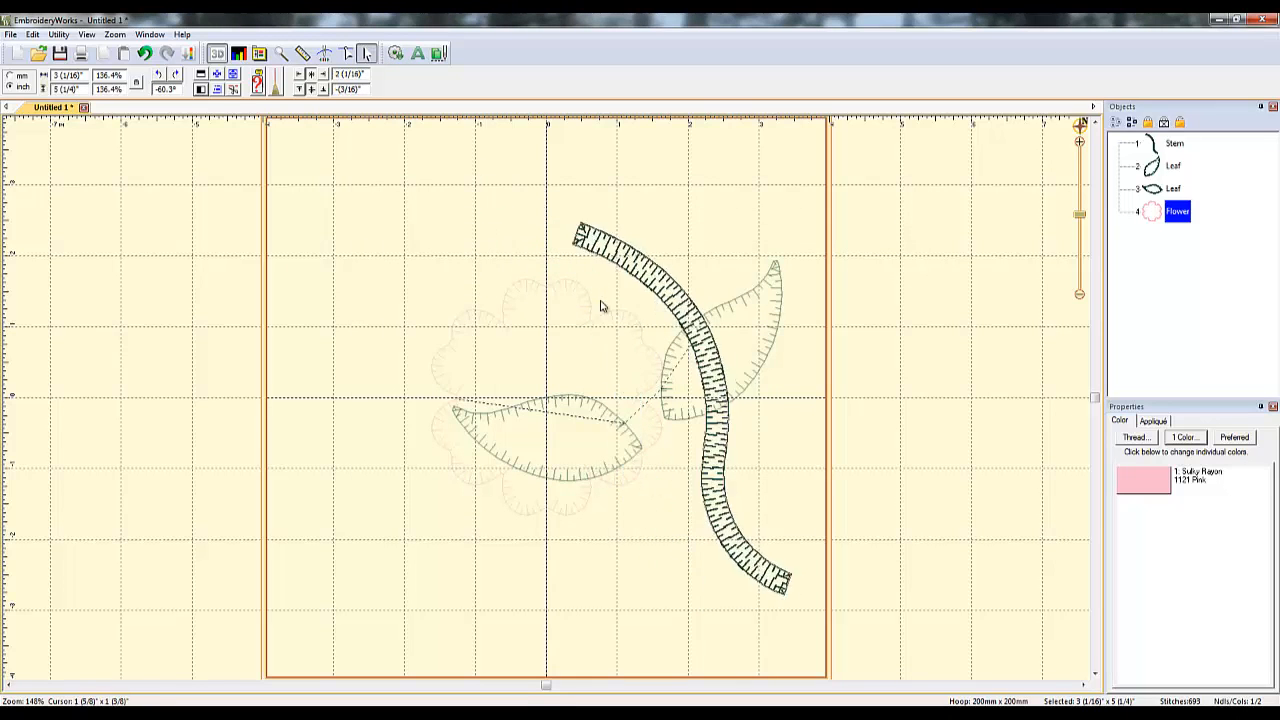
Move the scalloped pink Flower shape up onto the top end of the stem.
{"action": "left_click_drag", "start_coordinate": [690, 400], "coordinate": [584, 390]}
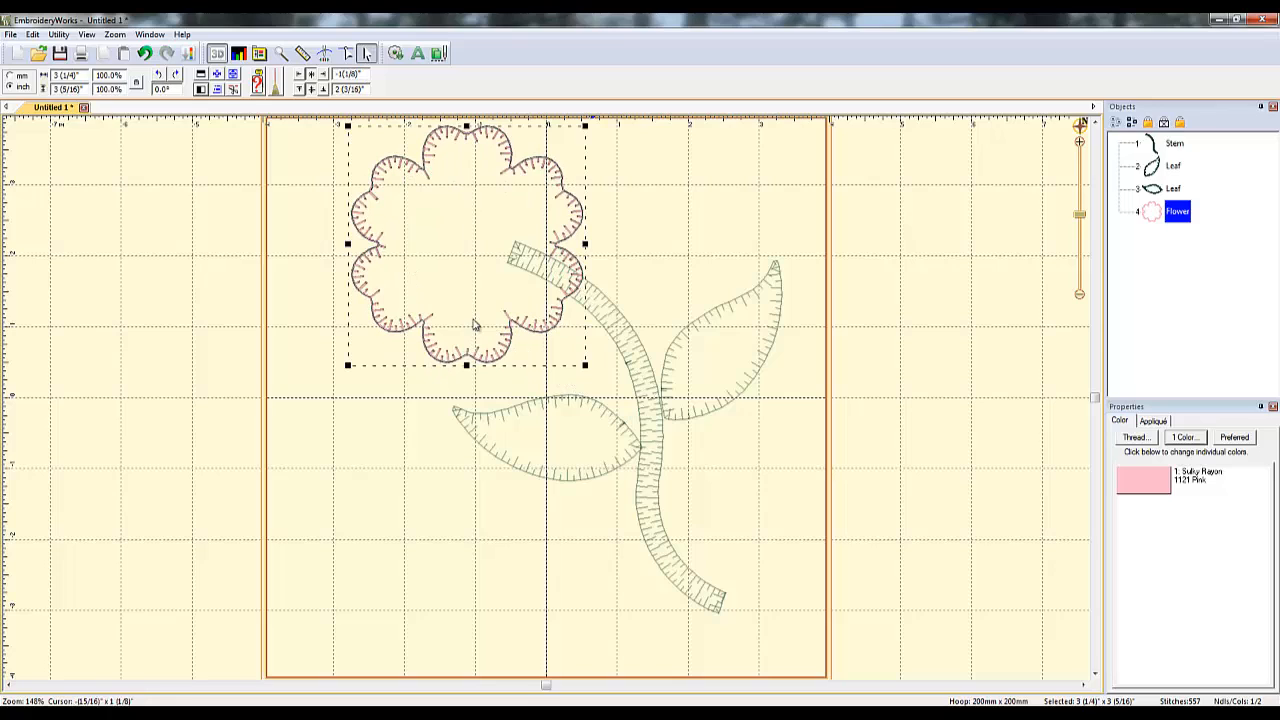
{"action": "mouse_move", "coordinate": [700, 568]}
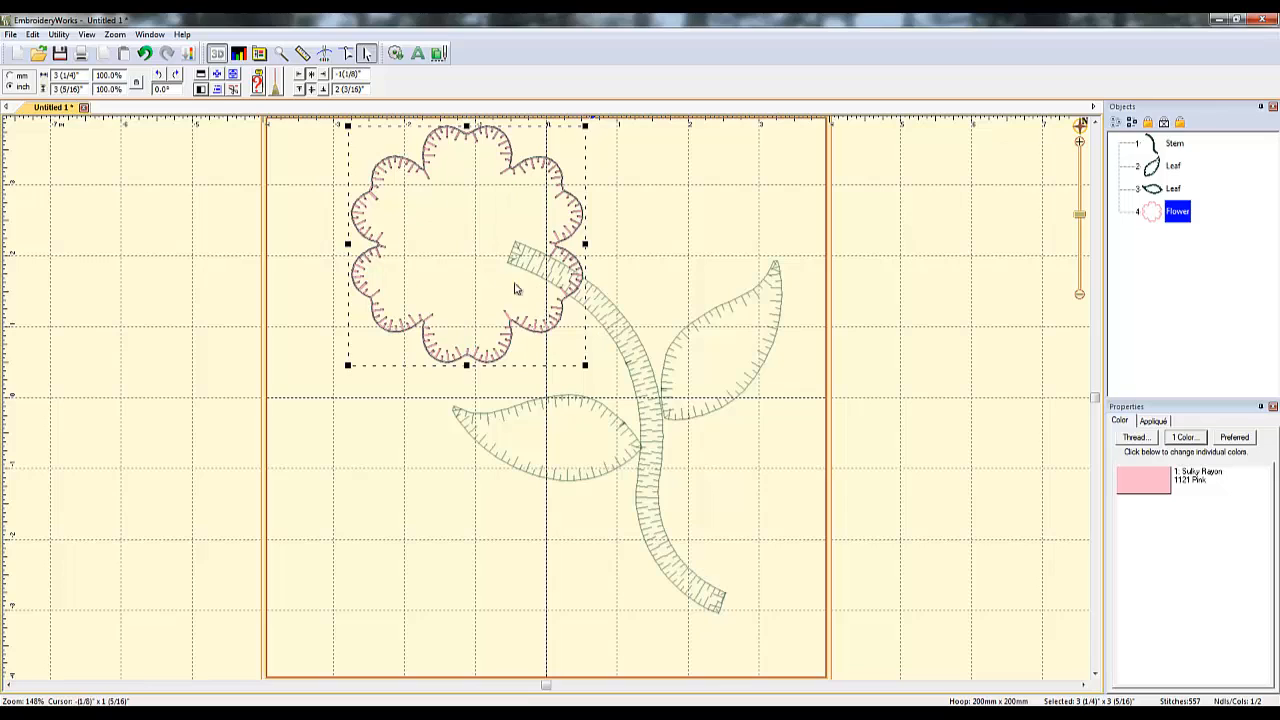
{"action": "mouse_move", "coordinate": [474, 238]}
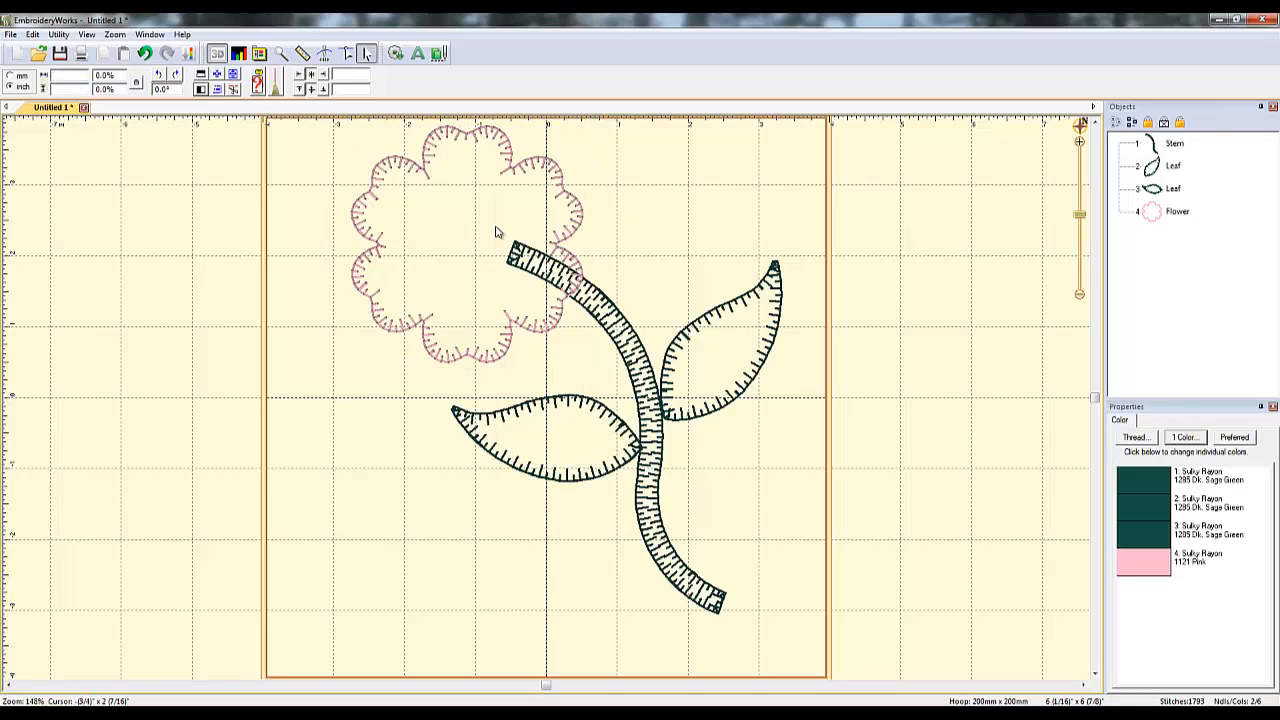
{"action": "mouse_move", "coordinate": [388, 112]}
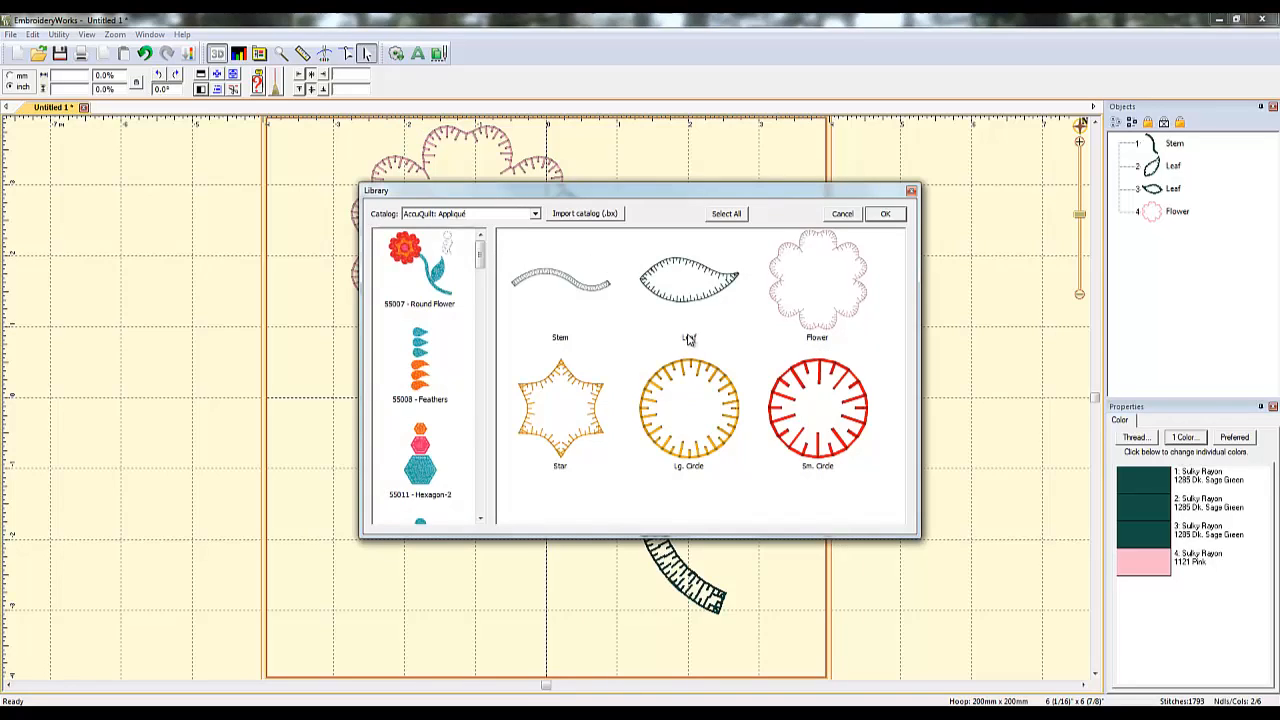
Add the Star, Lg. Circle and Sm. Circle shapes, centring each inside the flower.
{"action": "left_click", "coordinate": [560, 408]}
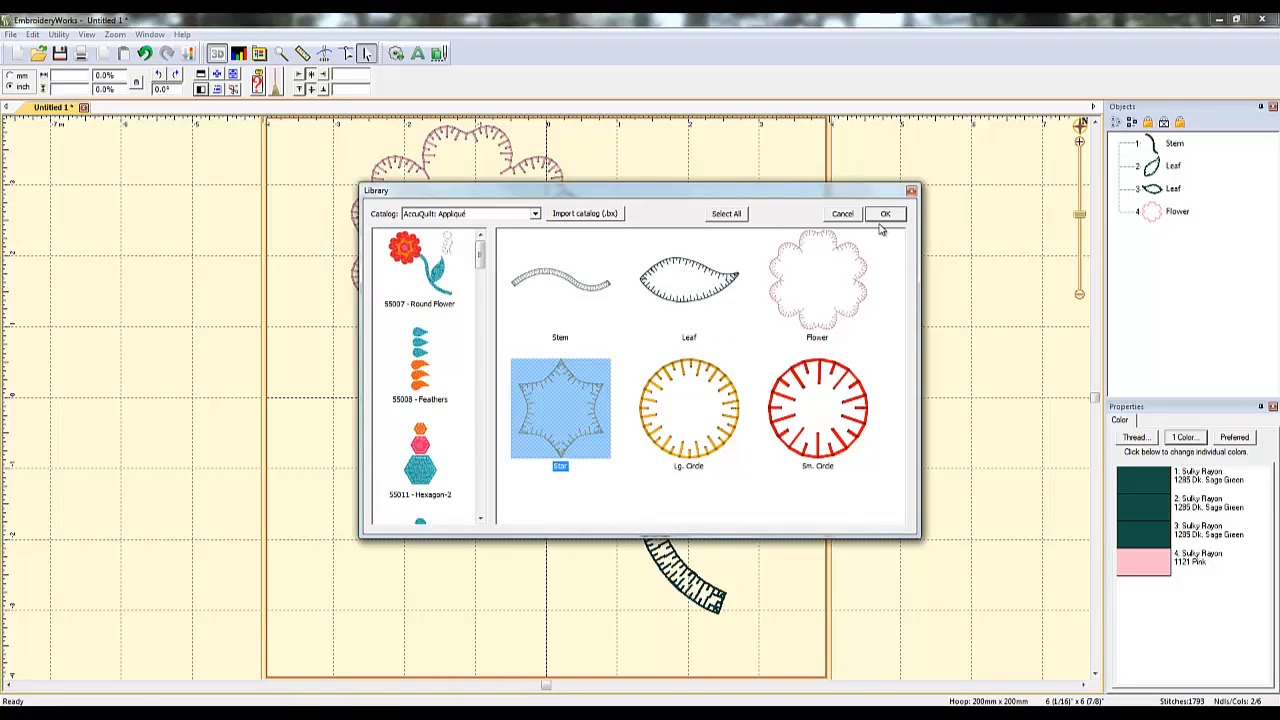
{"action": "left_click", "coordinate": [884, 212]}
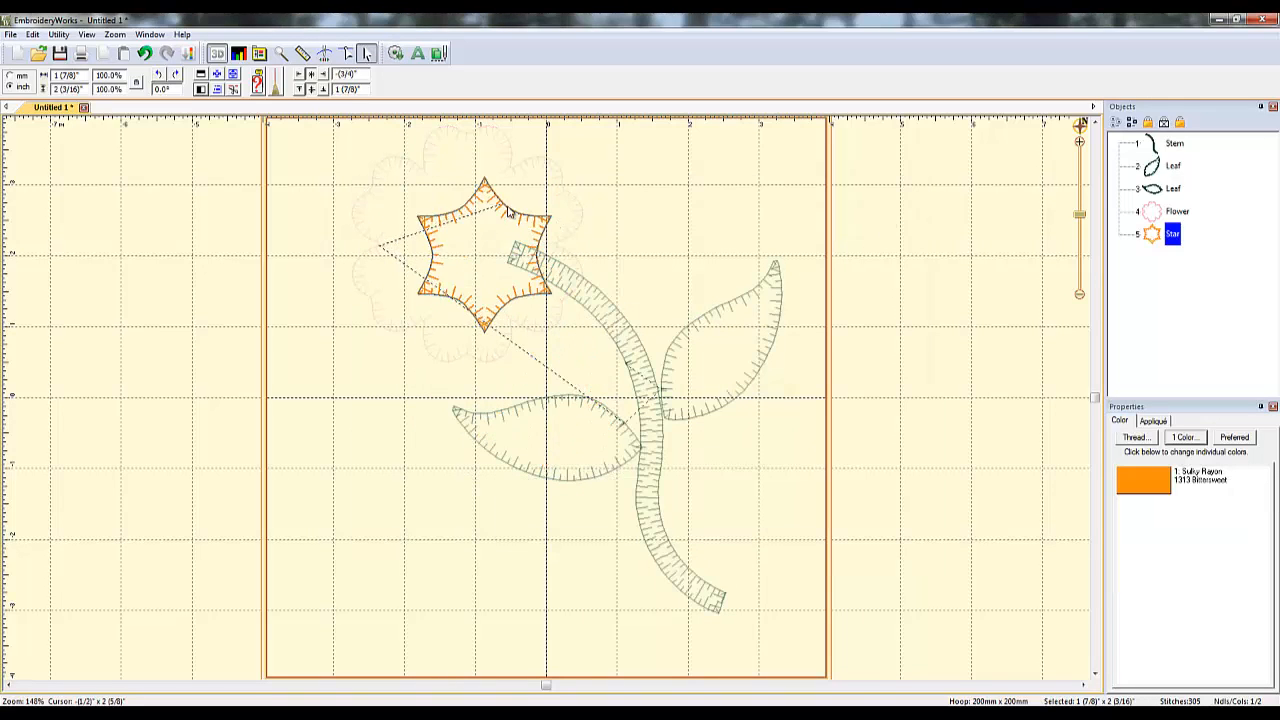
{"action": "left_click_drag", "start_coordinate": [484, 256], "coordinate": [464, 220]}
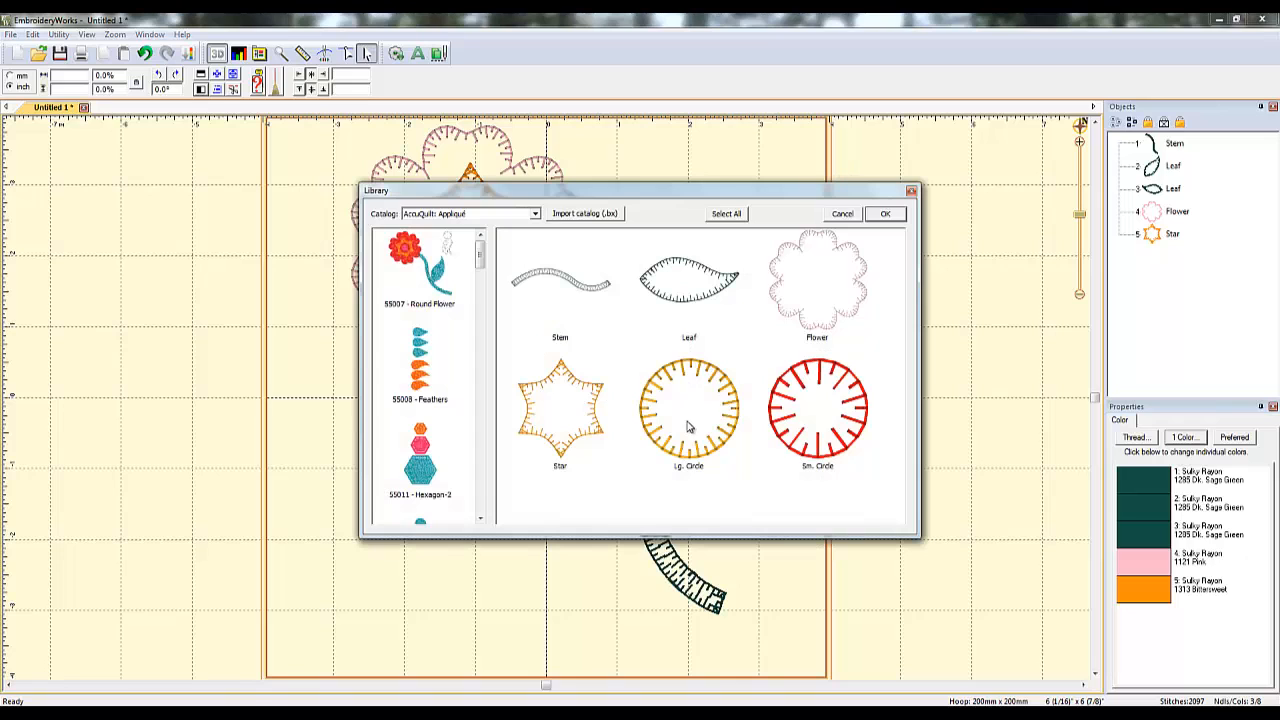
{"action": "left_click", "coordinate": [688, 408]}
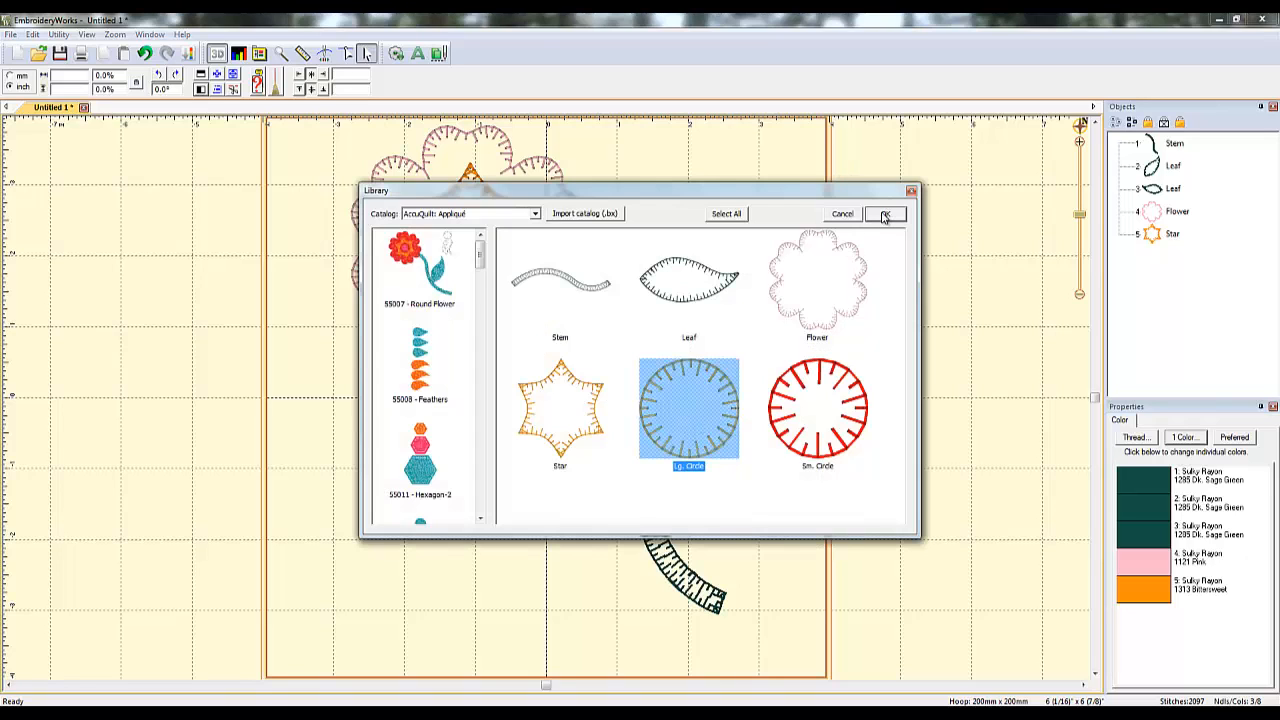
{"action": "left_click", "coordinate": [884, 214]}
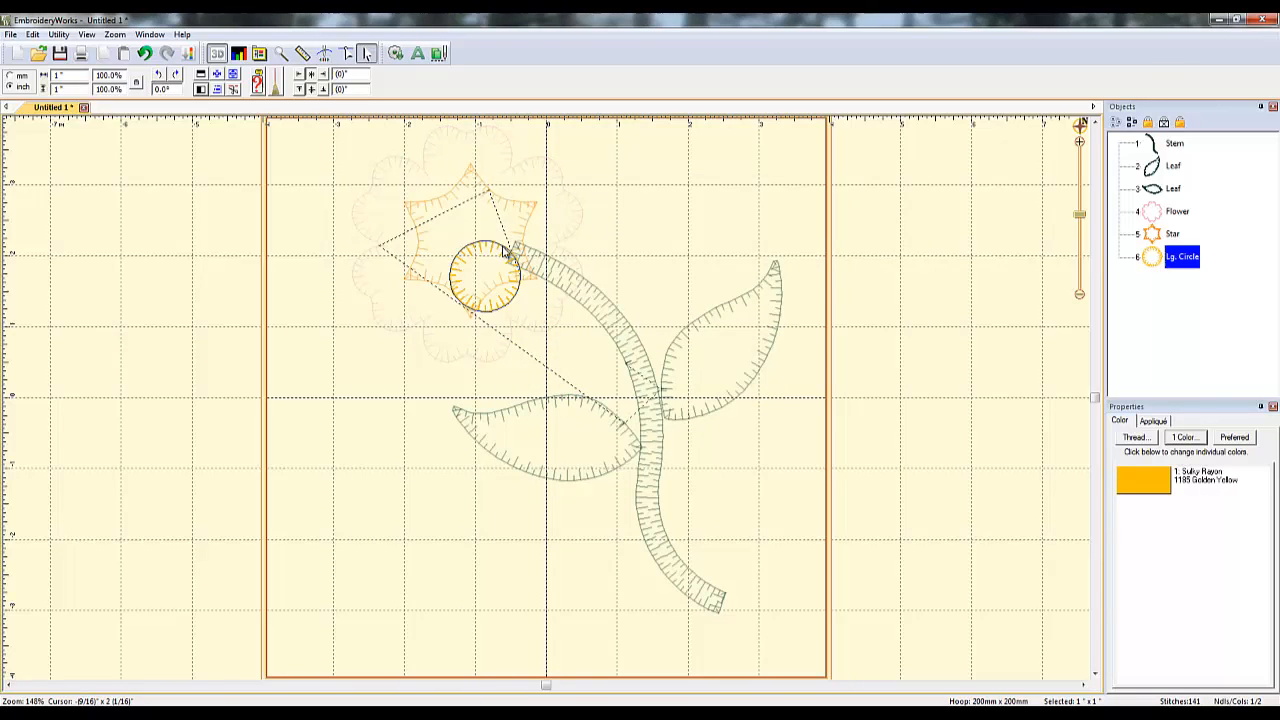
{"action": "left_click_drag", "start_coordinate": [490, 280], "coordinate": [462, 236]}
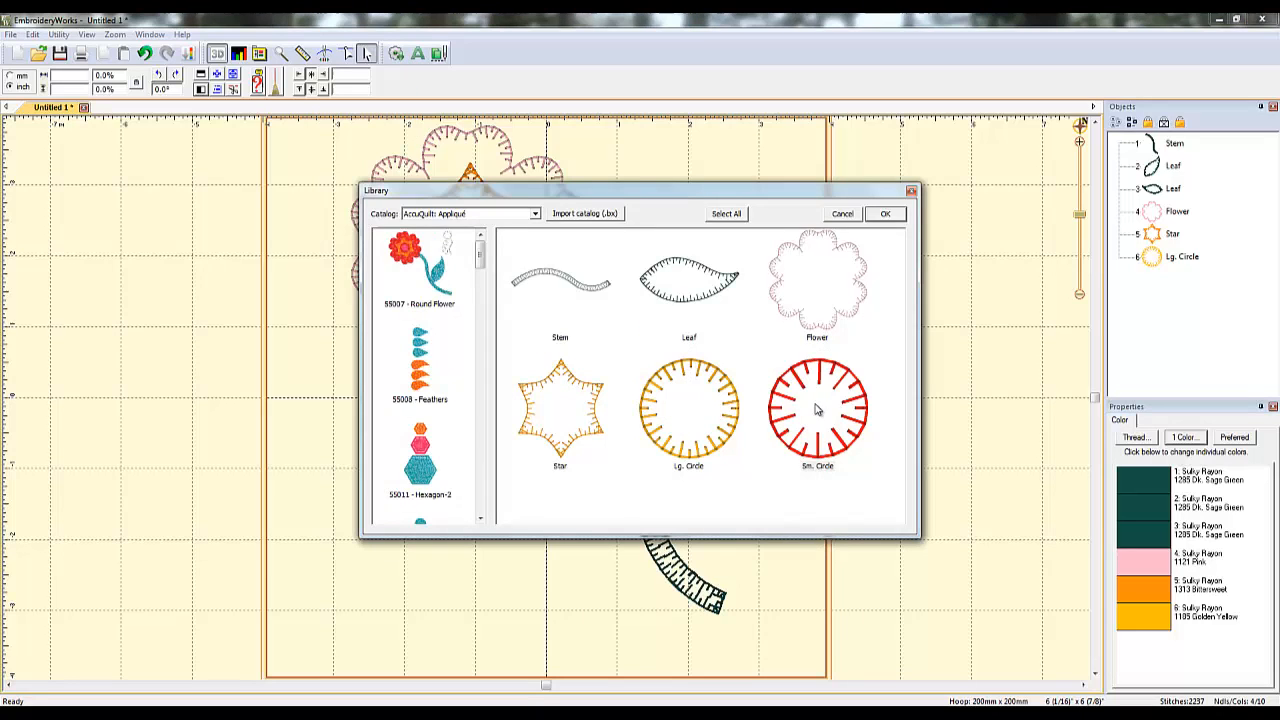
{"action": "left_click", "coordinate": [884, 212]}
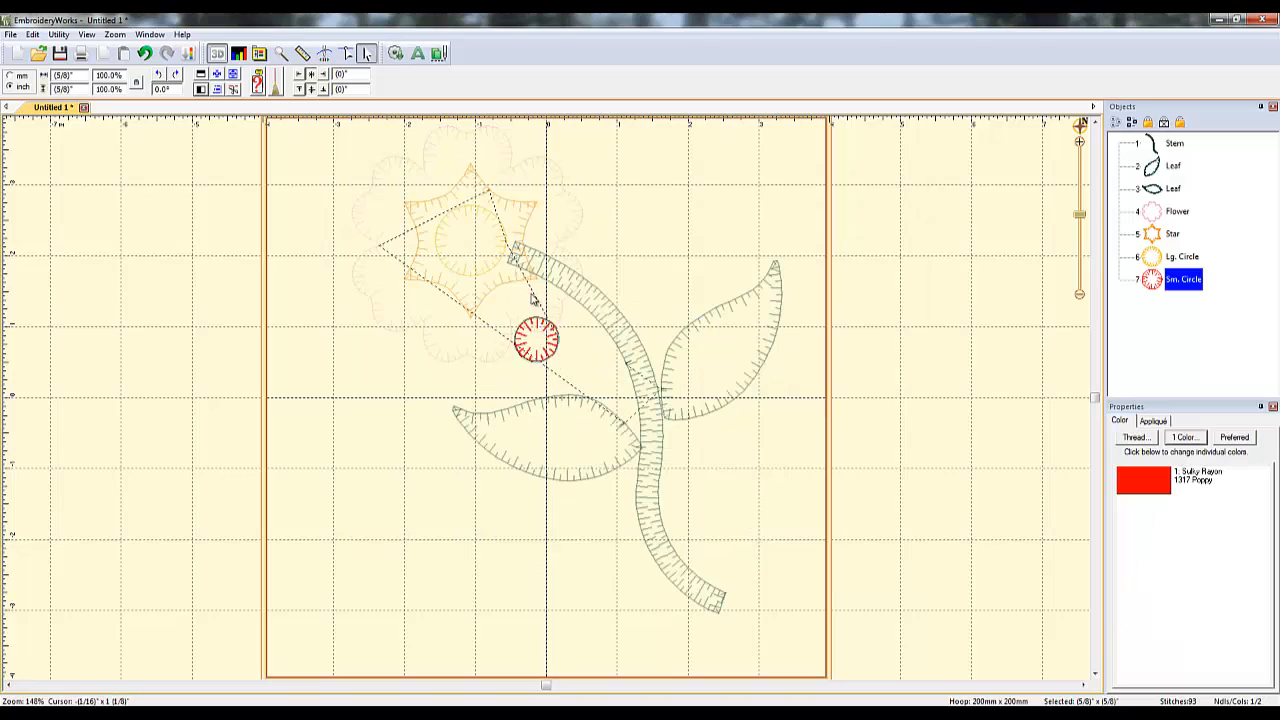
{"action": "left_click_drag", "start_coordinate": [536, 340], "coordinate": [468, 240]}
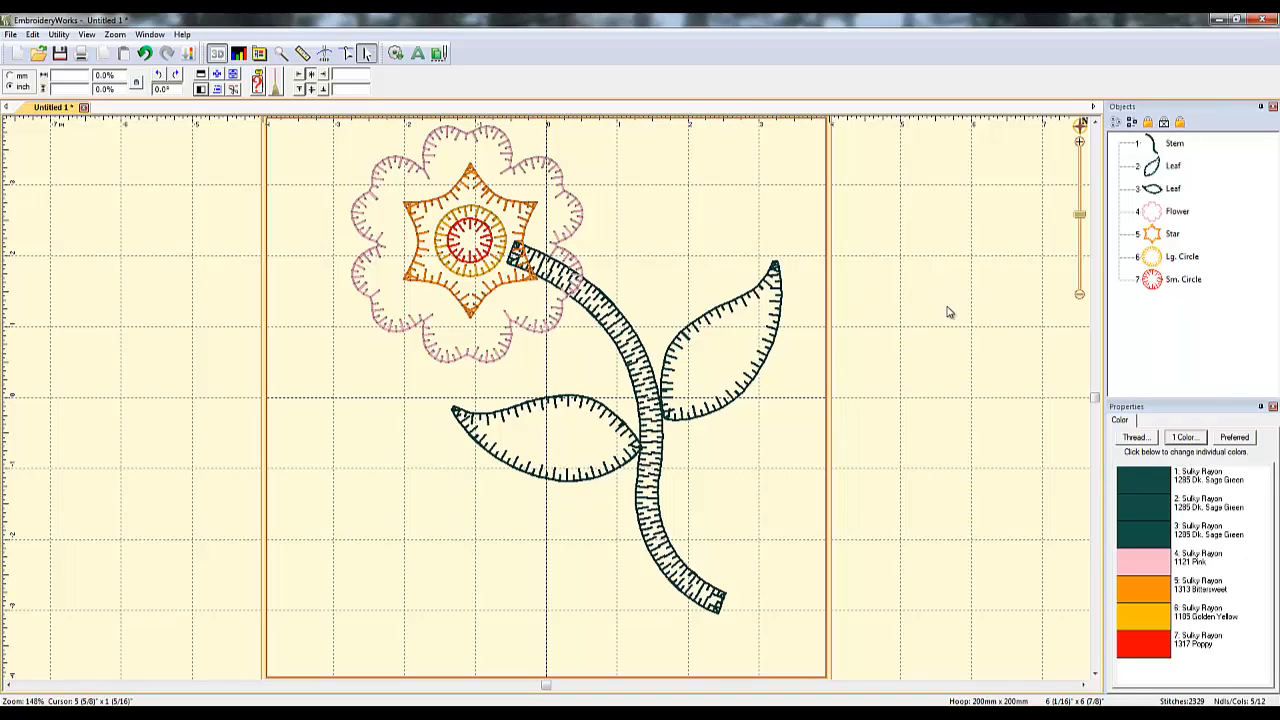
{"action": "mouse_move", "coordinate": [556, 344]}
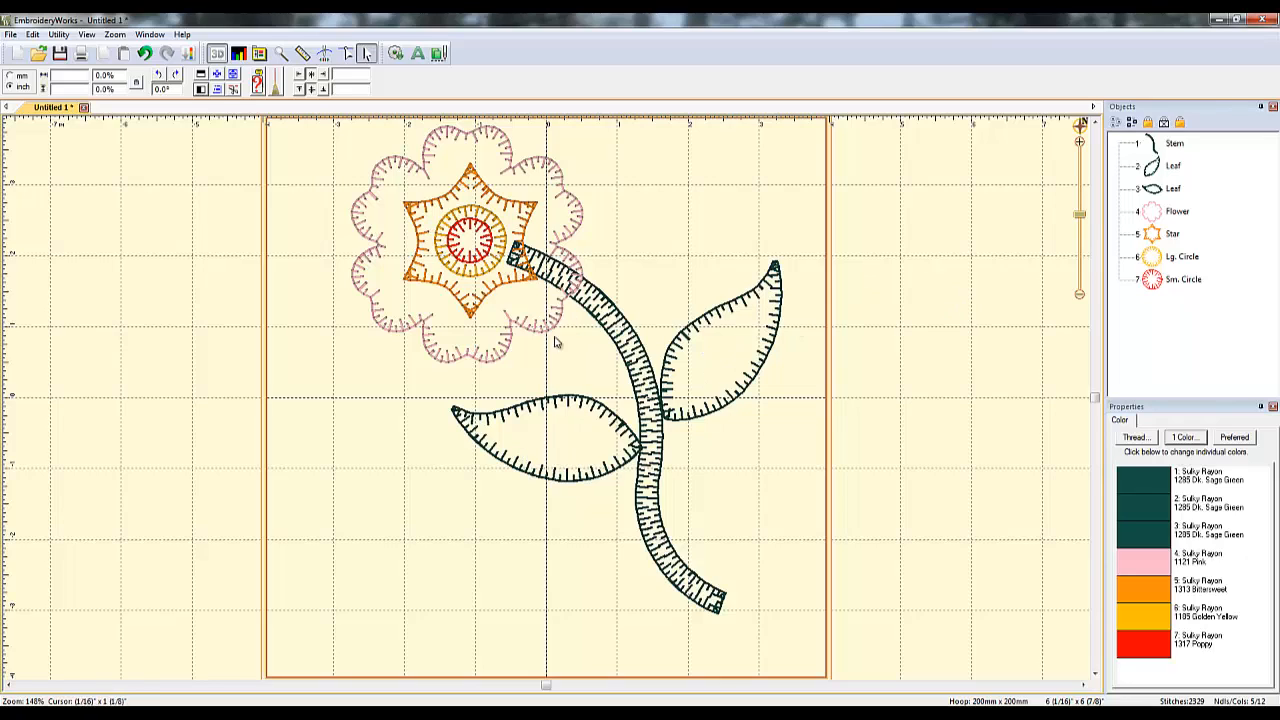
{"action": "mouse_move", "coordinate": [660, 308]}
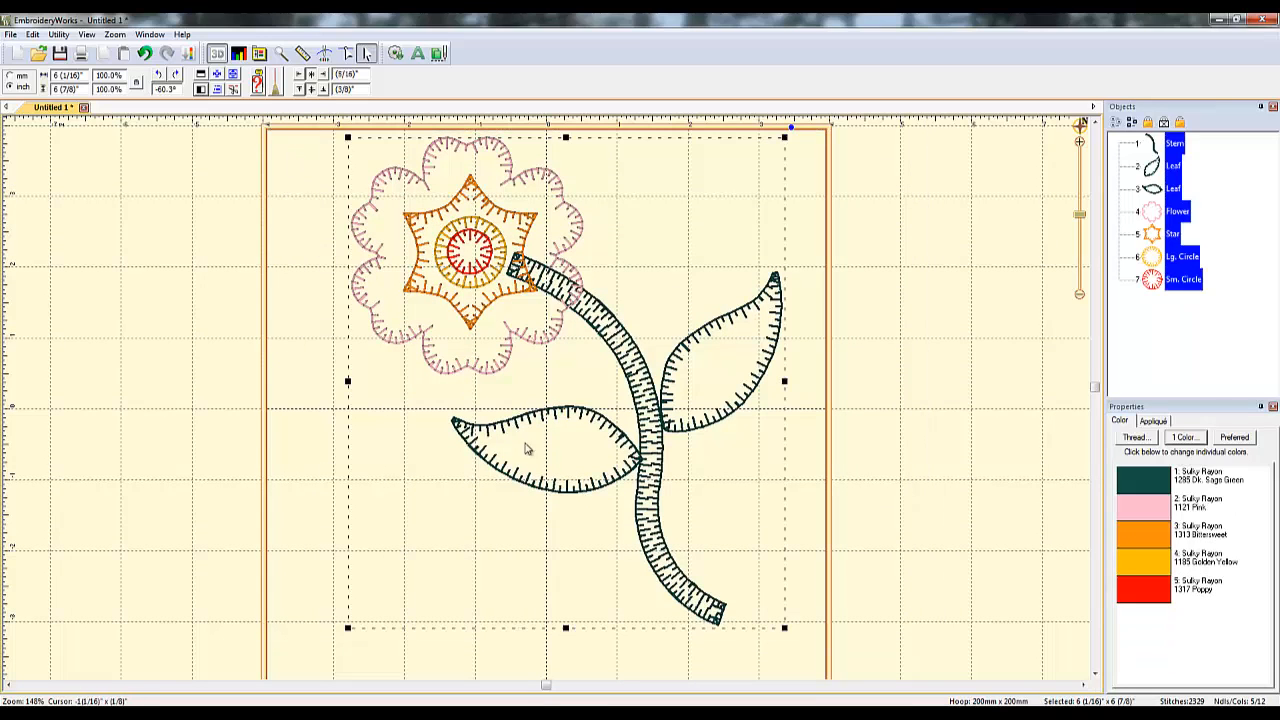
{"action": "mouse_move", "coordinate": [784, 620]}
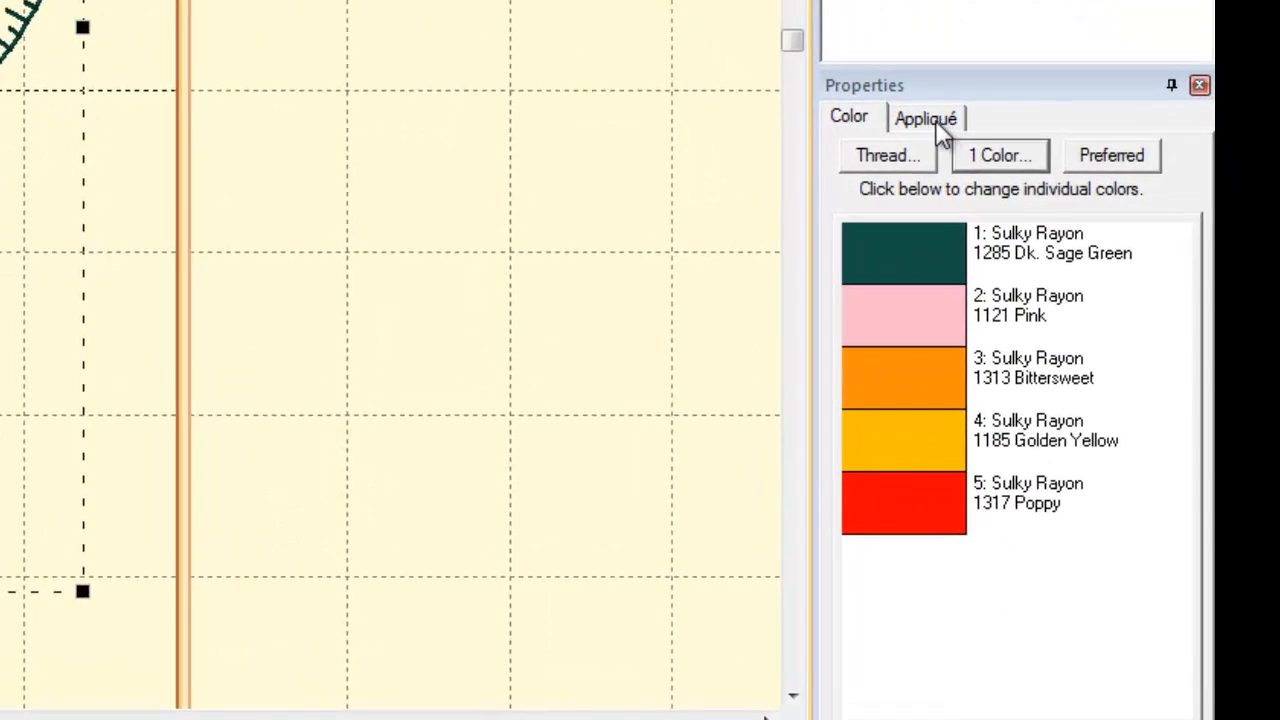
In the Appliqué properties, set the selected shapes' border to E-Stitch.
{"action": "left_click", "coordinate": [924, 116]}
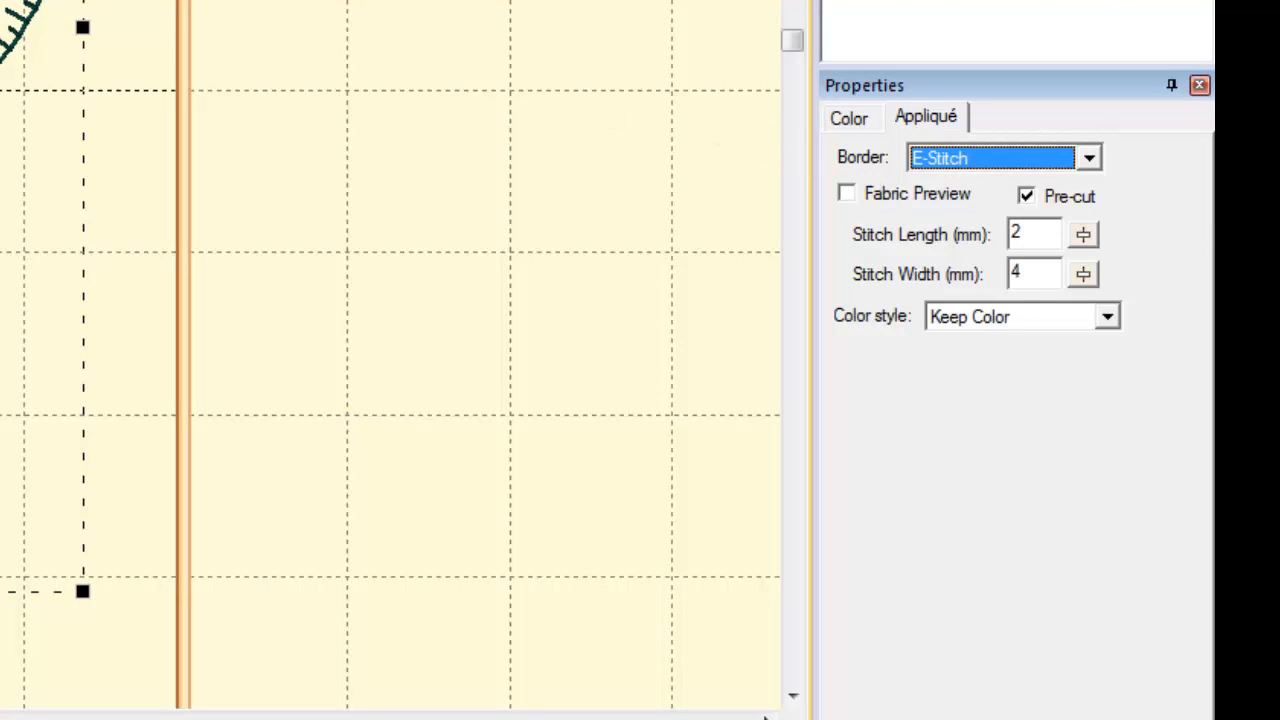
{"action": "mouse_move", "coordinate": [1088, 170]}
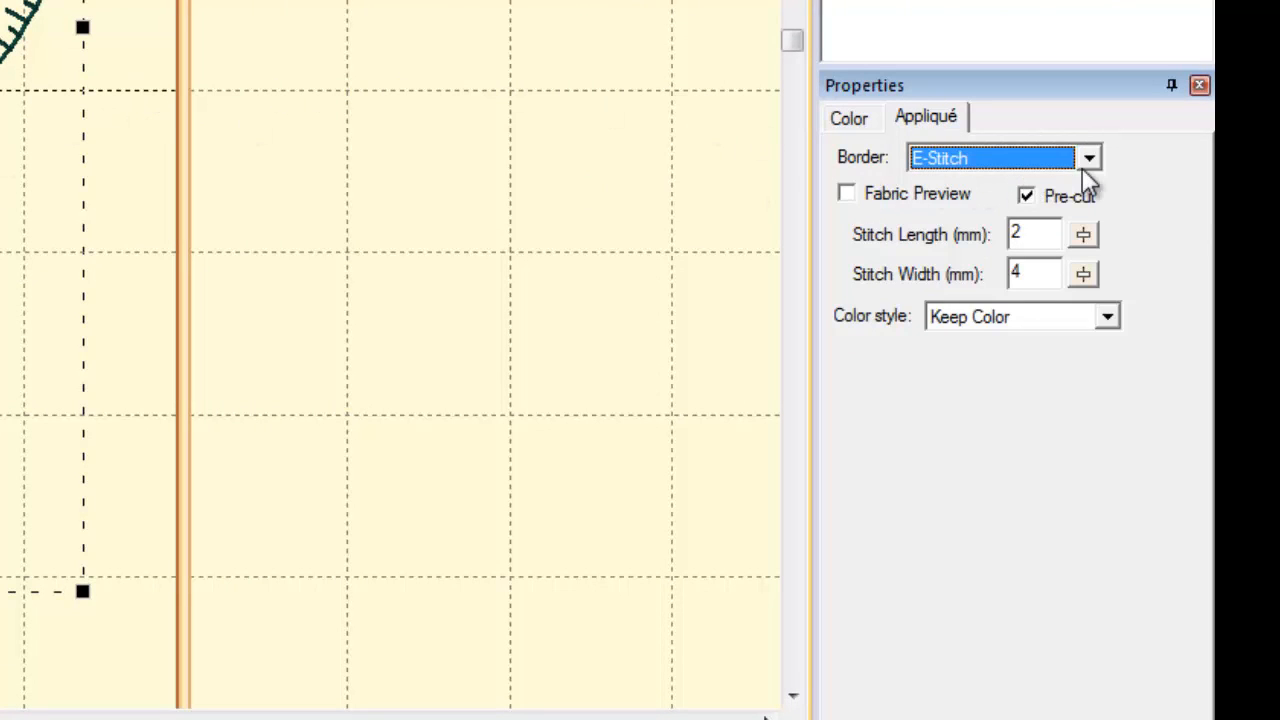
{"action": "mouse_move", "coordinate": [868, 168]}
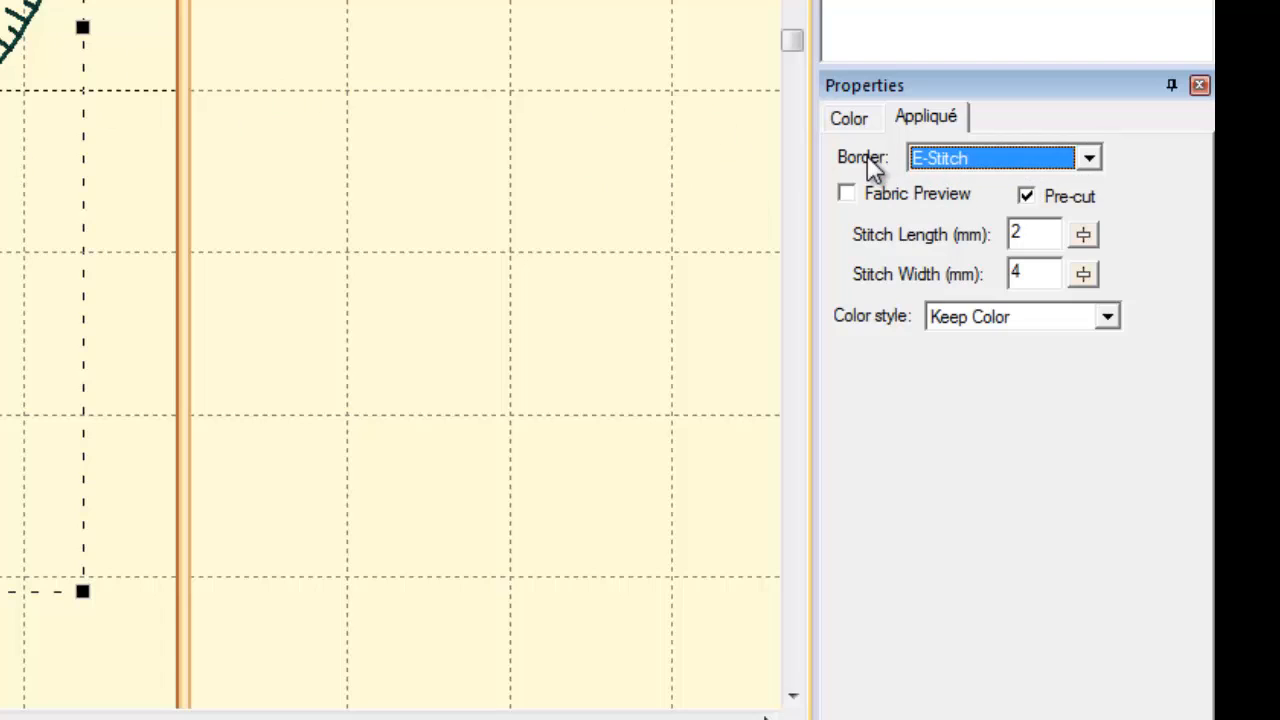
{"action": "mouse_move", "coordinate": [20, 70]}
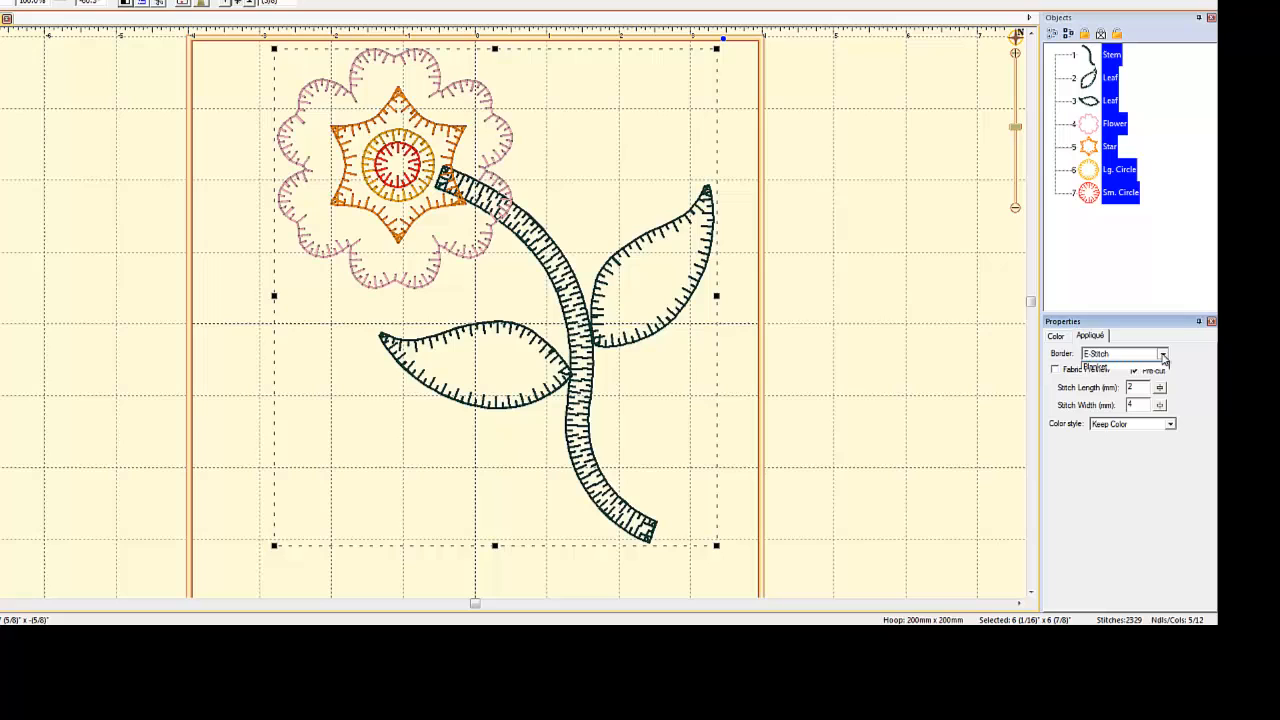
{"action": "left_click", "coordinate": [1160, 352]}
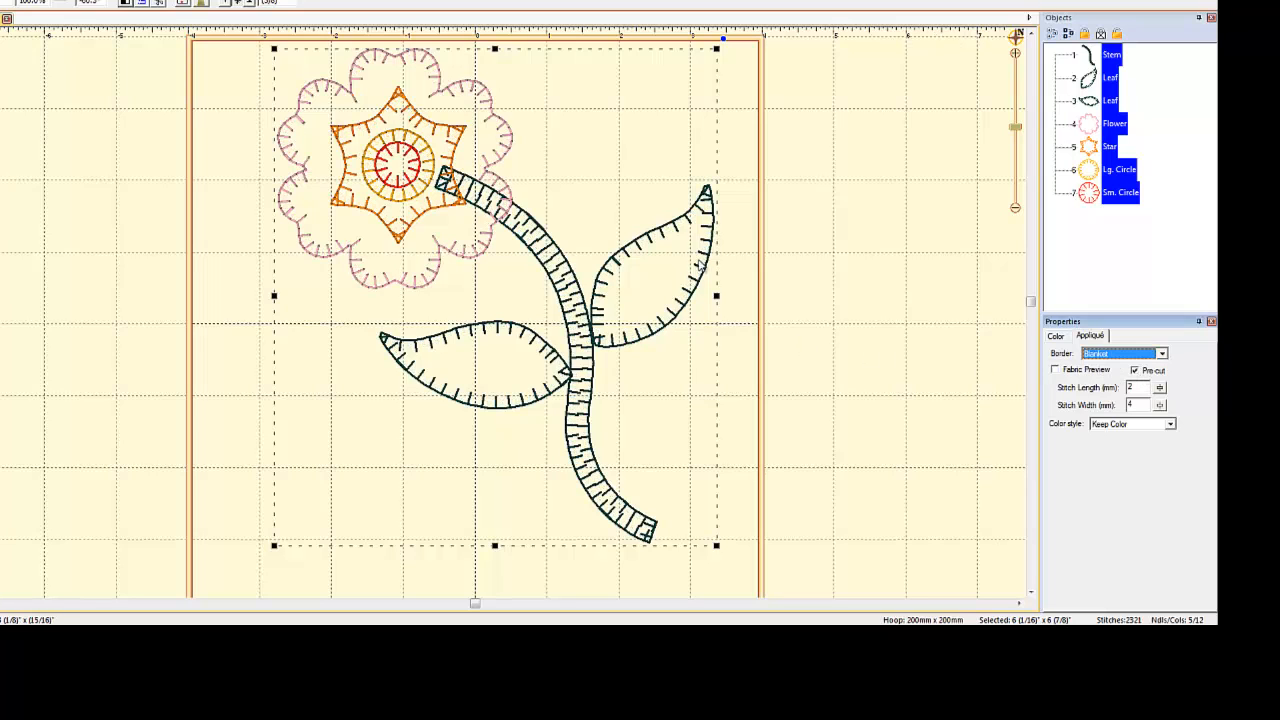
{"action": "mouse_move", "coordinate": [464, 370]}
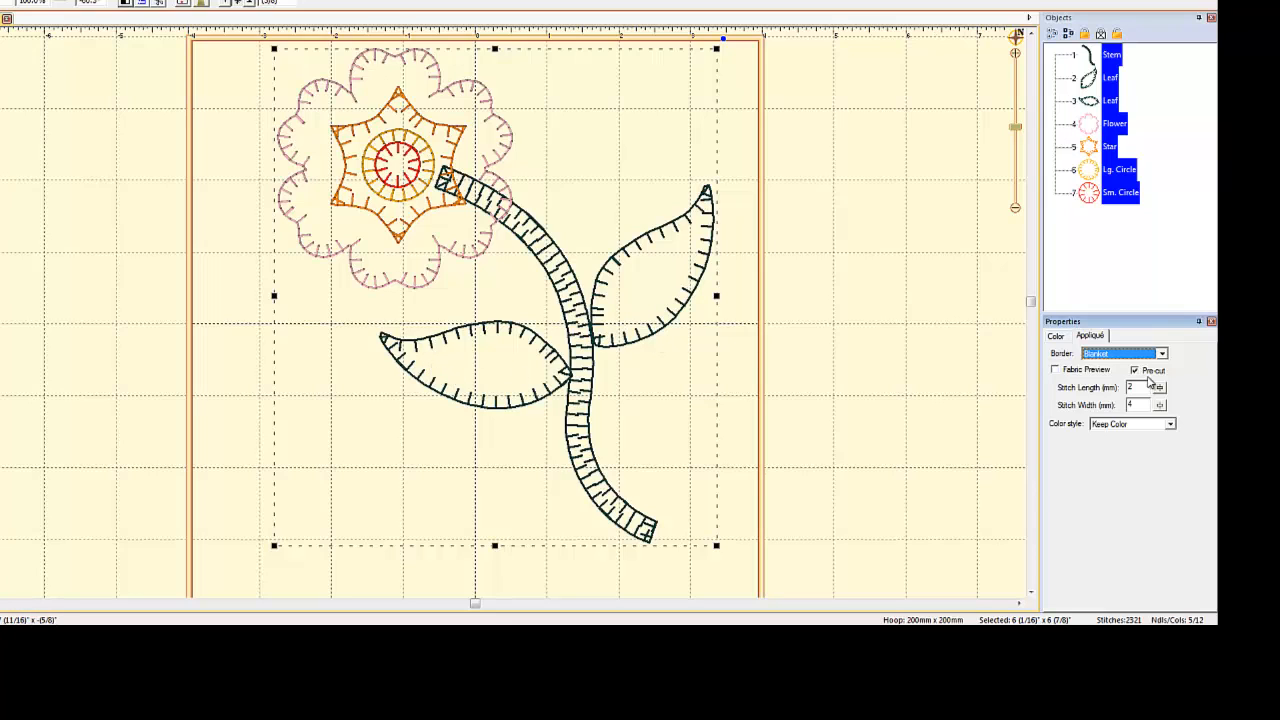
{"action": "left_click", "coordinate": [1120, 352]}
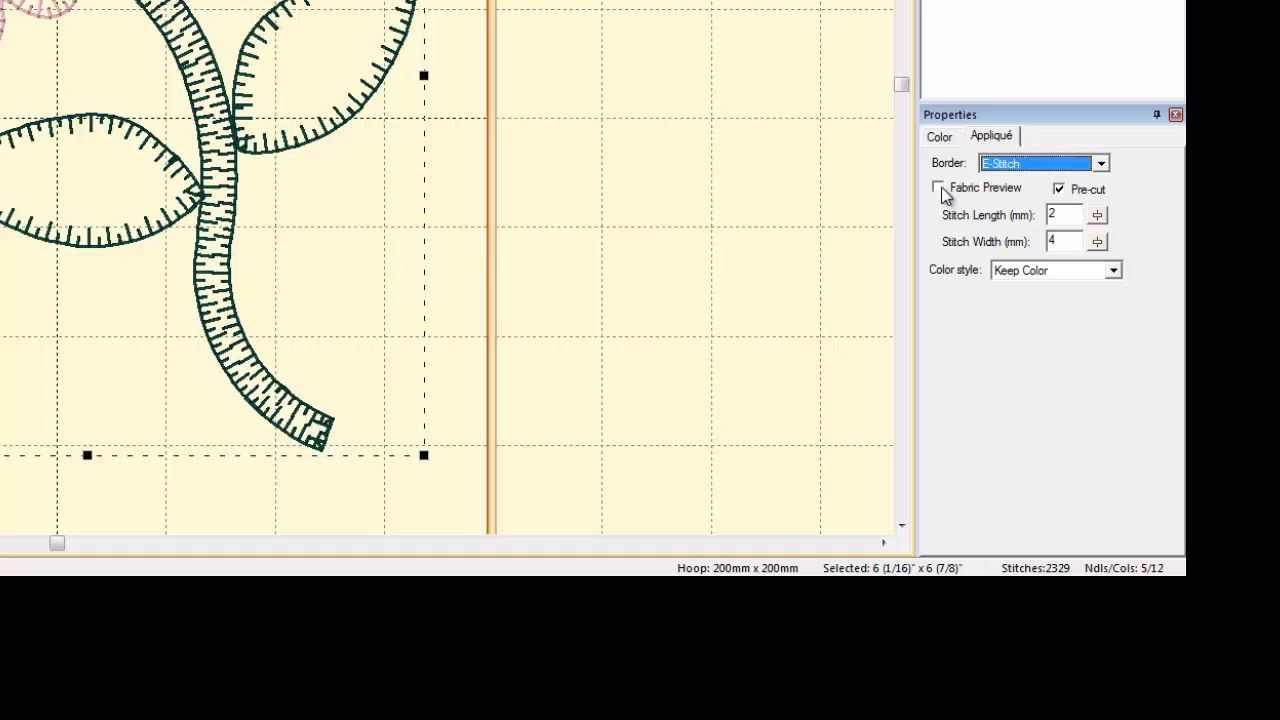
{"action": "left_click", "coordinate": [936, 188]}
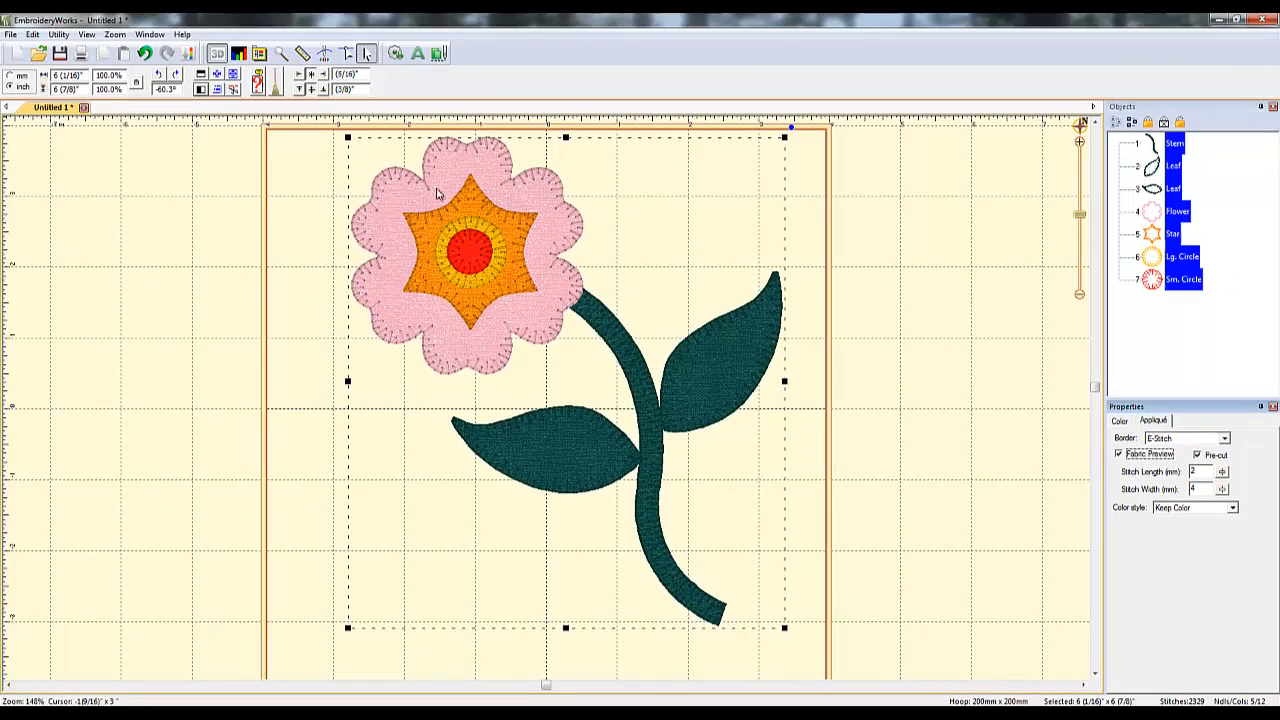
{"action": "mouse_move", "coordinate": [552, 364]}
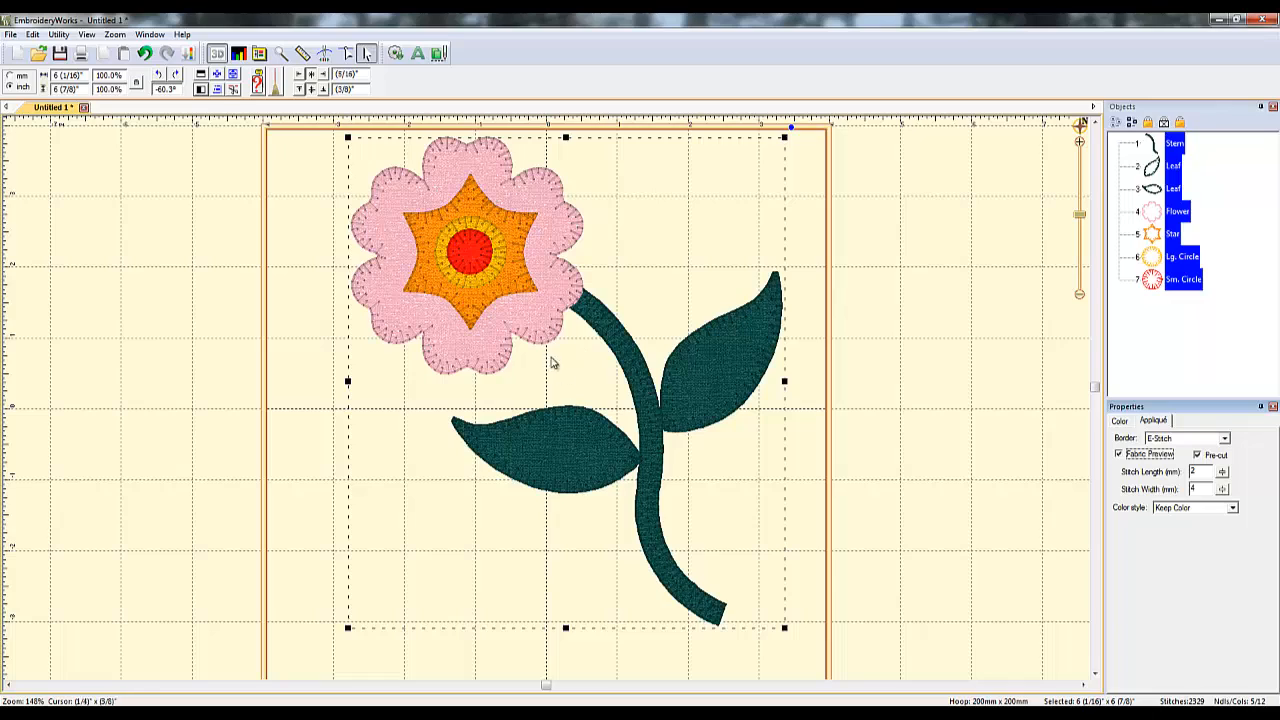
{"action": "mouse_move", "coordinate": [604, 376]}
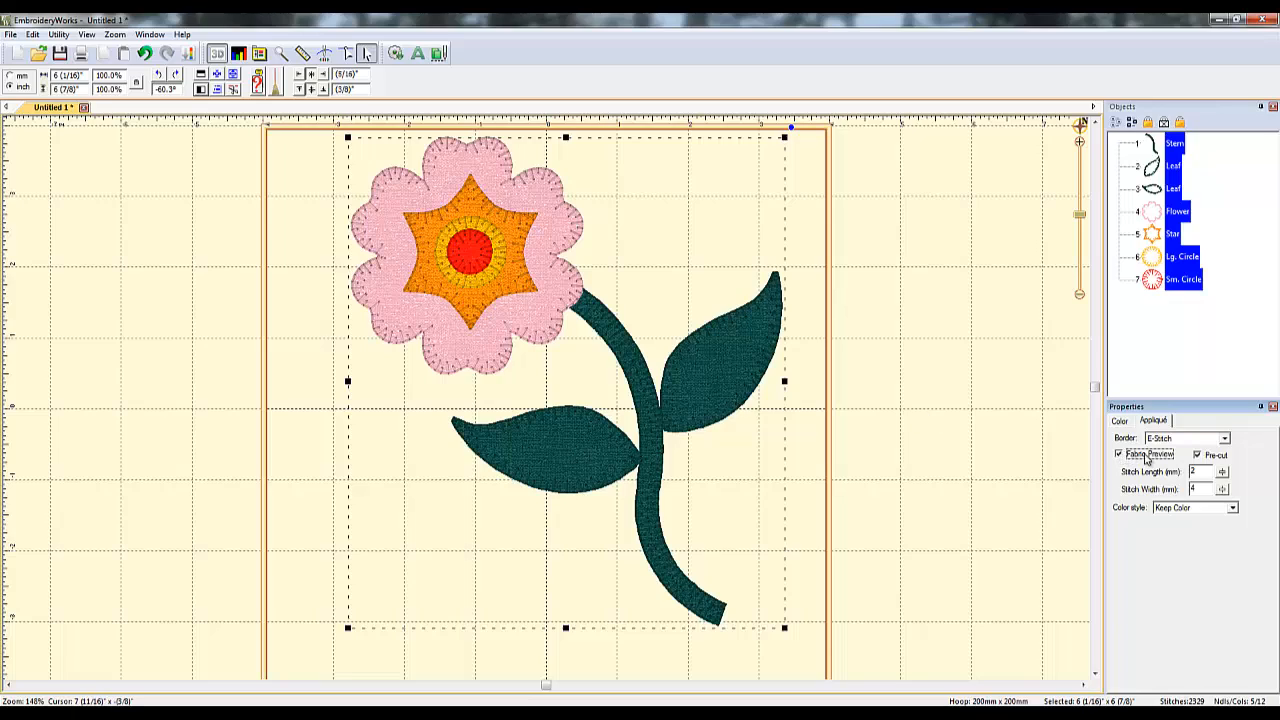
{"action": "left_click", "coordinate": [1118, 452]}
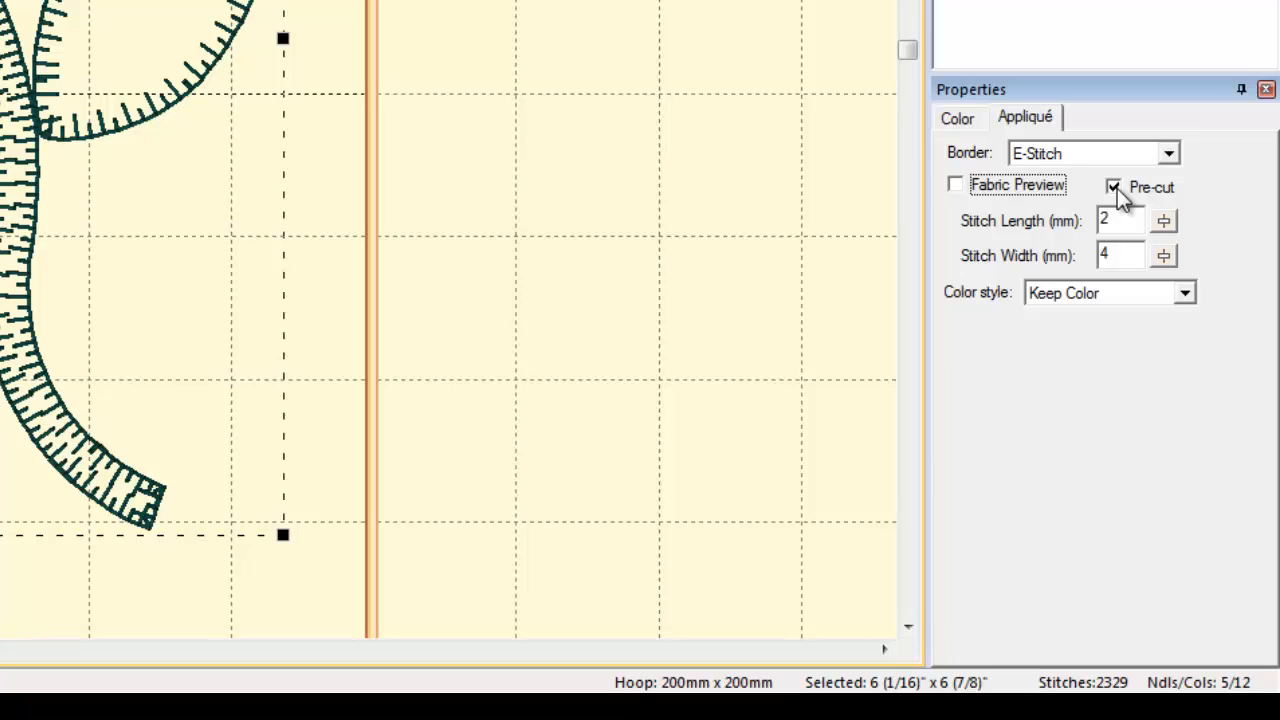
{"action": "mouse_move", "coordinate": [1118, 200]}
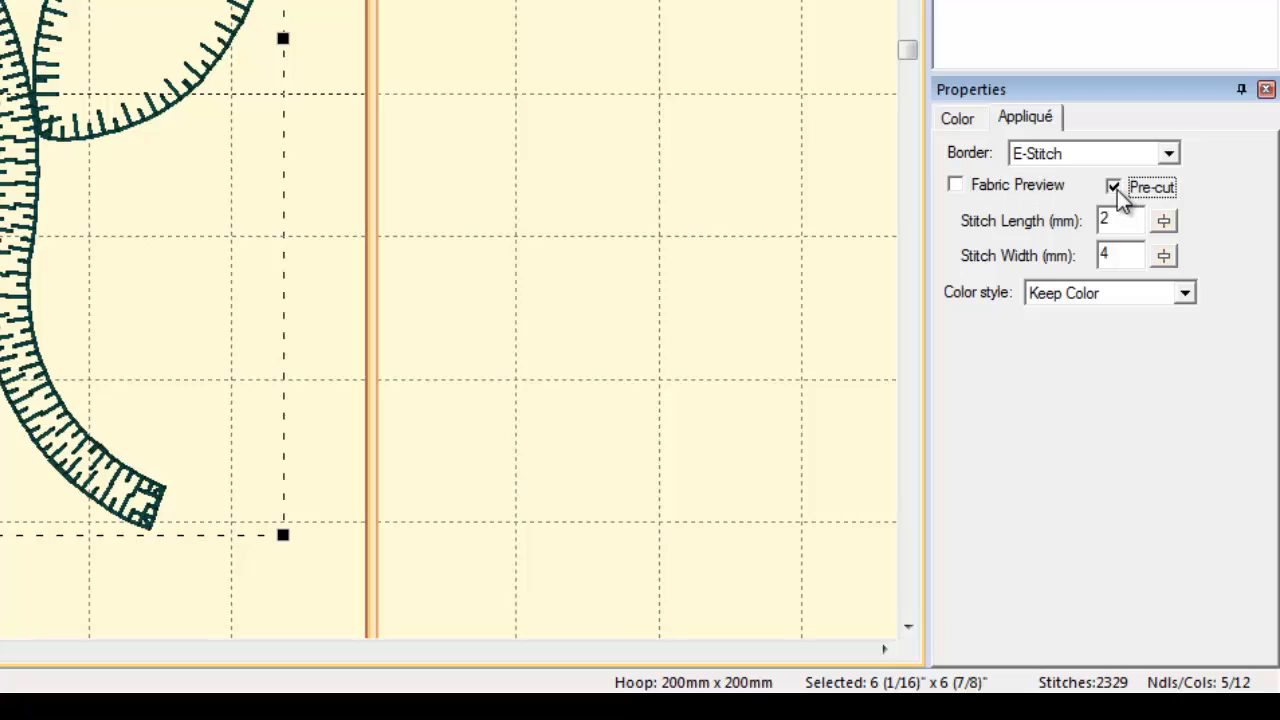
{"action": "left_click", "coordinate": [1112, 188]}
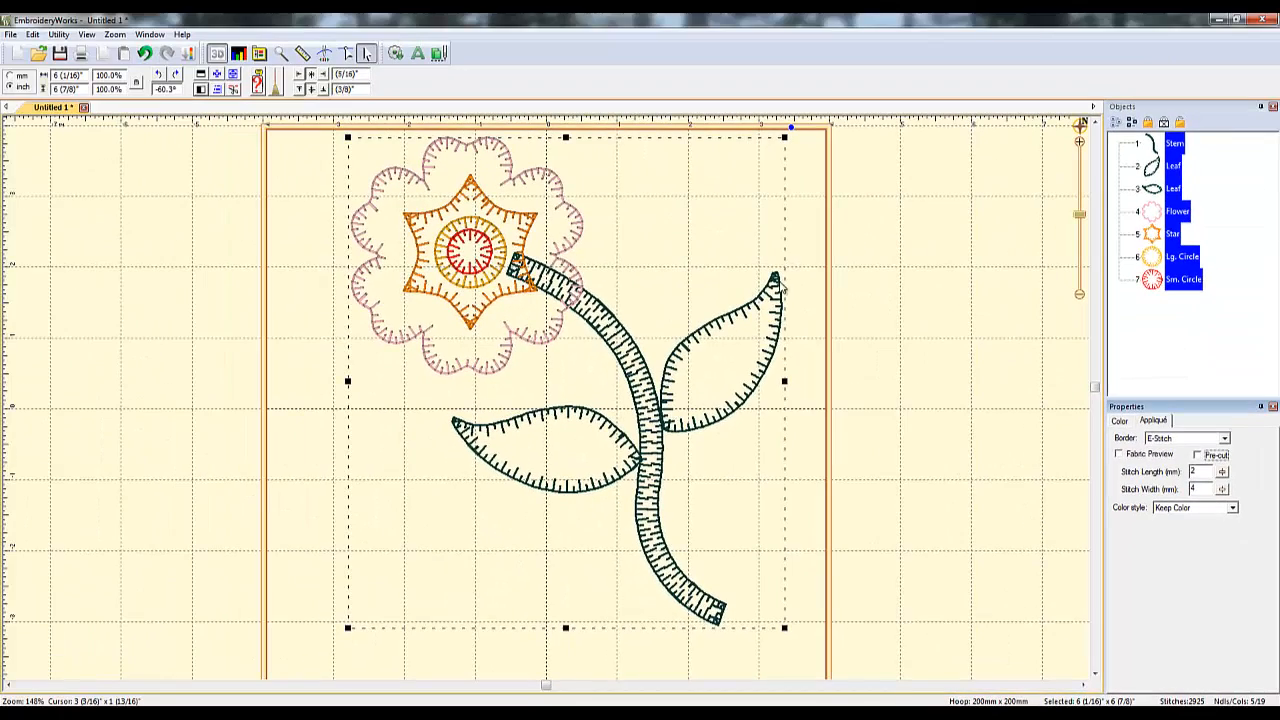
{"action": "mouse_move", "coordinate": [738, 358]}
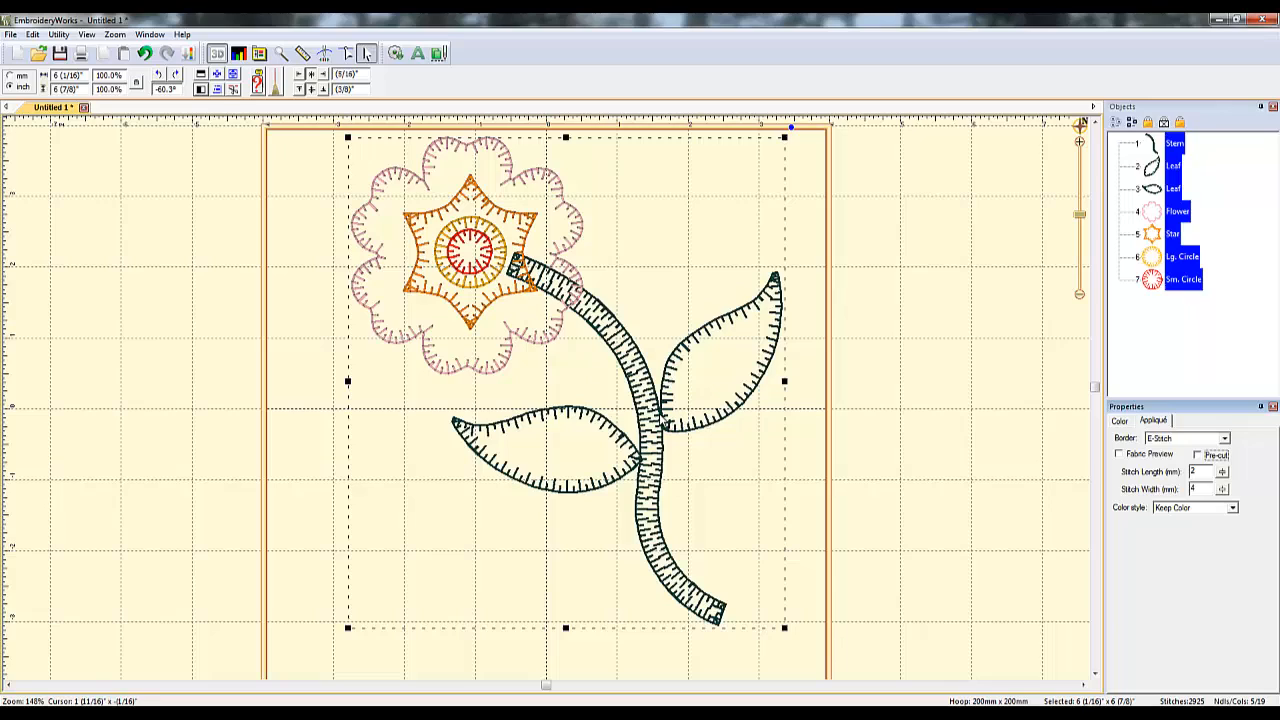
{"action": "mouse_move", "coordinate": [710, 310]}
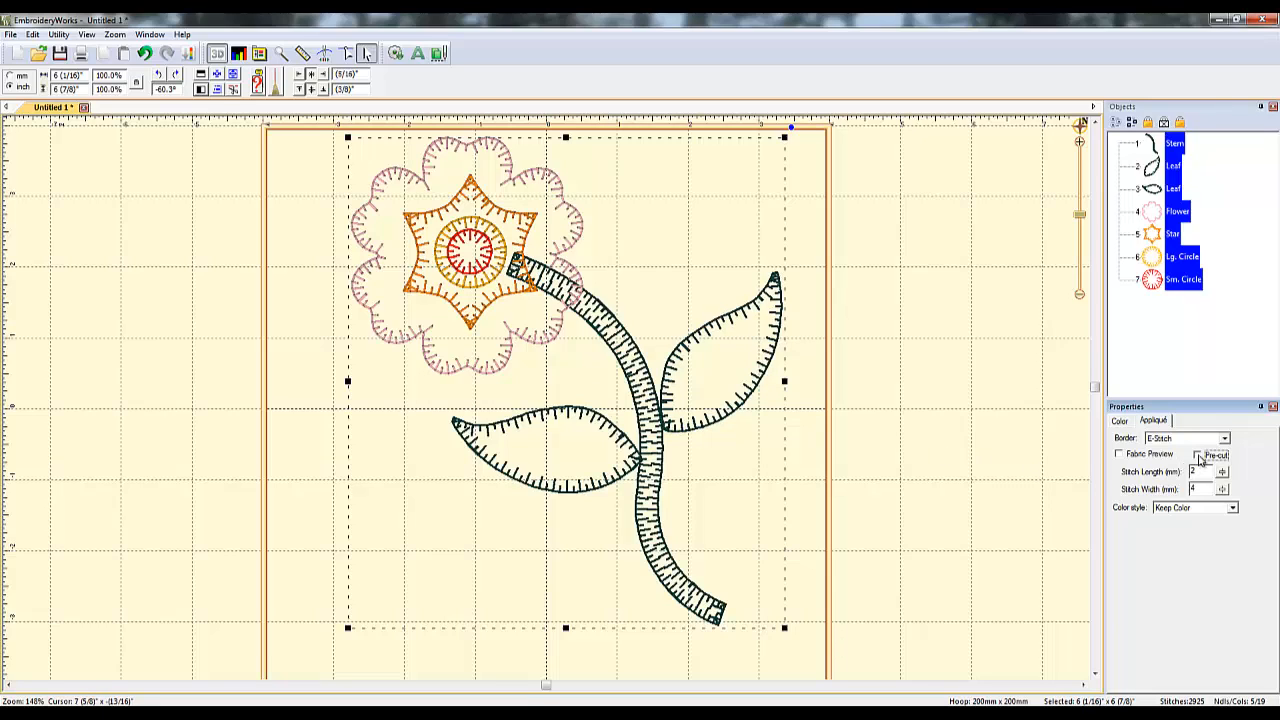
{"action": "left_click", "coordinate": [1200, 454]}
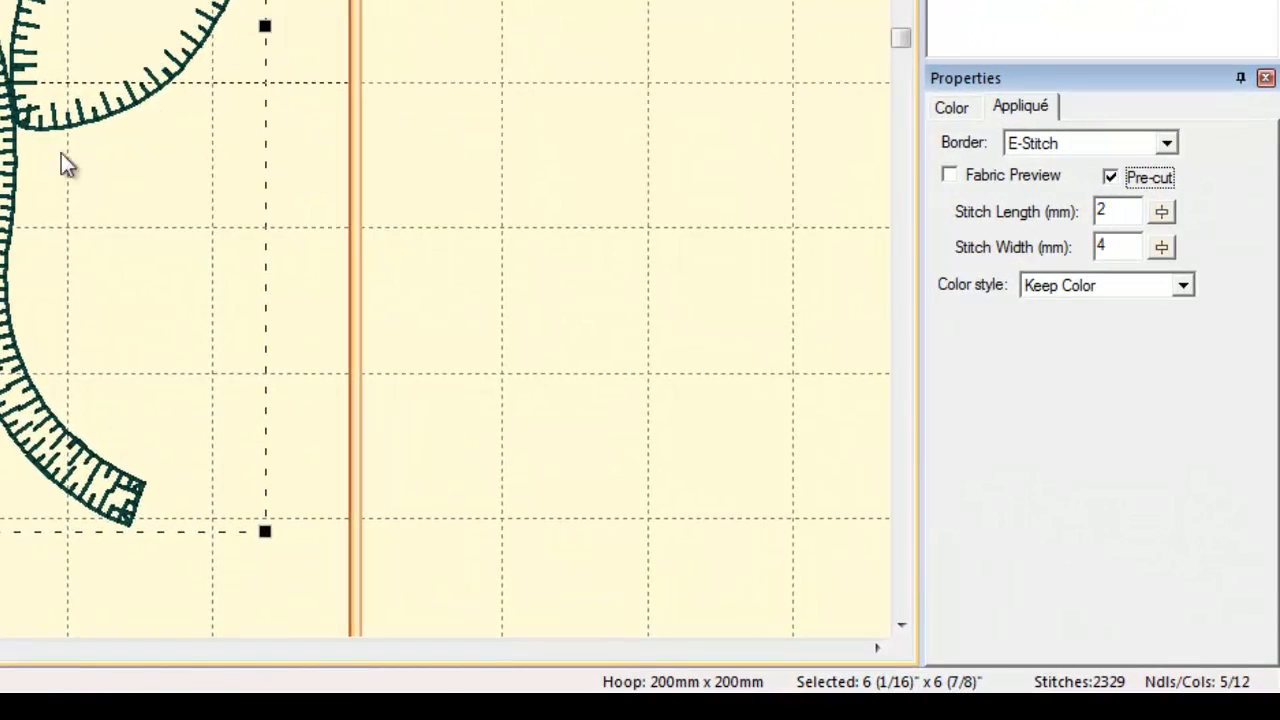
{"action": "mouse_move", "coordinate": [328, 60]}
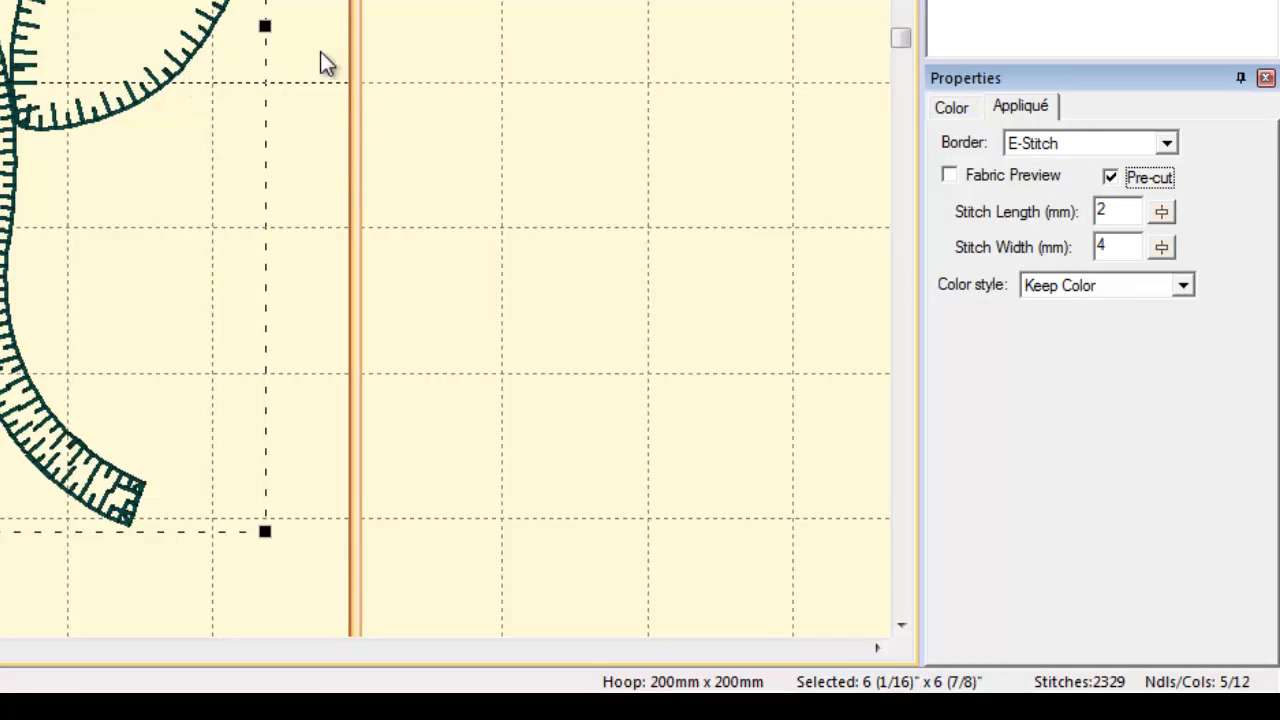
Set the E-Stitch border's stitch length to 3 mm and keep the Keep Color colour style.
{"action": "left_click", "coordinate": [1116, 212]}
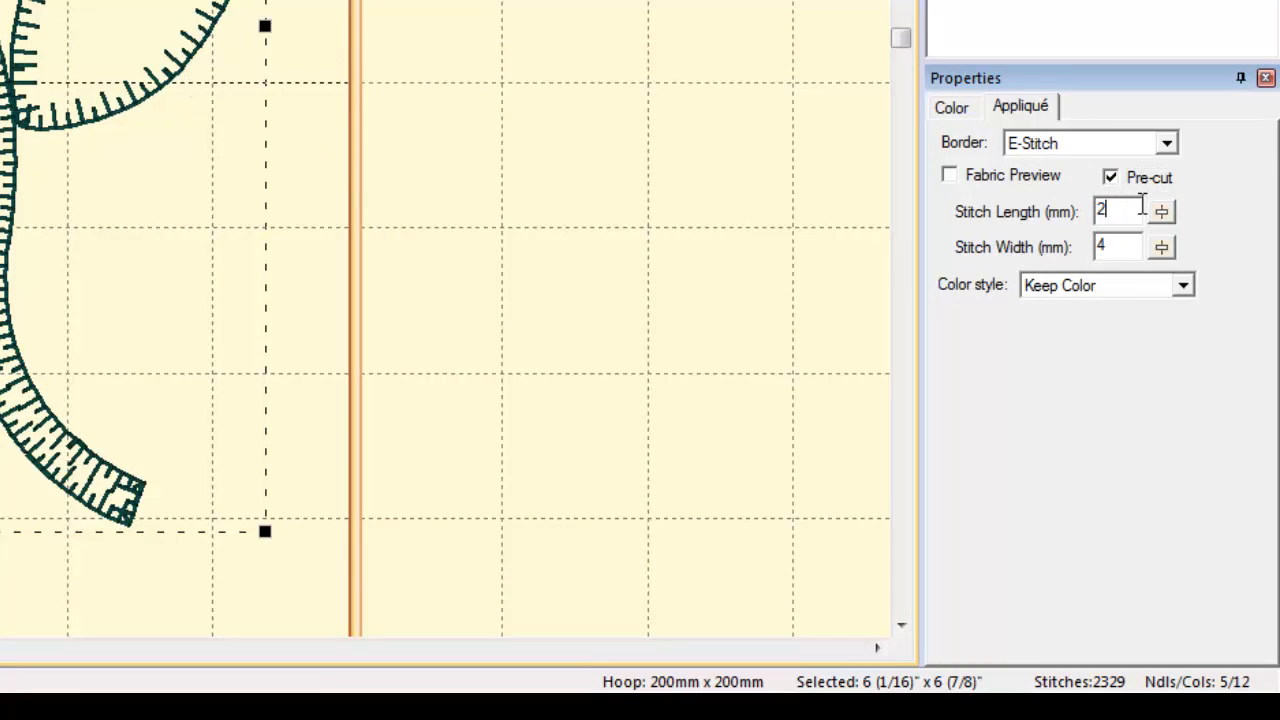
{"action": "type", "text": "3"}
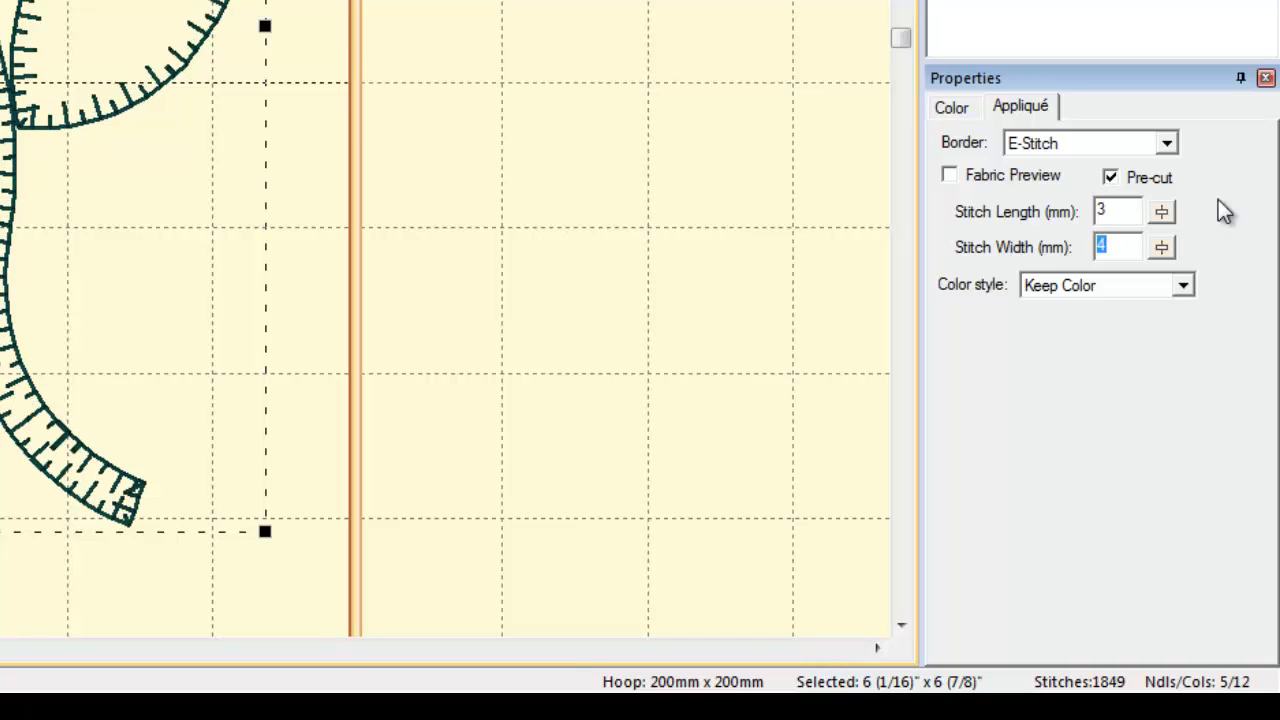
{"action": "mouse_move", "coordinate": [176, 76]}
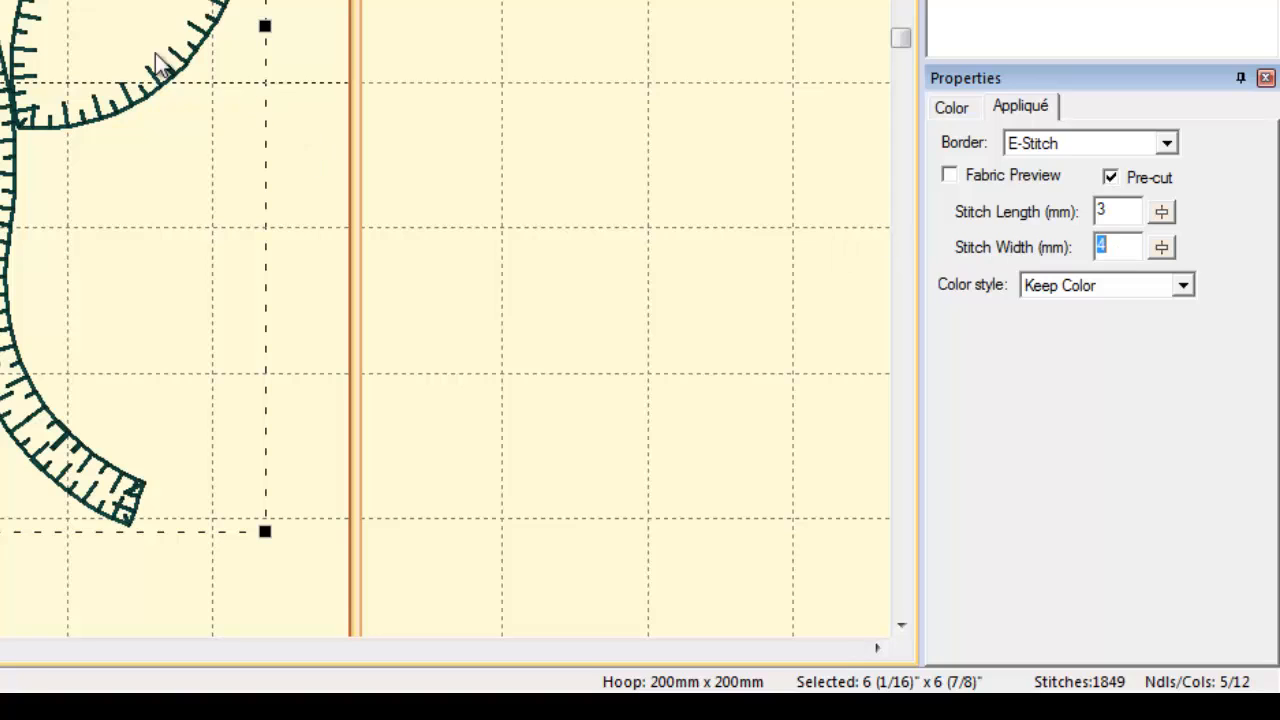
{"action": "mouse_move", "coordinate": [412, 132]}
{"action": "type", "text": "2"}
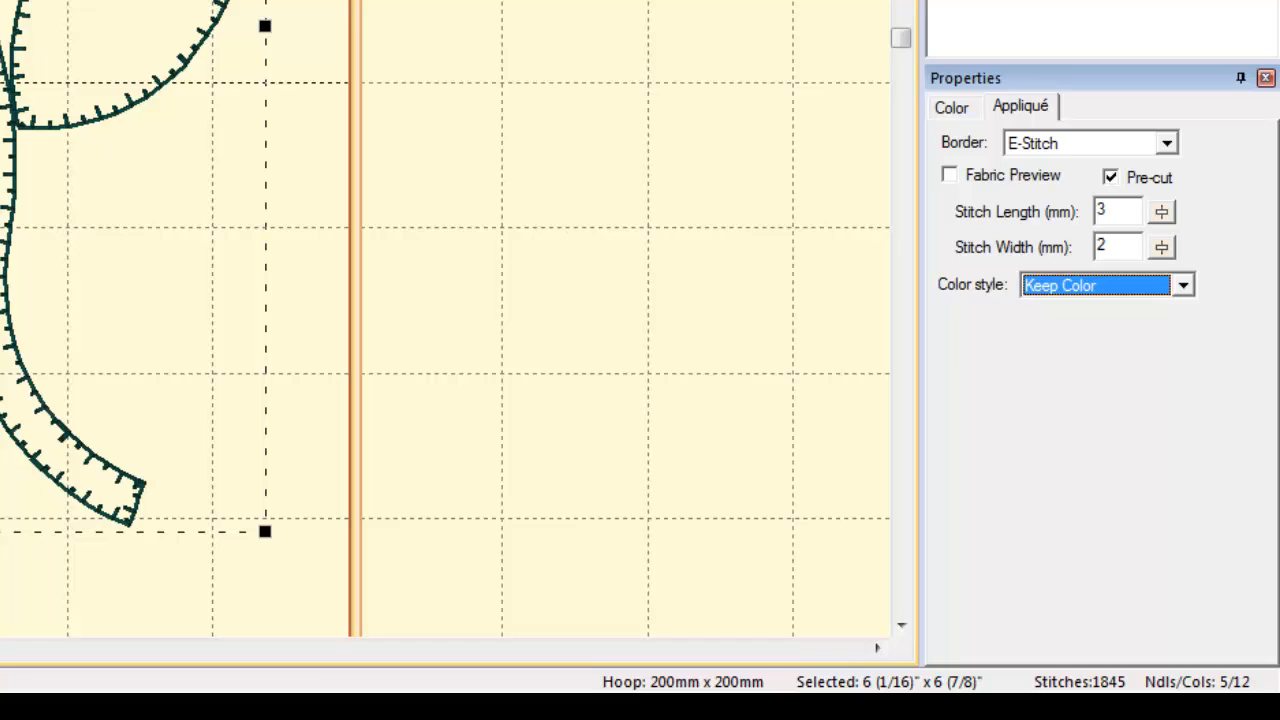
{"action": "mouse_move", "coordinate": [1104, 310]}
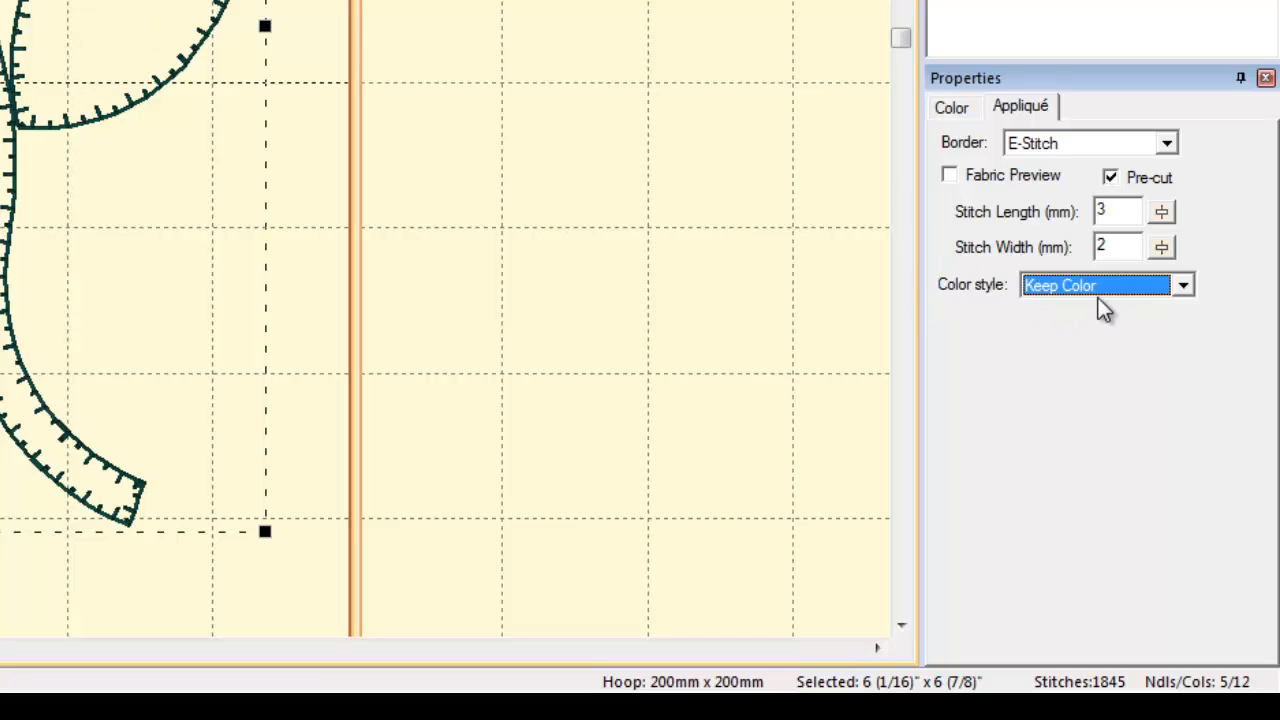
{"action": "left_click", "coordinate": [1184, 284]}
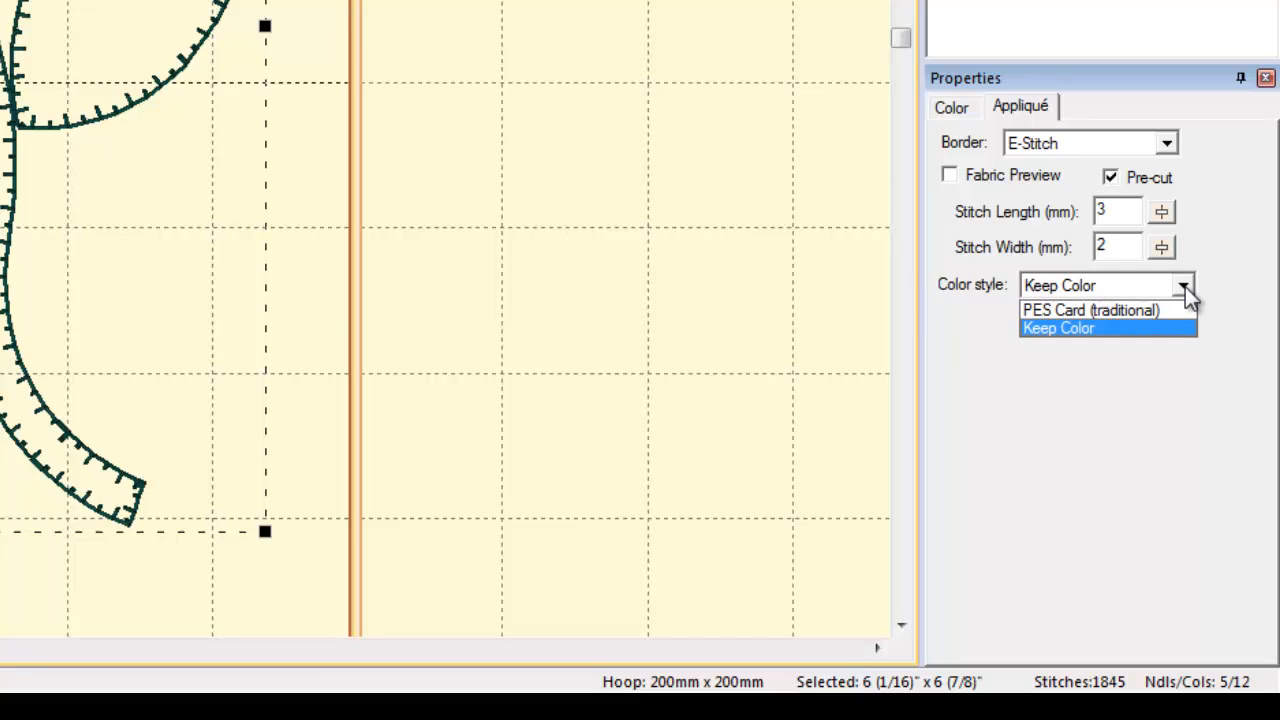
{"action": "mouse_move", "coordinate": [1090, 310]}
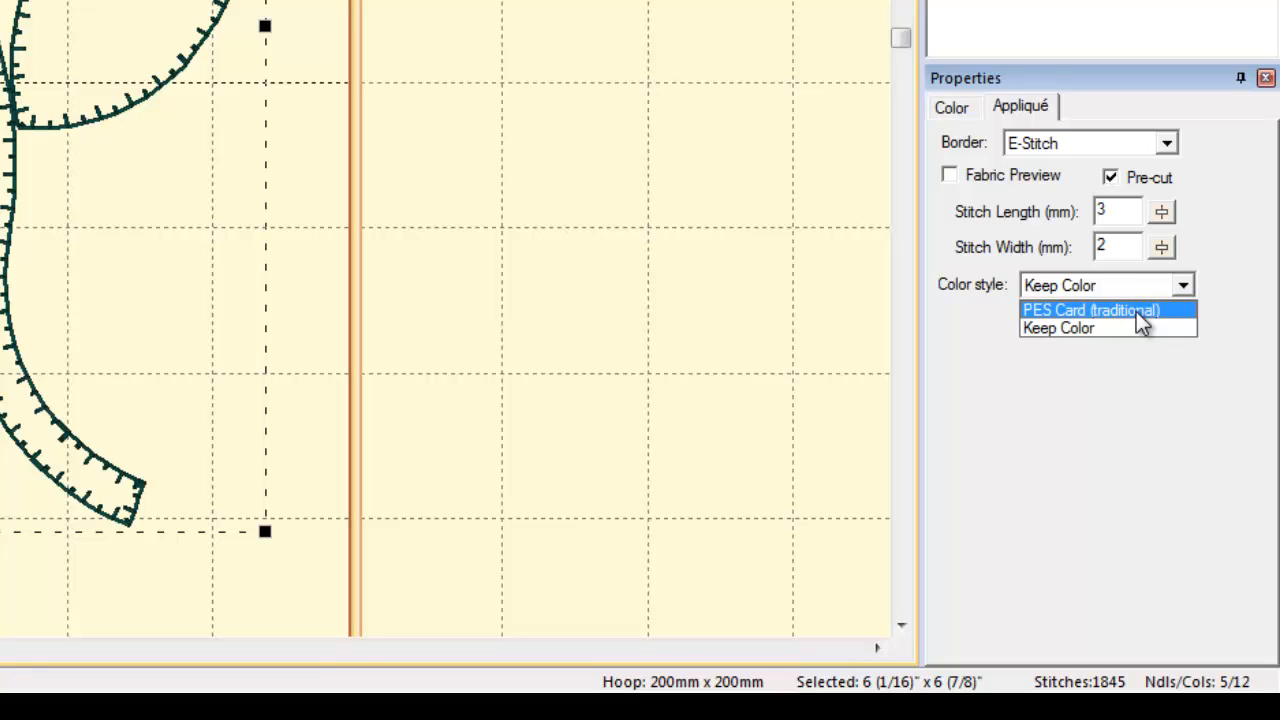
{"action": "left_click", "coordinate": [1090, 310]}
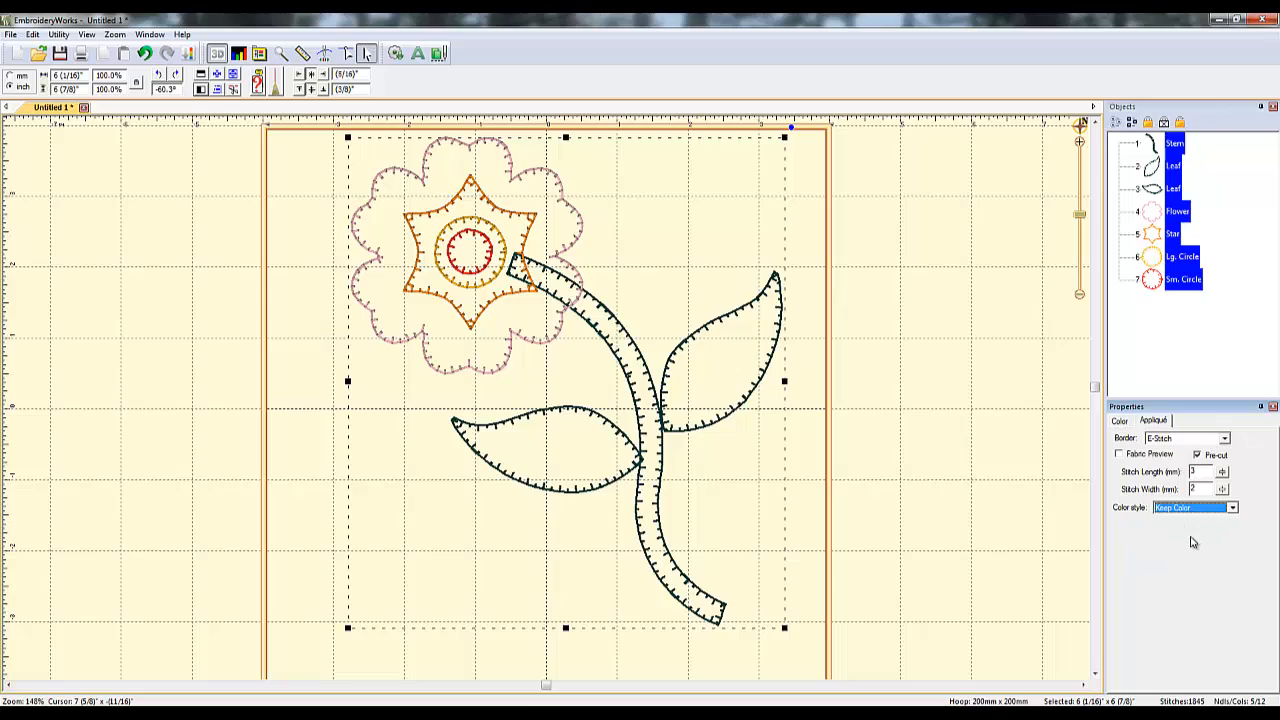
{"action": "mouse_move", "coordinate": [776, 388]}
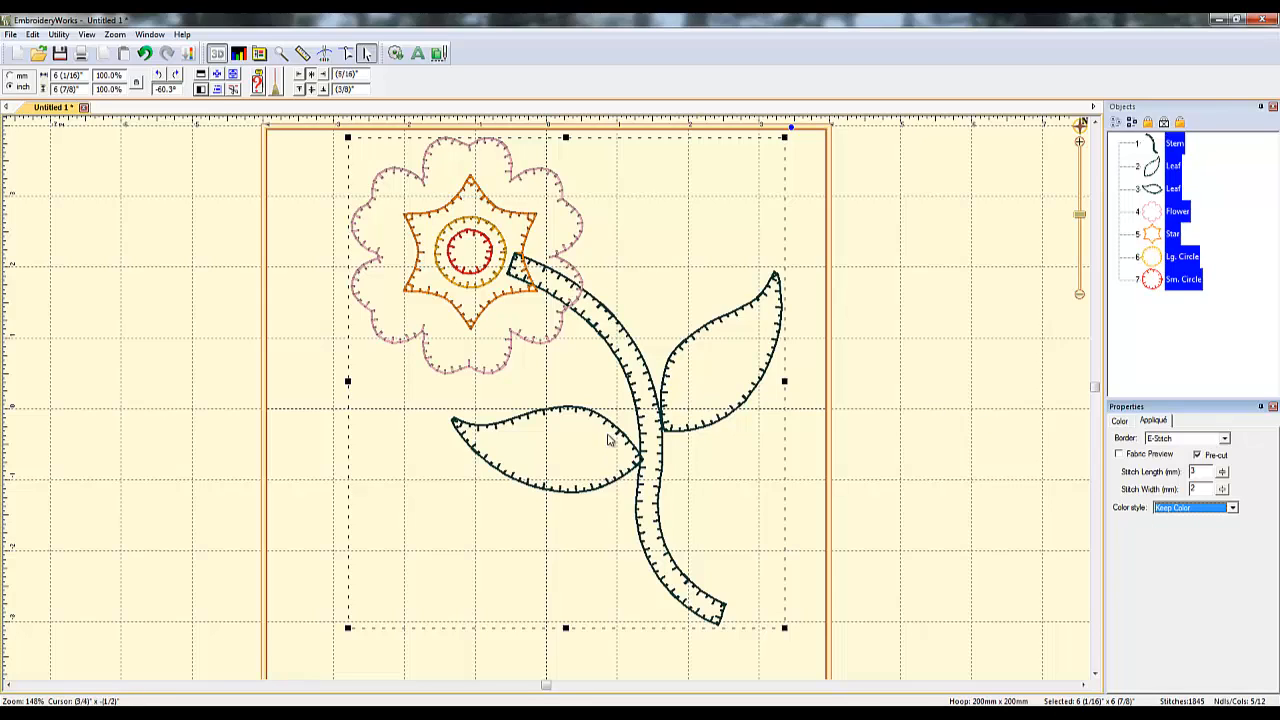
{"action": "mouse_move", "coordinate": [640, 510]}
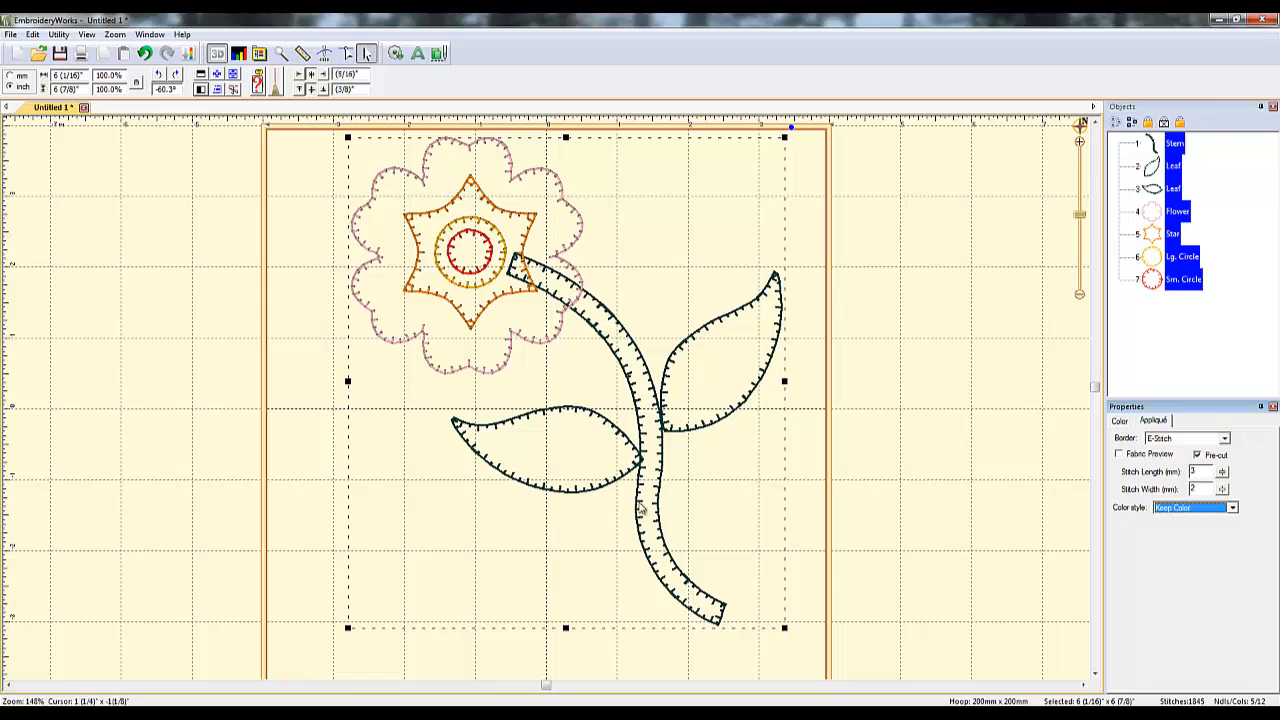
{"action": "mouse_move", "coordinate": [468, 232]}
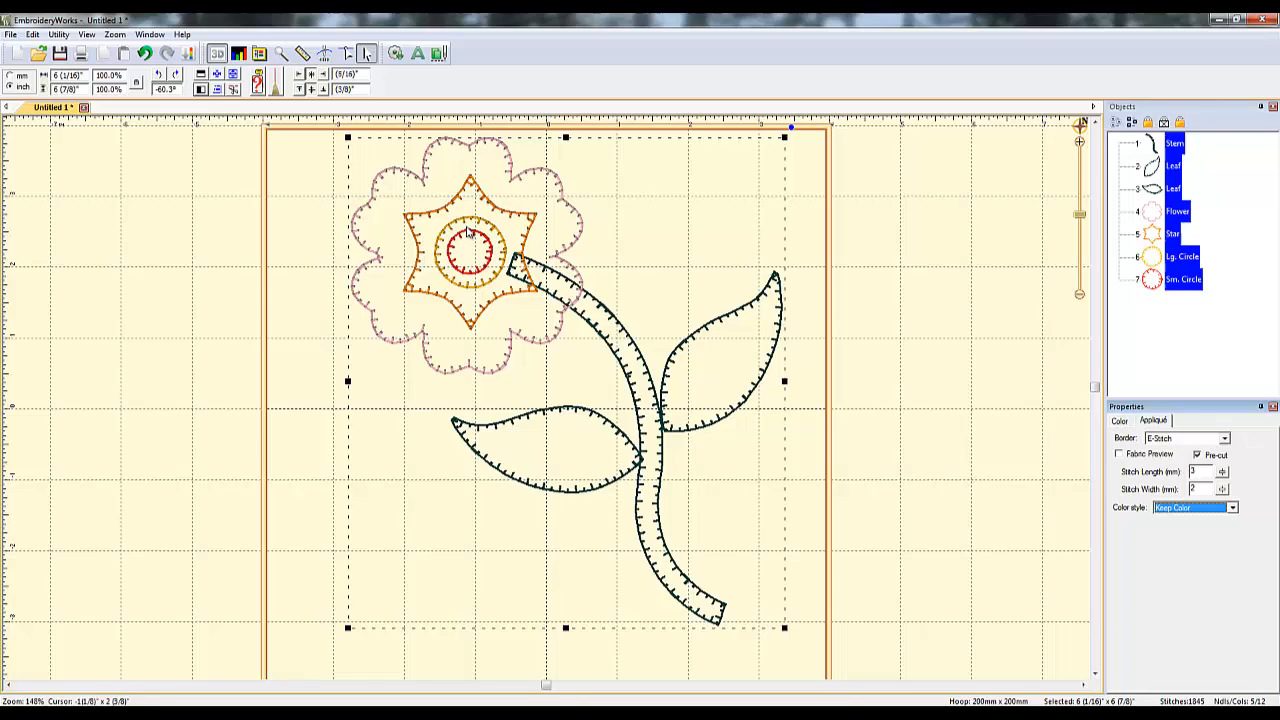
{"action": "mouse_move", "coordinate": [1036, 368]}
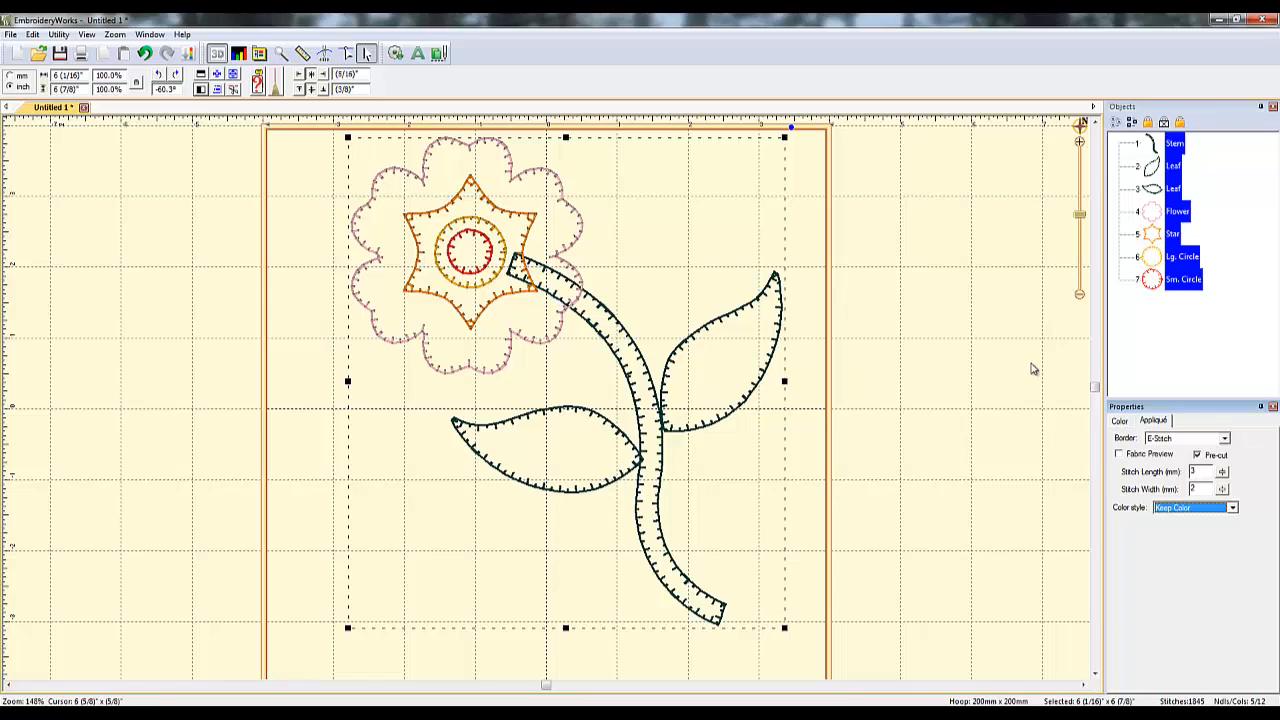
{"action": "mouse_move", "coordinate": [1078, 400]}
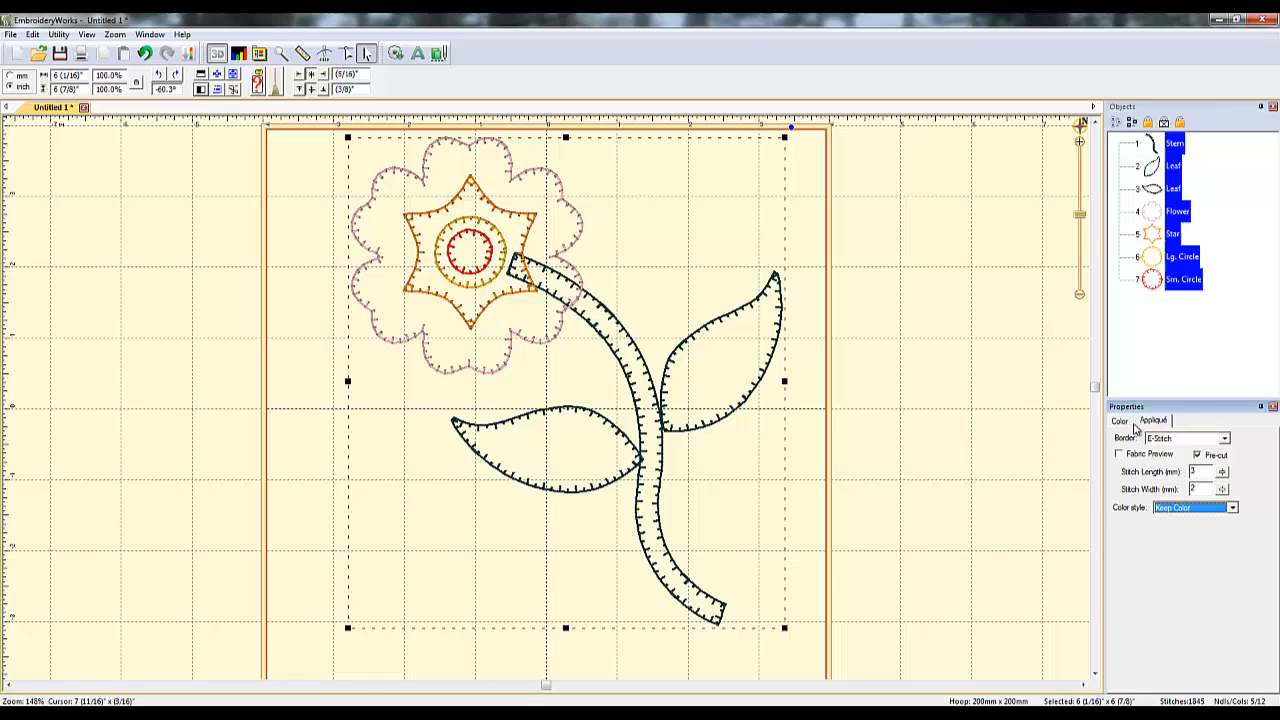
{"action": "mouse_move", "coordinate": [648, 442]}
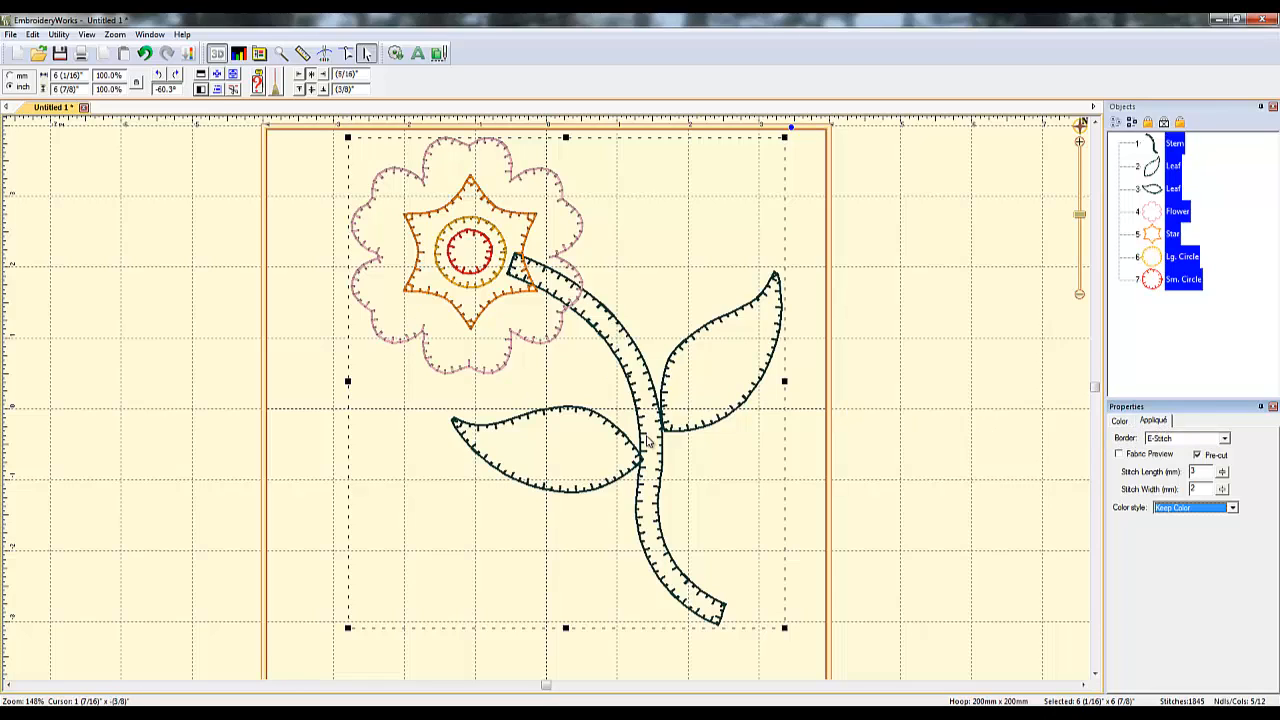
{"action": "mouse_move", "coordinate": [490, 256]}
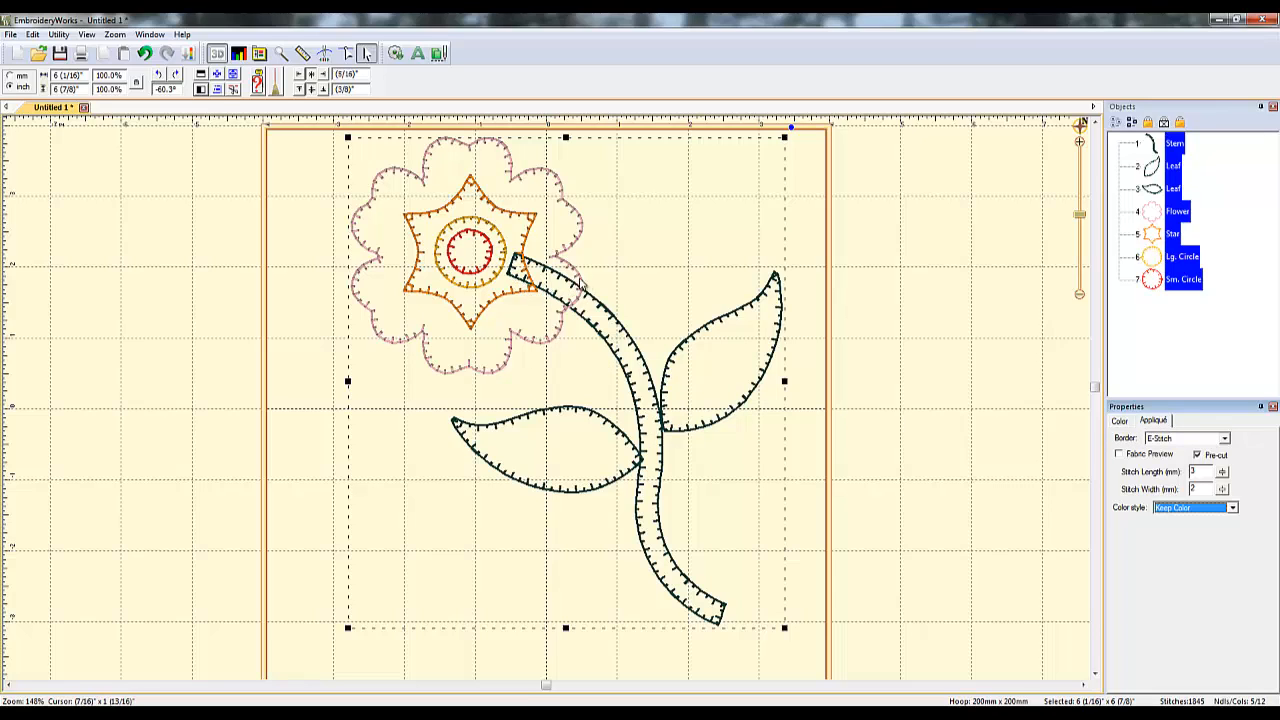
{"action": "mouse_move", "coordinate": [520, 310]}
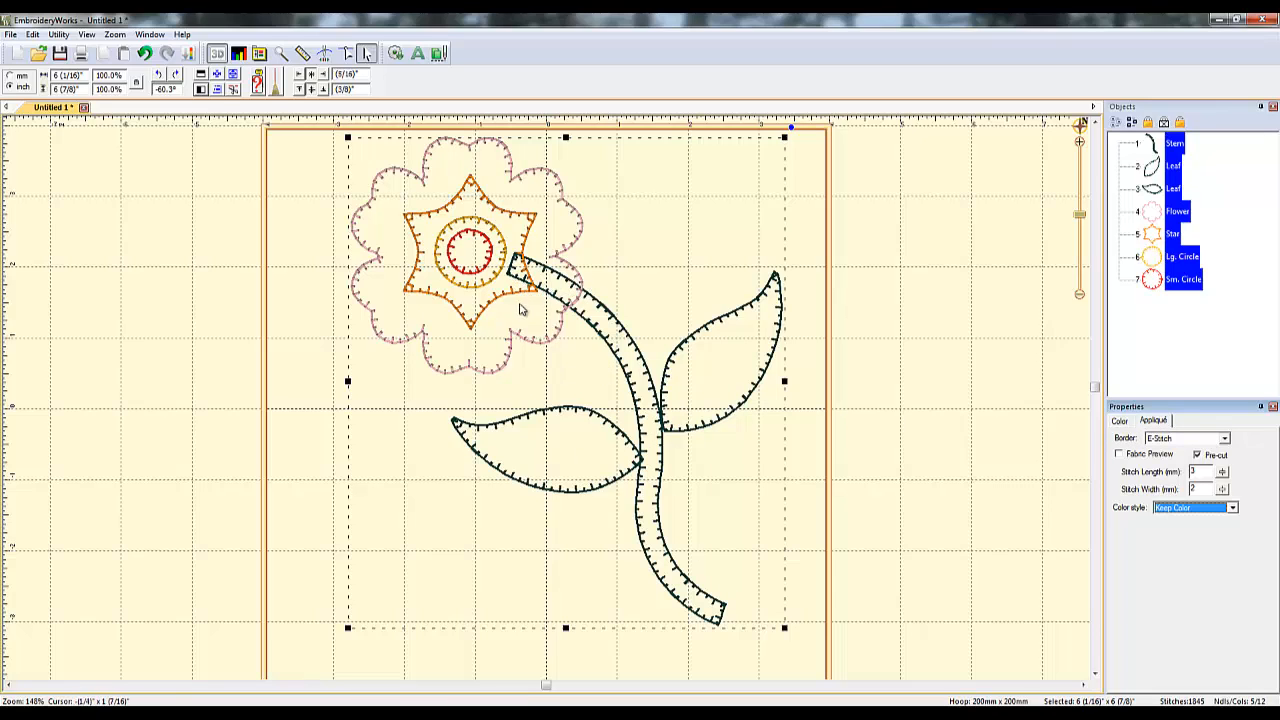
{"action": "mouse_move", "coordinate": [516, 280]}
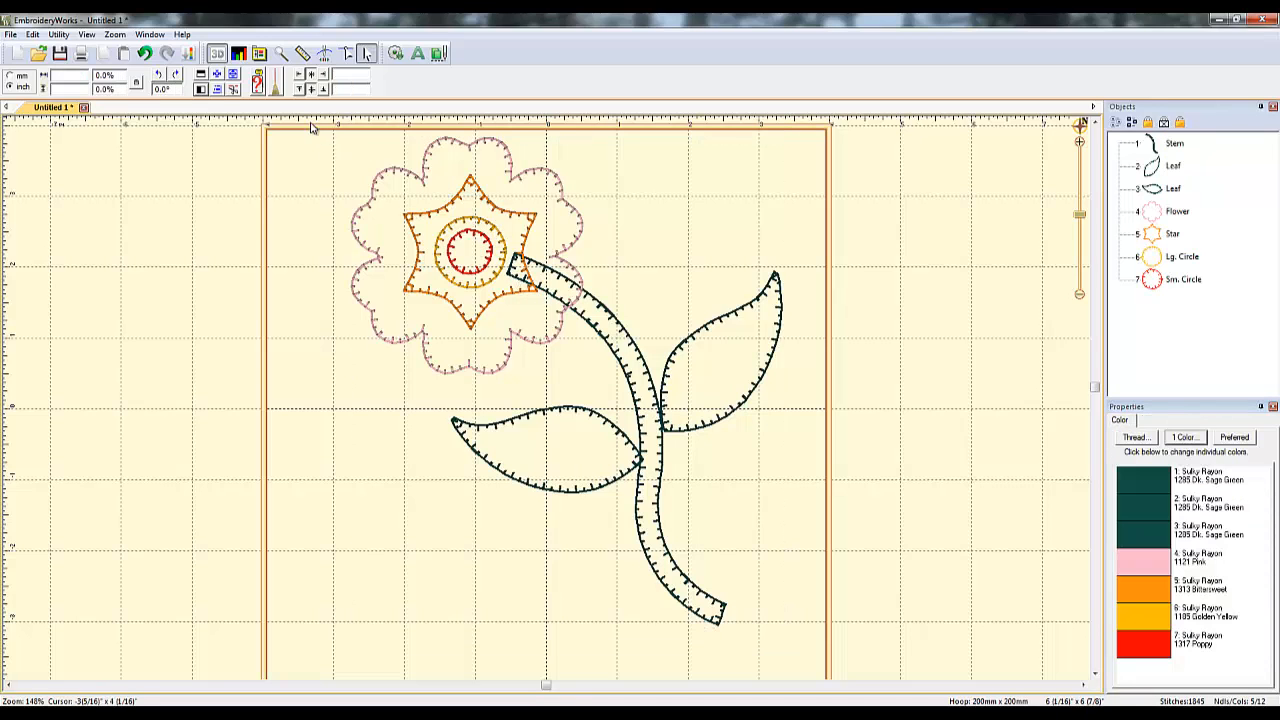
{"action": "mouse_move", "coordinate": [328, 180]}
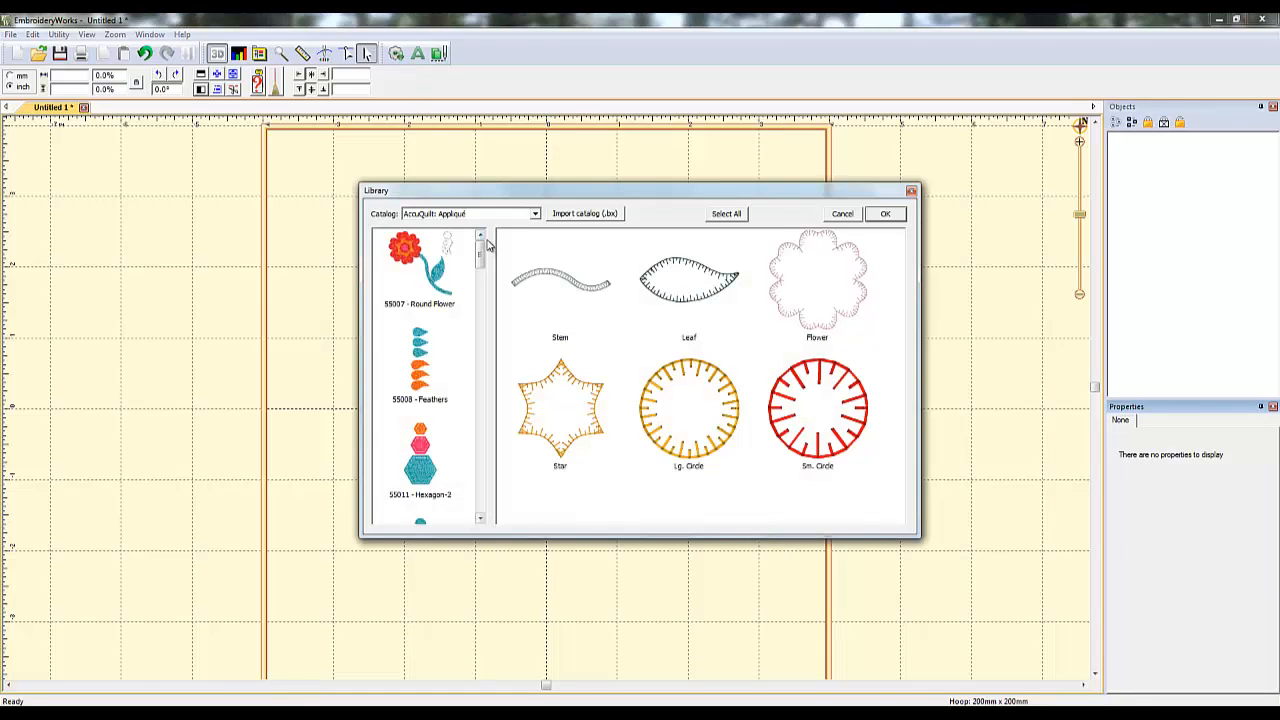
Choose the letter B from the AccuQuilt Letters A-M set in the library.
{"action": "scroll", "scroll_direction": "down", "scroll_amount": 3}
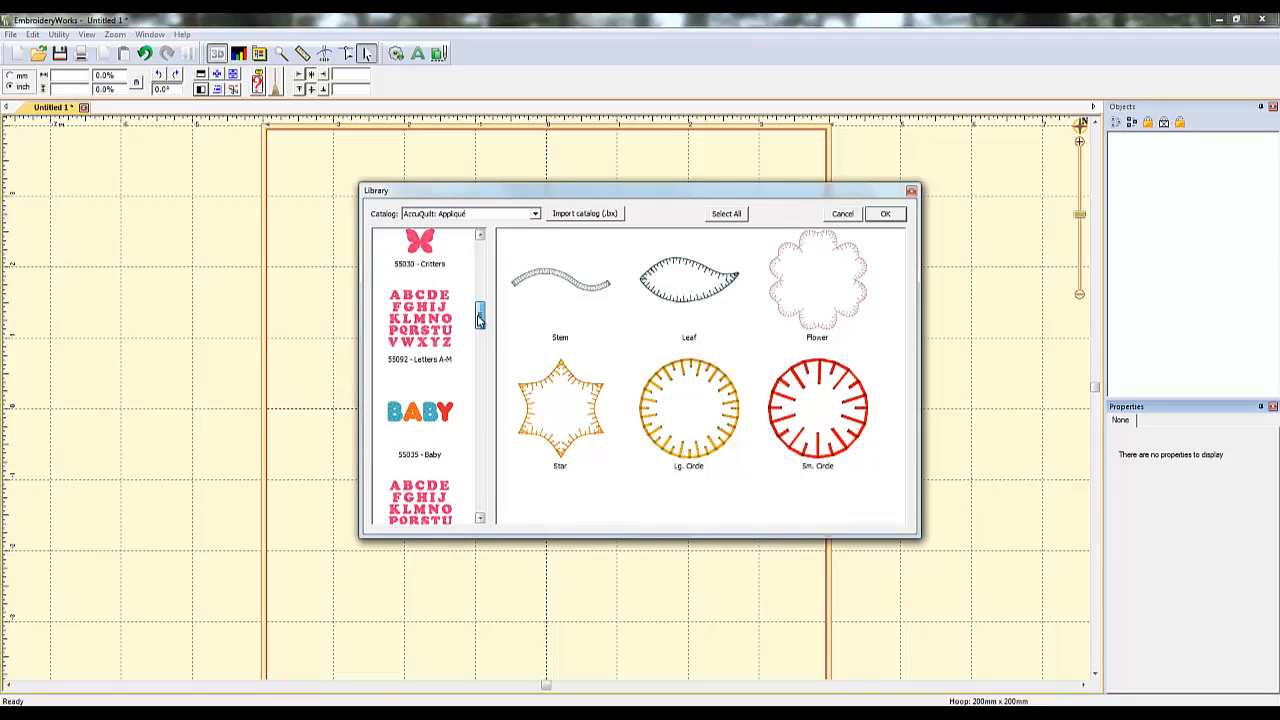
{"action": "left_click", "coordinate": [420, 320]}
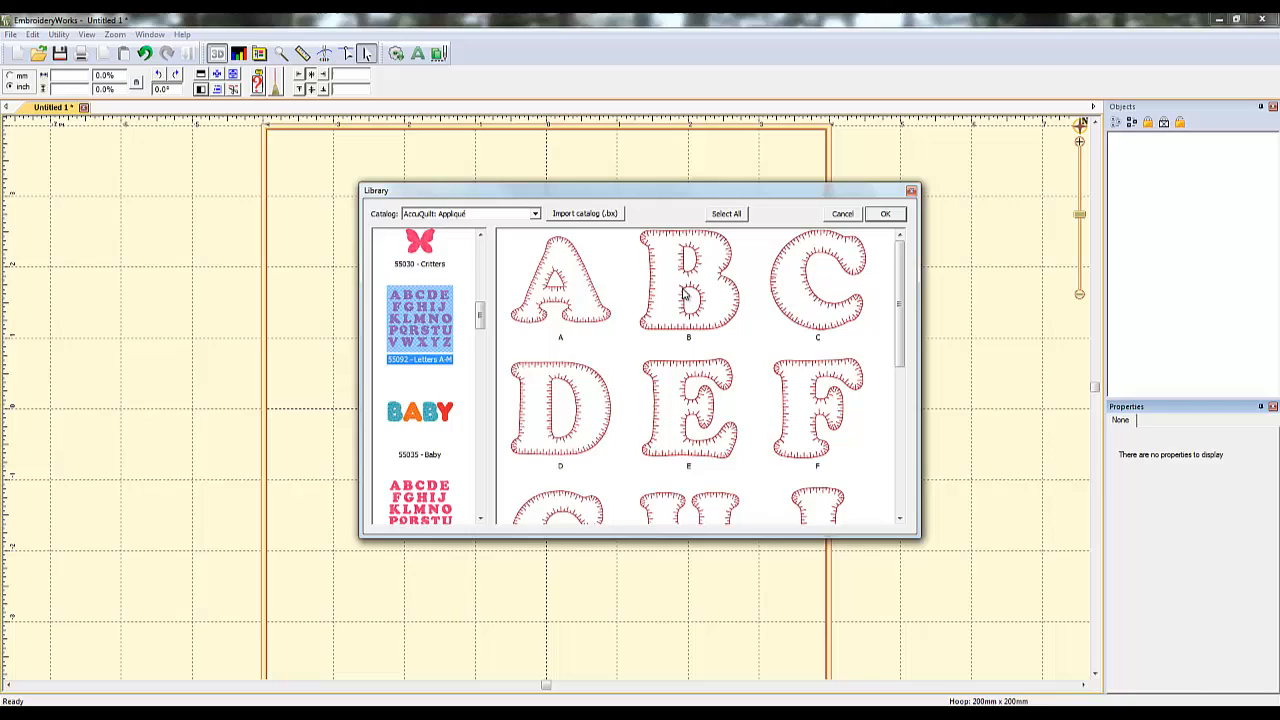
{"action": "left_click", "coordinate": [884, 212]}
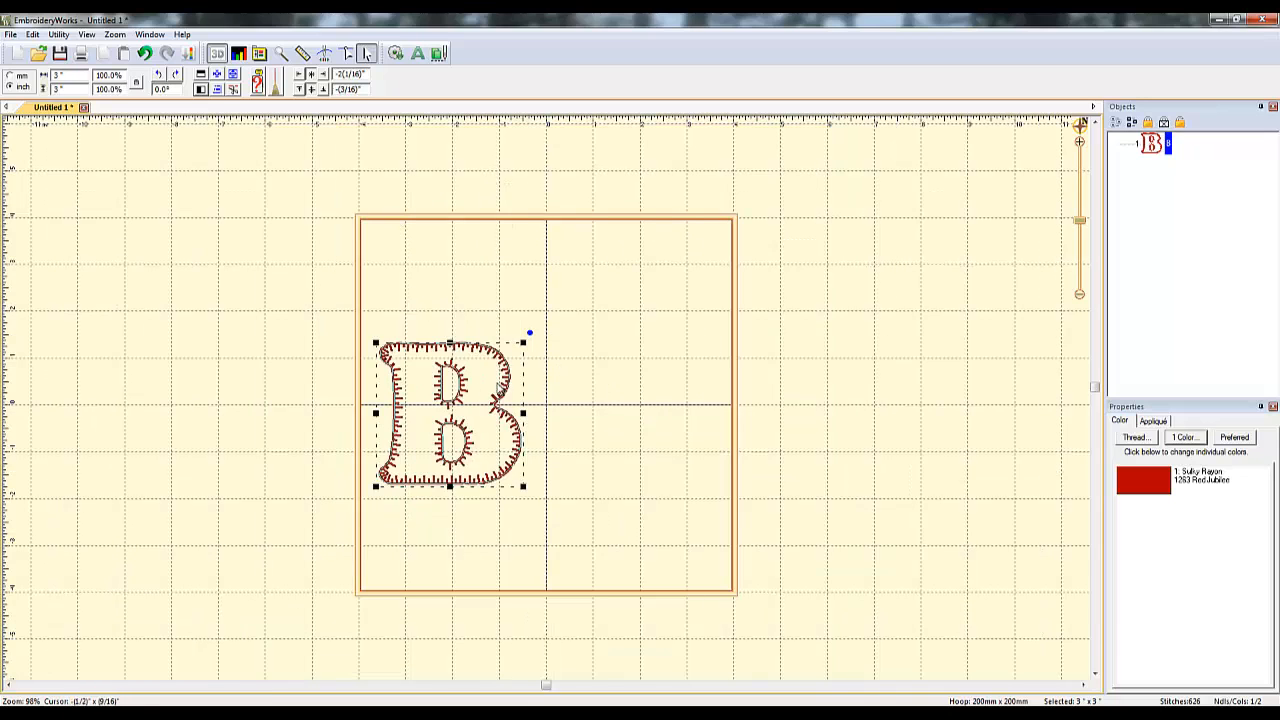
{"action": "mouse_move", "coordinate": [610, 410]}
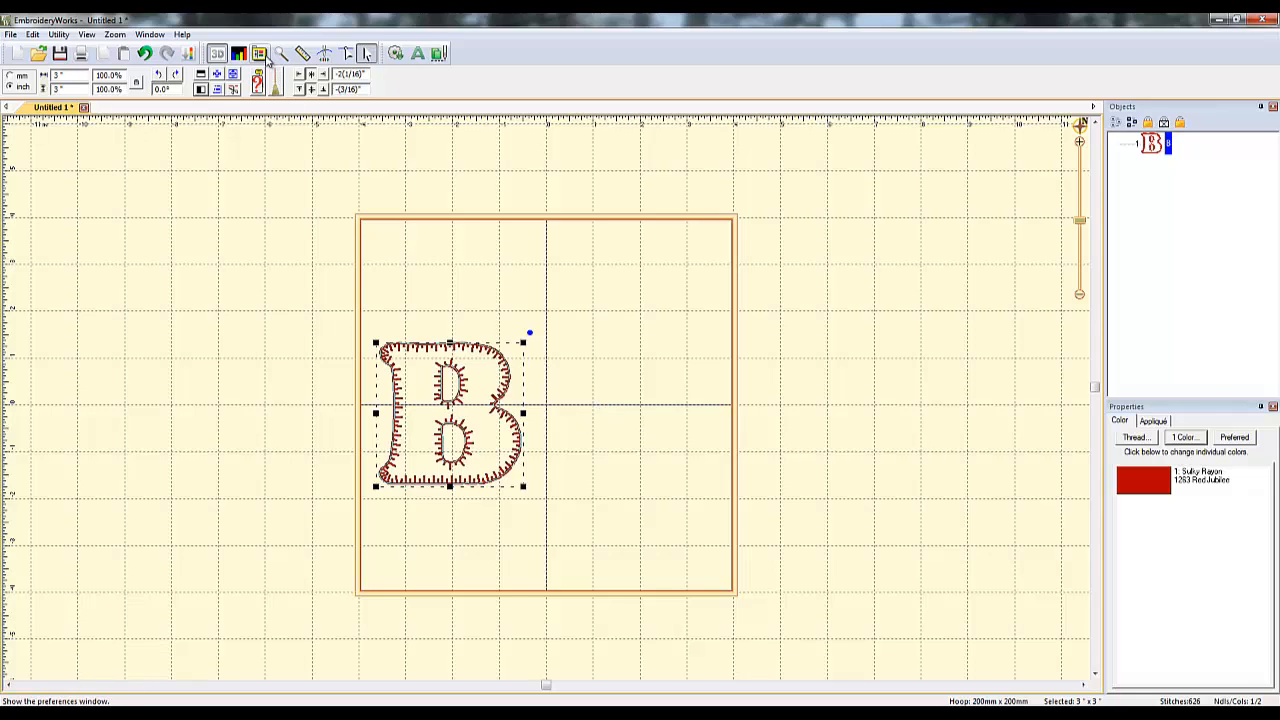
Switch to the 360mm x 200mm hoop in Program Preferences and apply it.
{"action": "left_click", "coordinate": [260, 52]}
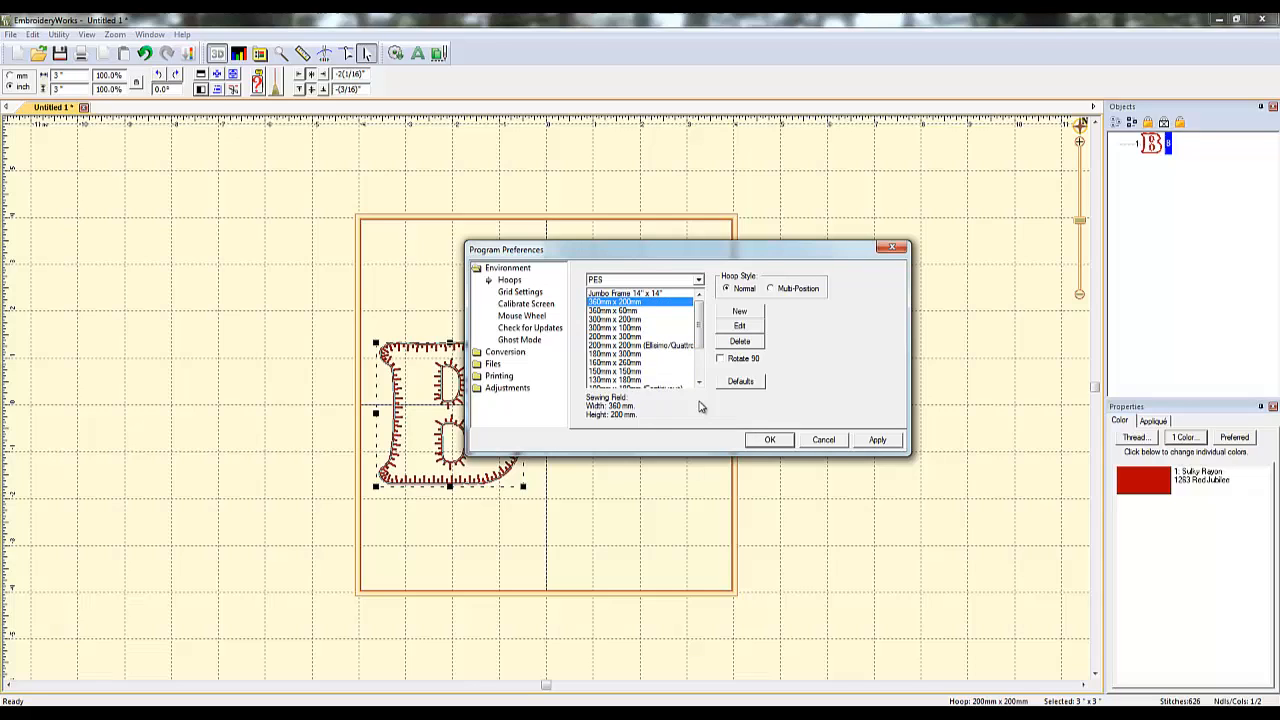
{"action": "mouse_move", "coordinate": [658, 372]}
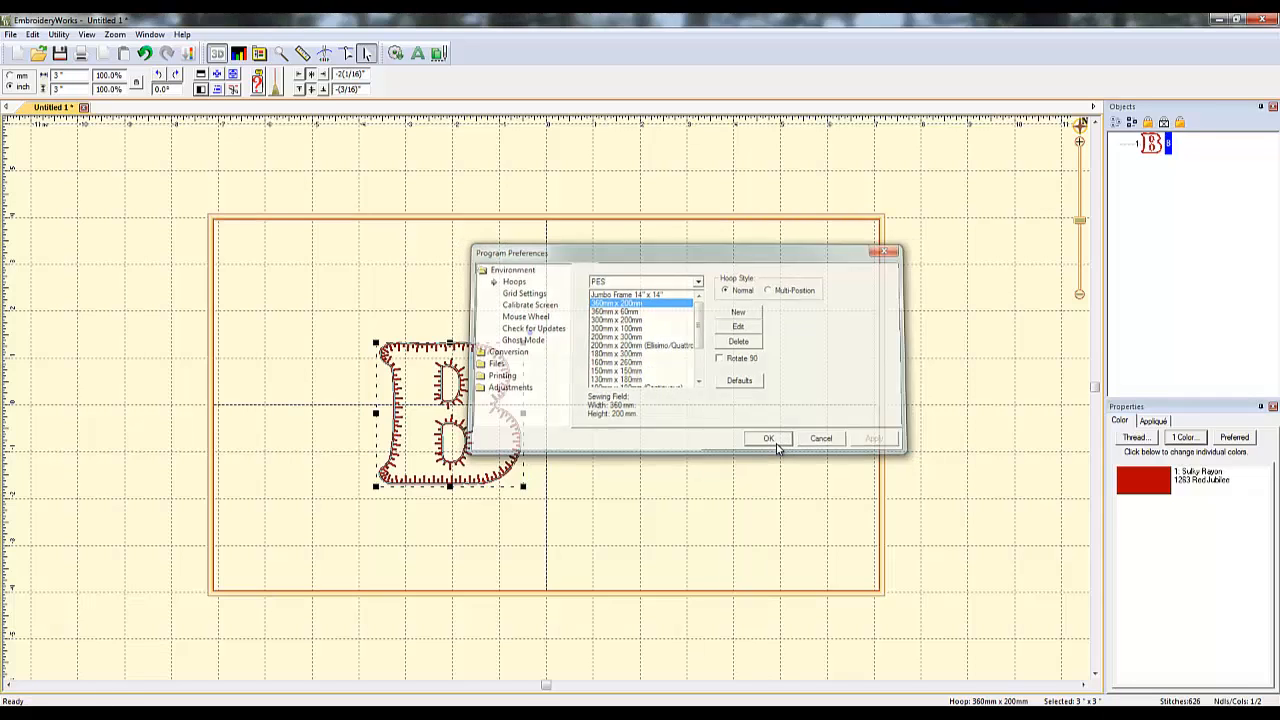
{"action": "left_click", "coordinate": [768, 438]}
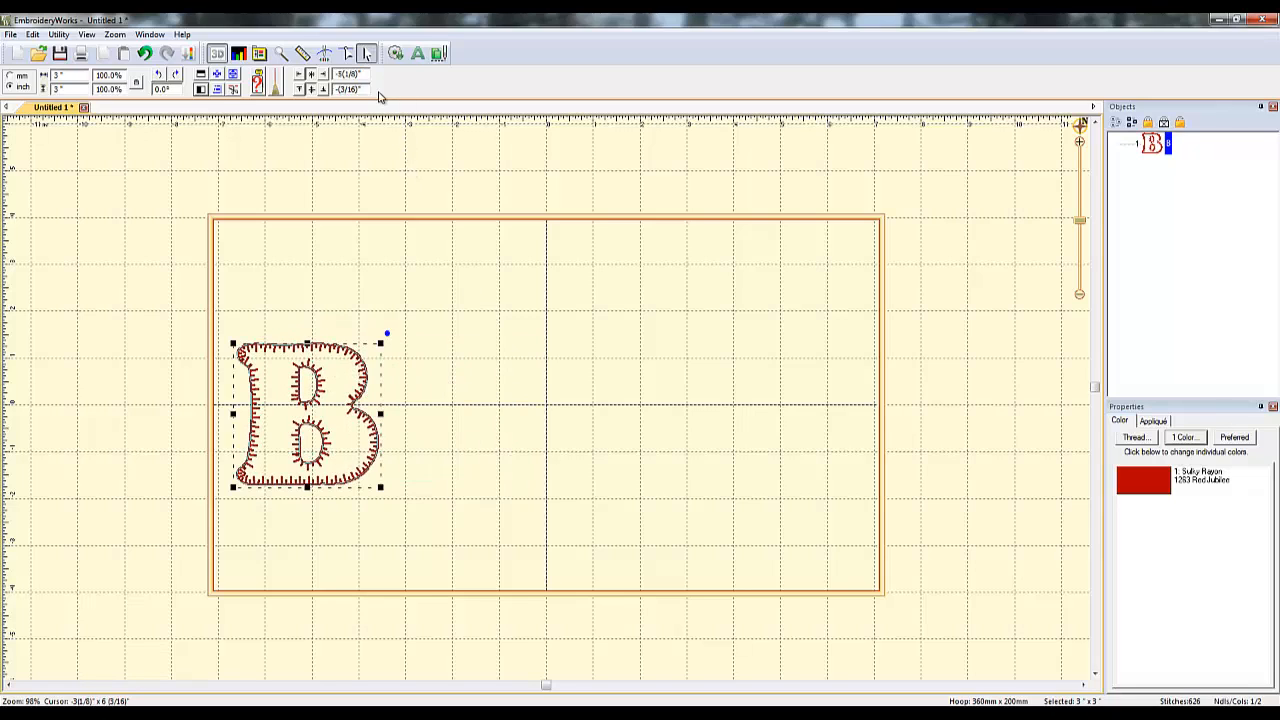
{"action": "mouse_move", "coordinate": [396, 52]}
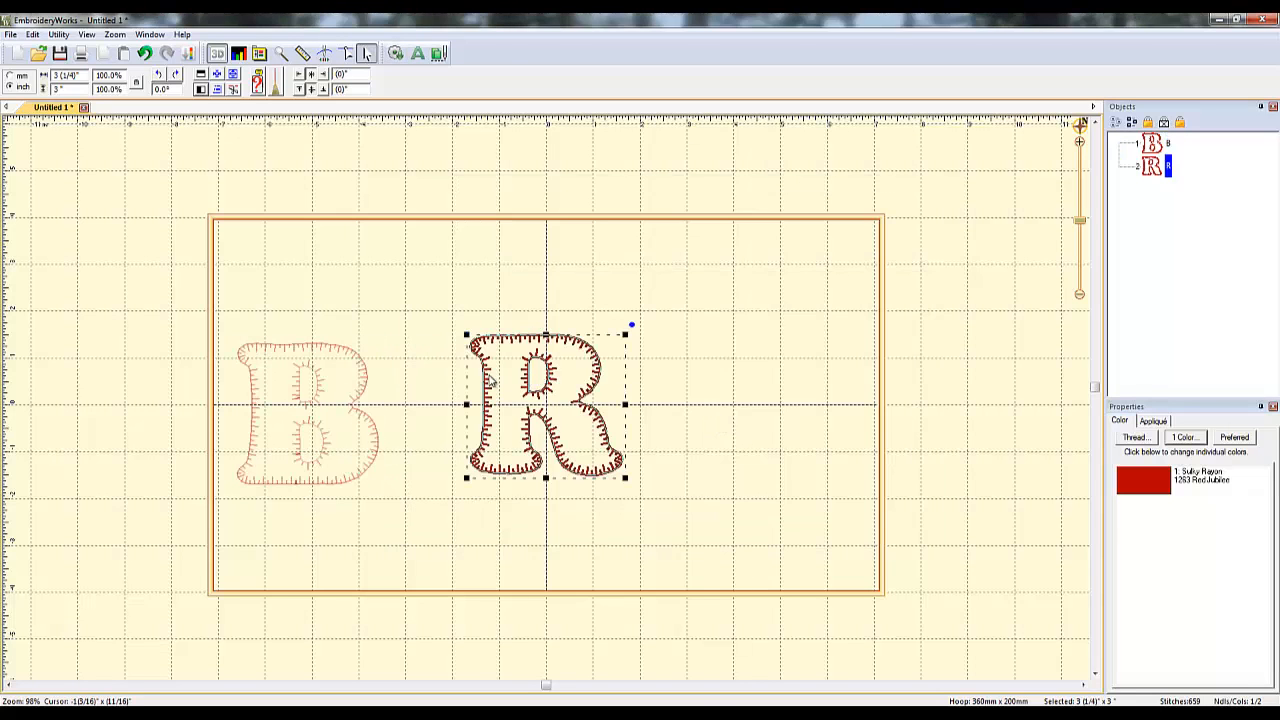
Move the appliqué R beside the B, then delete both letters.
{"action": "left_click_drag", "start_coordinate": [544, 404], "coordinate": [464, 420]}
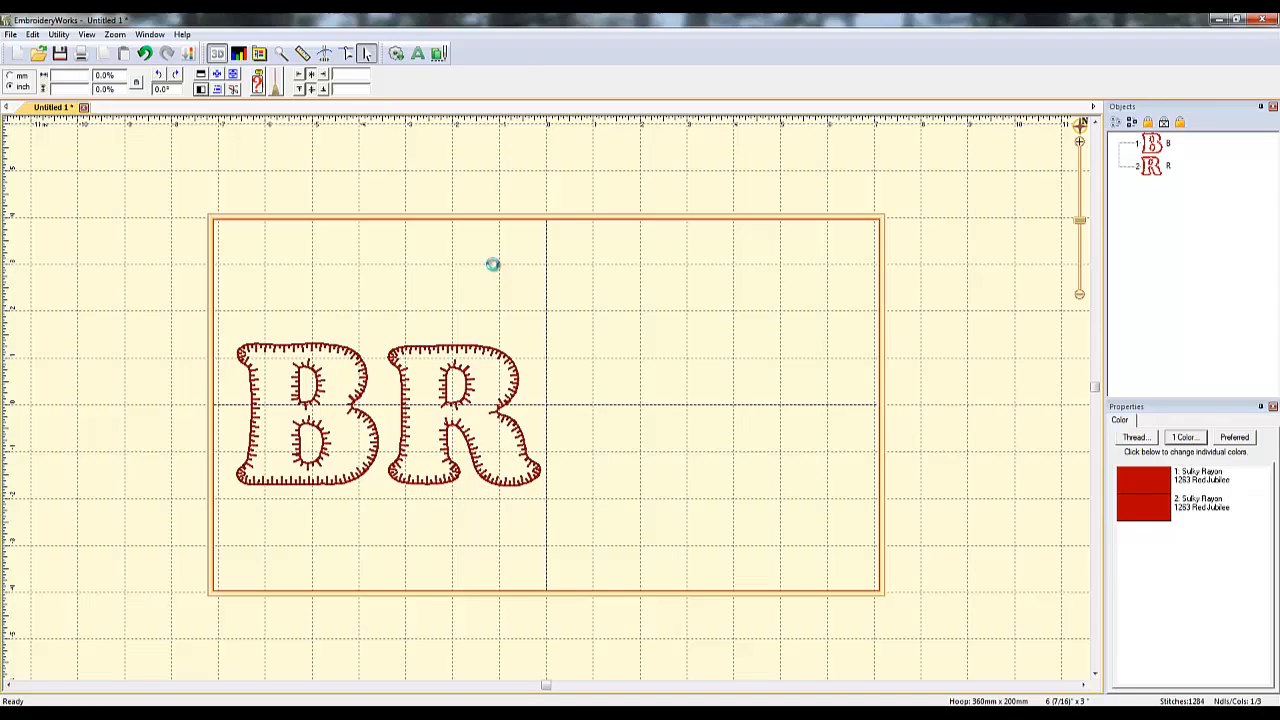
{"action": "mouse_move", "coordinate": [500, 292]}
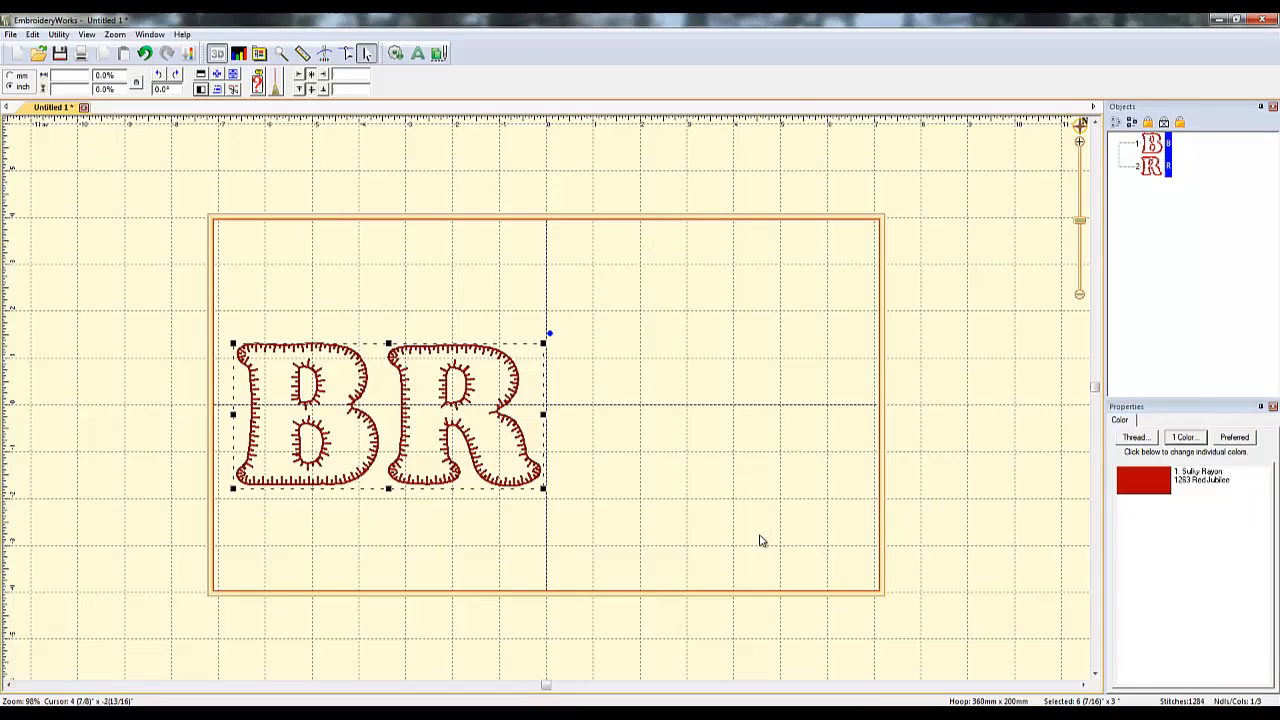
{"action": "key", "text": "Delete"}
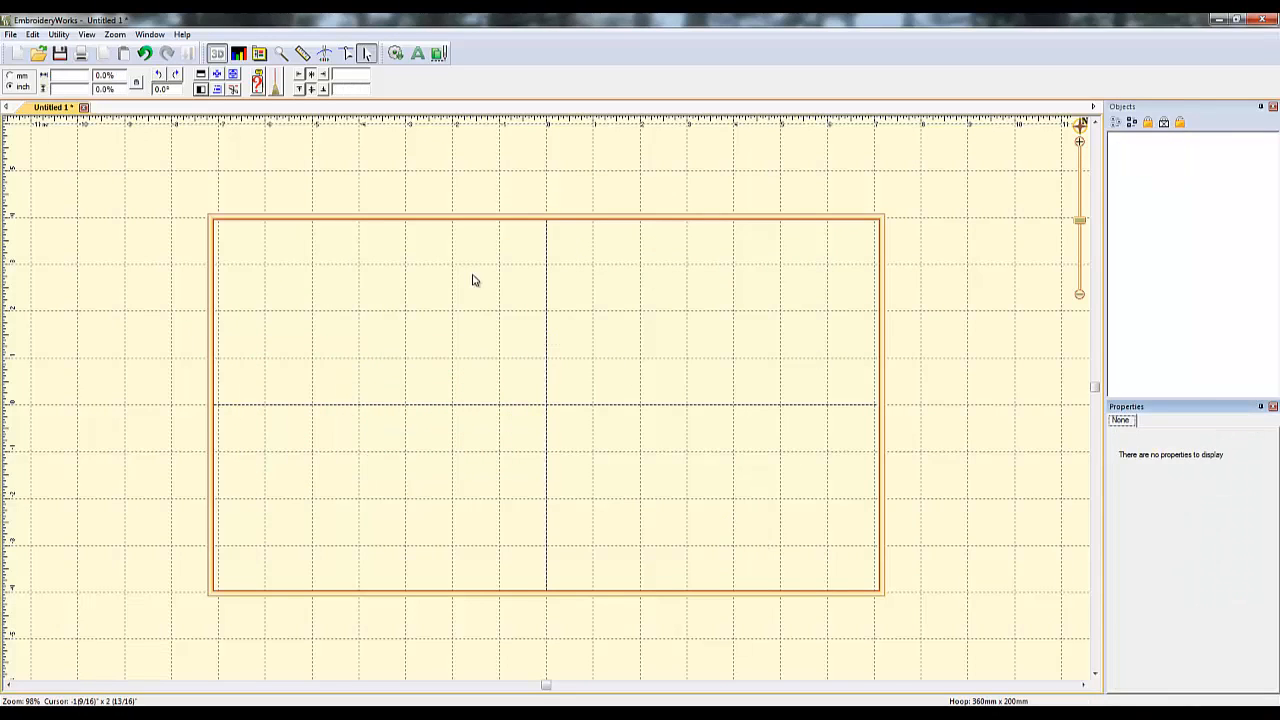
{"action": "mouse_move", "coordinate": [408, 276]}
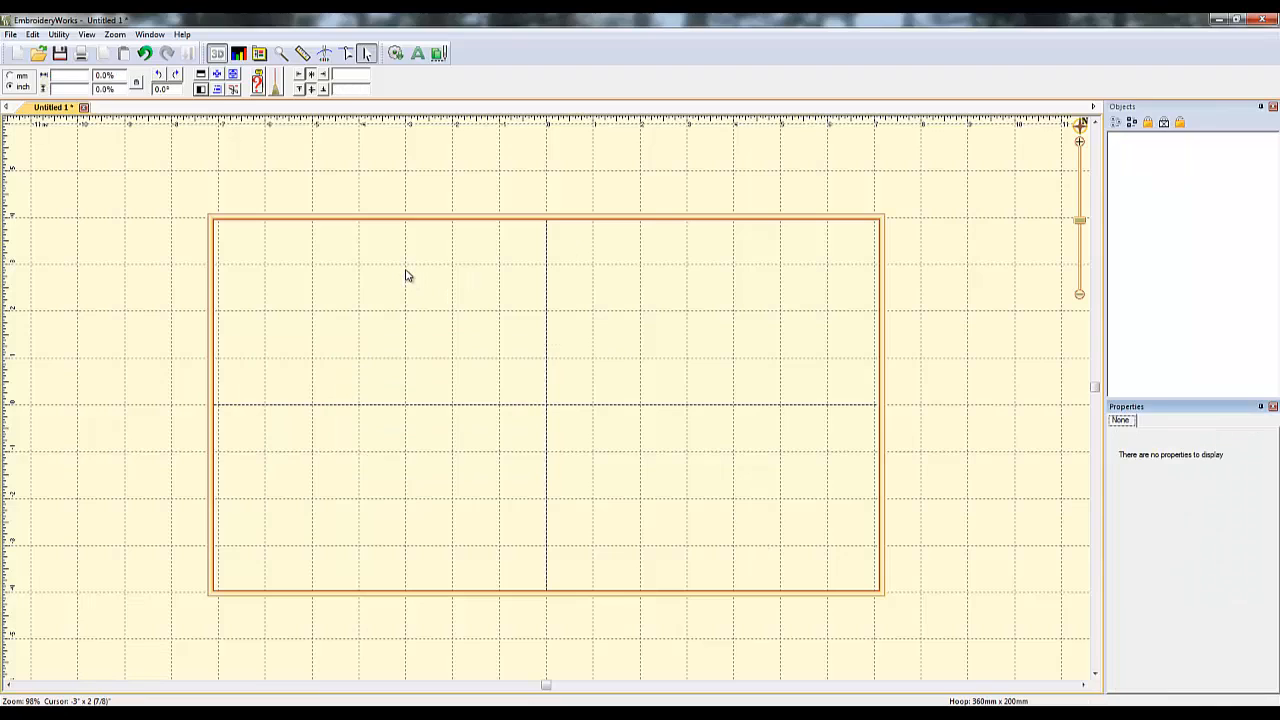
{"action": "mouse_move", "coordinate": [406, 274]}
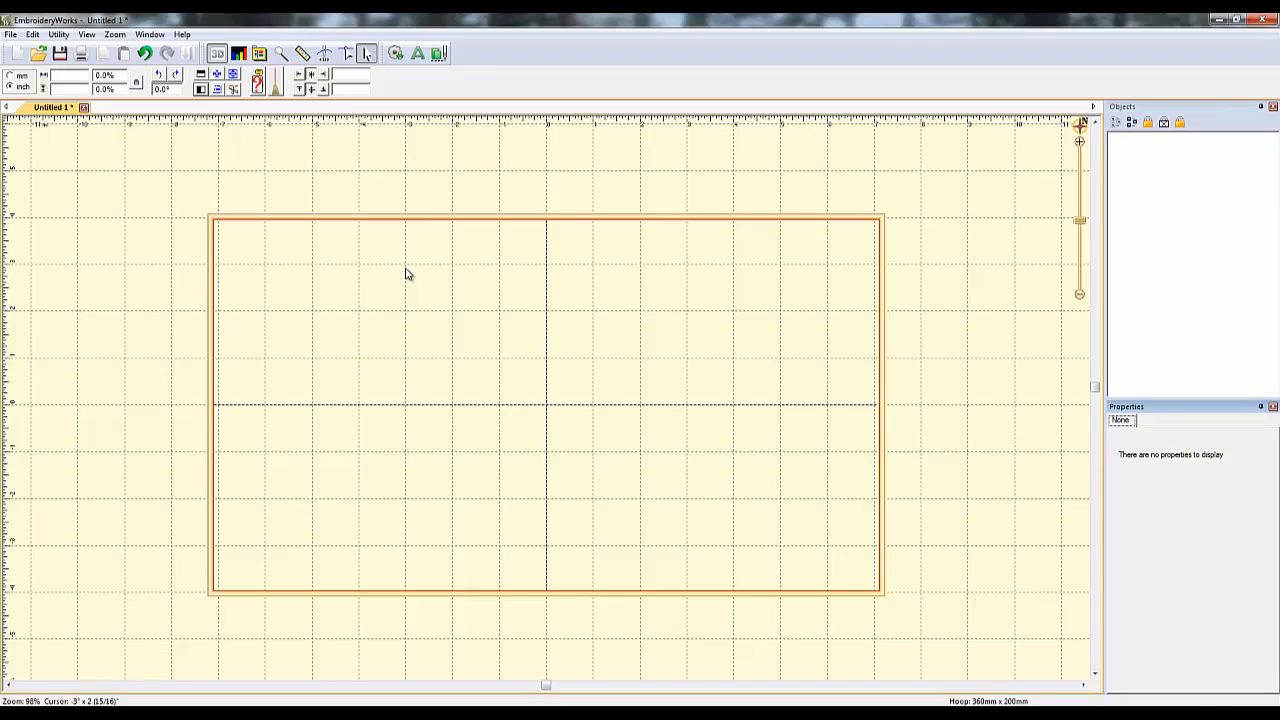
{"action": "mouse_move", "coordinate": [422, 266]}
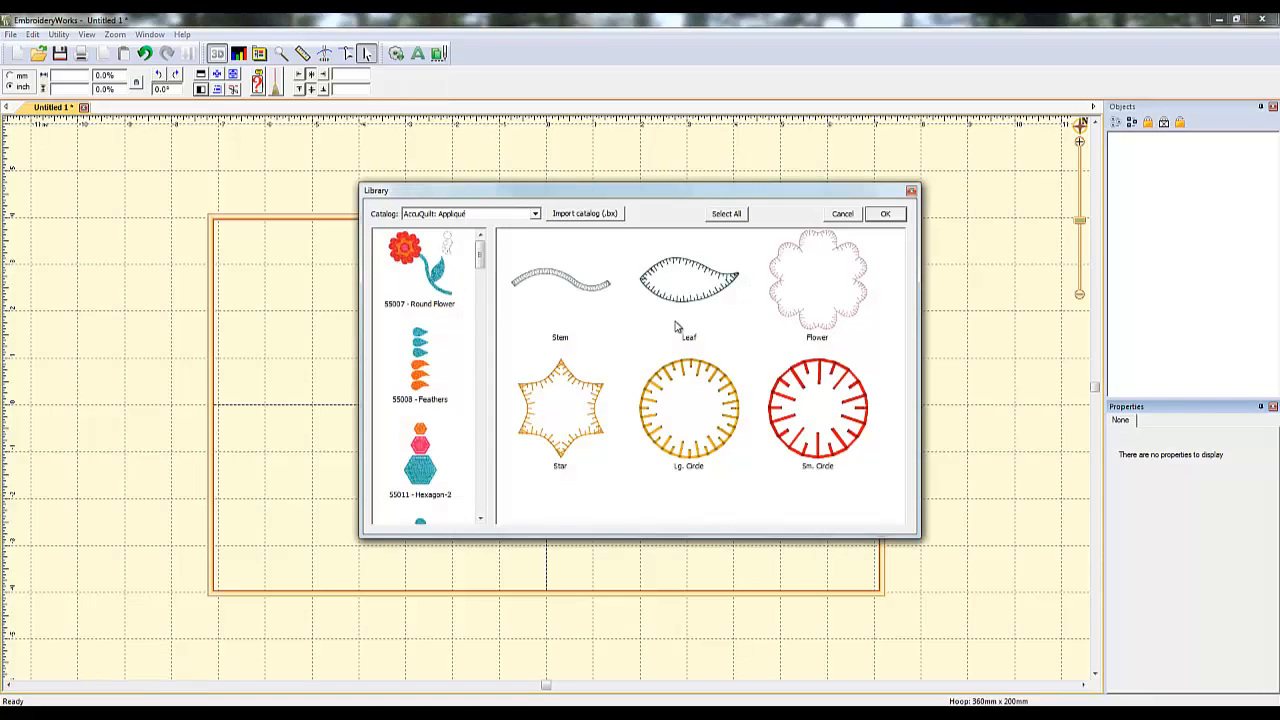
Insert the Leaf shape from the AccuQuilt Appliqué library into the hoop.
{"action": "left_click", "coordinate": [884, 212]}
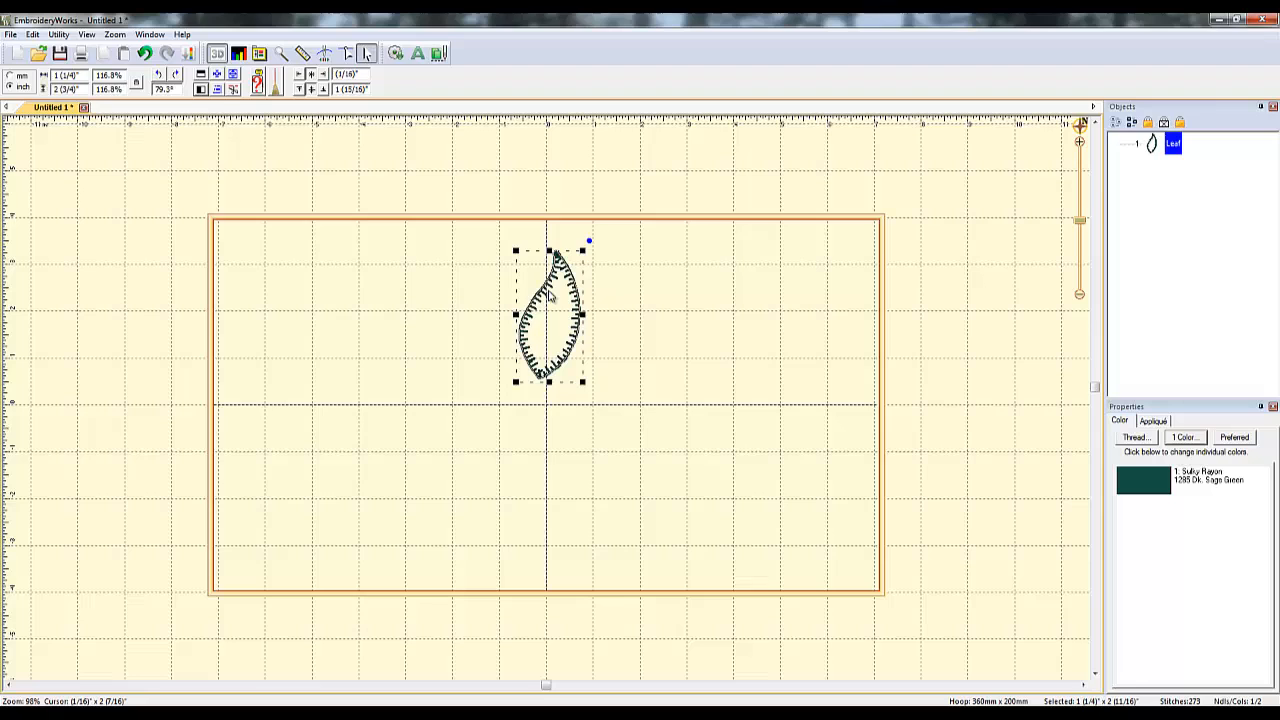
{"action": "mouse_move", "coordinate": [536, 324]}
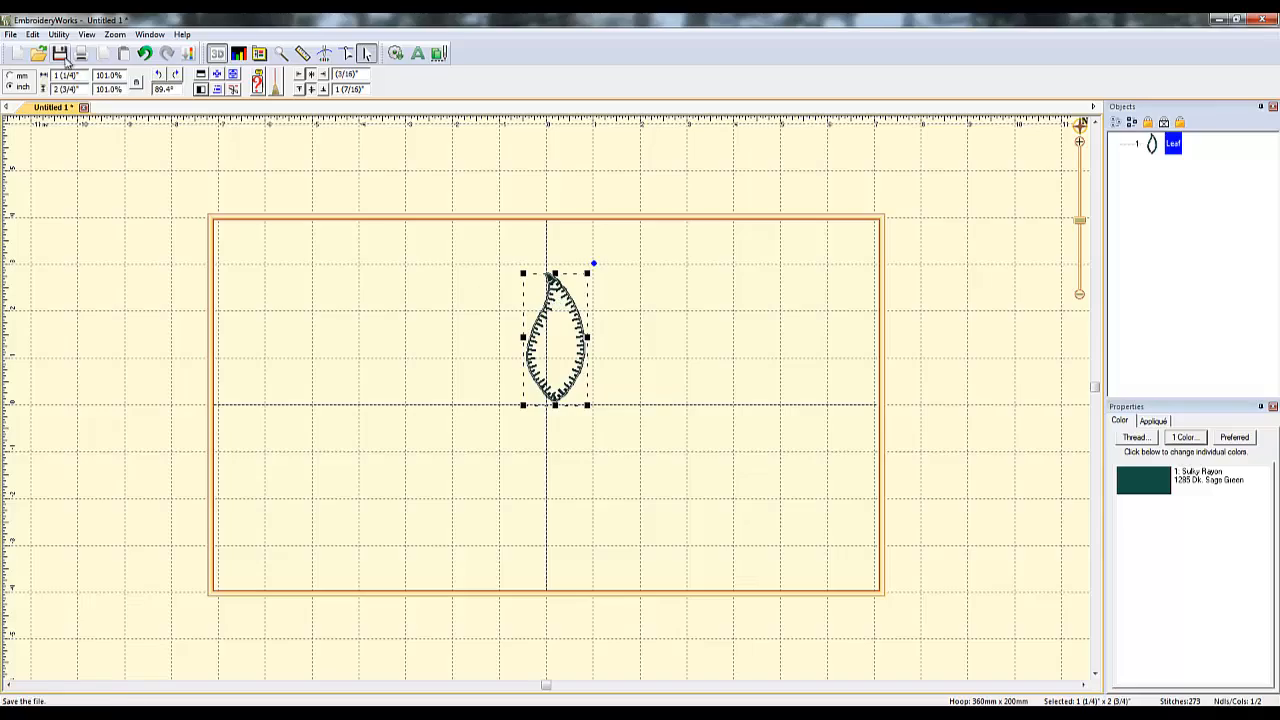
{"action": "left_click", "coordinate": [60, 34]}
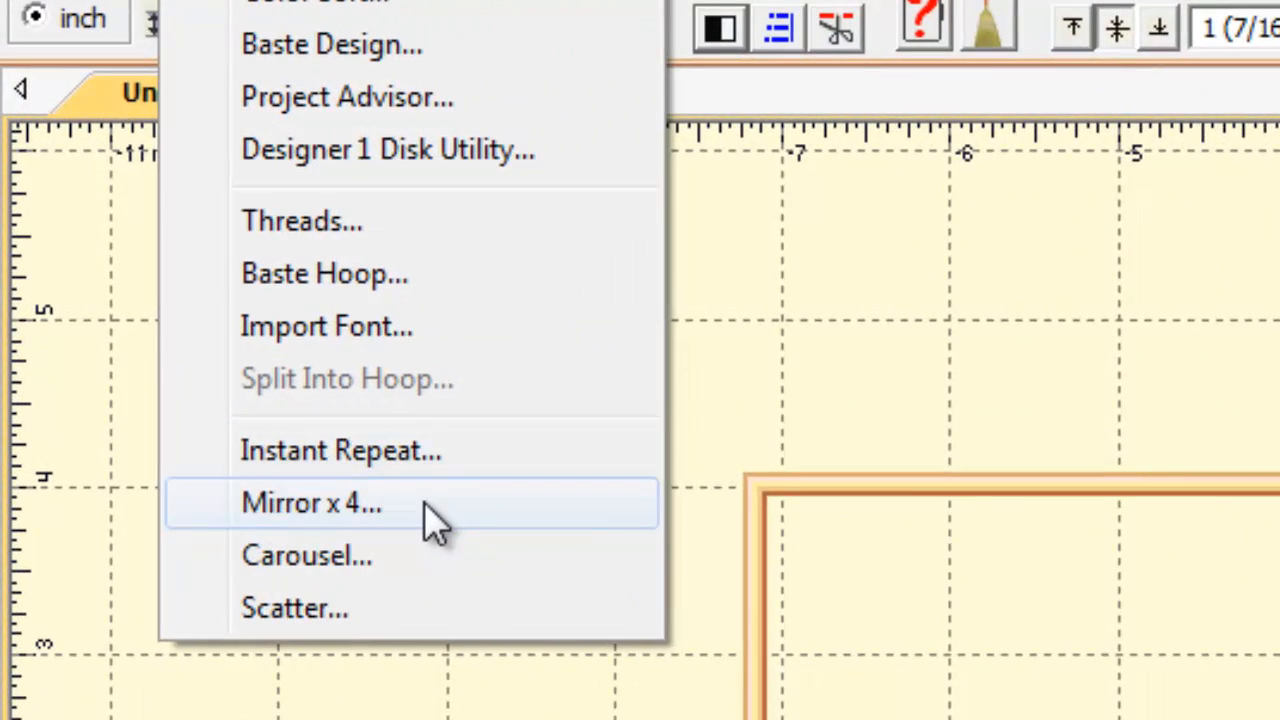
{"action": "mouse_move", "coordinate": [370, 516]}
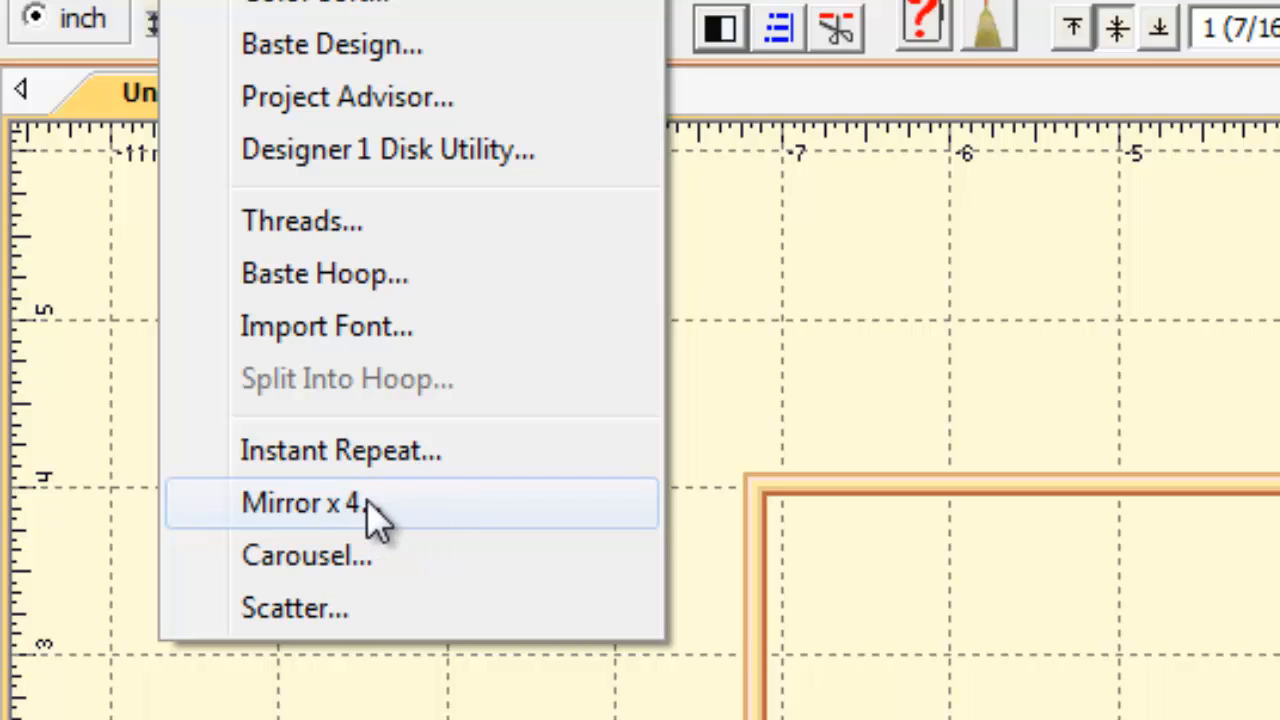
{"action": "mouse_move", "coordinate": [400, 450]}
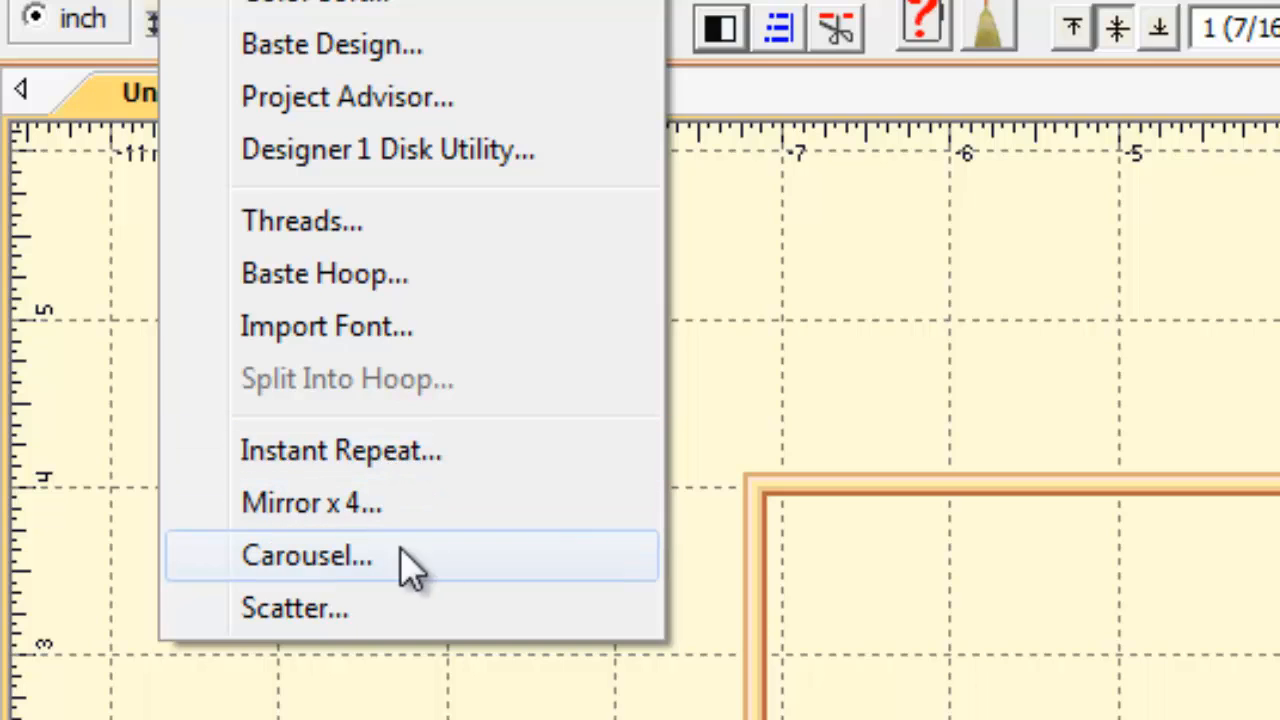
{"action": "mouse_move", "coordinate": [460, 550]}
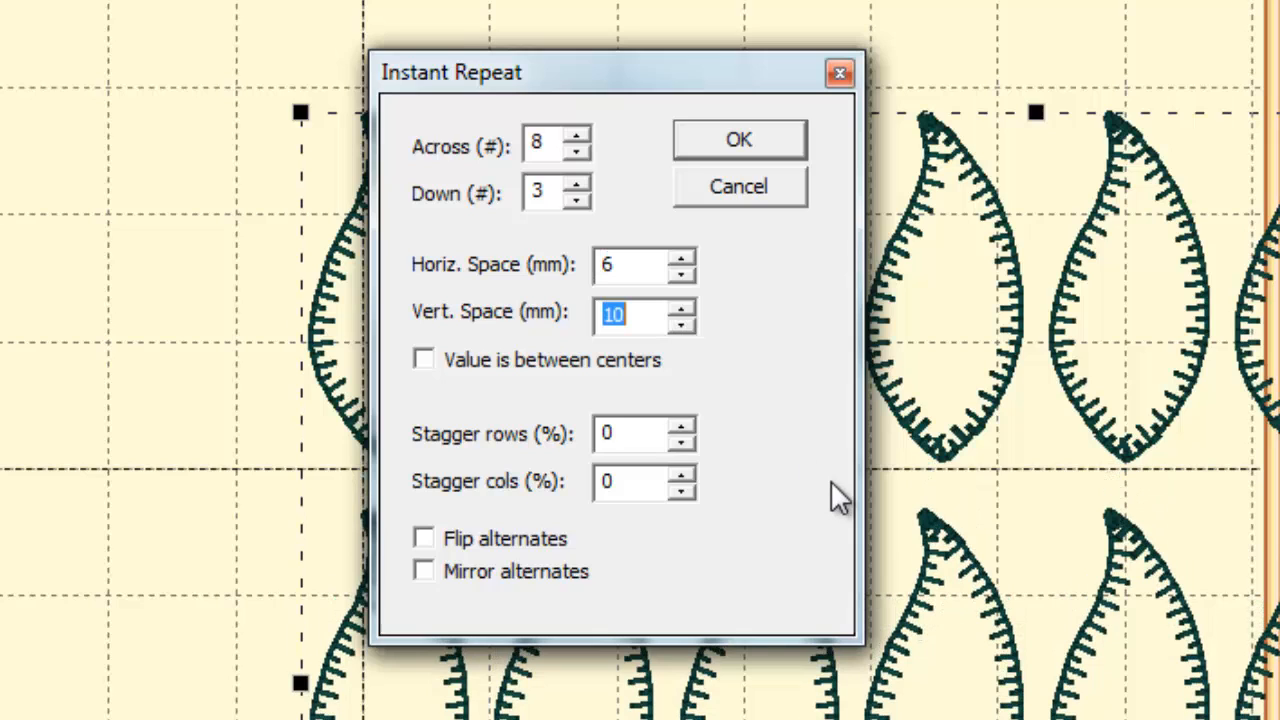
{"action": "mouse_move", "coordinate": [468, 550]}
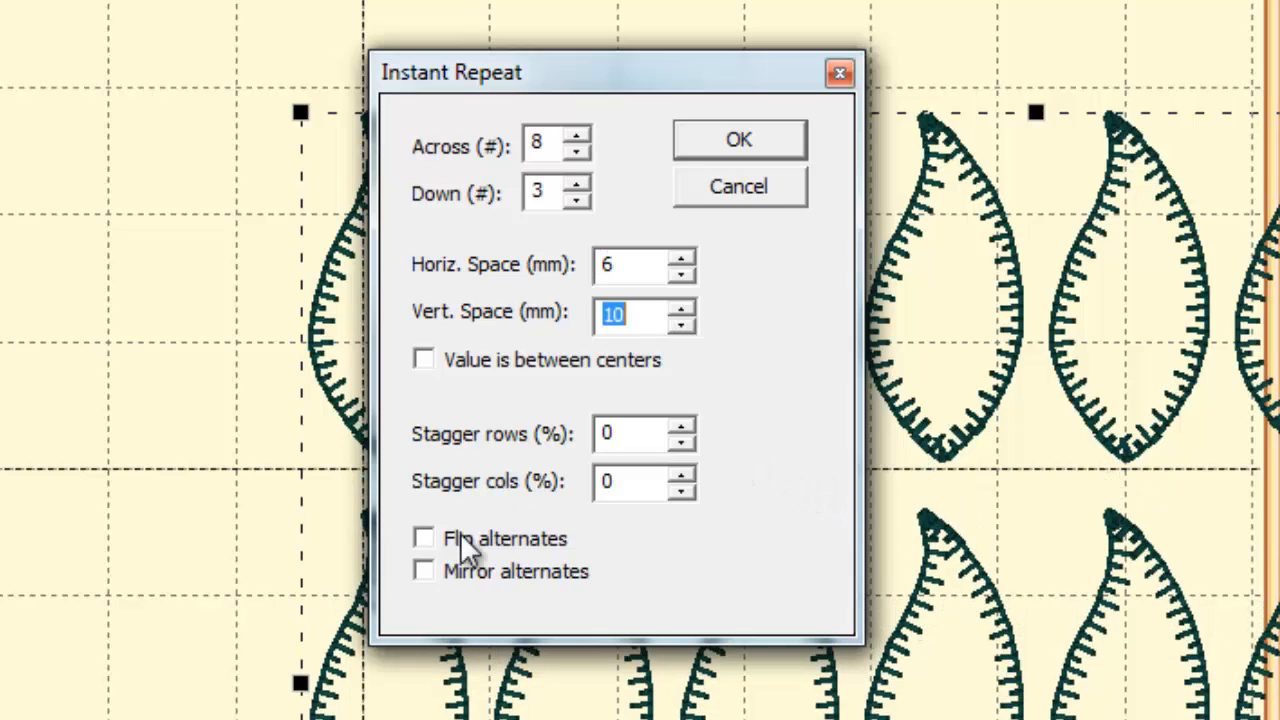
{"action": "left_click", "coordinate": [424, 536]}
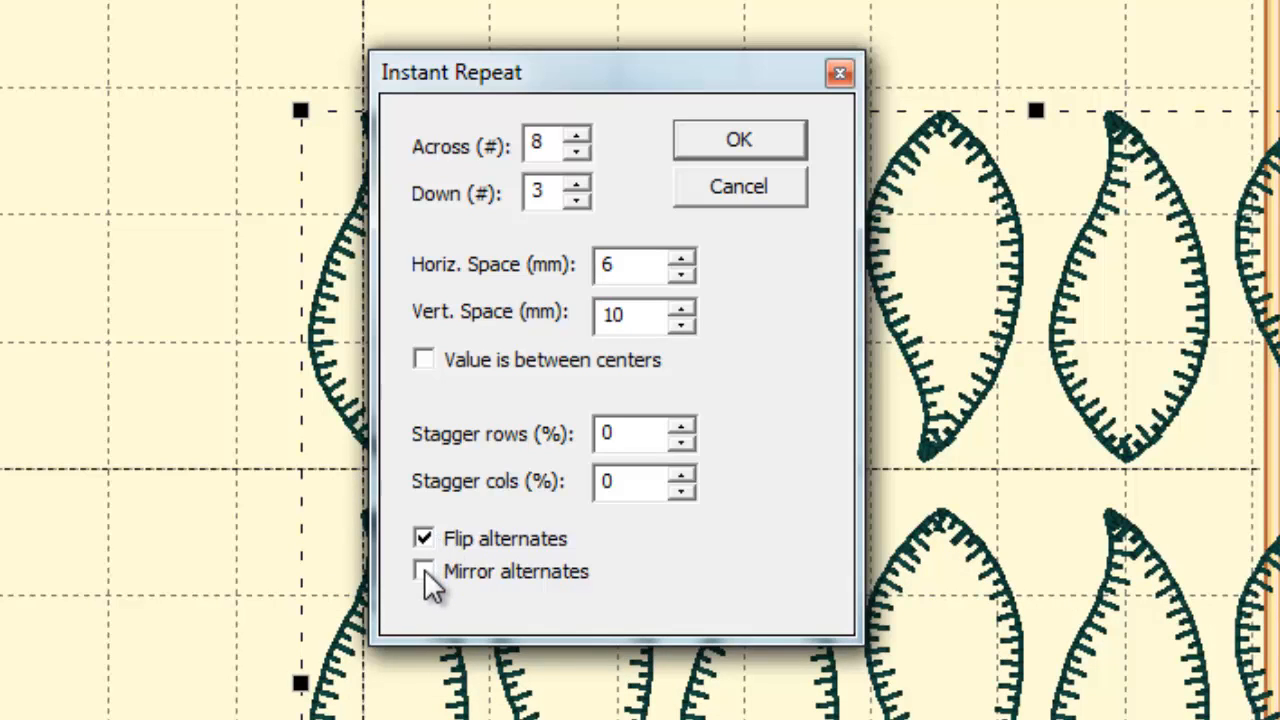
{"action": "left_click", "coordinate": [424, 536]}
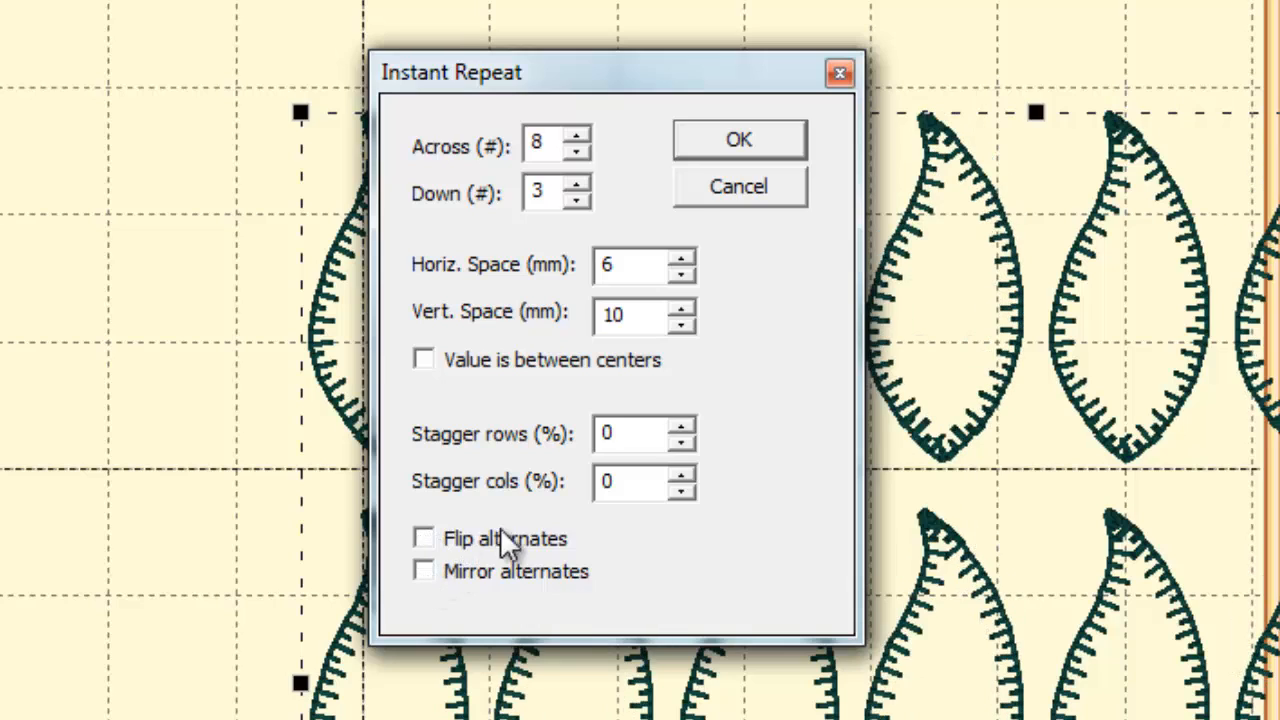
{"action": "mouse_move", "coordinate": [744, 300]}
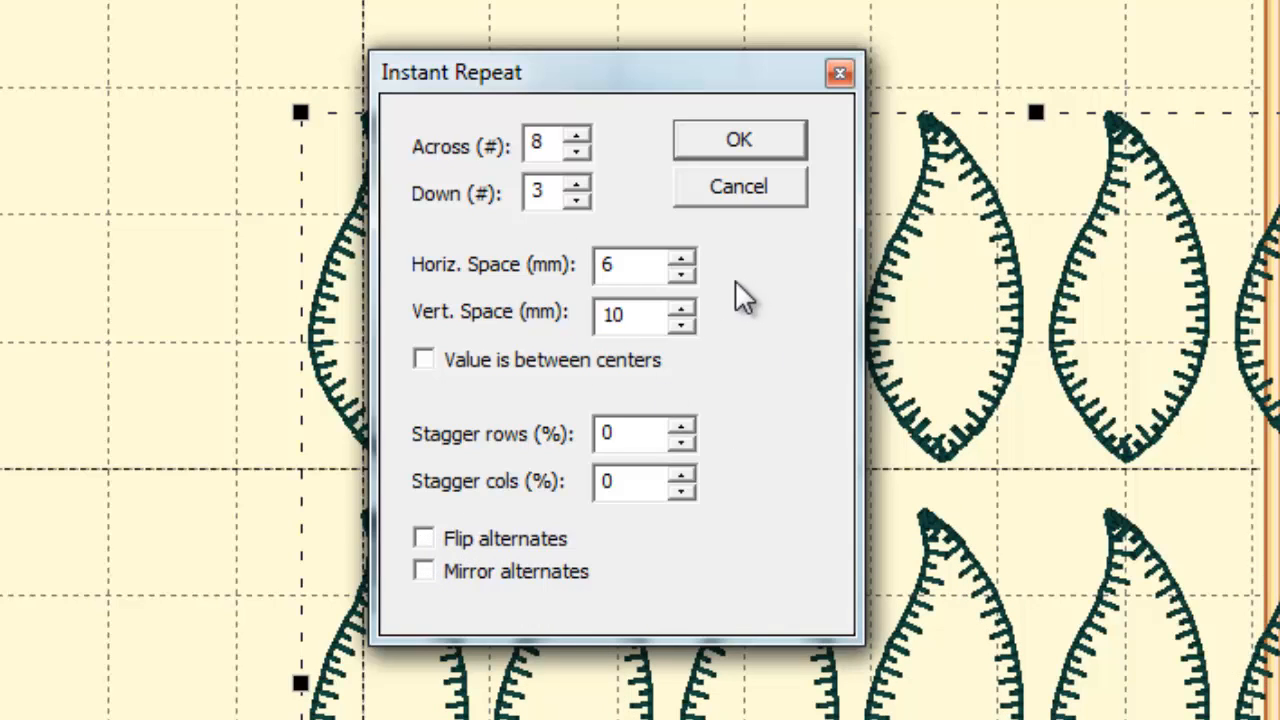
{"action": "mouse_move", "coordinate": [624, 200]}
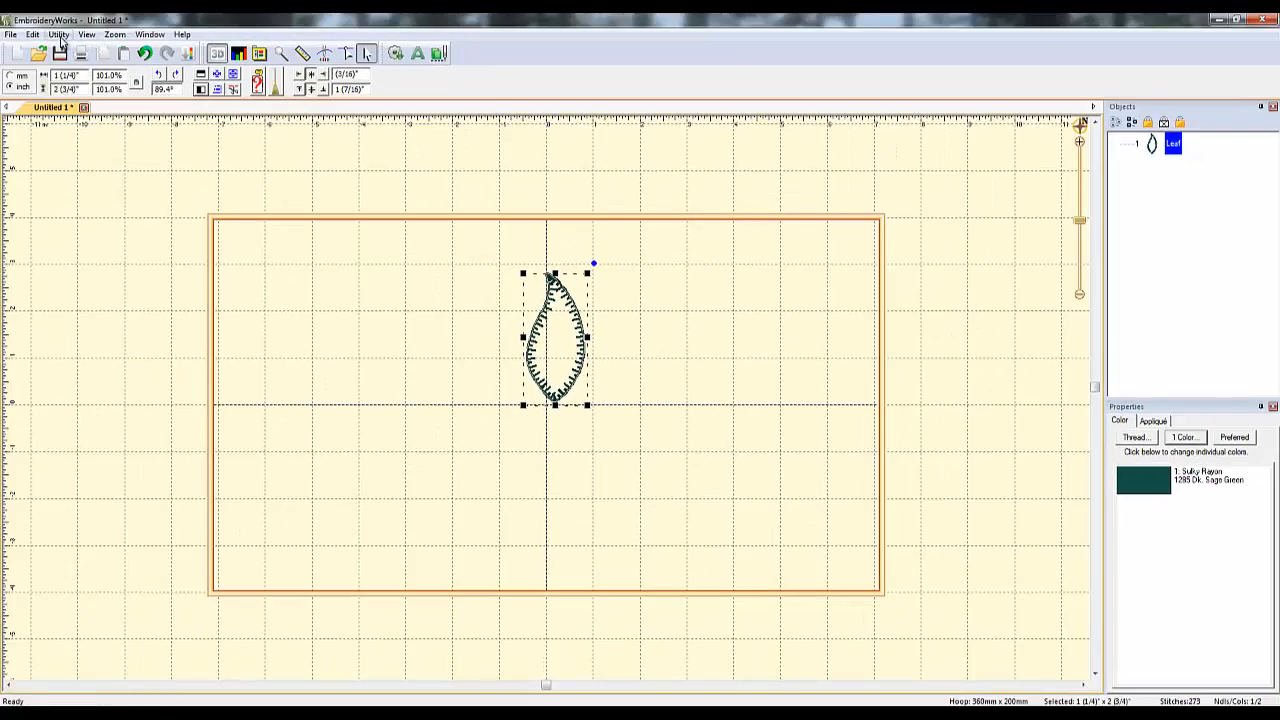
{"action": "left_click", "coordinate": [58, 34]}
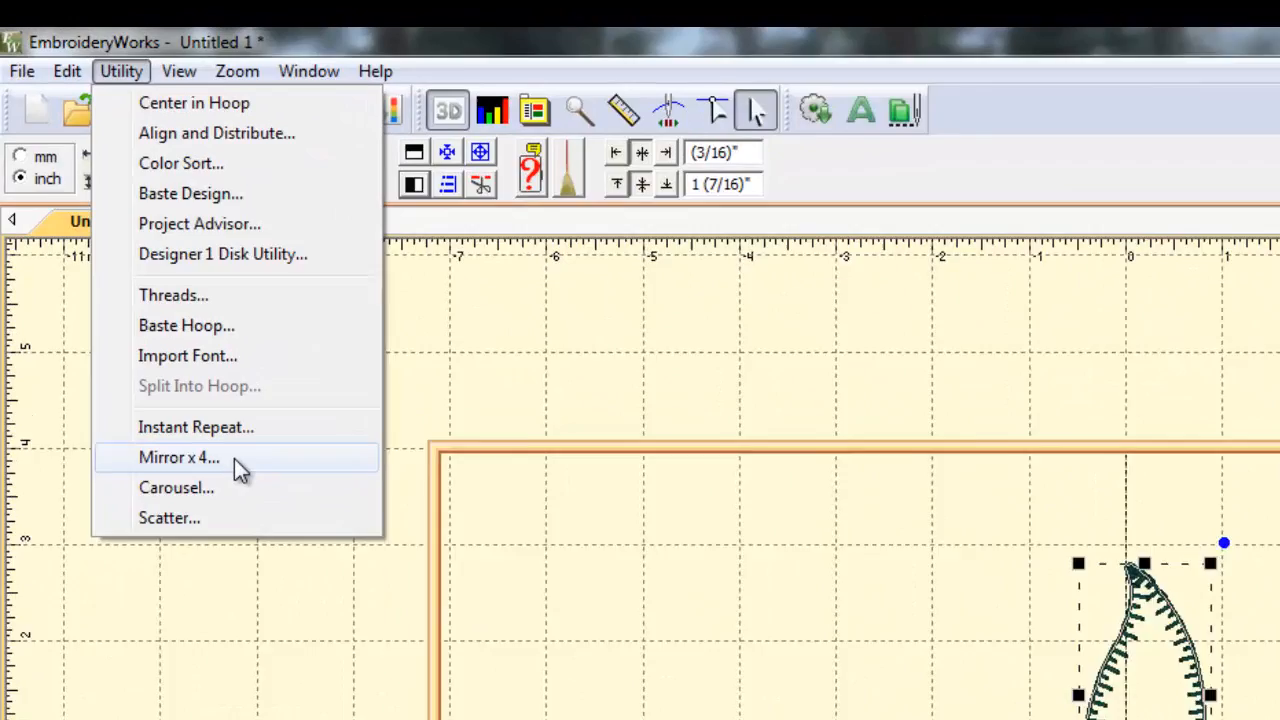
{"action": "left_click", "coordinate": [180, 456]}
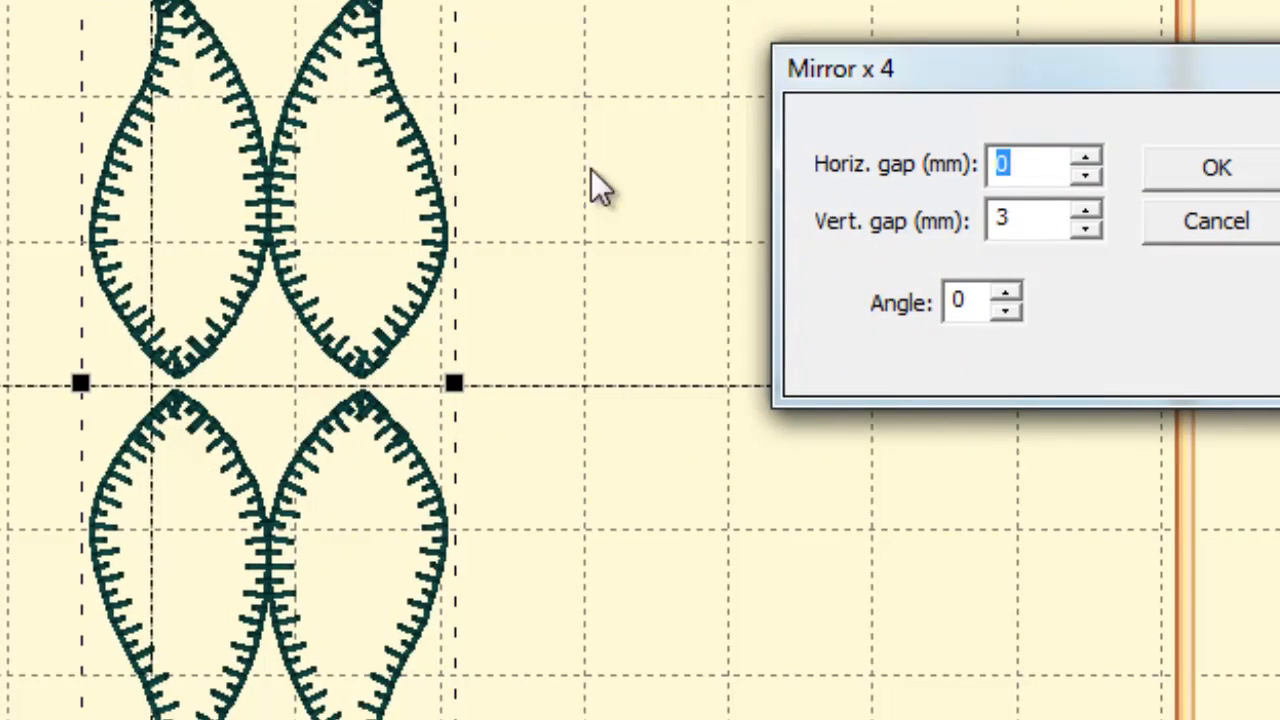
{"action": "mouse_move", "coordinate": [1070, 210]}
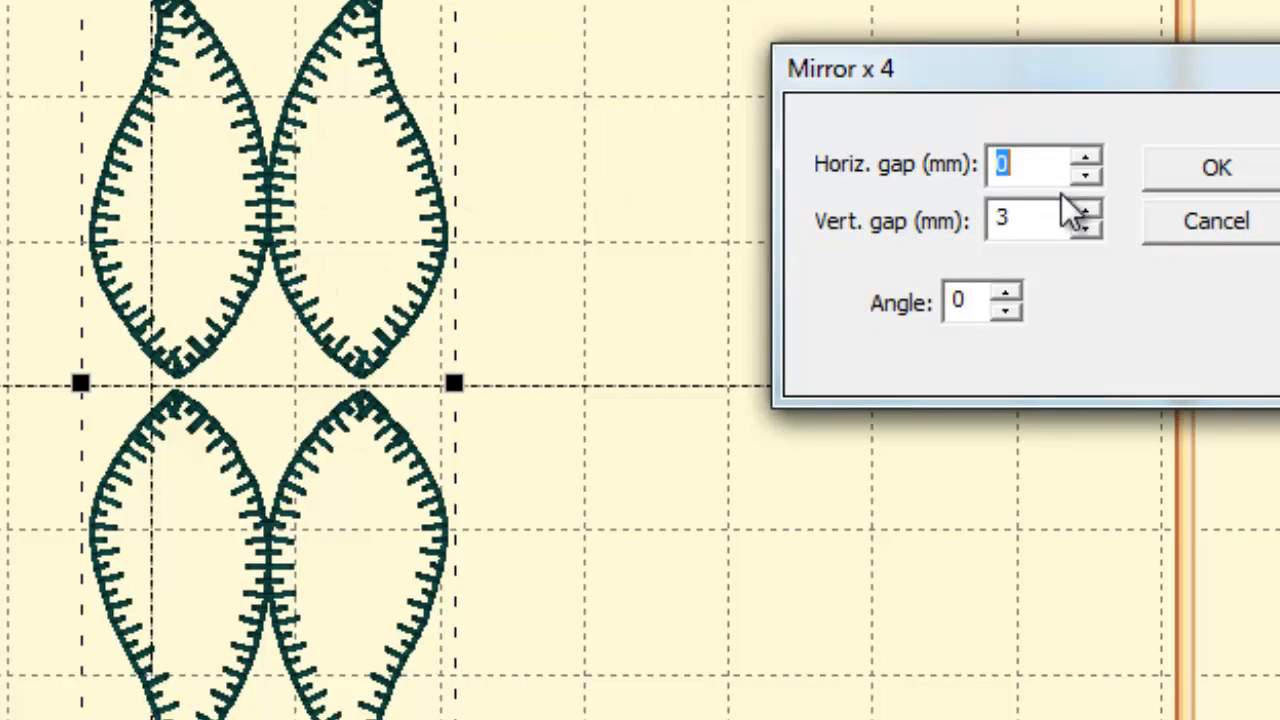
{"action": "left_click", "coordinate": [1008, 292]}
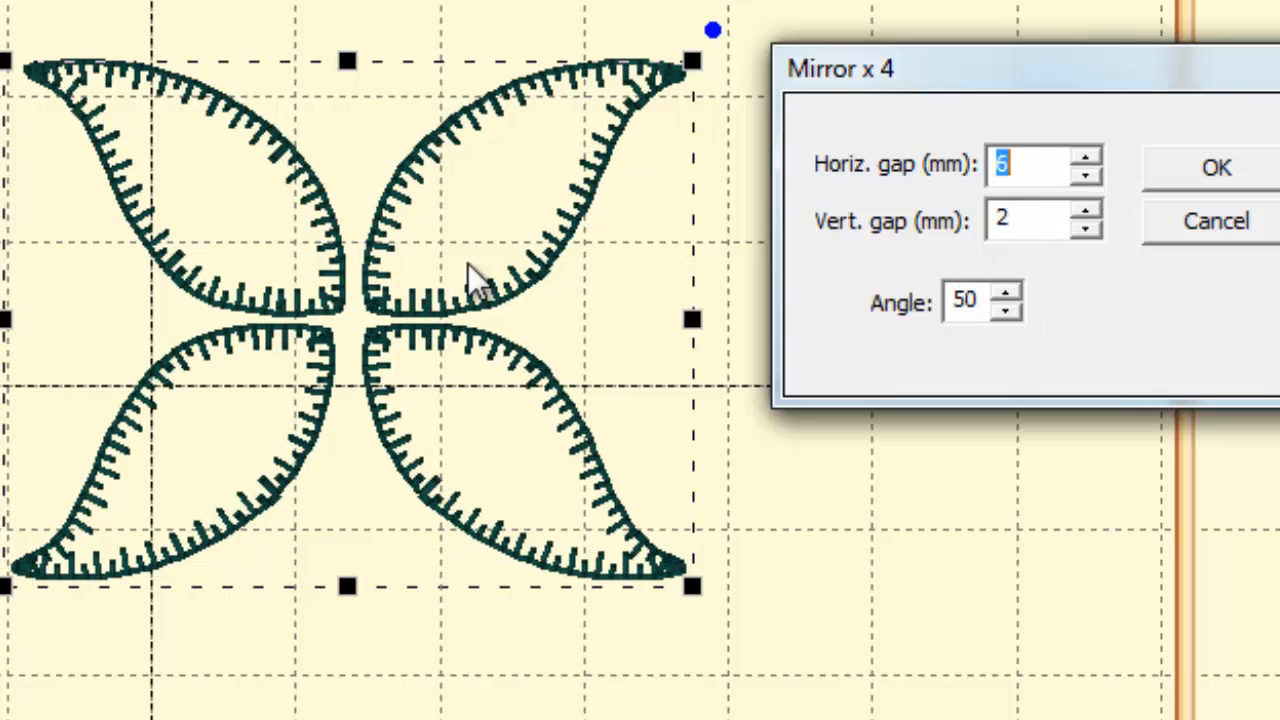
{"action": "mouse_move", "coordinate": [304, 280]}
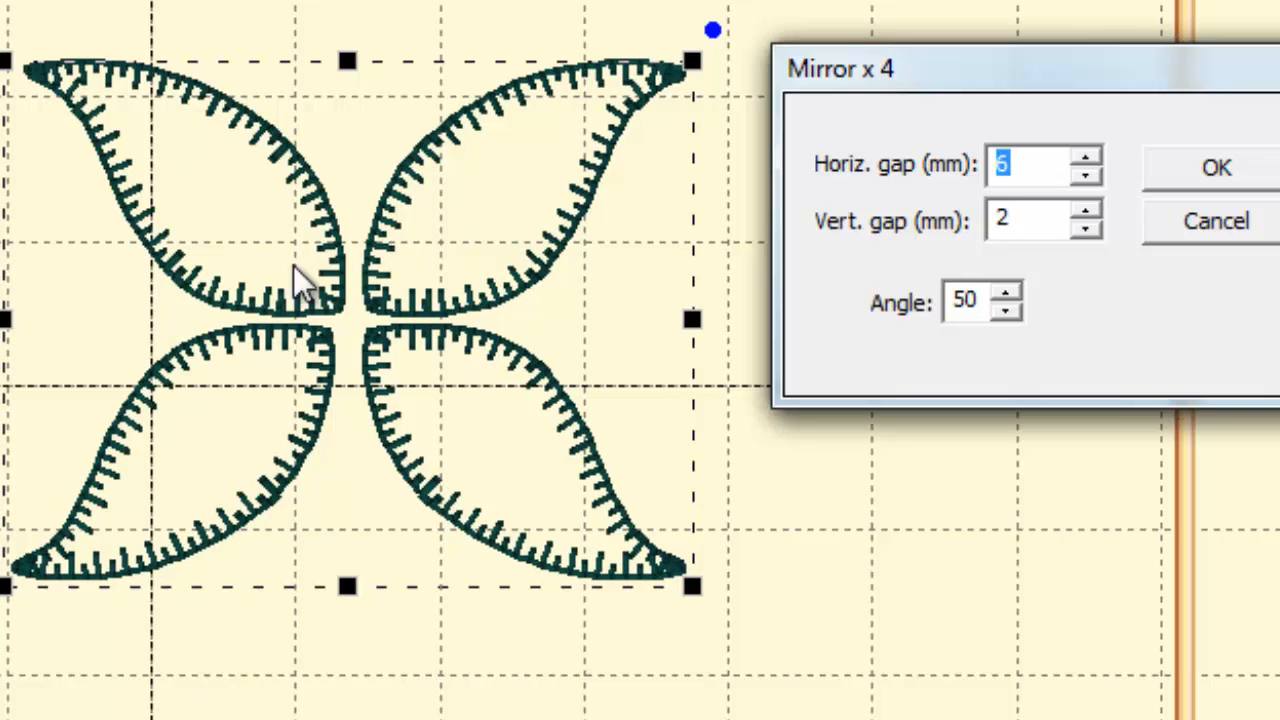
{"action": "mouse_move", "coordinate": [250, 260]}
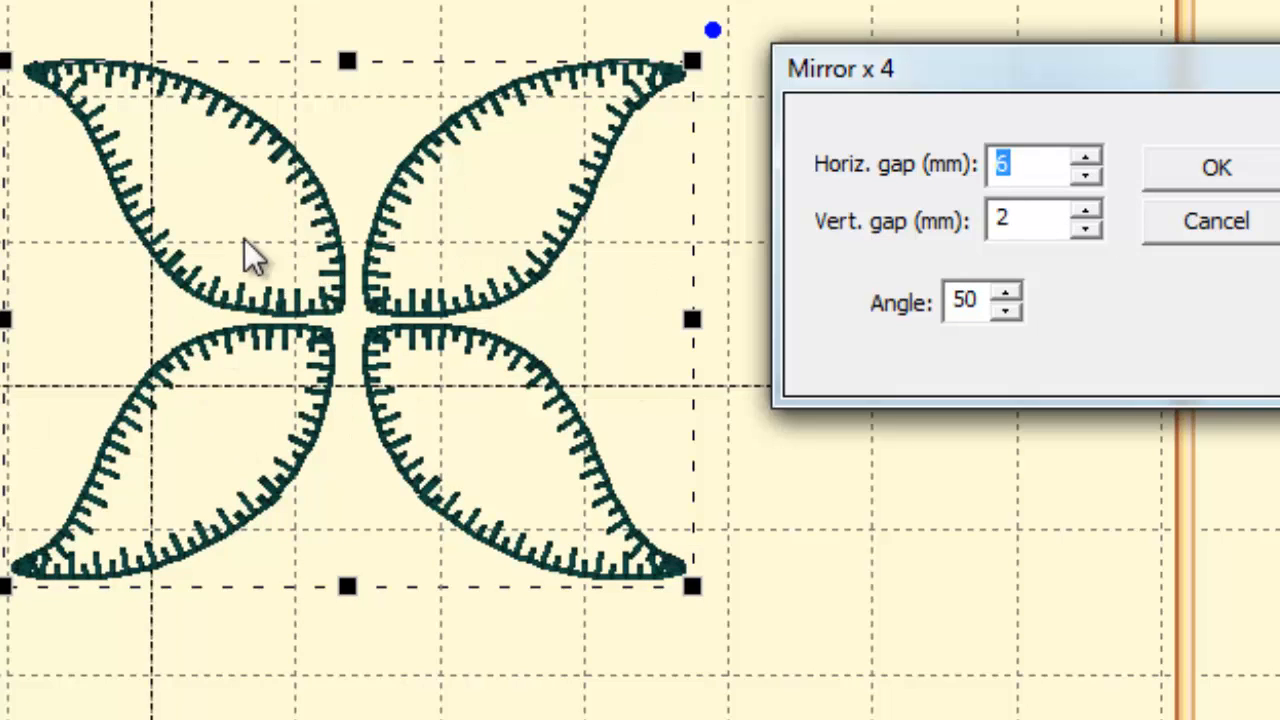
{"action": "mouse_move", "coordinate": [930, 478]}
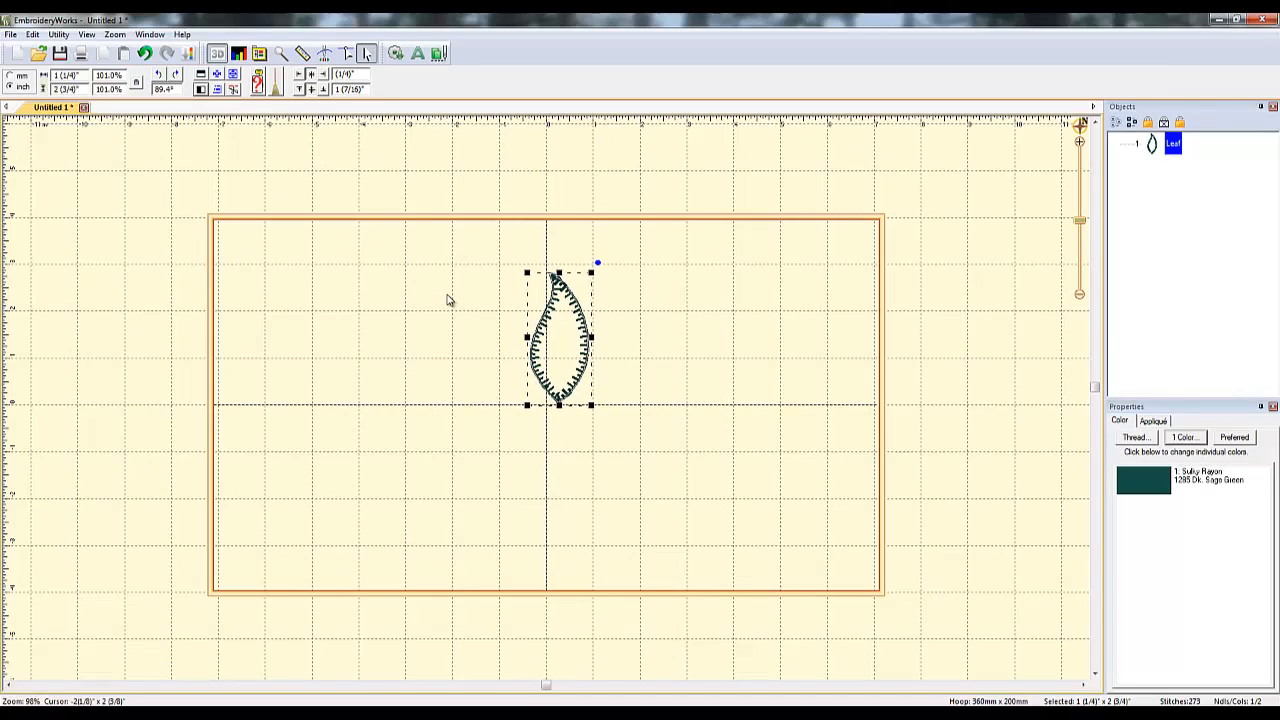
{"action": "mouse_move", "coordinate": [556, 320]}
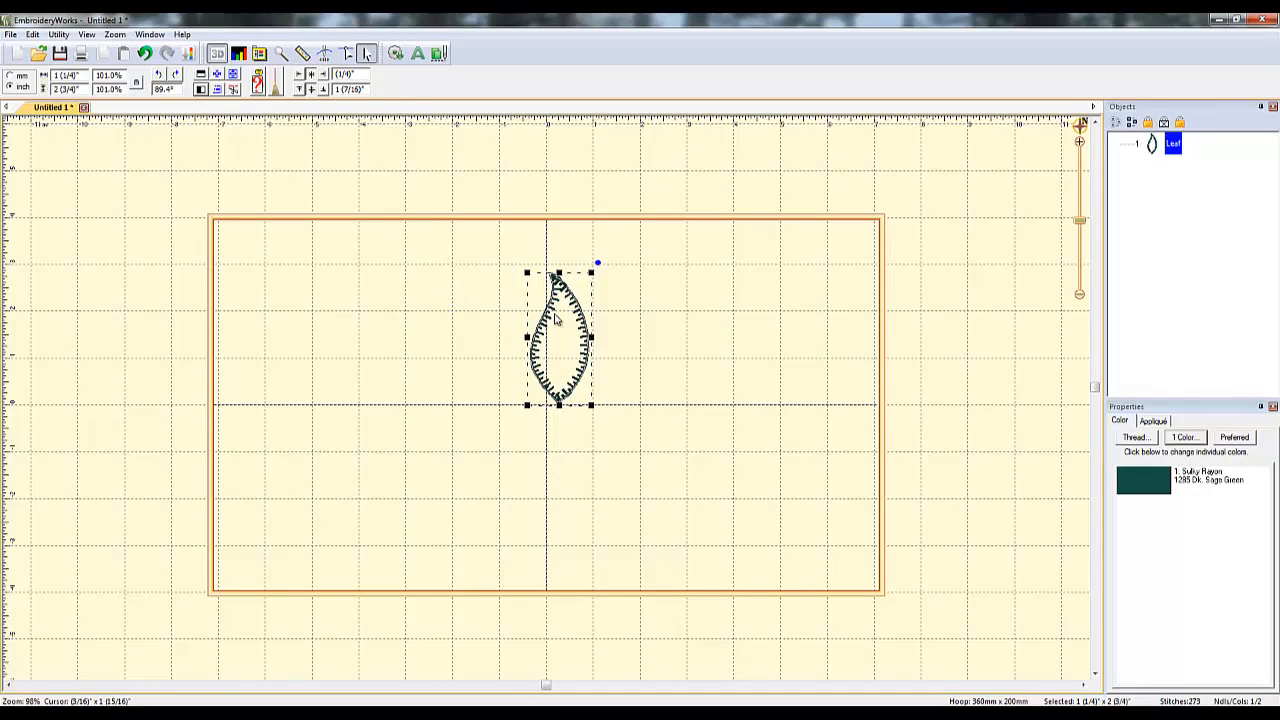
Apply the Carousel utility to the leaf, producing a five-leaf circular wreath.
{"action": "left_click", "coordinate": [58, 34]}
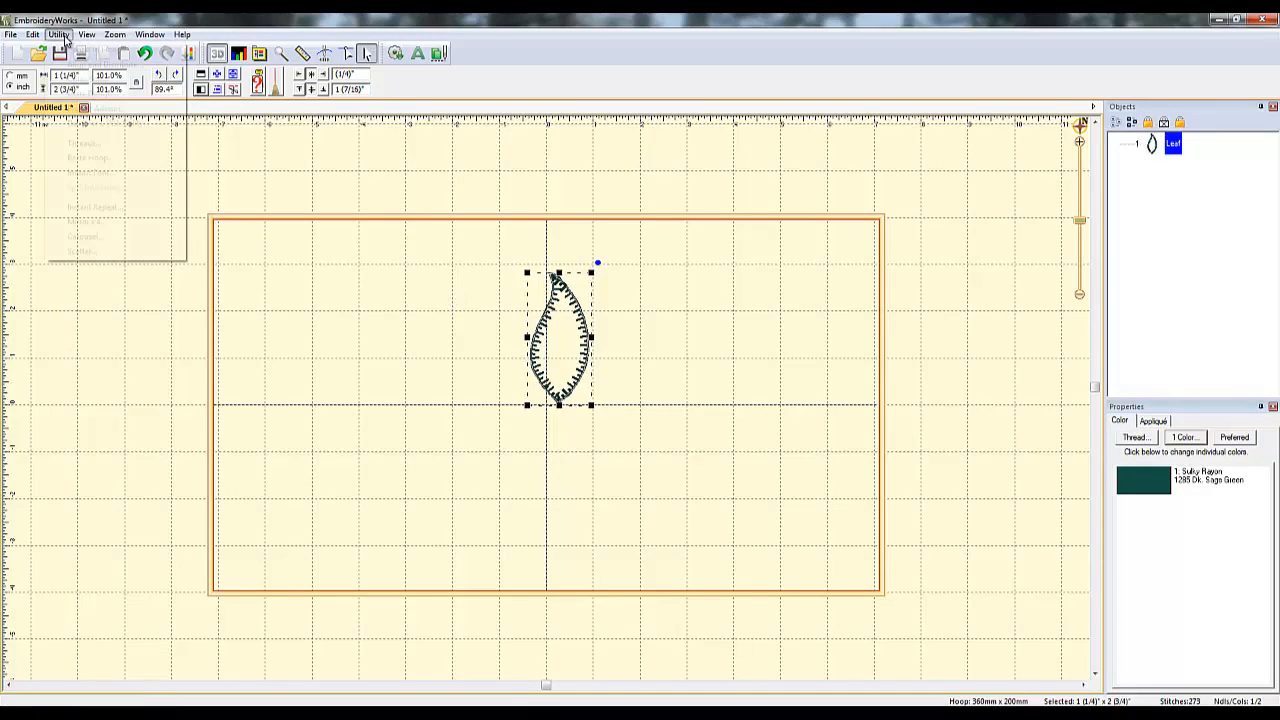
{"action": "left_click", "coordinate": [58, 34]}
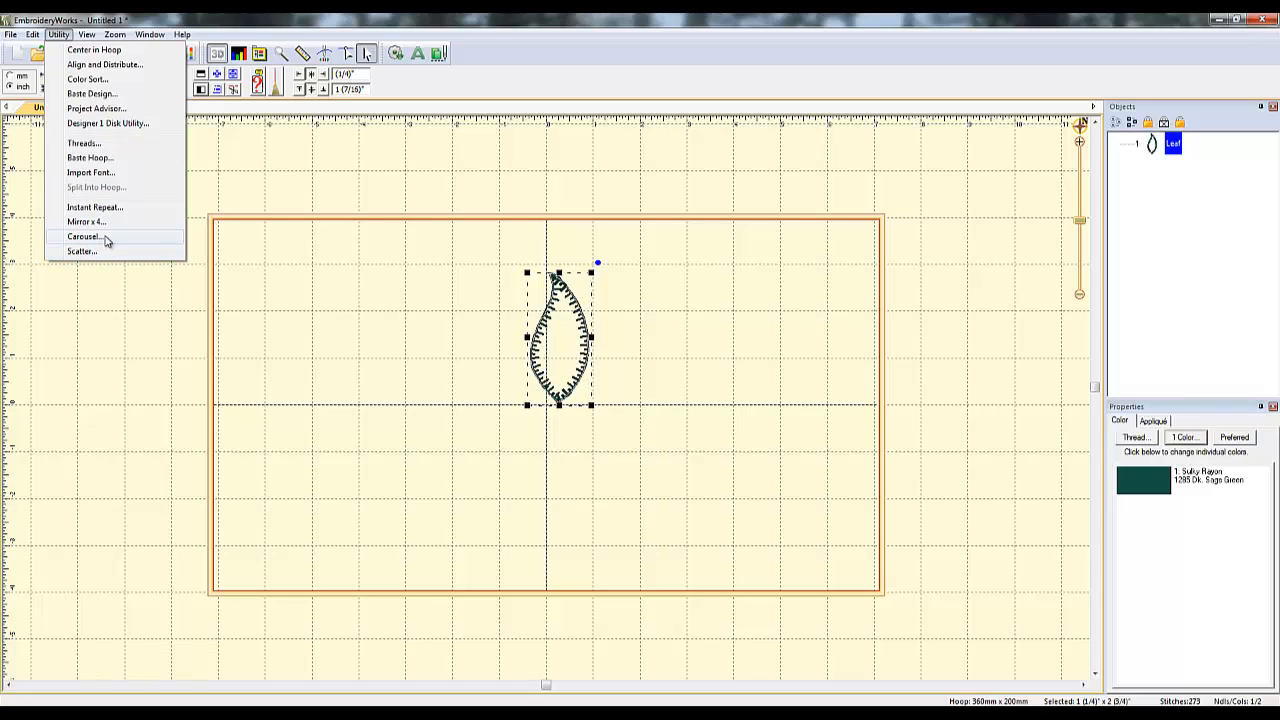
{"action": "left_click", "coordinate": [84, 236]}
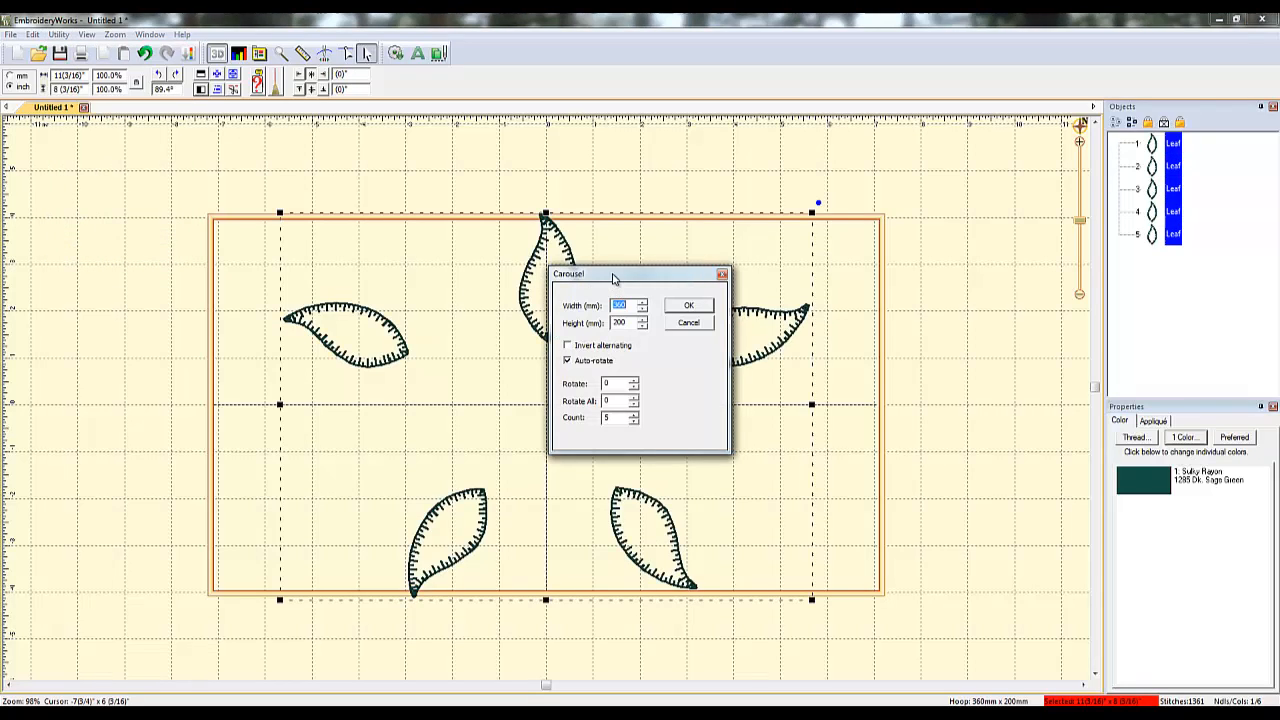
{"action": "left_click_drag", "start_coordinate": [616, 272], "coordinate": [916, 268]}
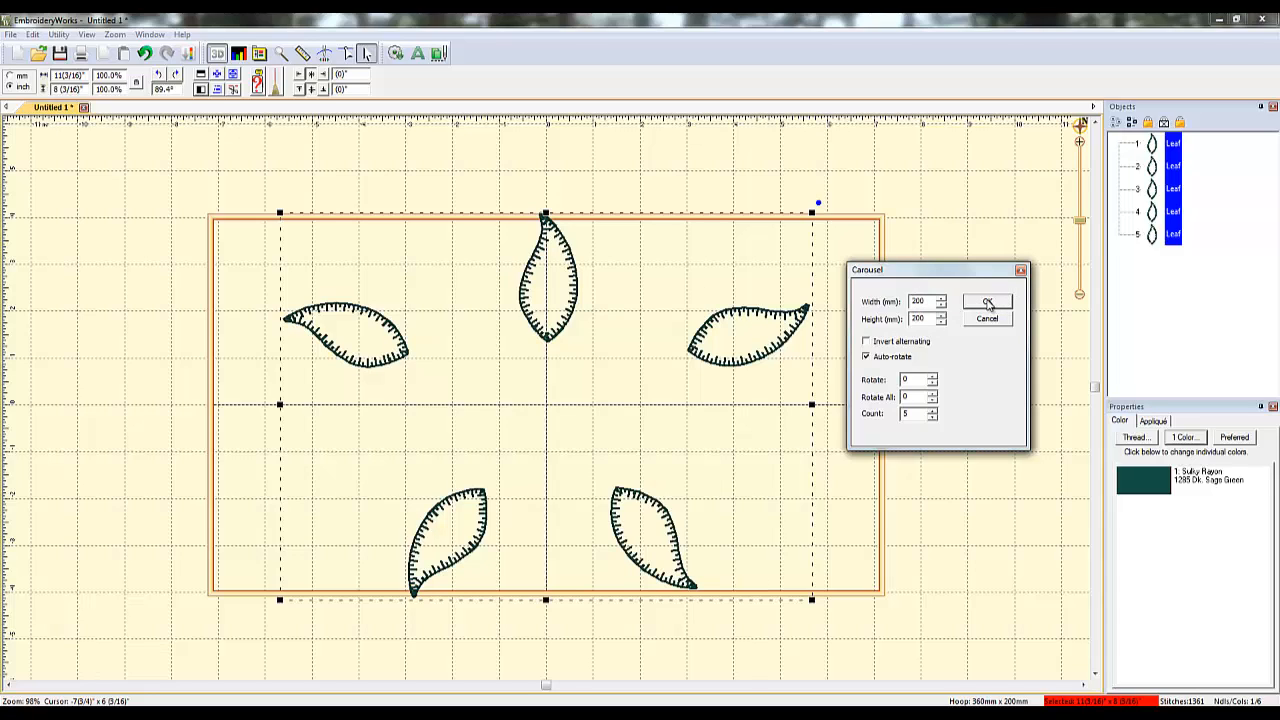
{"action": "left_click", "coordinate": [986, 304]}
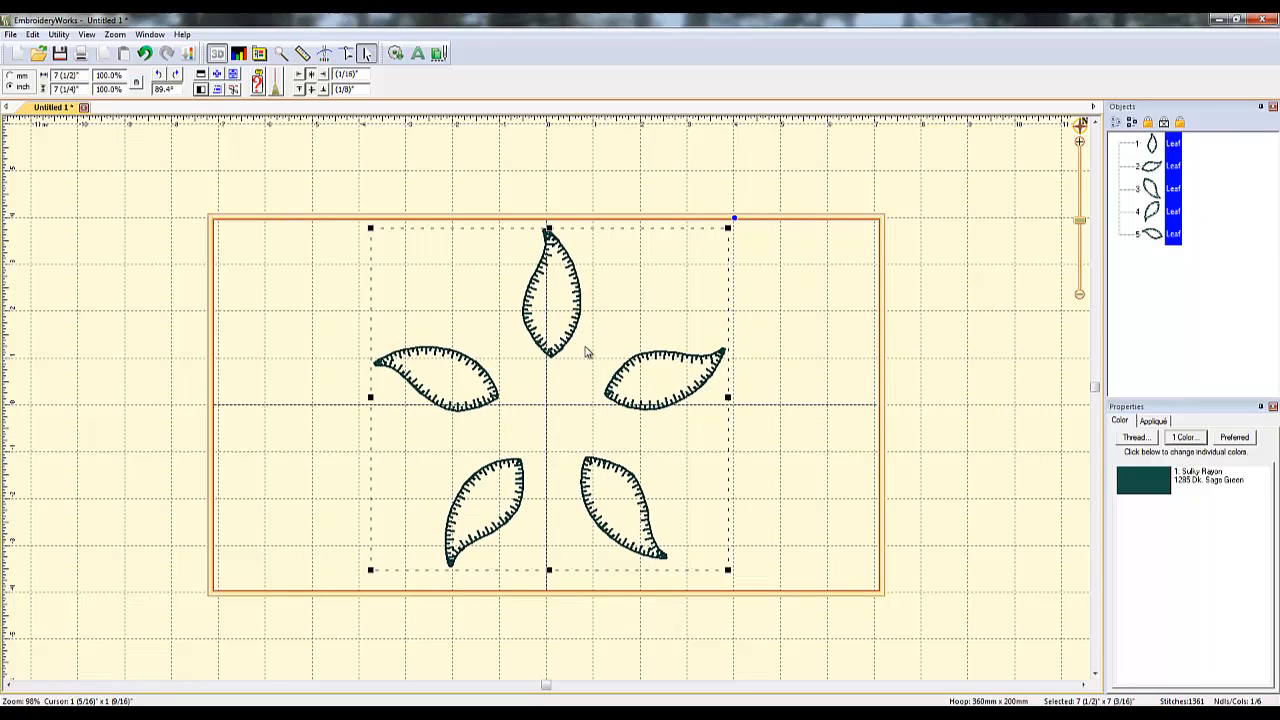
Cancel the reopened Carousel settings and delete the four copied leaves.
{"action": "left_click", "coordinate": [58, 34]}
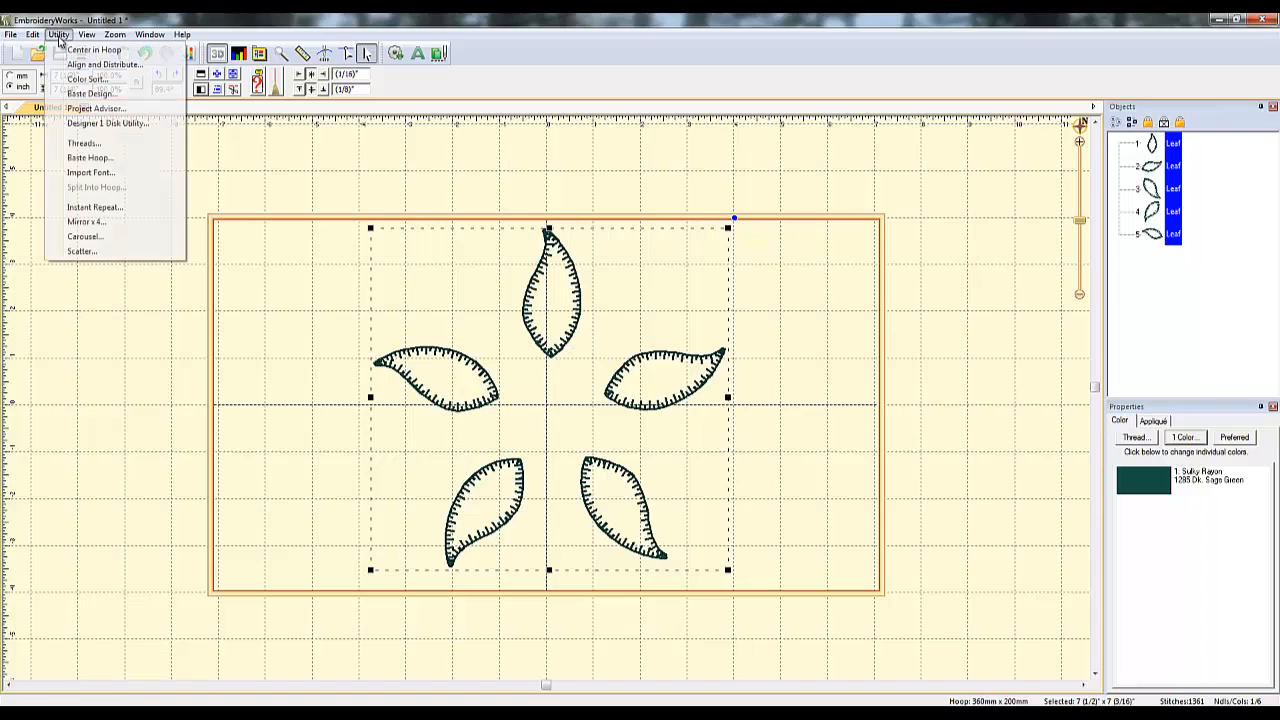
{"action": "left_click", "coordinate": [84, 236]}
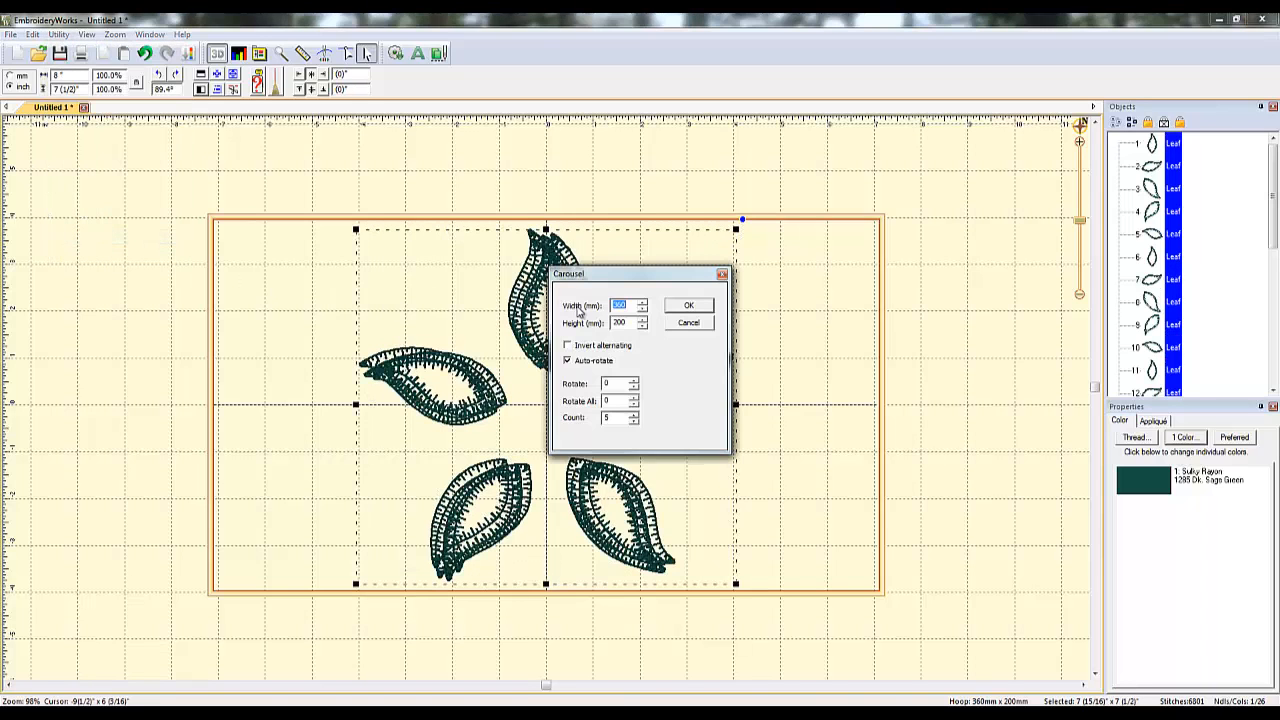
{"action": "left_click", "coordinate": [688, 304]}
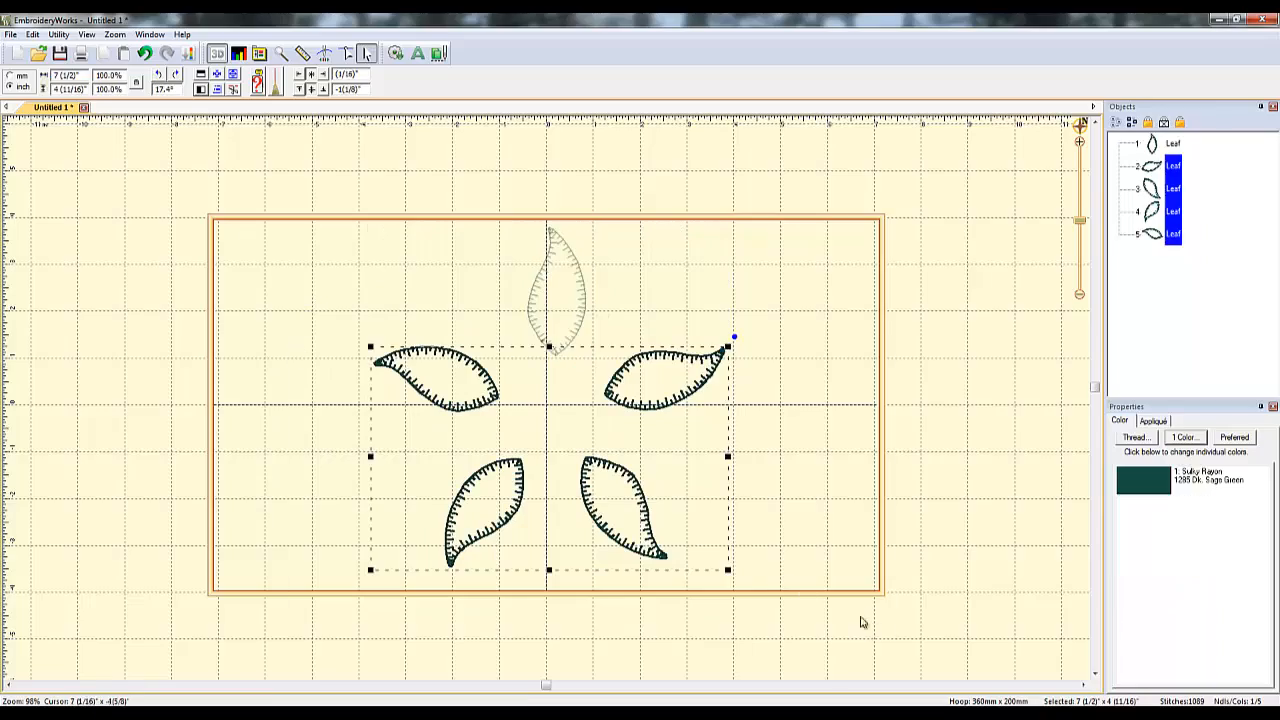
{"action": "key", "text": "Delete"}
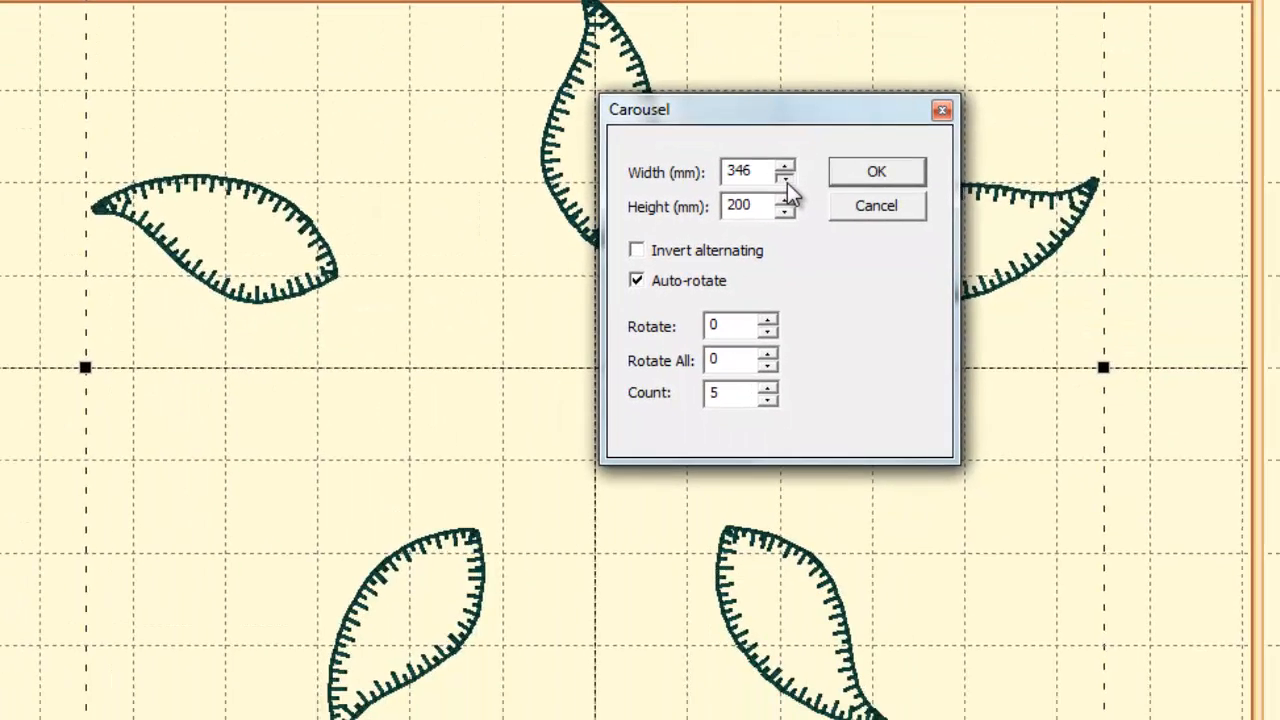
Adjust the Carousel wreath width down and back to 200 mm.
{"action": "left_click", "coordinate": [788, 178]}
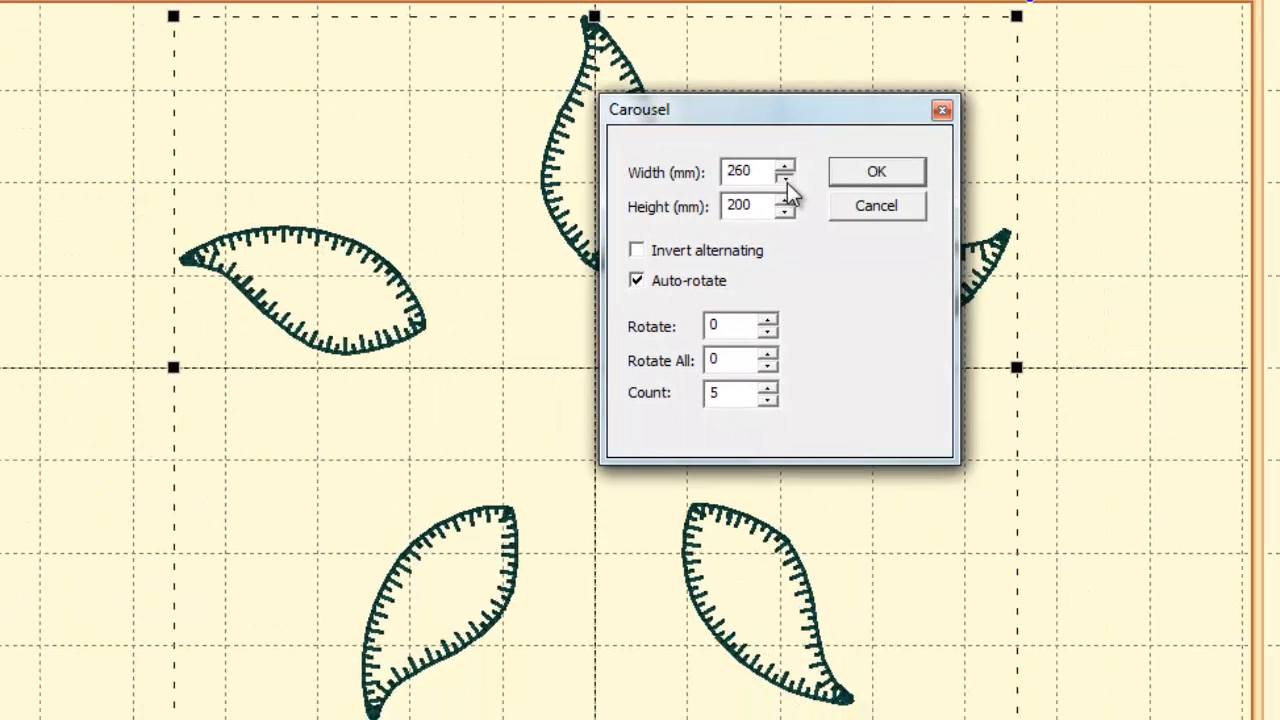
{"action": "left_click", "coordinate": [788, 176]}
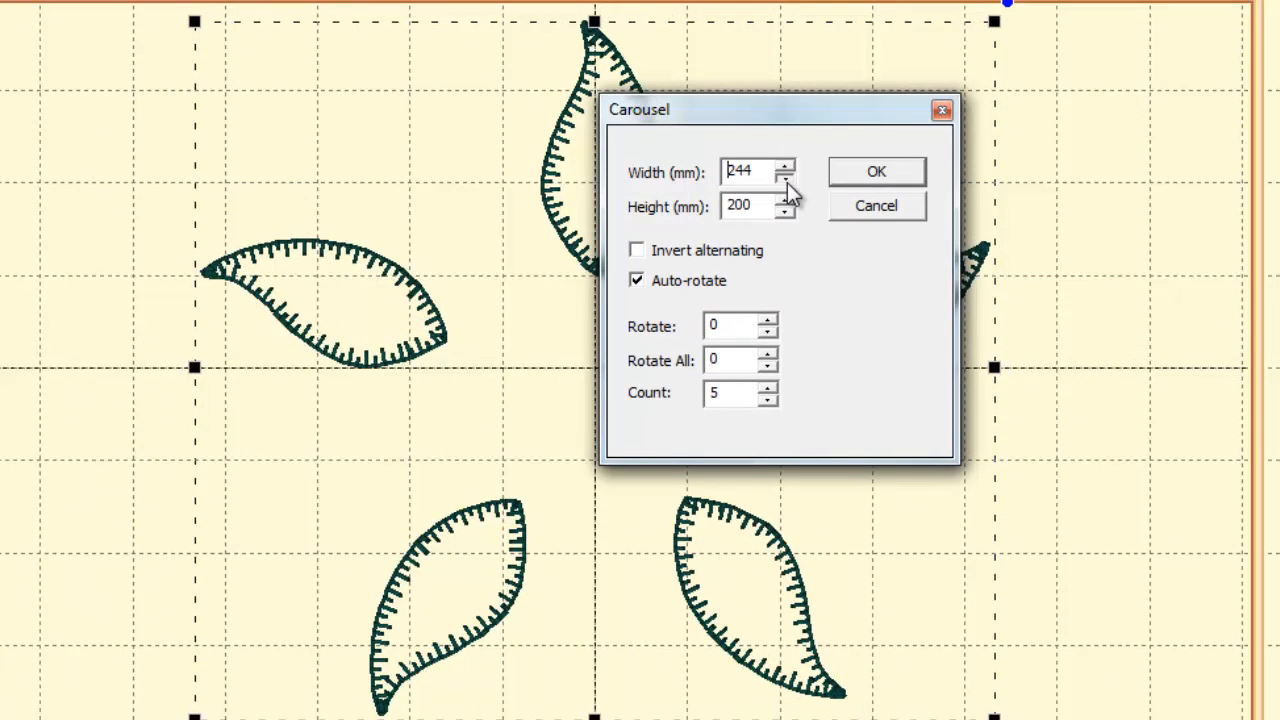
{"action": "left_click", "coordinate": [786, 178]}
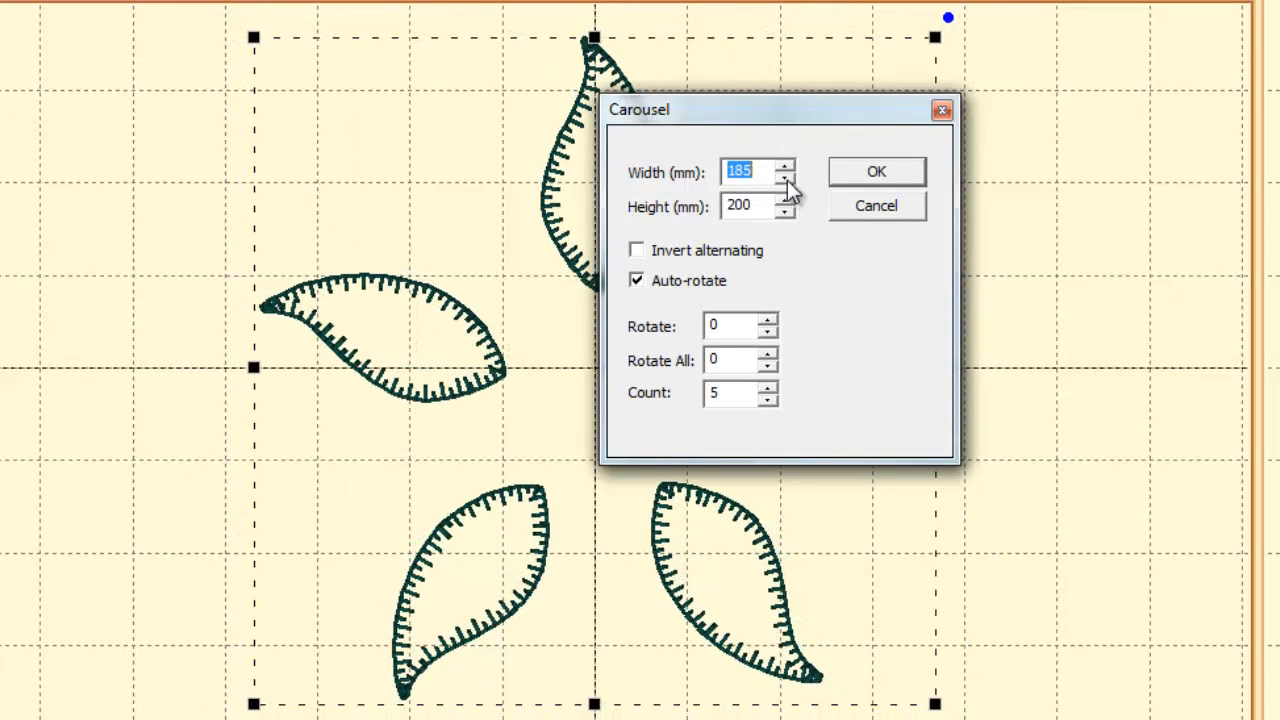
{"action": "left_click", "coordinate": [786, 166]}
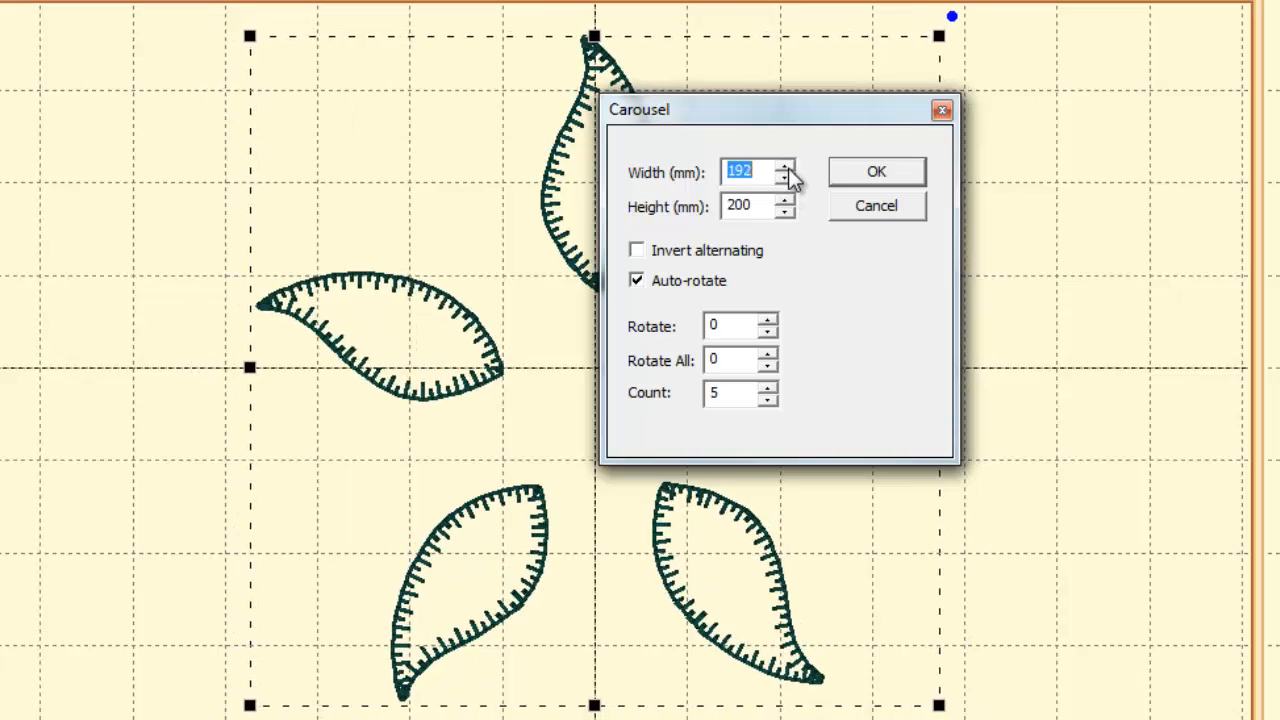
{"action": "left_click", "coordinate": [784, 166]}
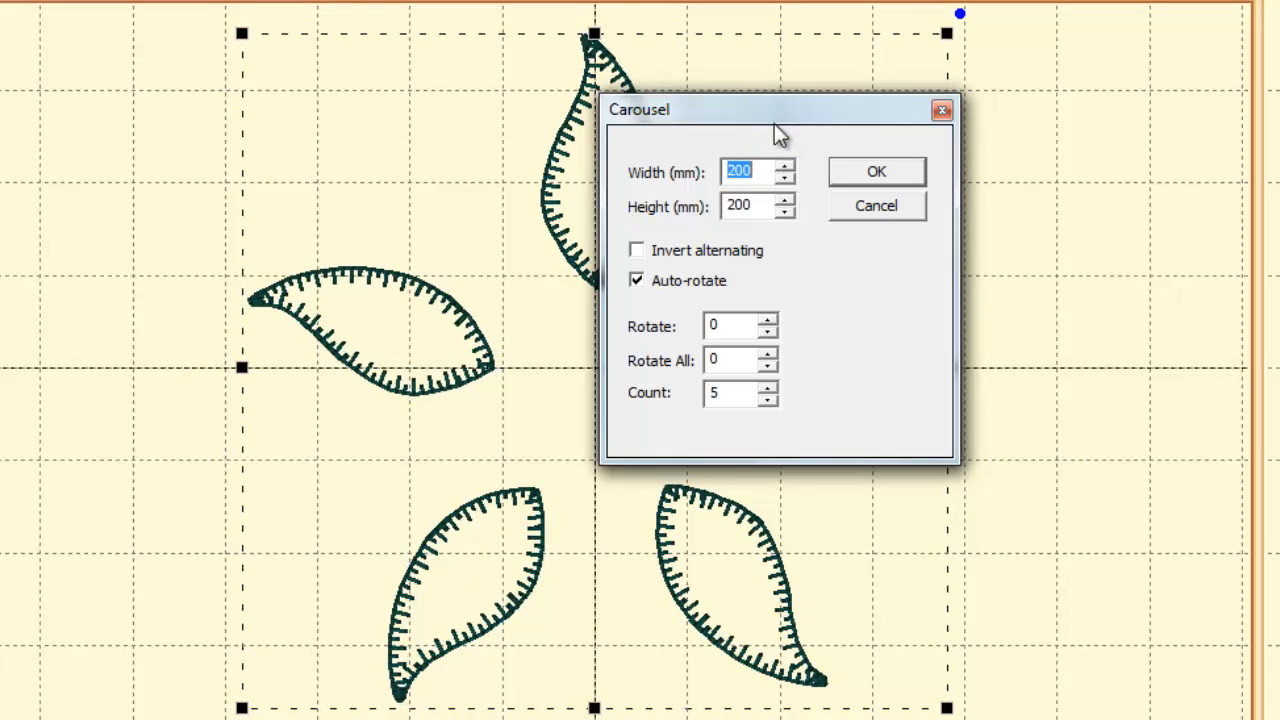
{"action": "left_click_drag", "start_coordinate": [780, 108], "coordinate": [1024, 116]}
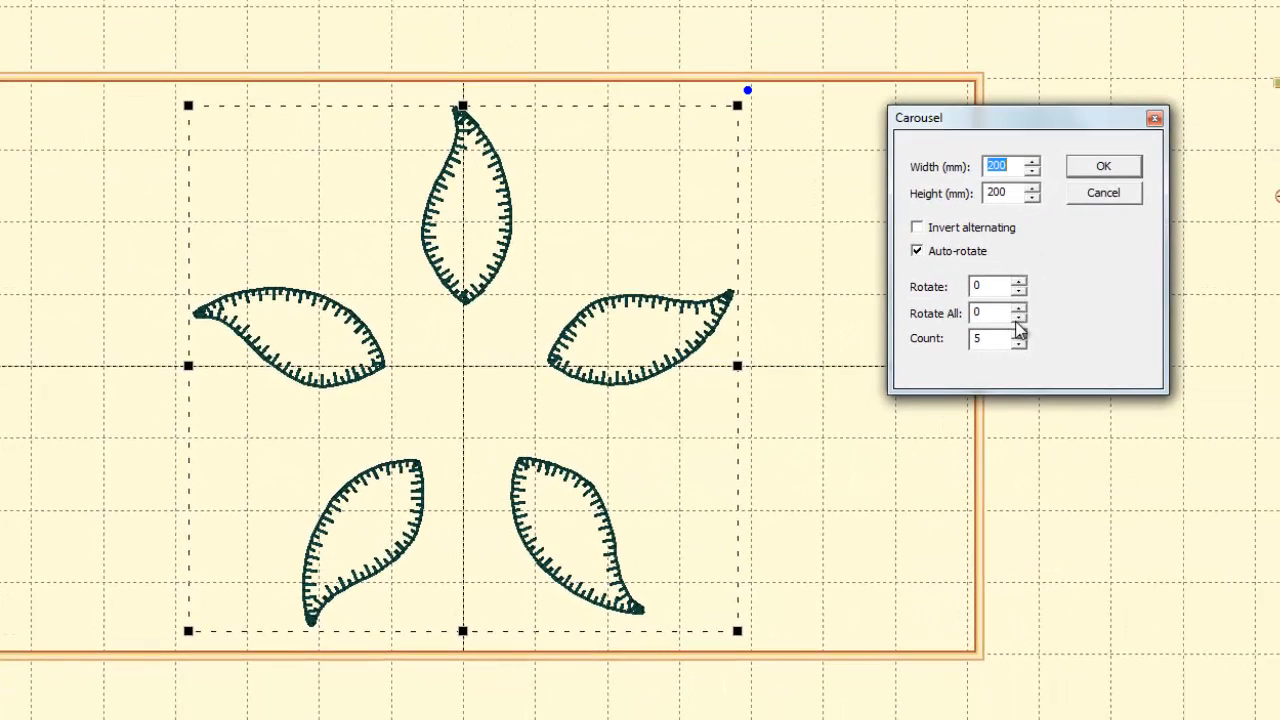
Raise the leaf count to 8 and set each leaf's rotation to 81 degrees.
{"action": "left_click", "coordinate": [1020, 332]}
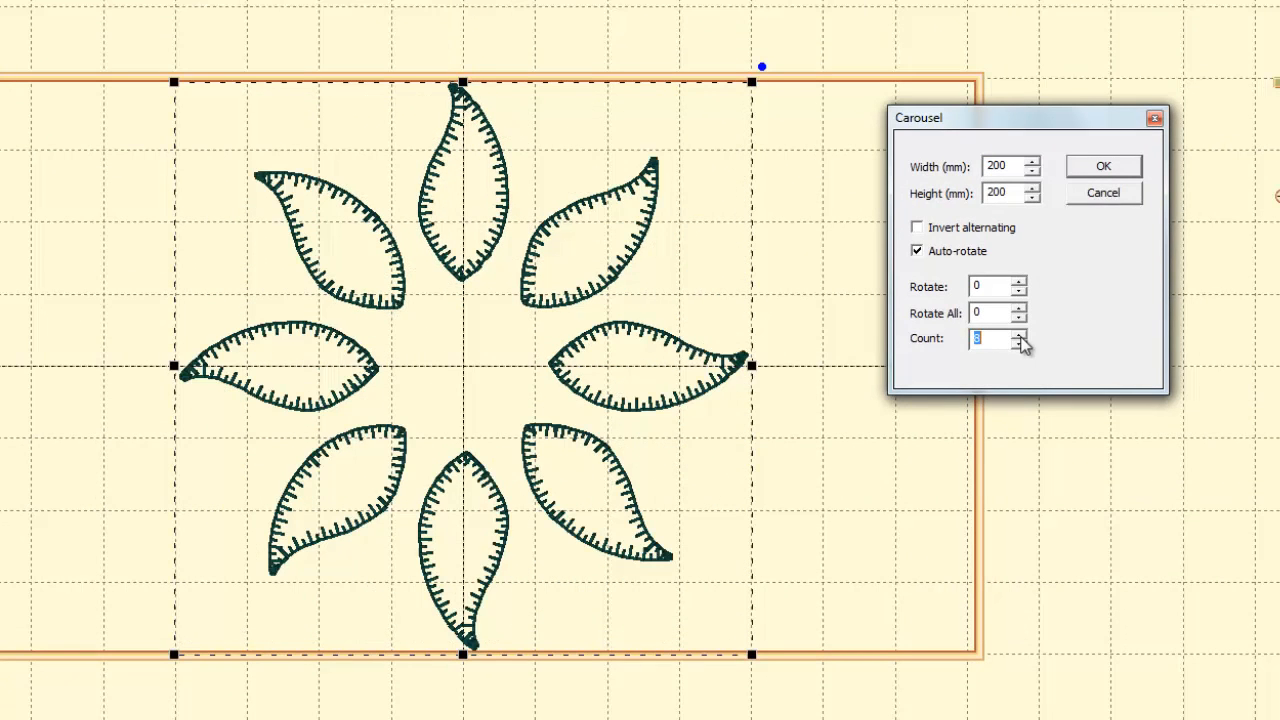
{"action": "left_click", "coordinate": [1022, 344]}
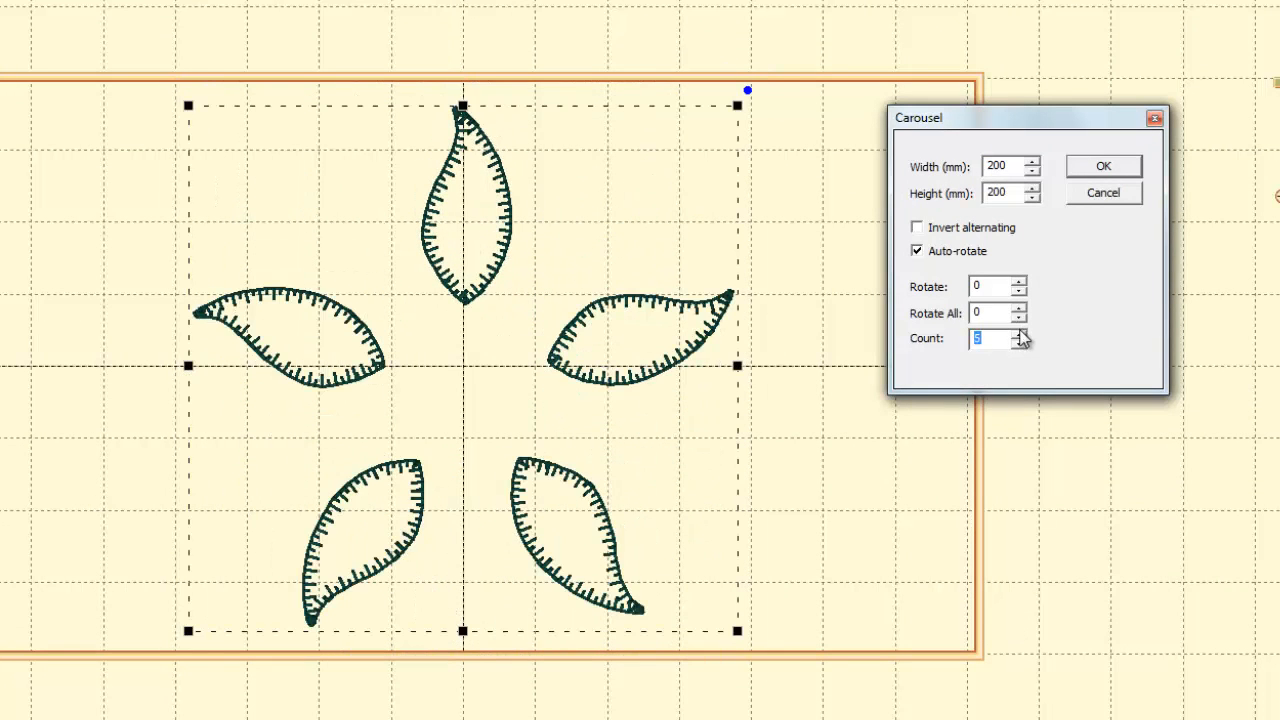
{"action": "left_click", "coordinate": [1022, 332]}
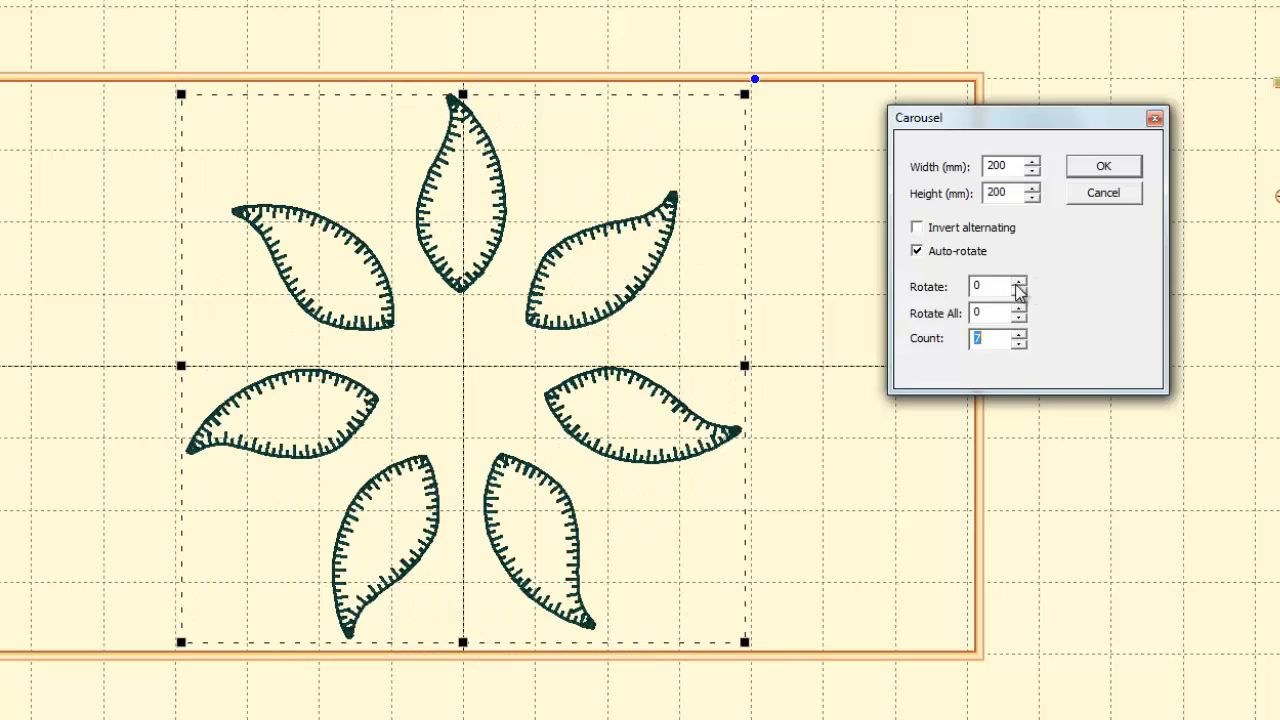
{"action": "left_click", "coordinate": [1020, 282]}
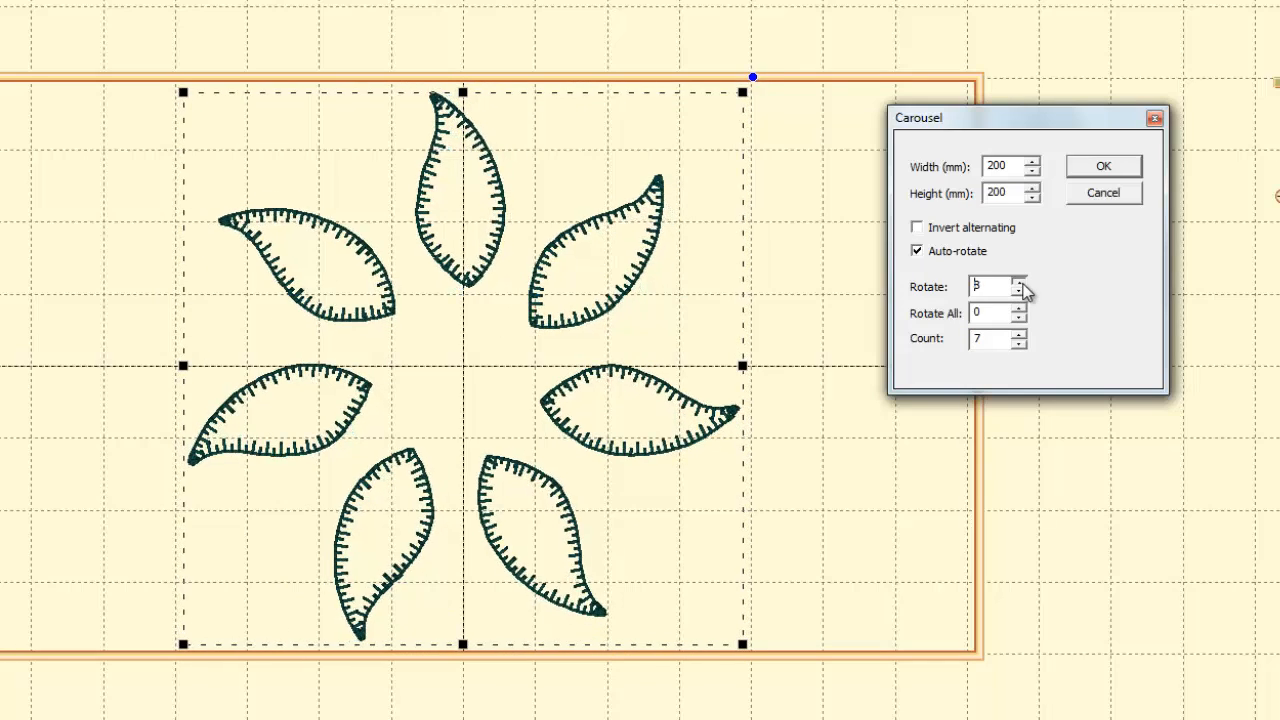
{"action": "left_click", "coordinate": [1020, 280]}
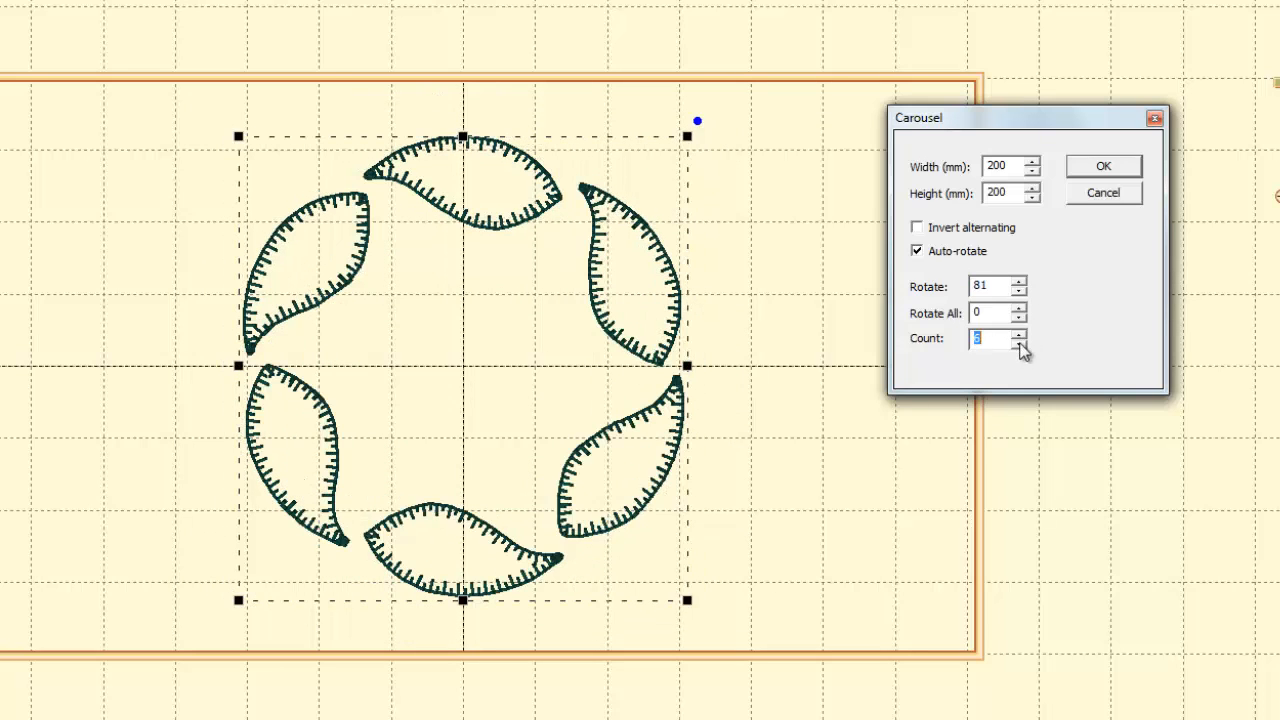
{"action": "left_click", "coordinate": [1020, 332]}
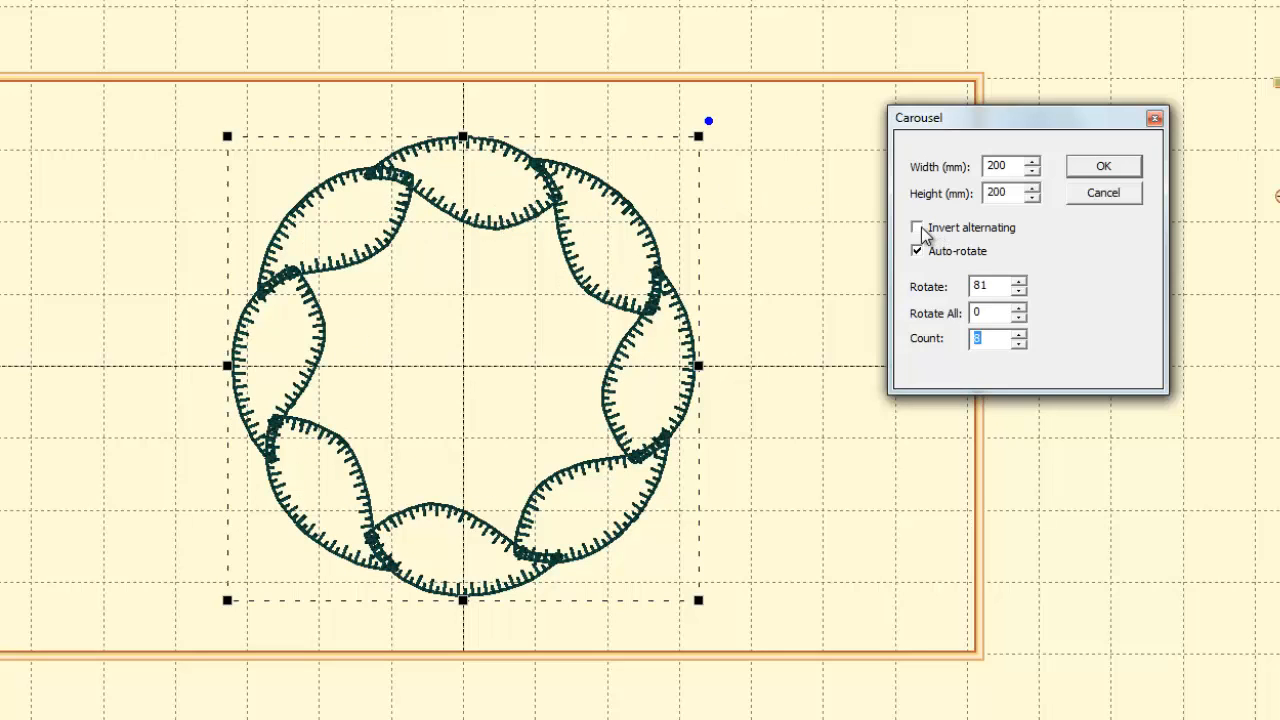
Toggle Invert alternating and Auto-rotate off and on, then apply the eight-leaf wreath.
{"action": "left_click", "coordinate": [916, 228]}
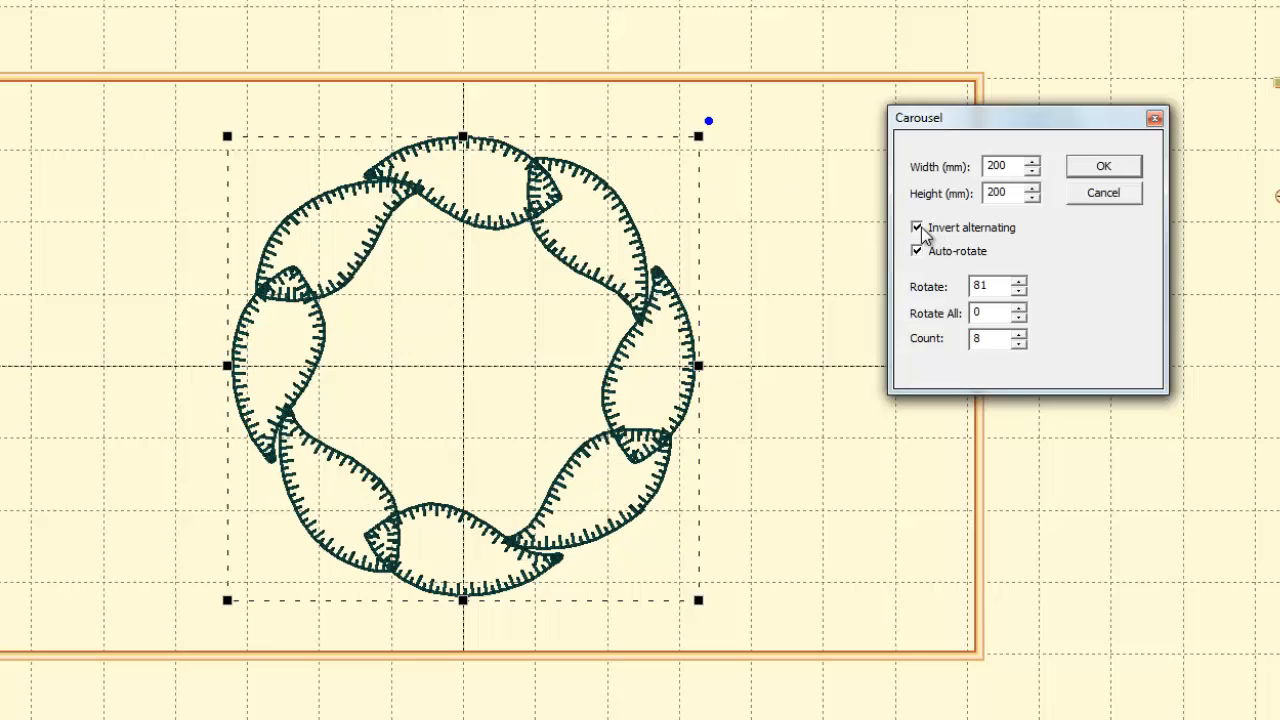
{"action": "left_click", "coordinate": [916, 228]}
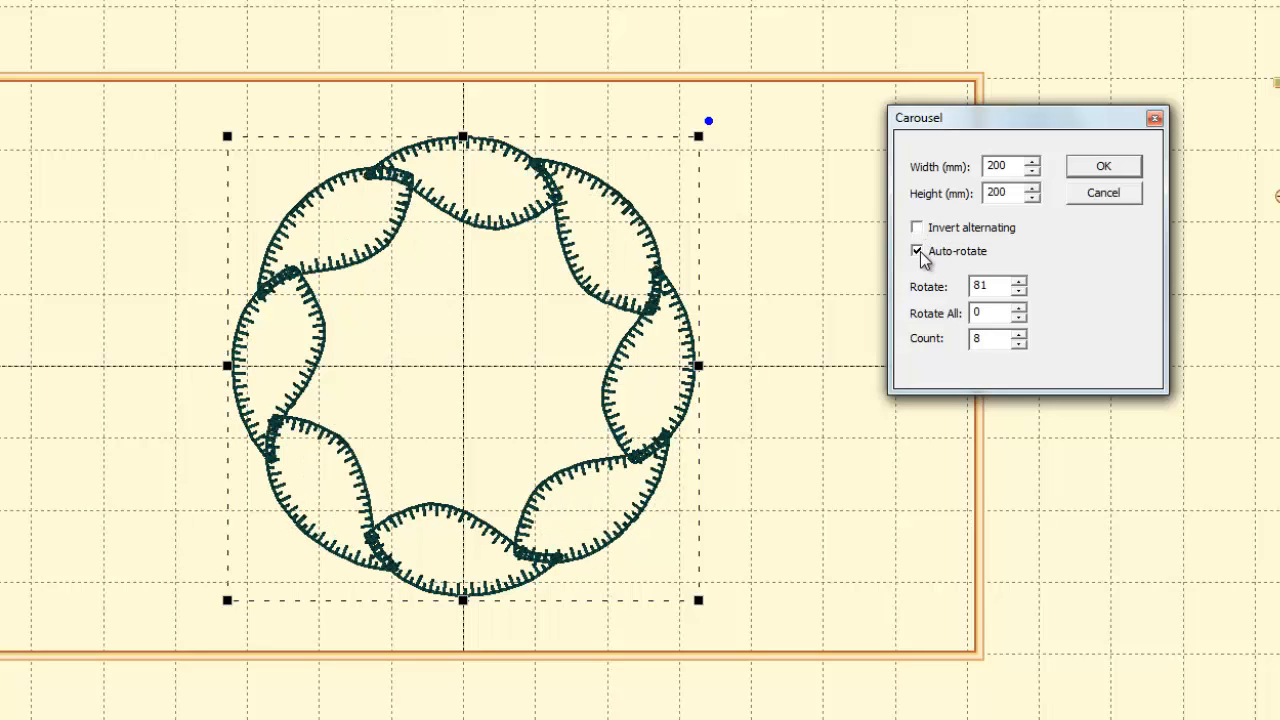
{"action": "left_click", "coordinate": [916, 252]}
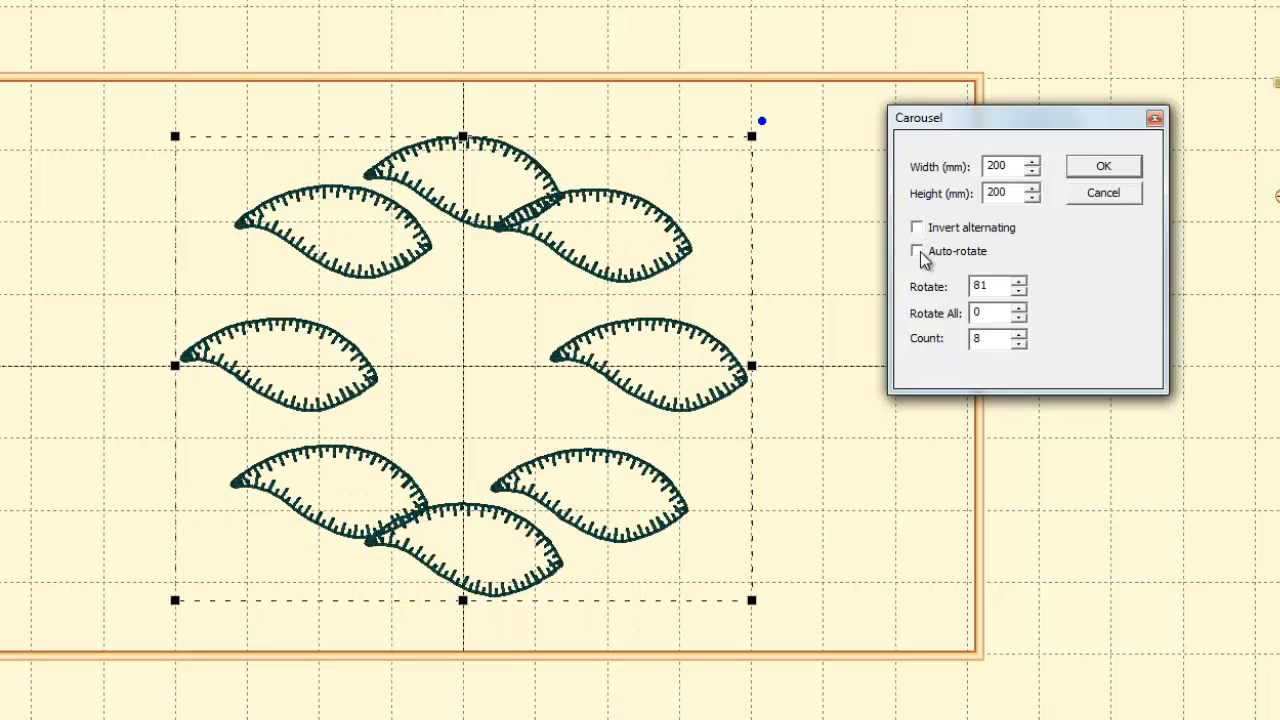
{"action": "left_click", "coordinate": [916, 252]}
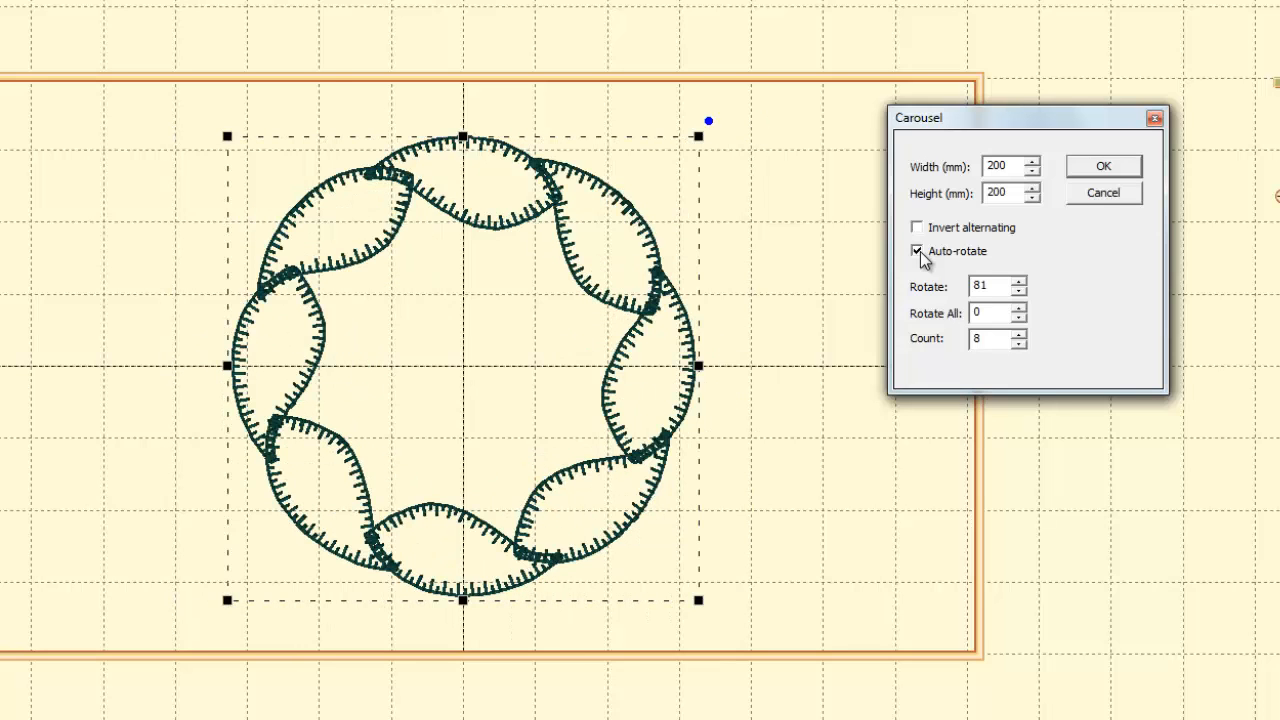
{"action": "left_click", "coordinate": [1104, 166]}
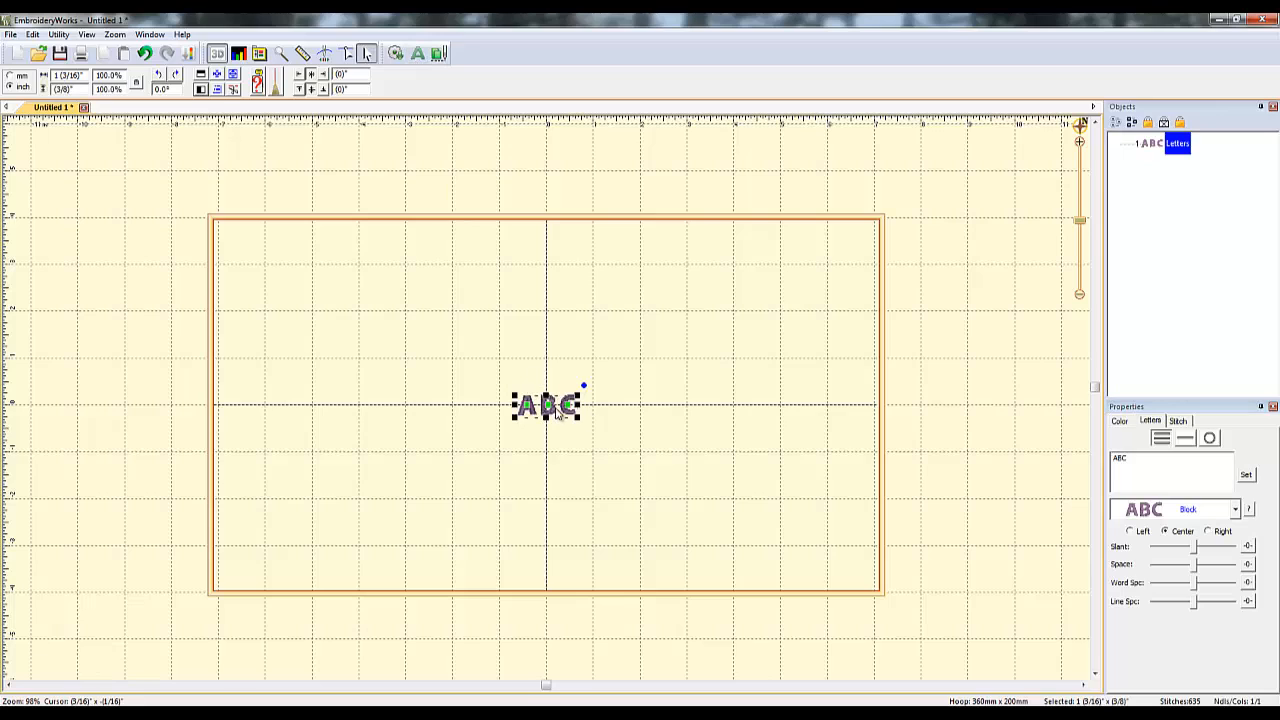
Replace the ABC lettering text with a single letter M.
{"action": "triple_click", "coordinate": [1160, 470]}
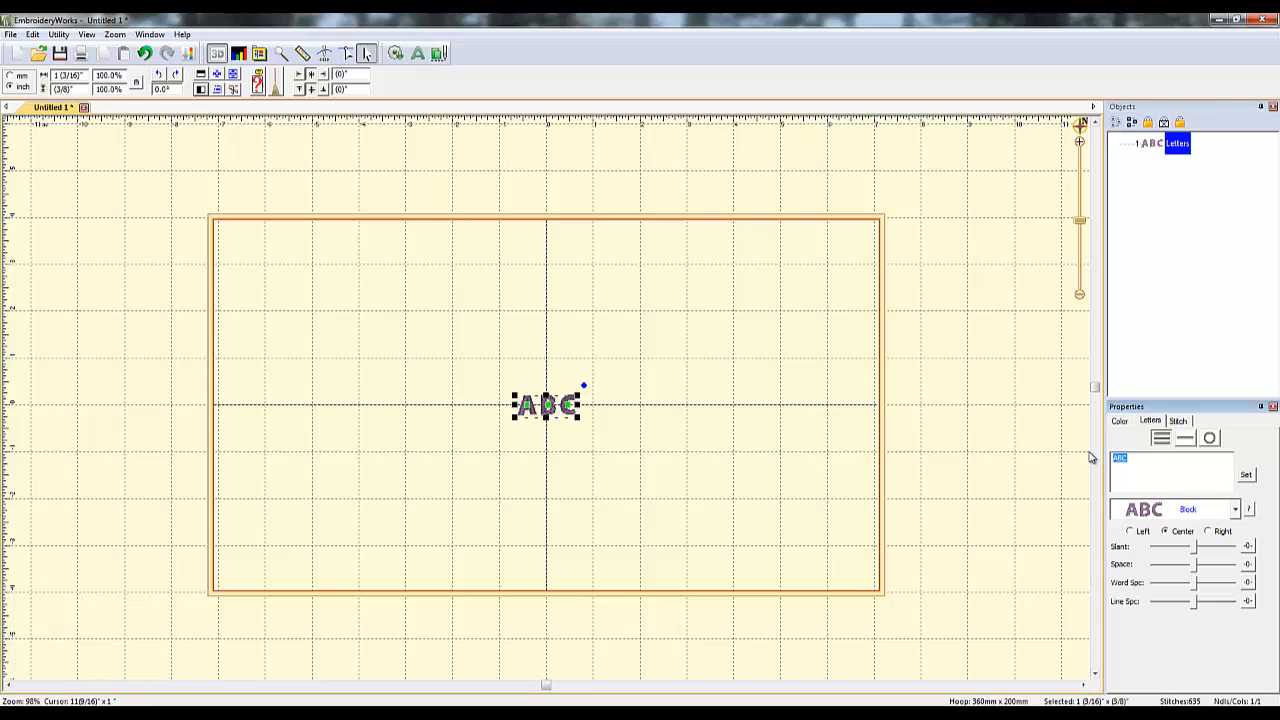
{"action": "type", "text": "M"}
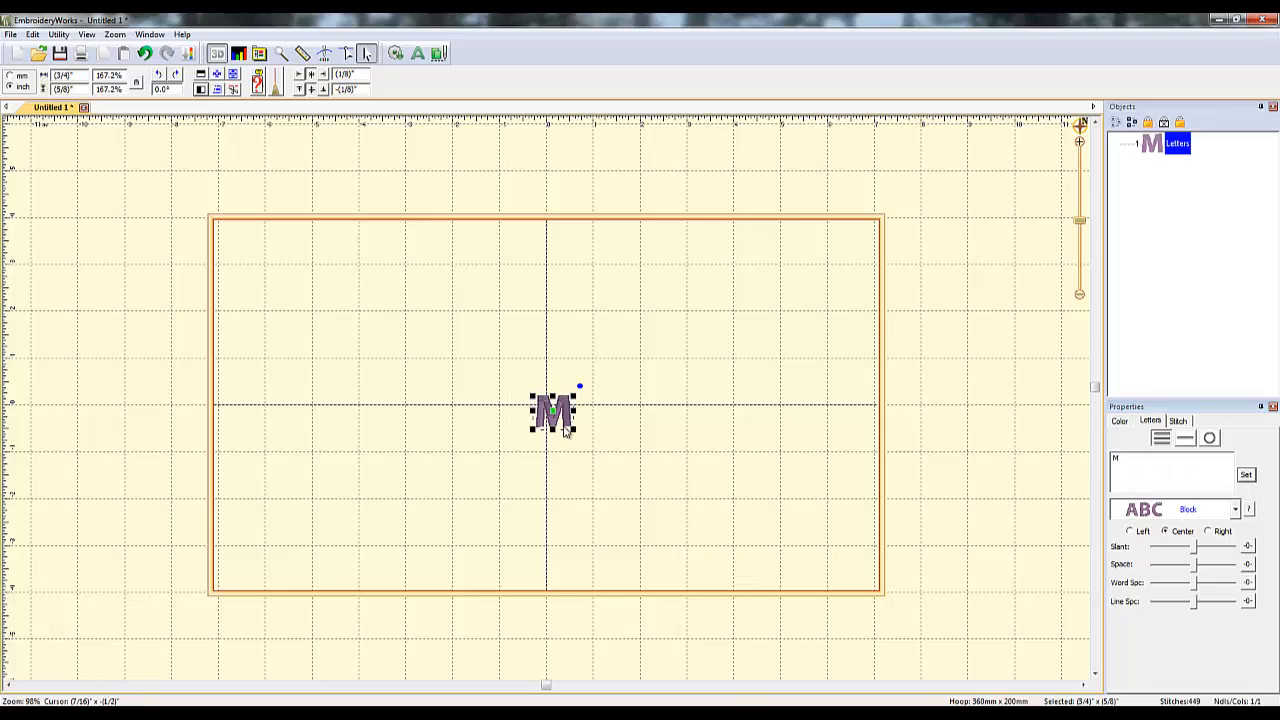
{"action": "left_click_drag", "start_coordinate": [552, 410], "coordinate": [490, 414]}
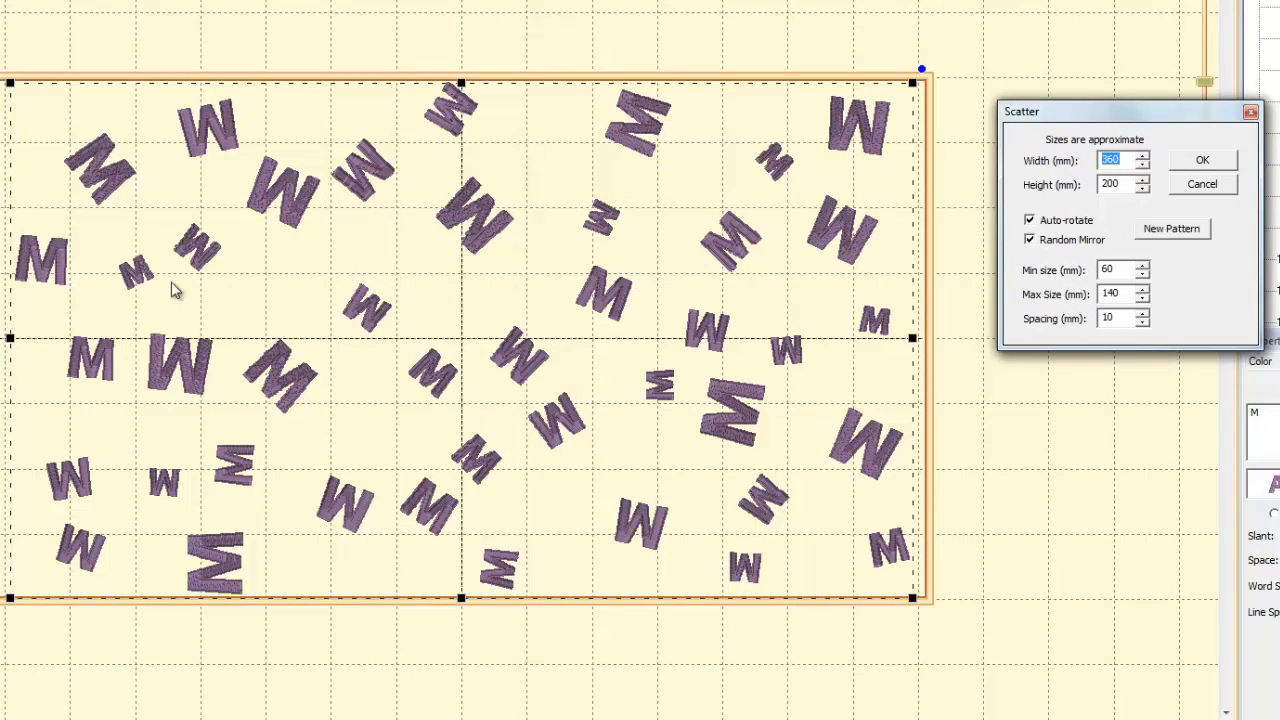
{"action": "left_click", "coordinate": [1172, 228]}
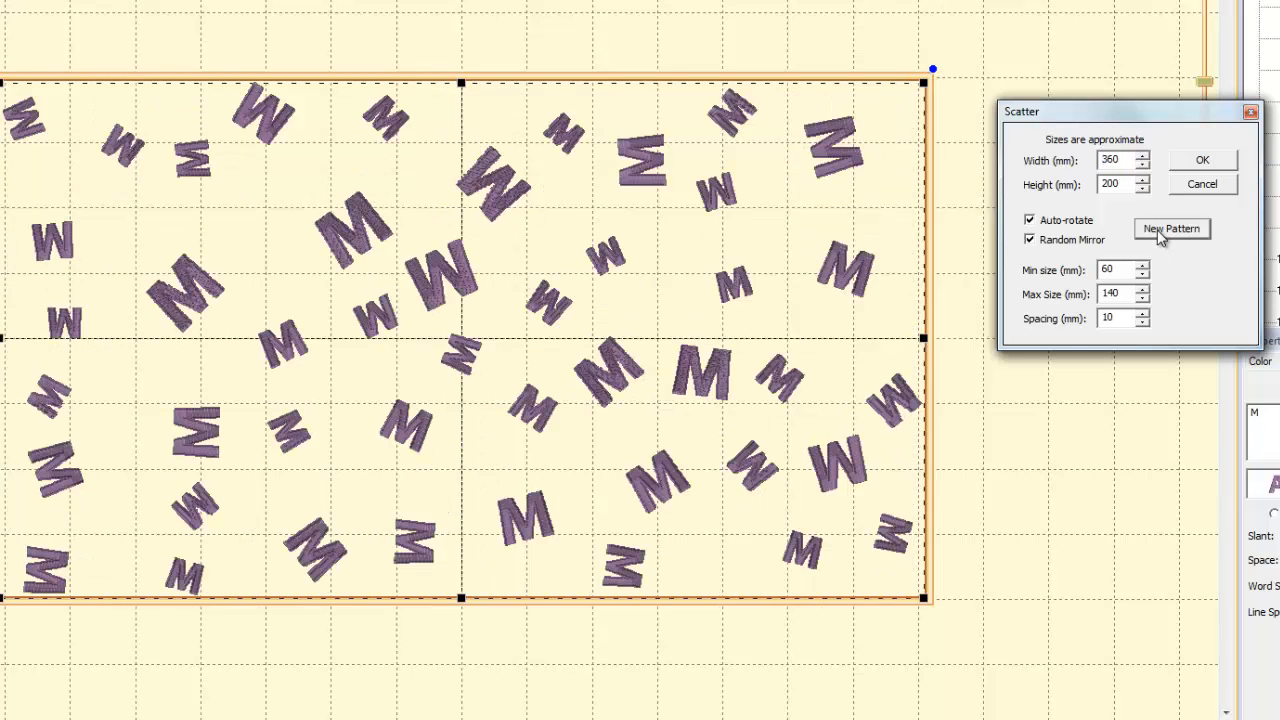
{"action": "left_click", "coordinate": [1172, 228]}
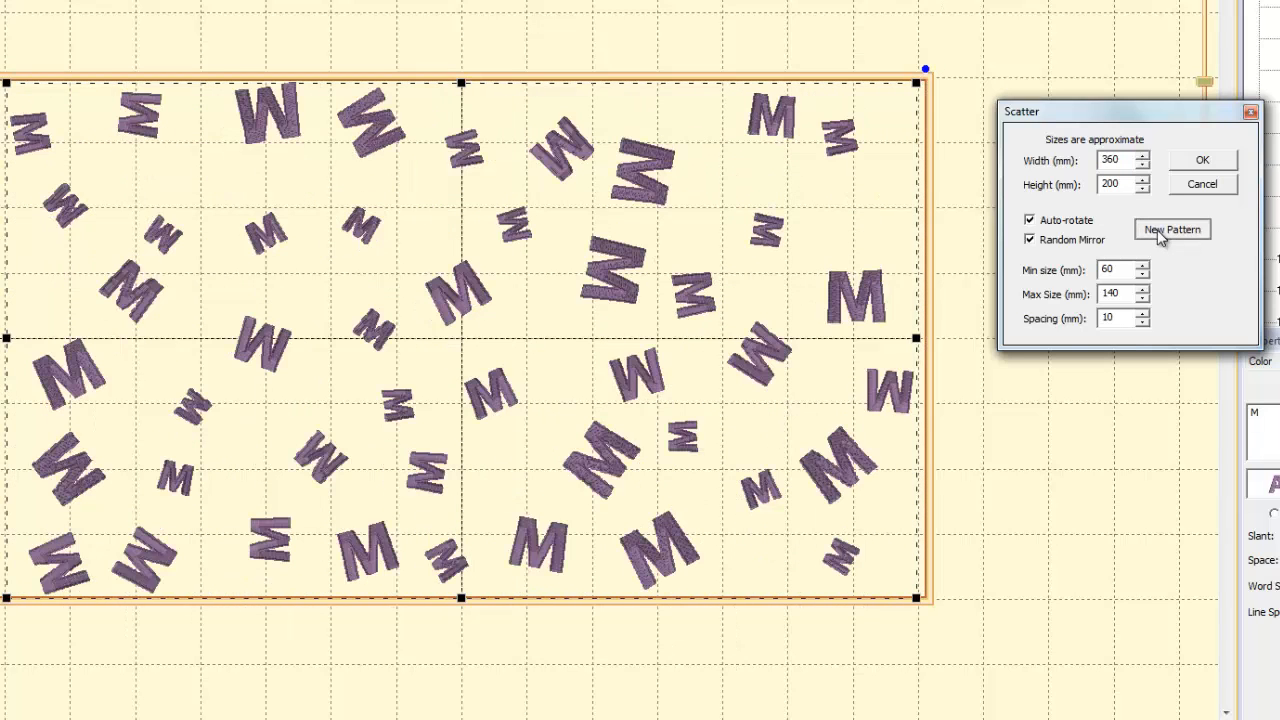
{"action": "left_click", "coordinate": [1172, 228]}
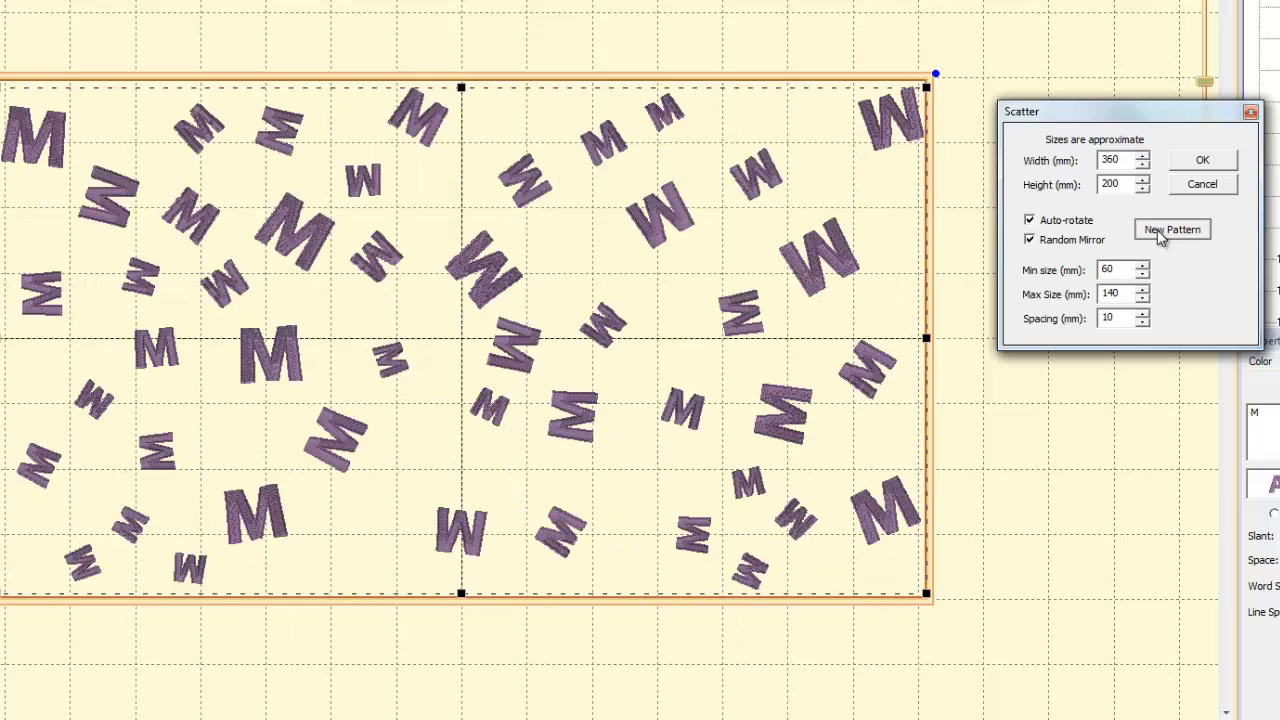
{"action": "left_click", "coordinate": [1172, 228]}
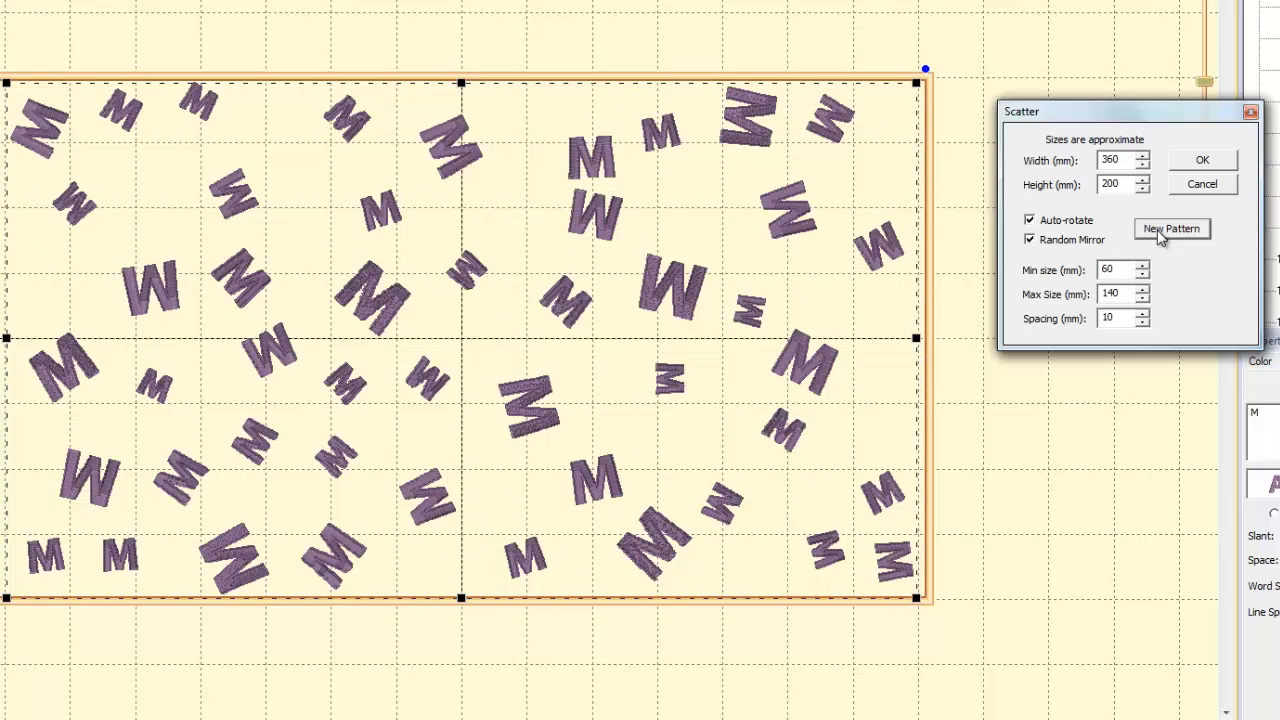
{"action": "left_click", "coordinate": [1172, 228]}
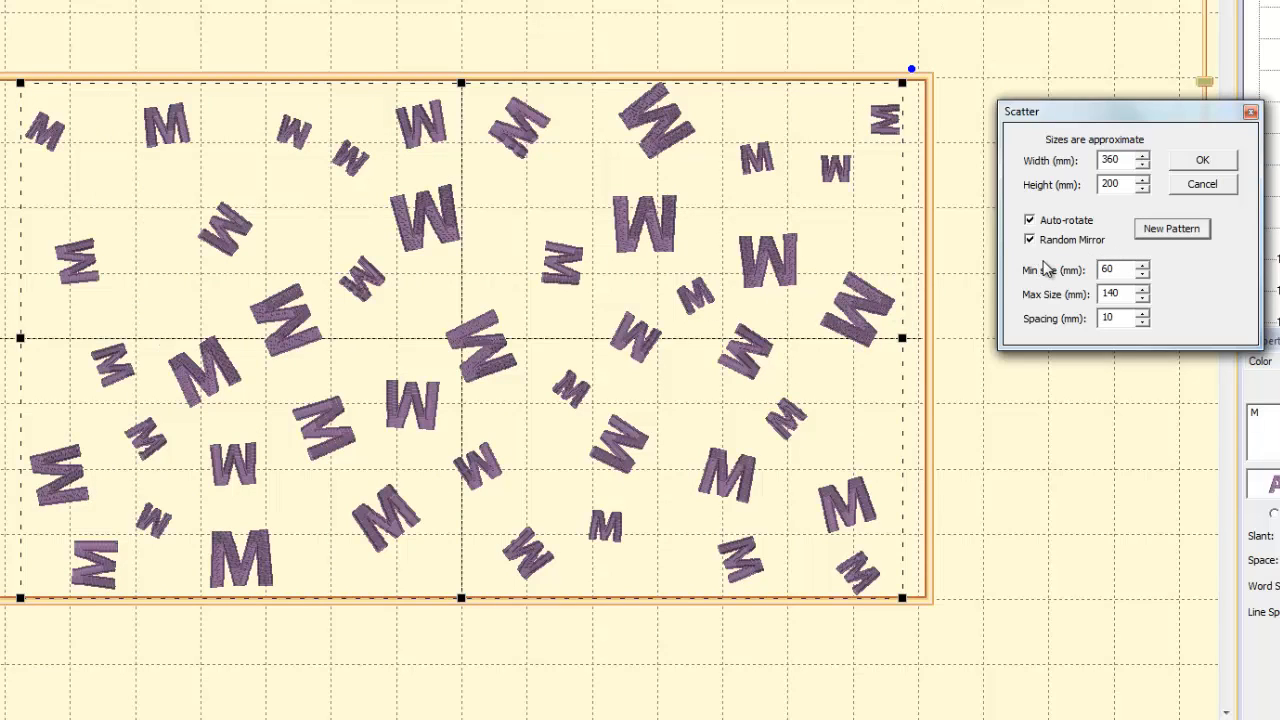
{"action": "left_click", "coordinate": [1172, 228]}
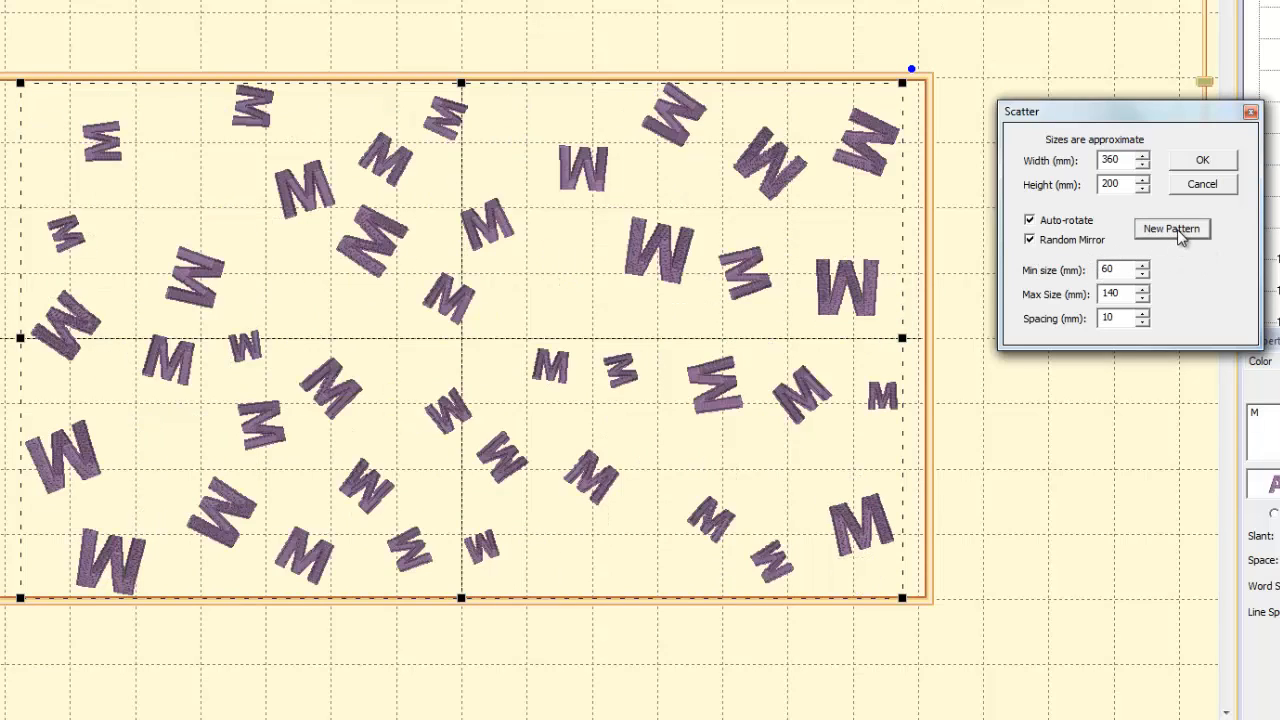
{"action": "left_click", "coordinate": [1172, 228]}
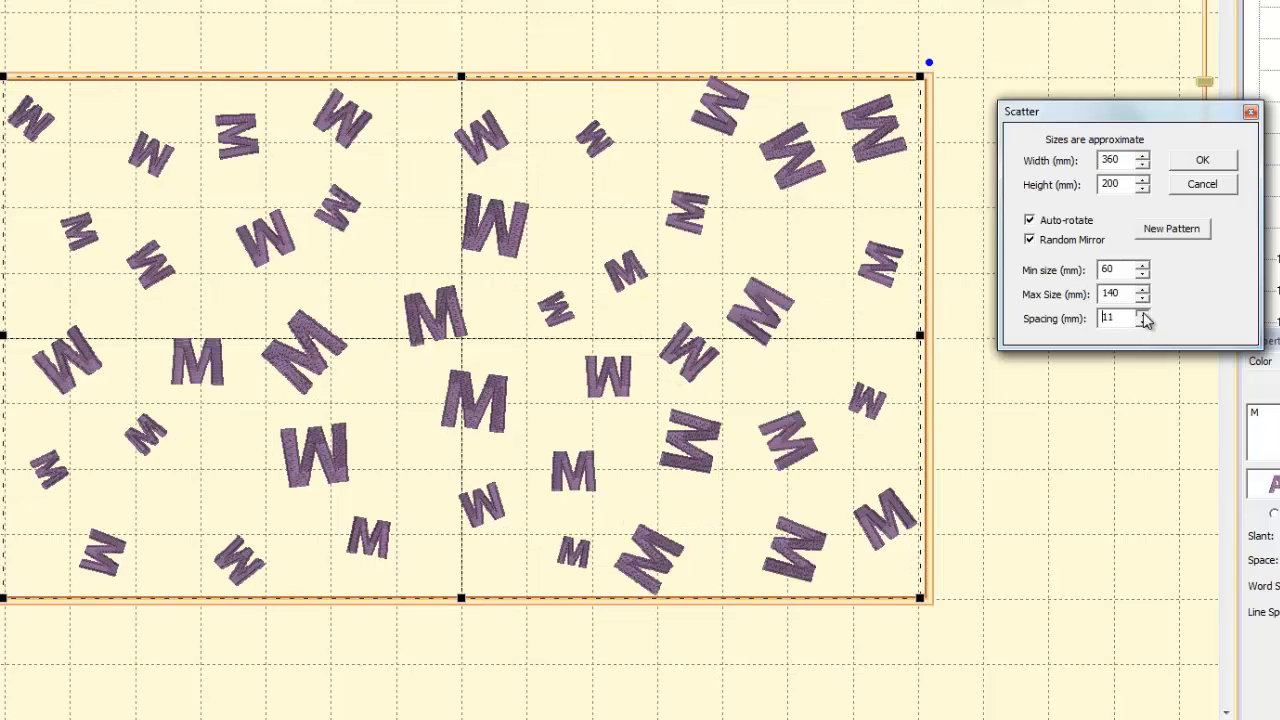
{"action": "left_click", "coordinate": [1144, 320]}
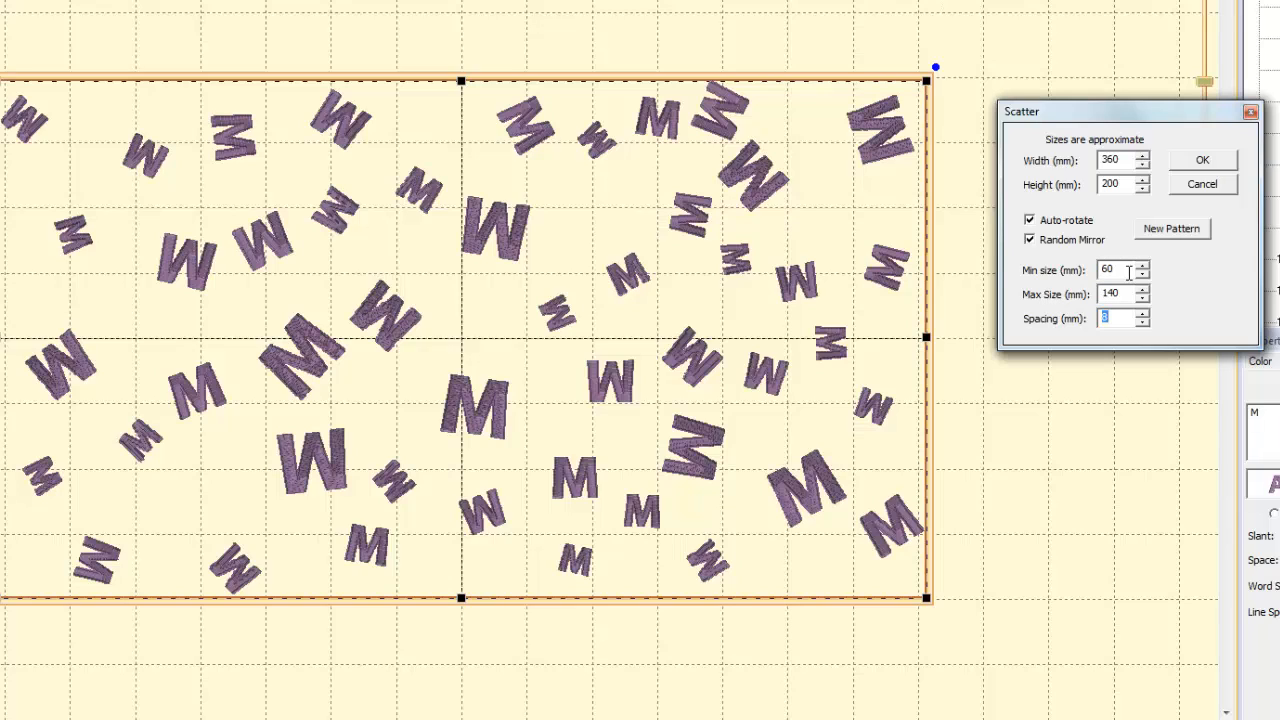
{"action": "mouse_move", "coordinate": [350, 328]}
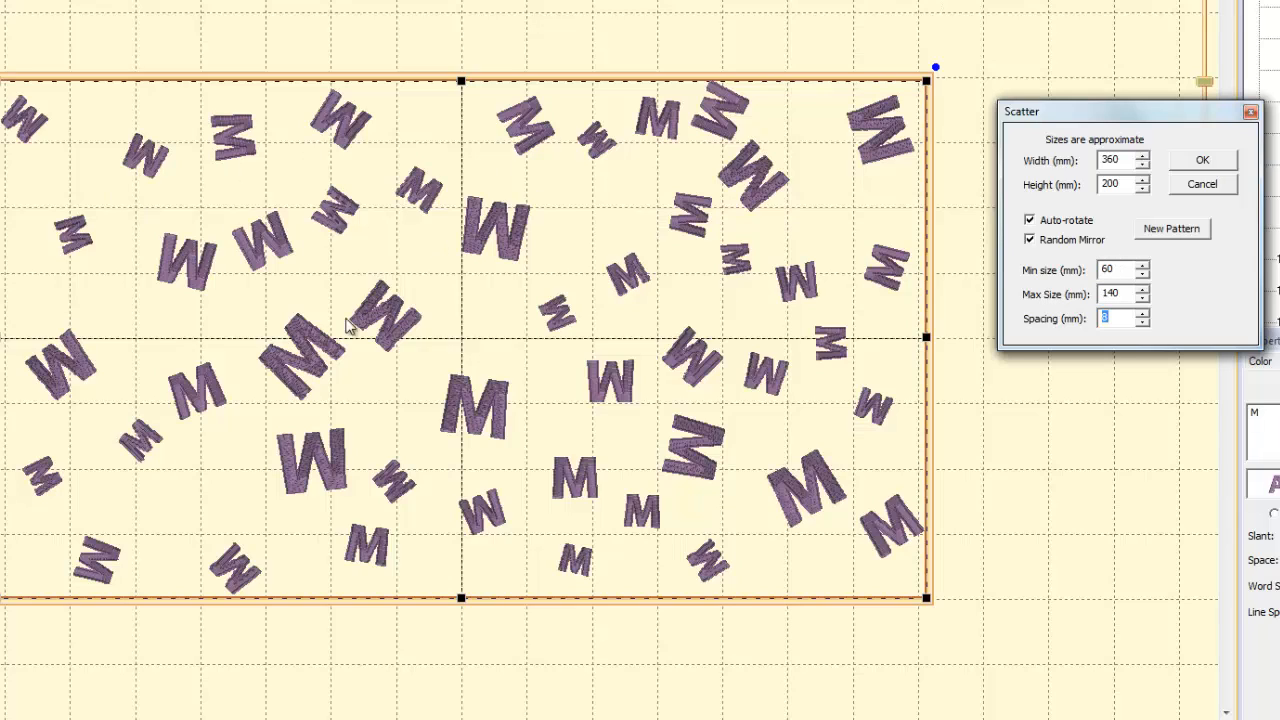
{"action": "mouse_move", "coordinate": [1190, 192]}
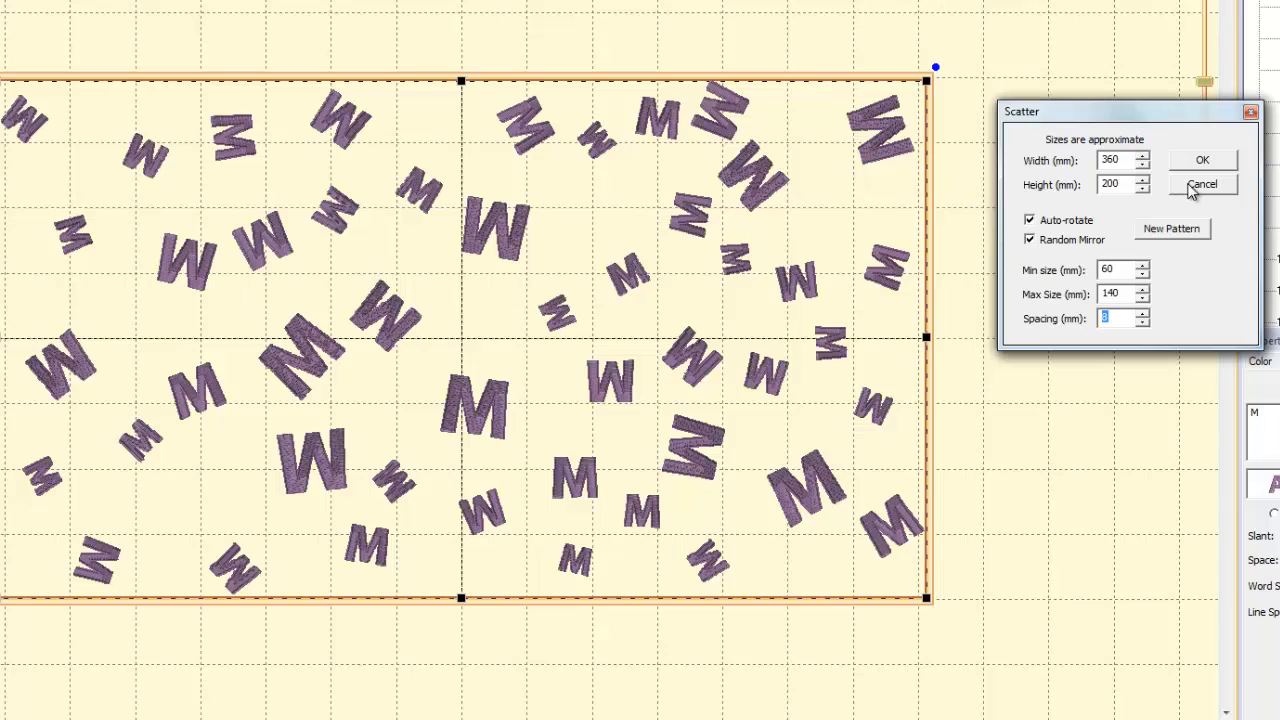
{"action": "left_click", "coordinate": [1200, 184]}
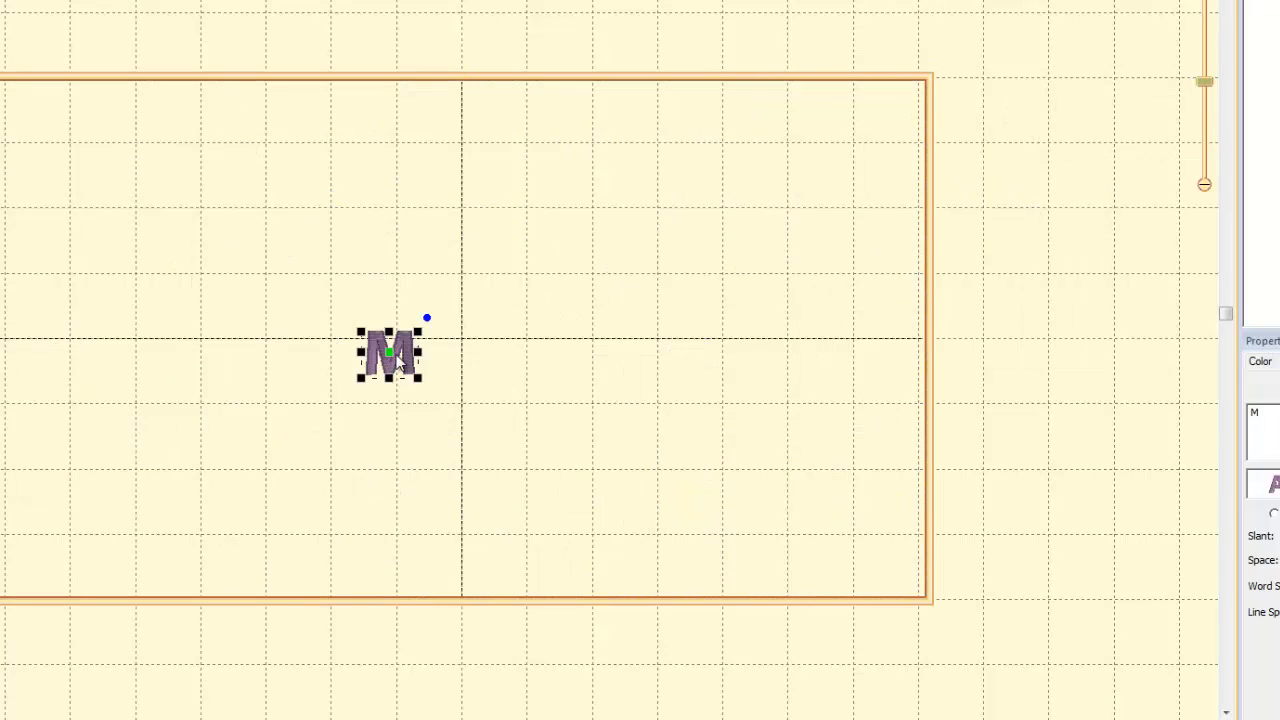